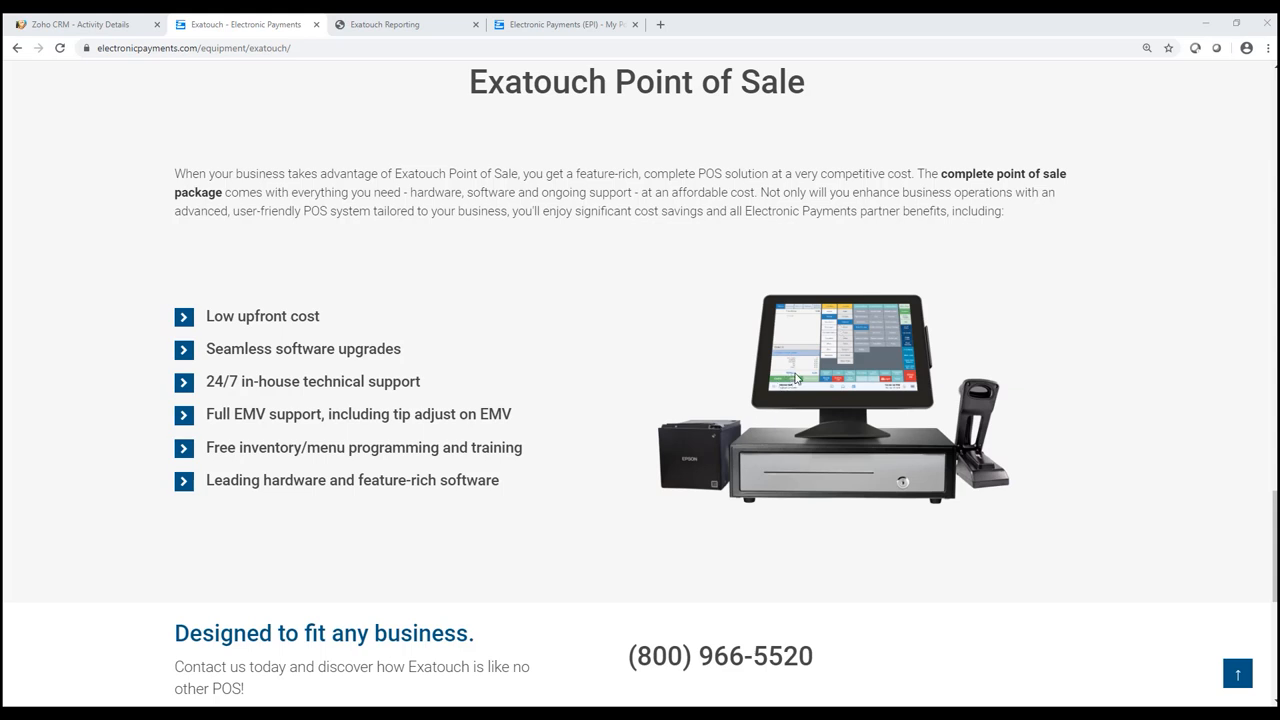
pyautogui.moveTo(1004, 340)
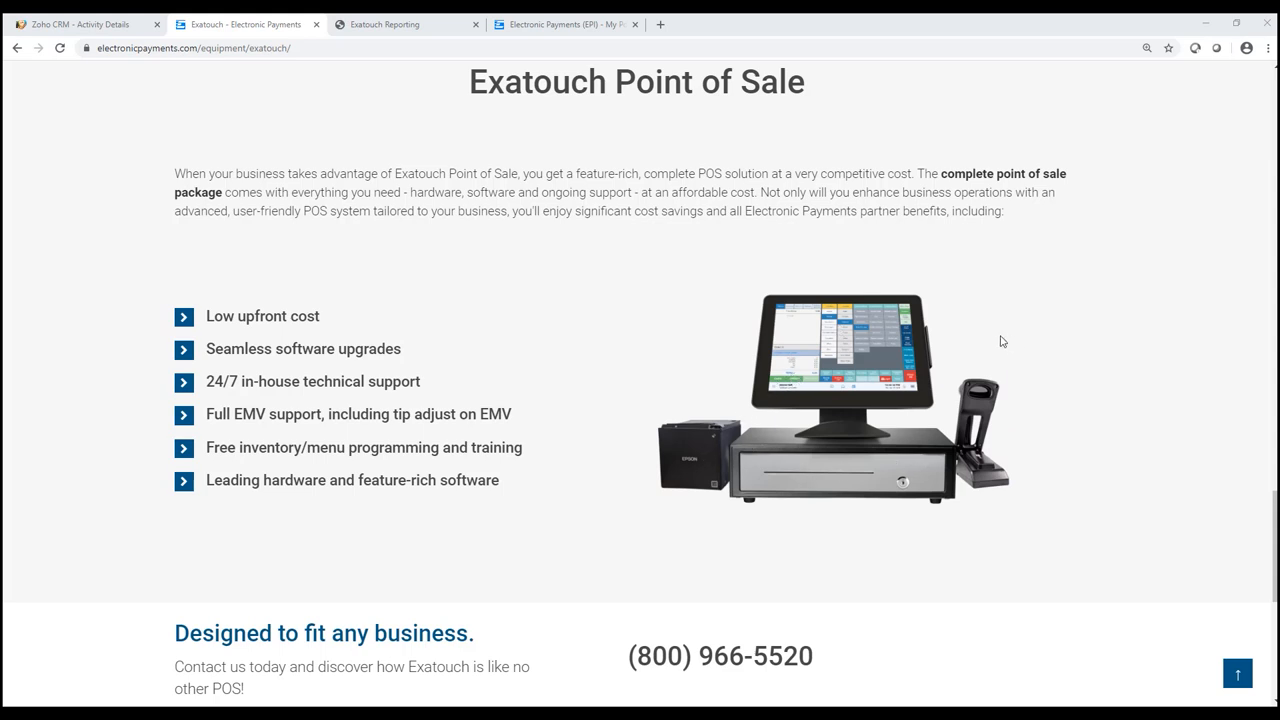
pyautogui.moveTo(972, 532)
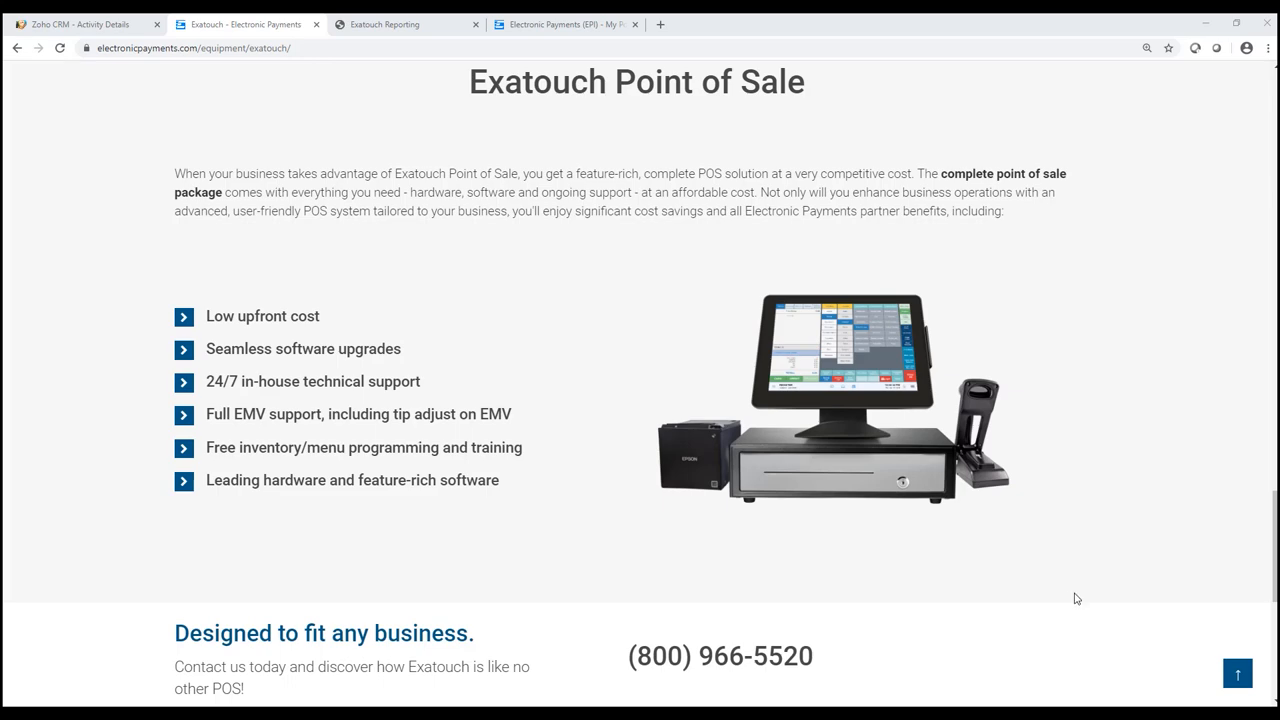
pyautogui.moveTo(976, 528)
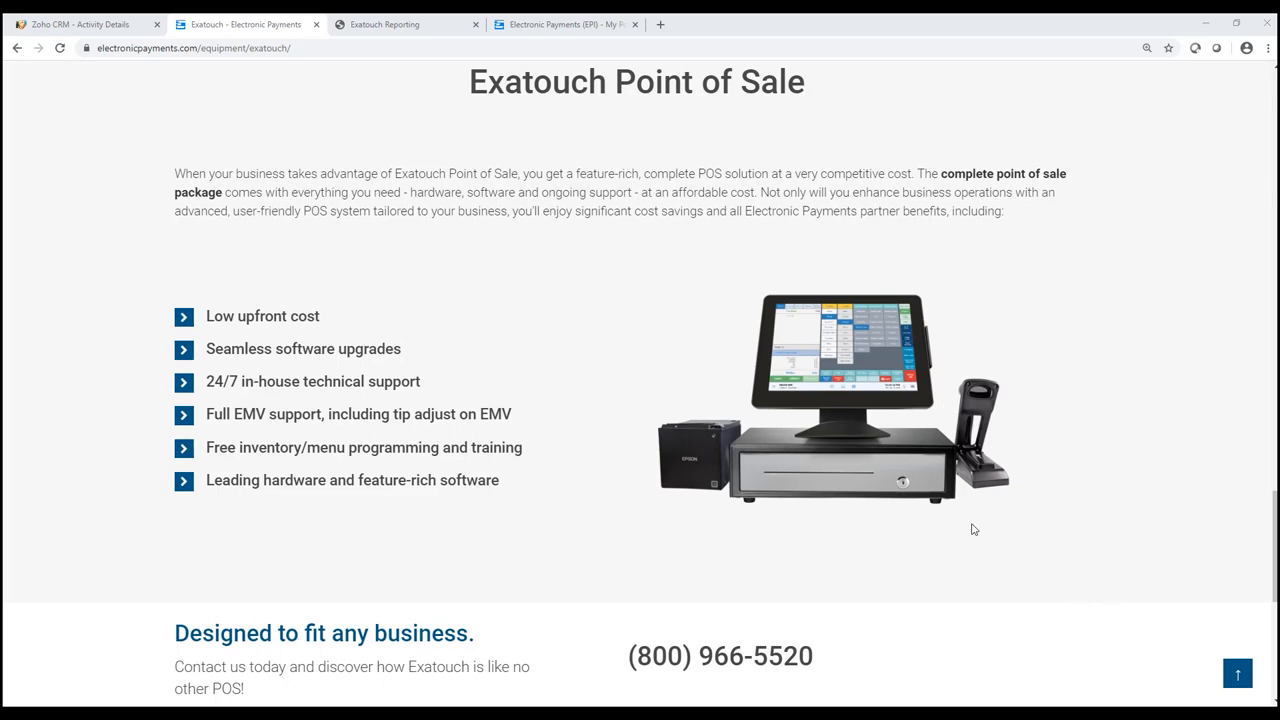
# Step: Browse the login screen content and bring up the Exatouch hardware product photos
pyautogui.scroll(-3)
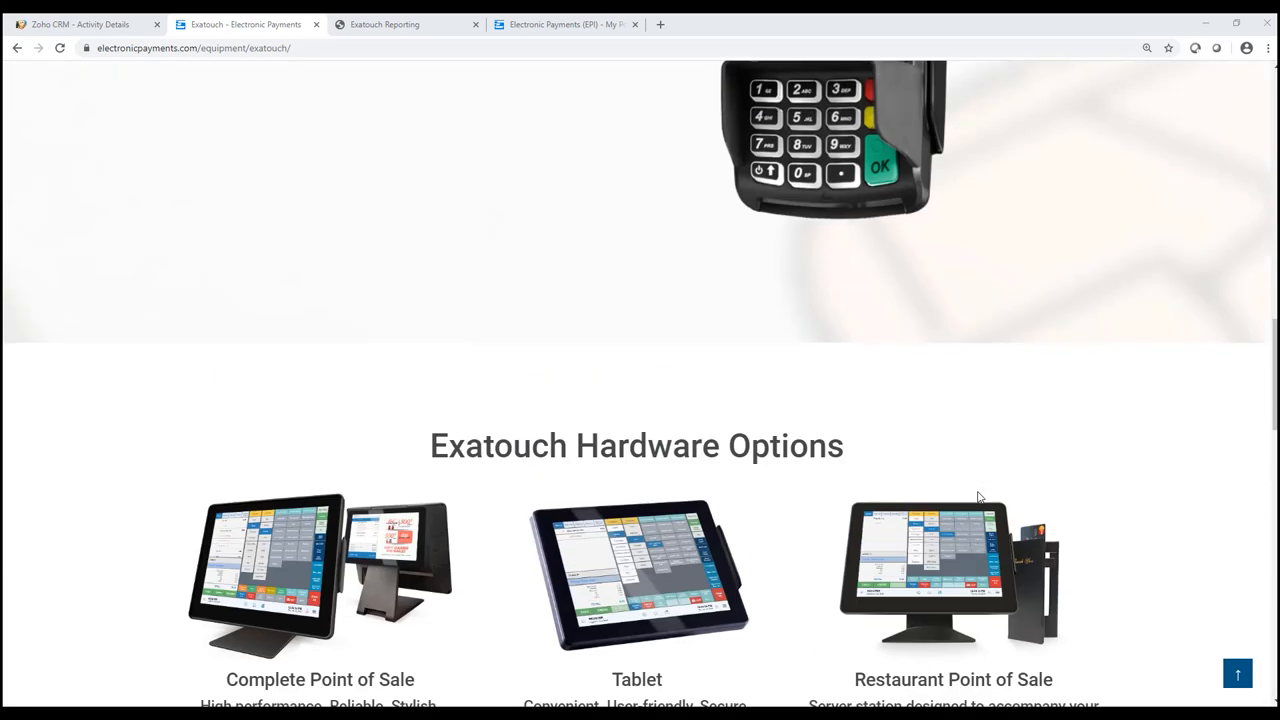
pyautogui.scroll(3)
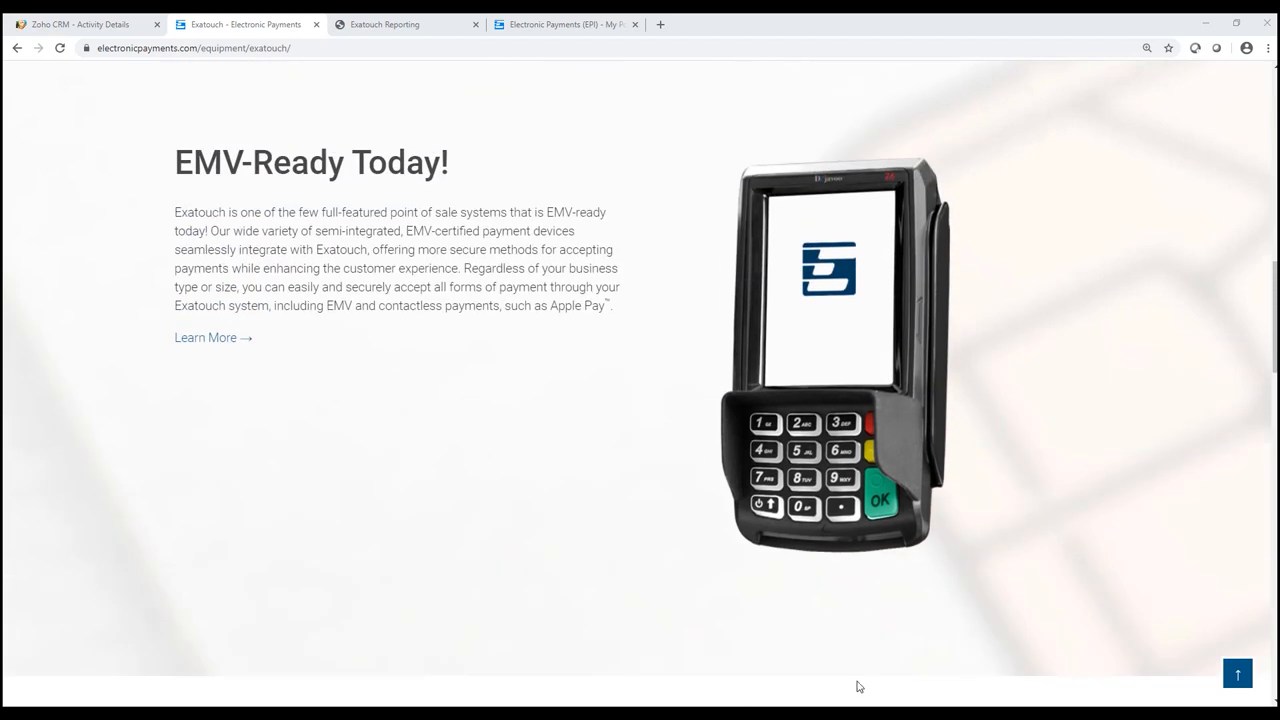
pyautogui.moveTo(690, 394)
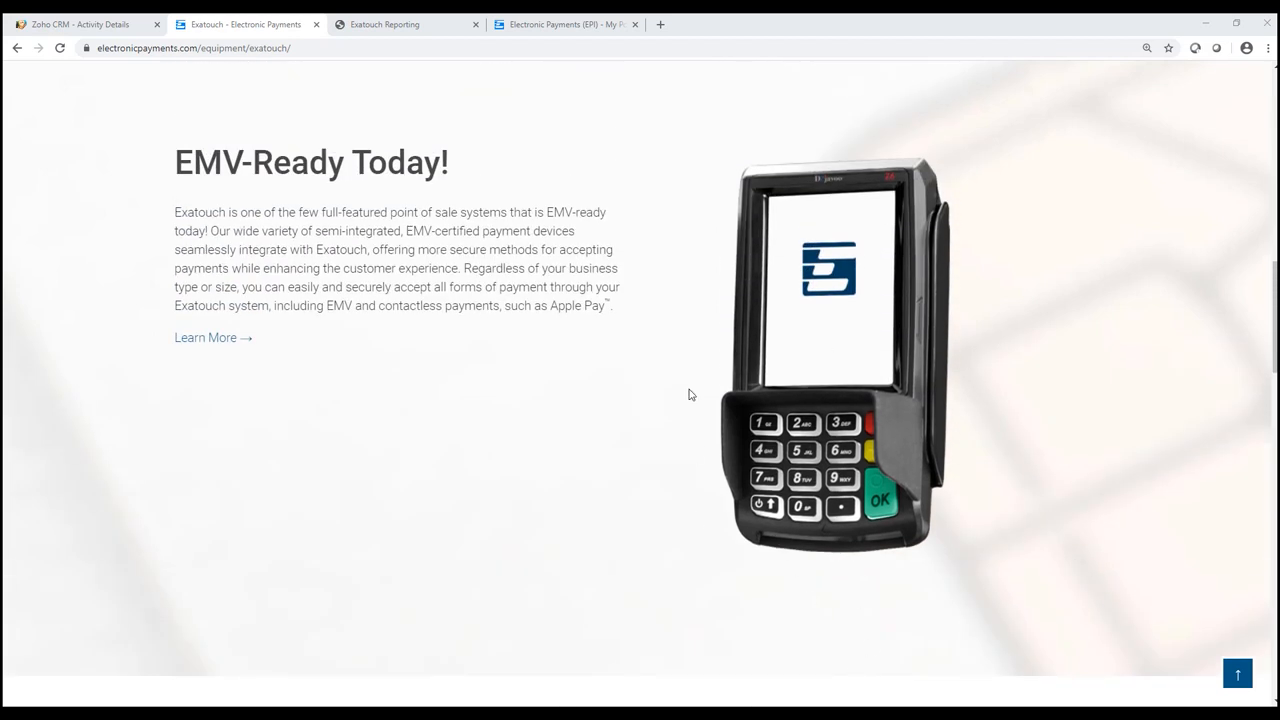
pyautogui.moveTo(772, 380)
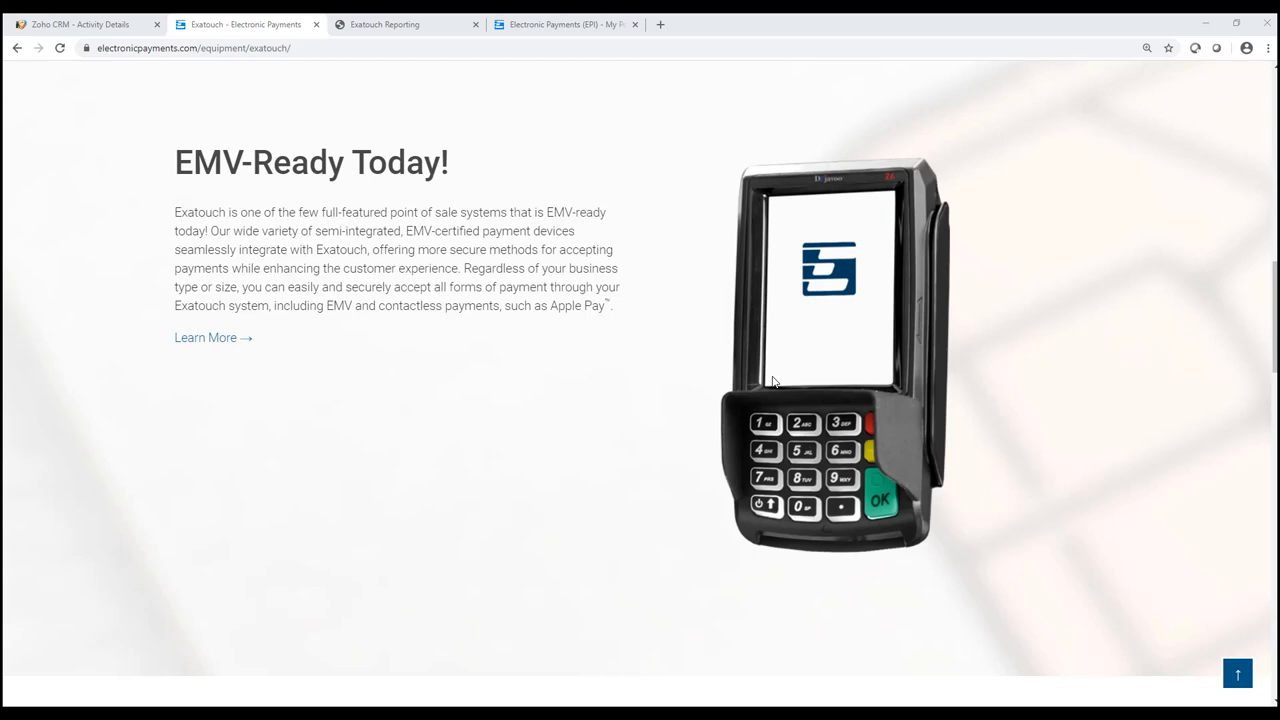
pyautogui.moveTo(720, 382)
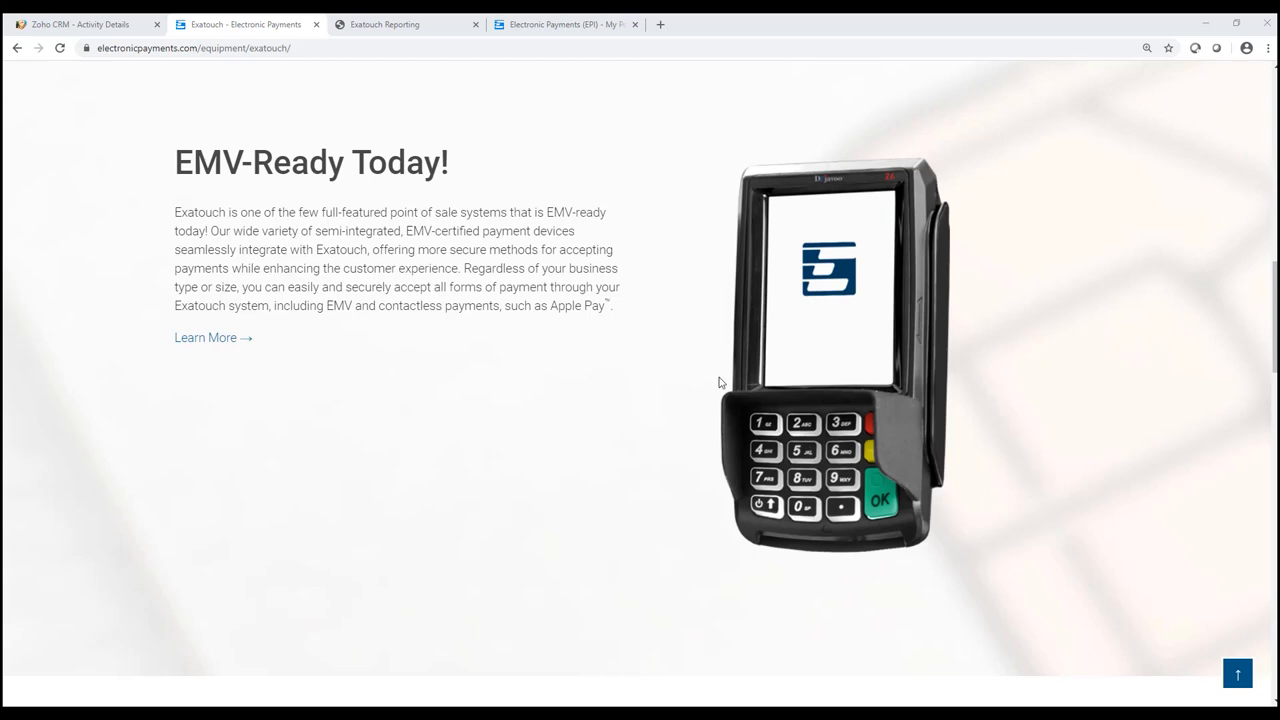
pyautogui.scroll(-3)
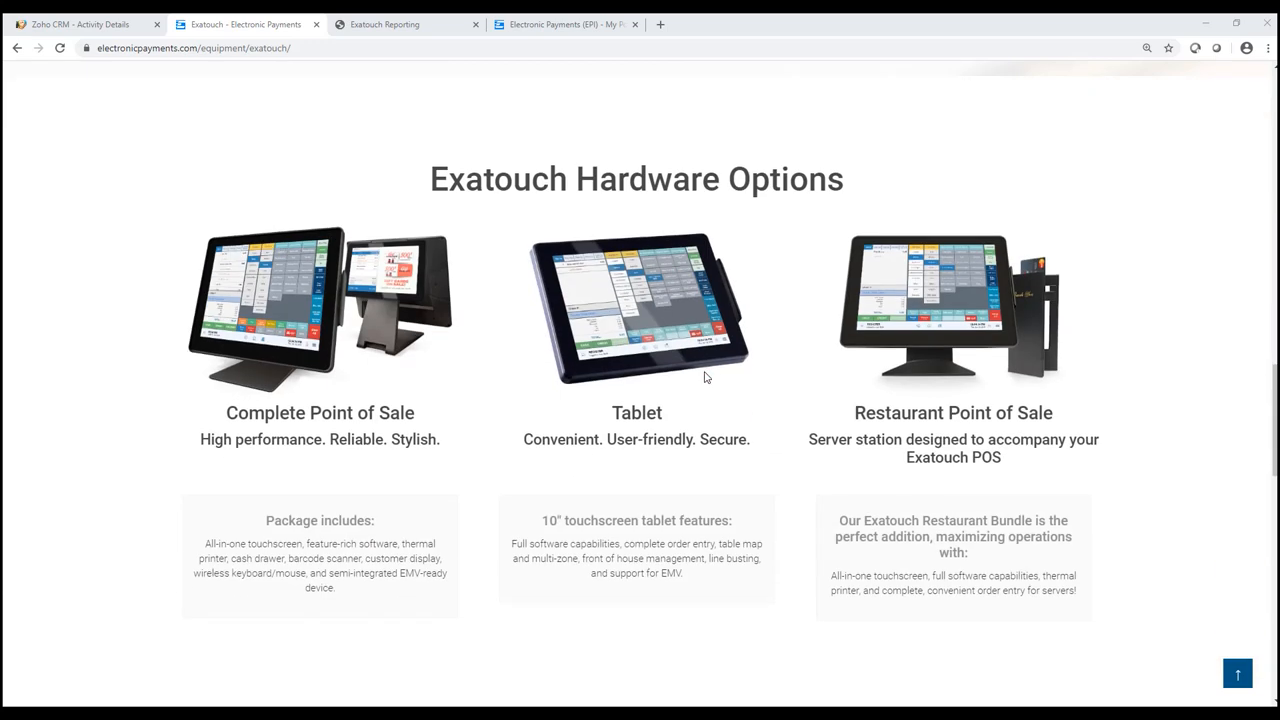
pyautogui.scroll(3)
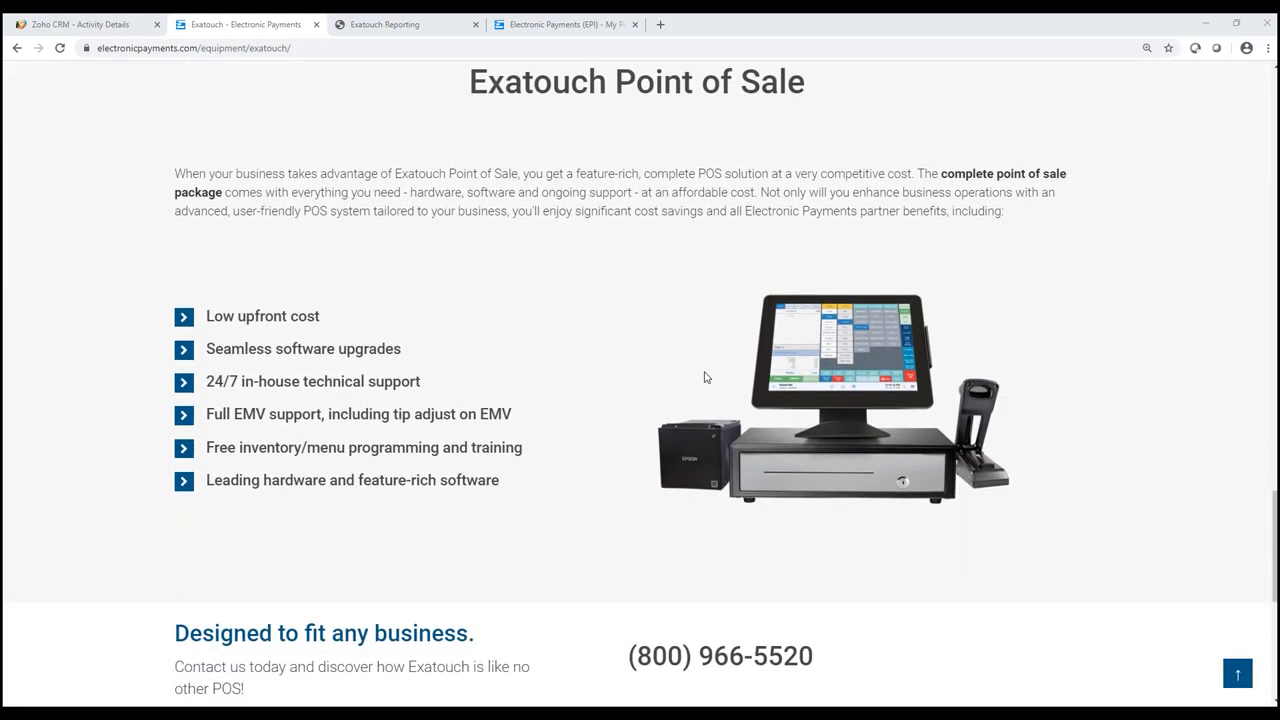
pyautogui.moveTo(728, 408)
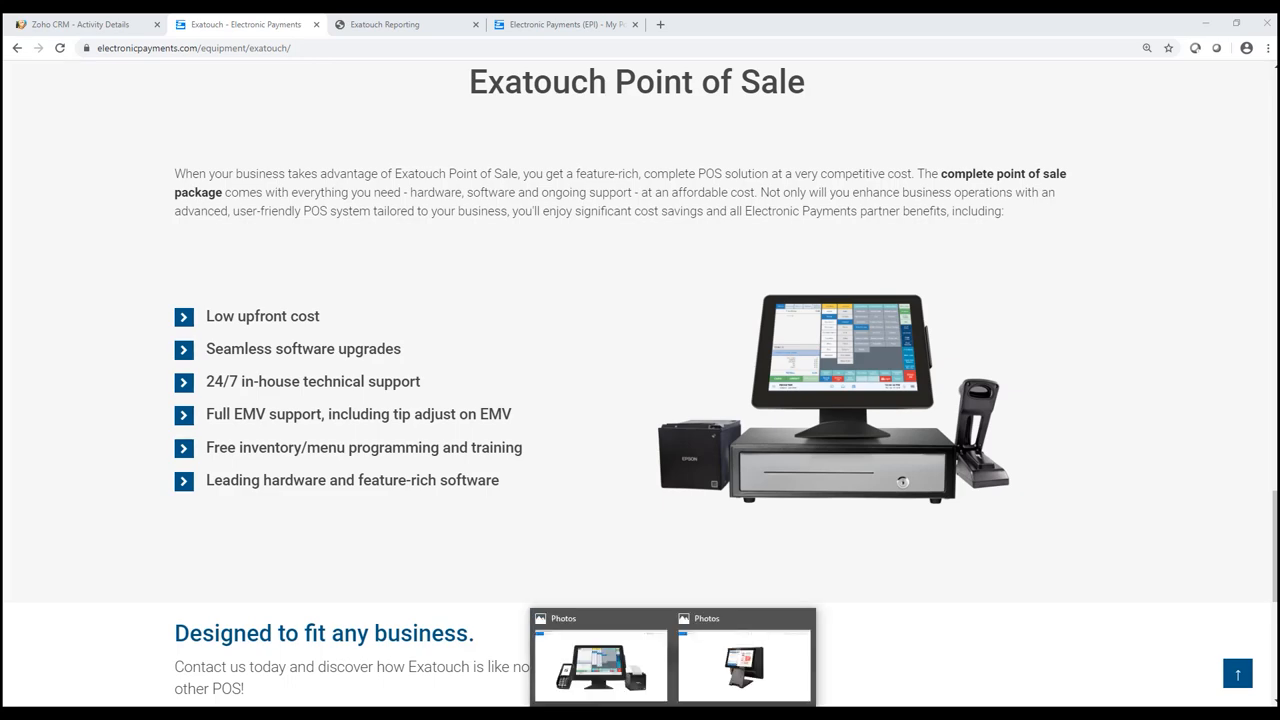
pyautogui.click(600, 660)
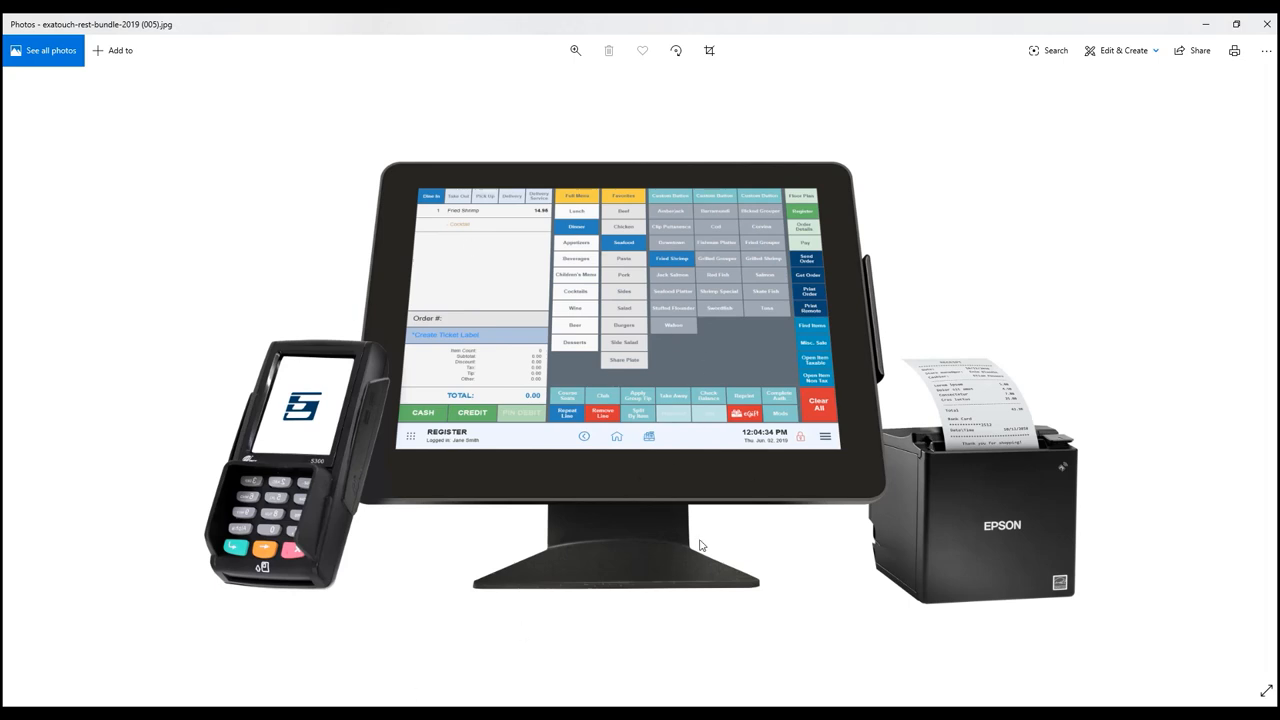
pyautogui.moveTo(700, 542)
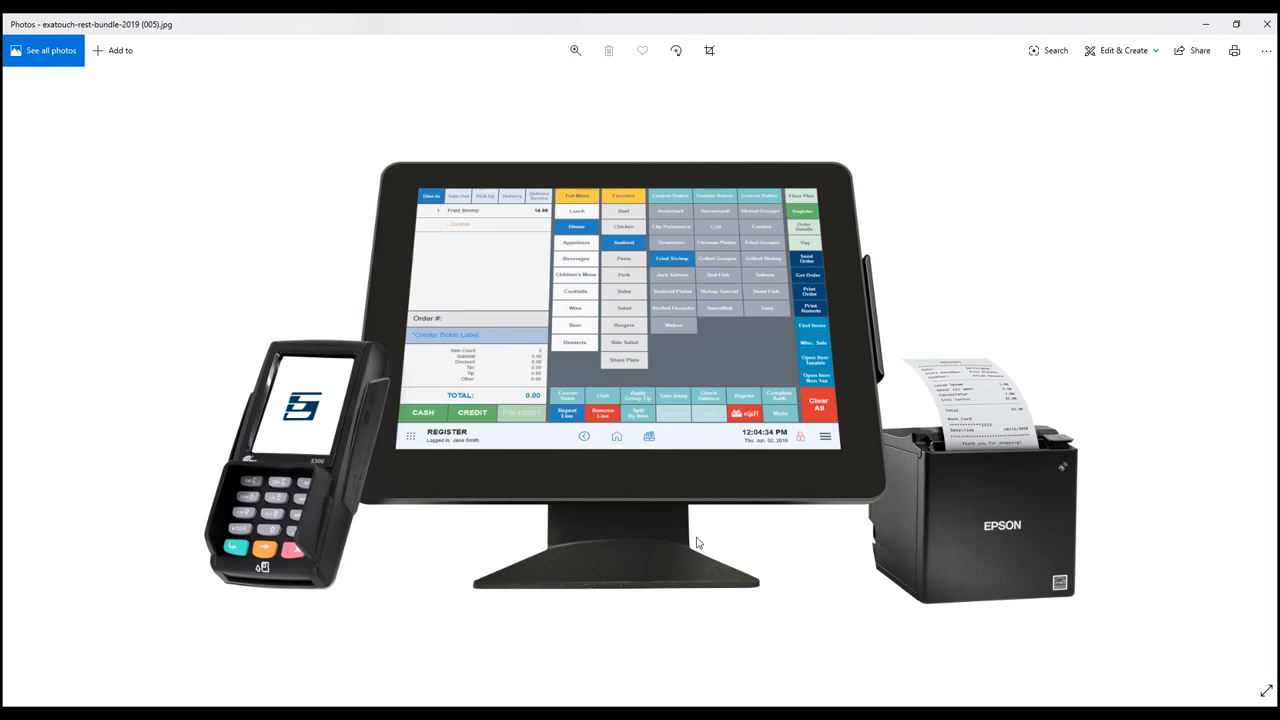
pyautogui.moveTo(696, 544)
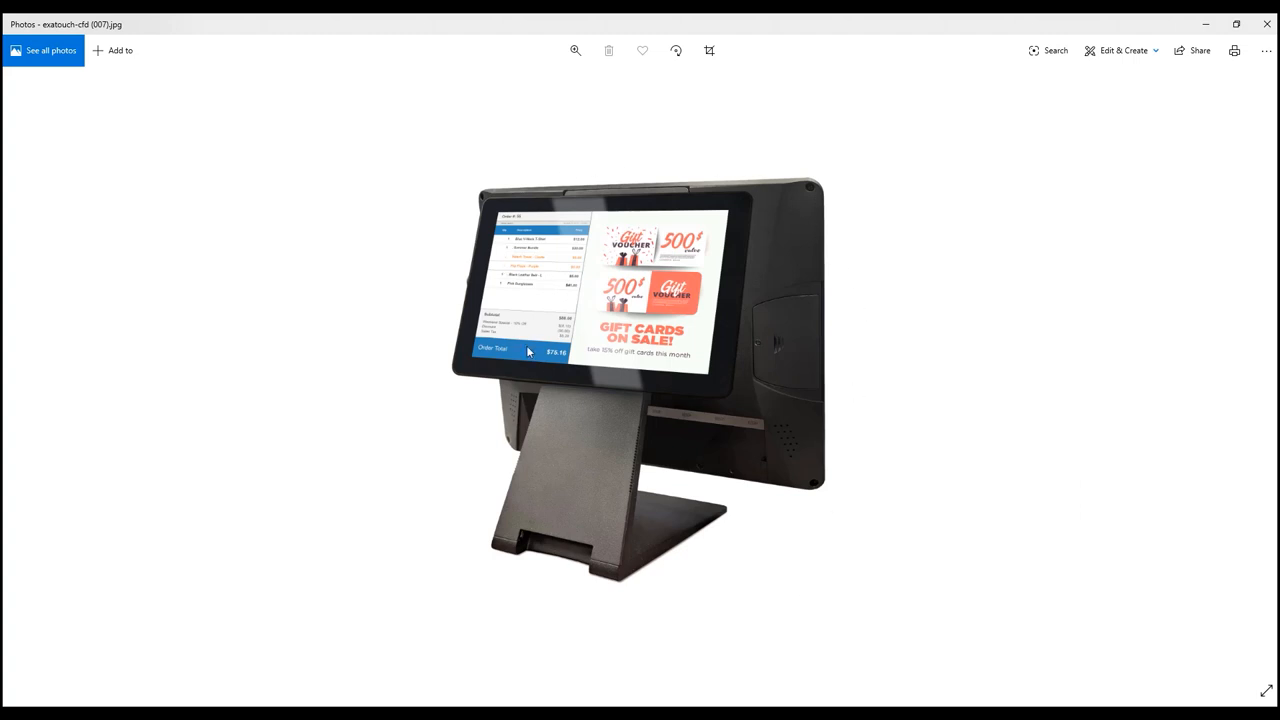
pyautogui.moveTo(612, 376)
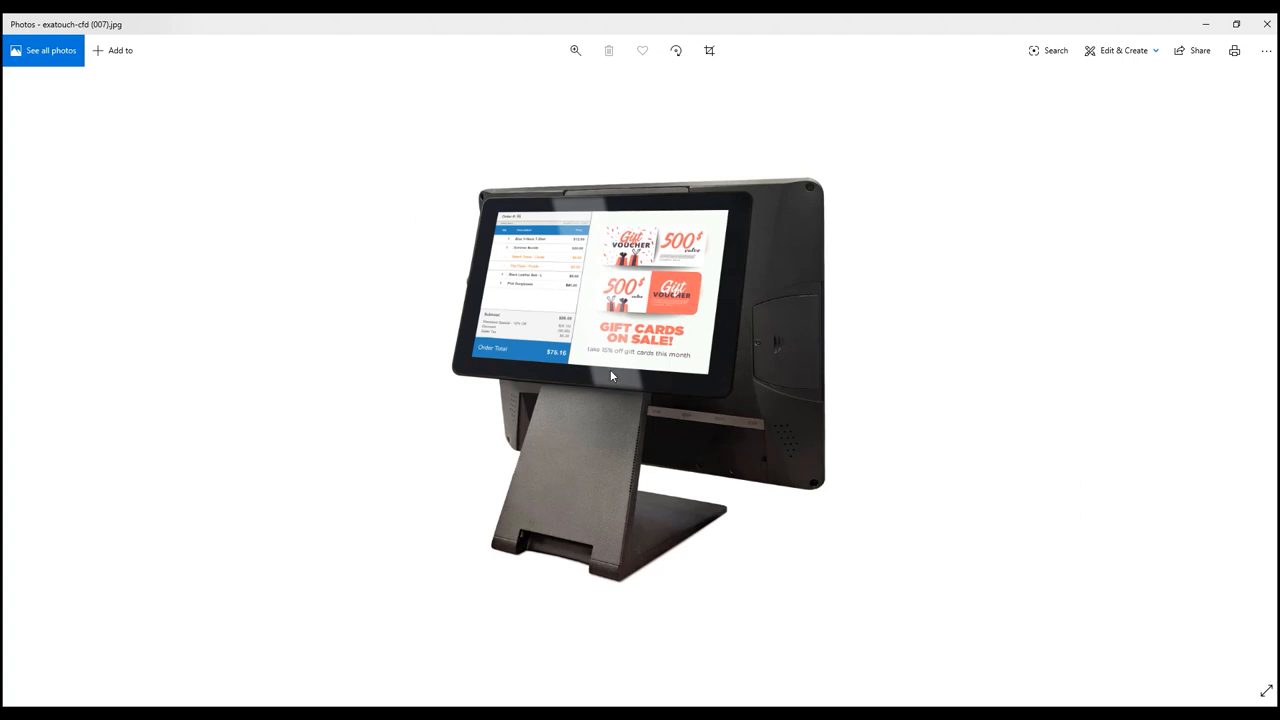
pyautogui.moveTo(530, 344)
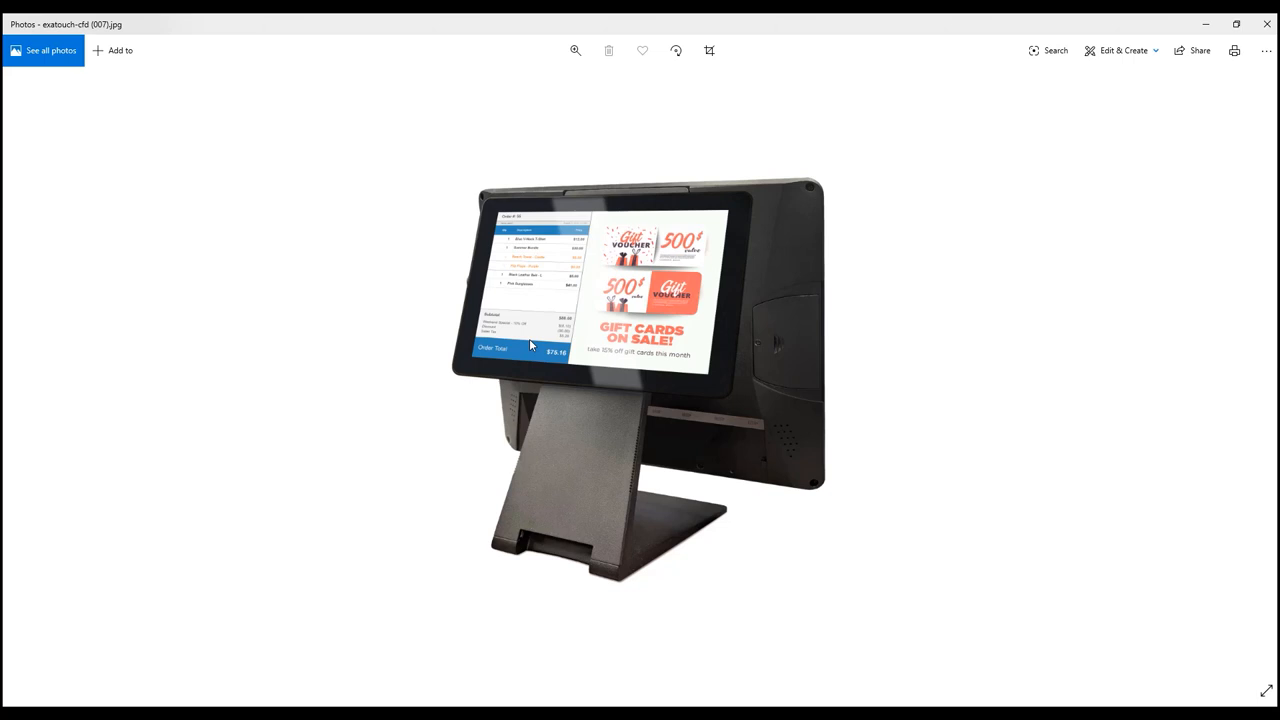
pyautogui.moveTo(988, 126)
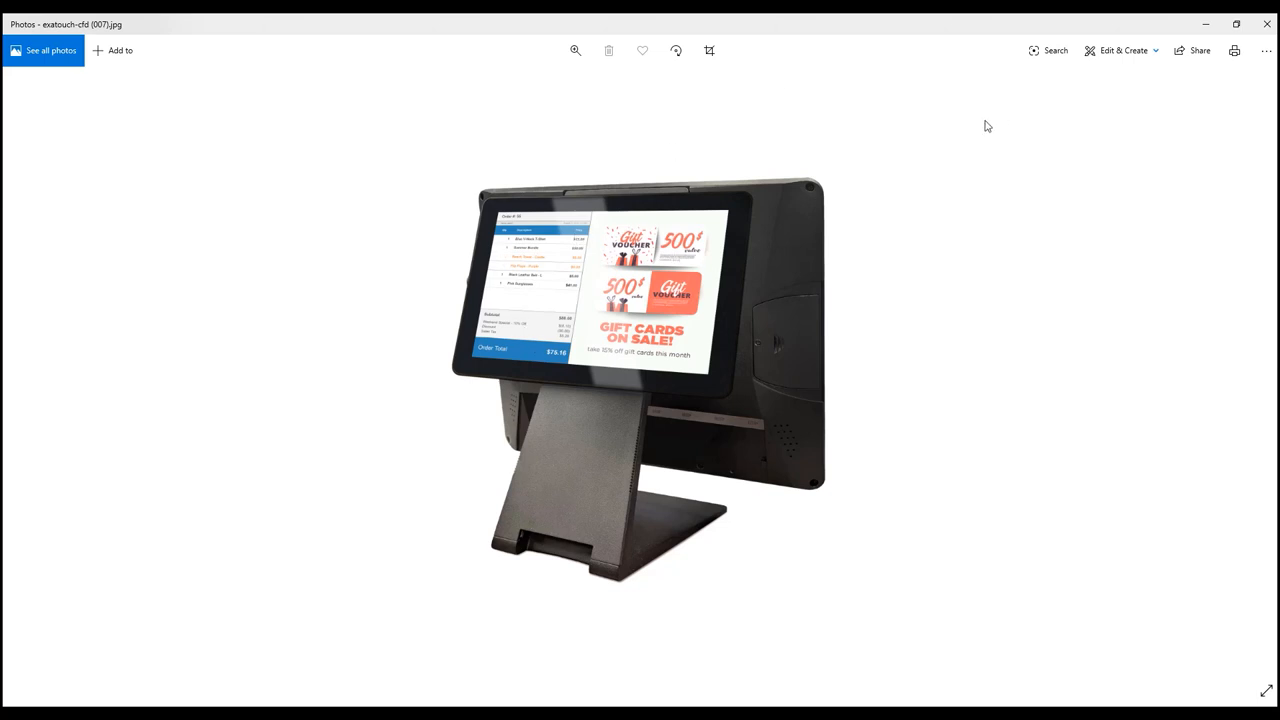
pyautogui.moveTo(830, 522)
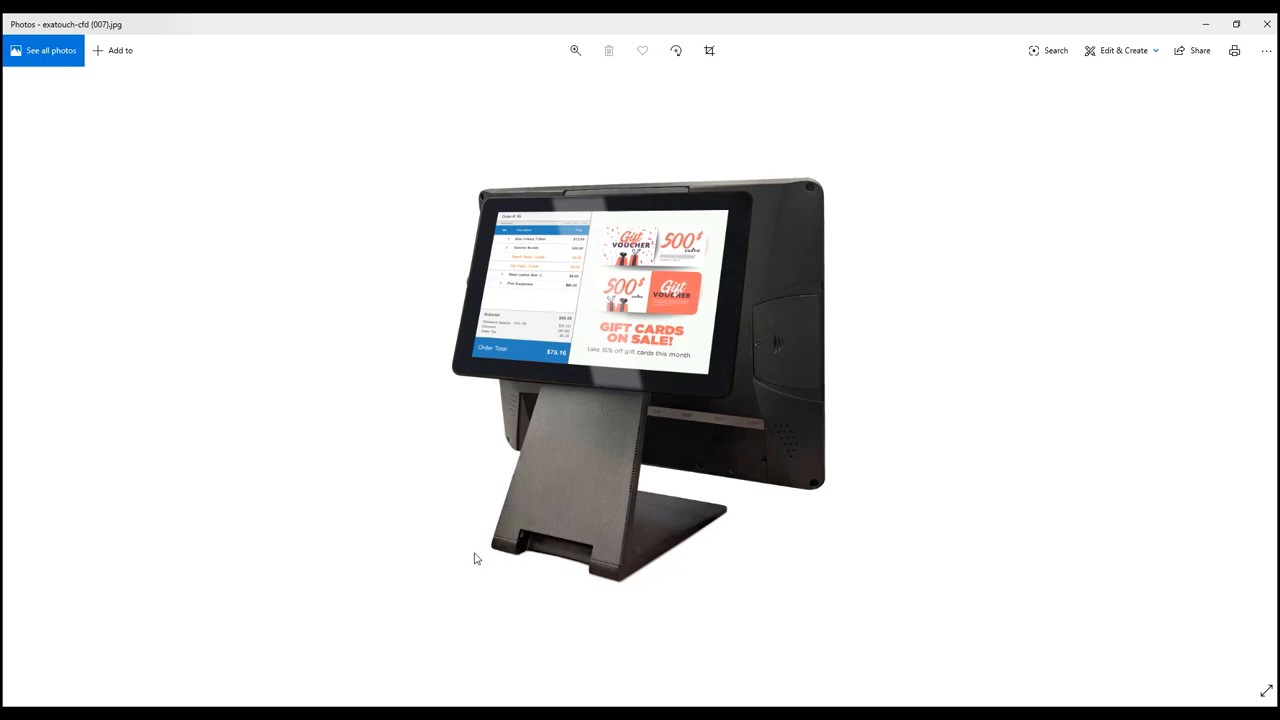
pyautogui.moveTo(520, 254)
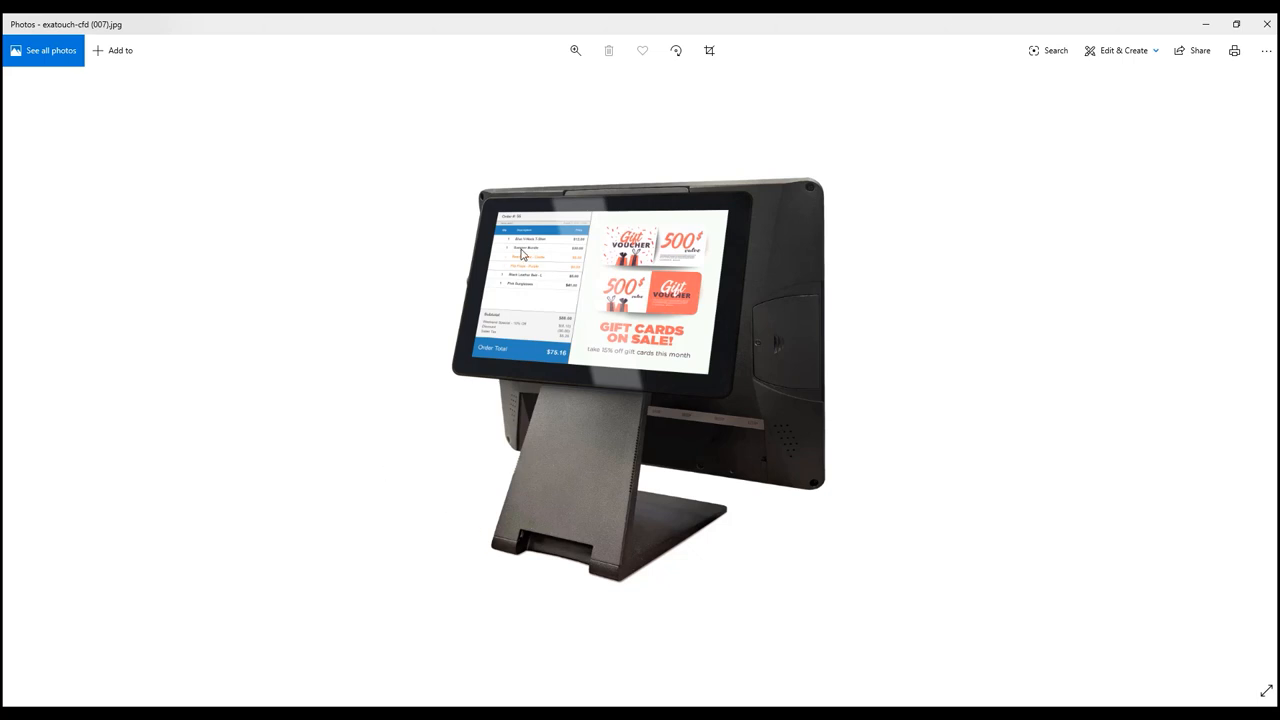
pyautogui.moveTo(532, 288)
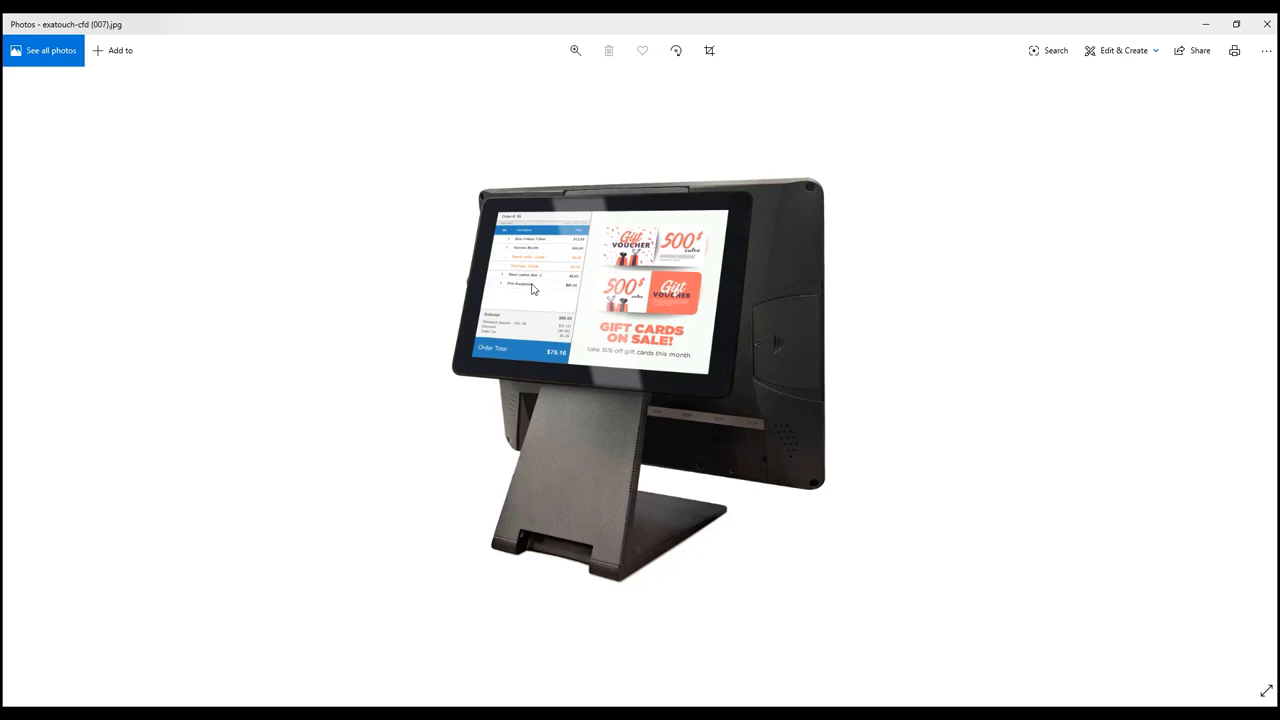
pyautogui.moveTo(504, 236)
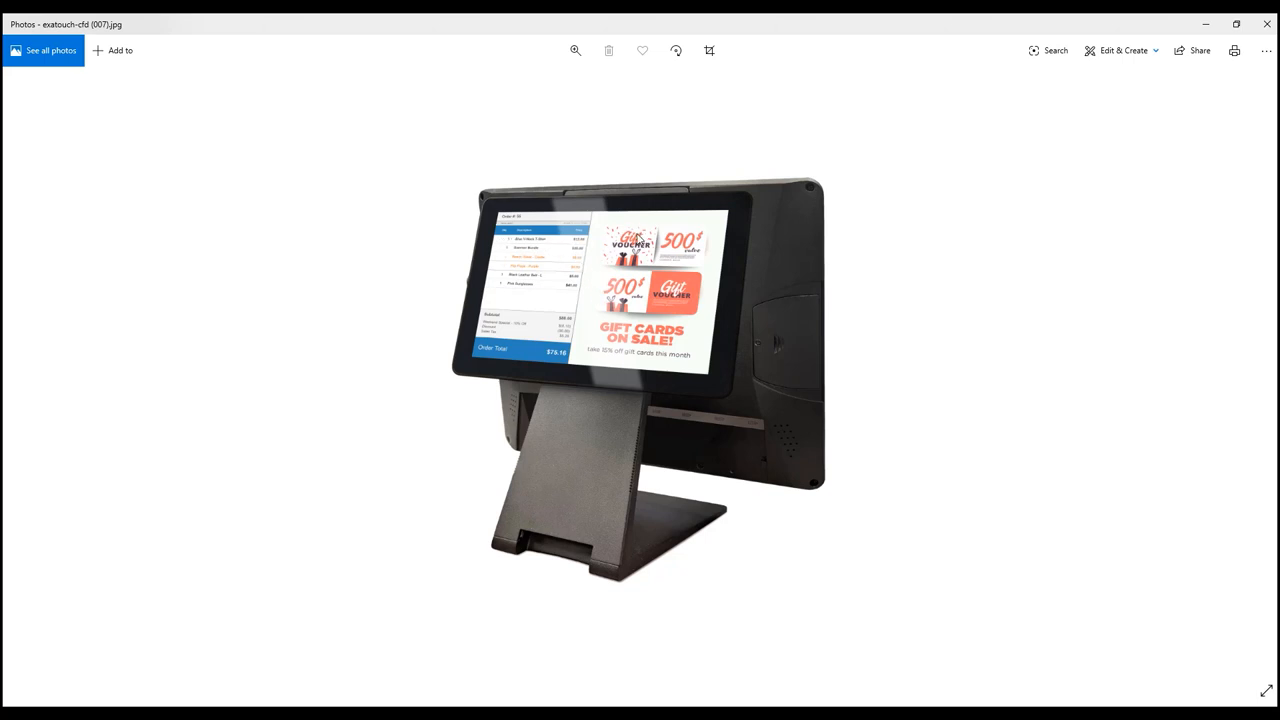
pyautogui.moveTo(528, 266)
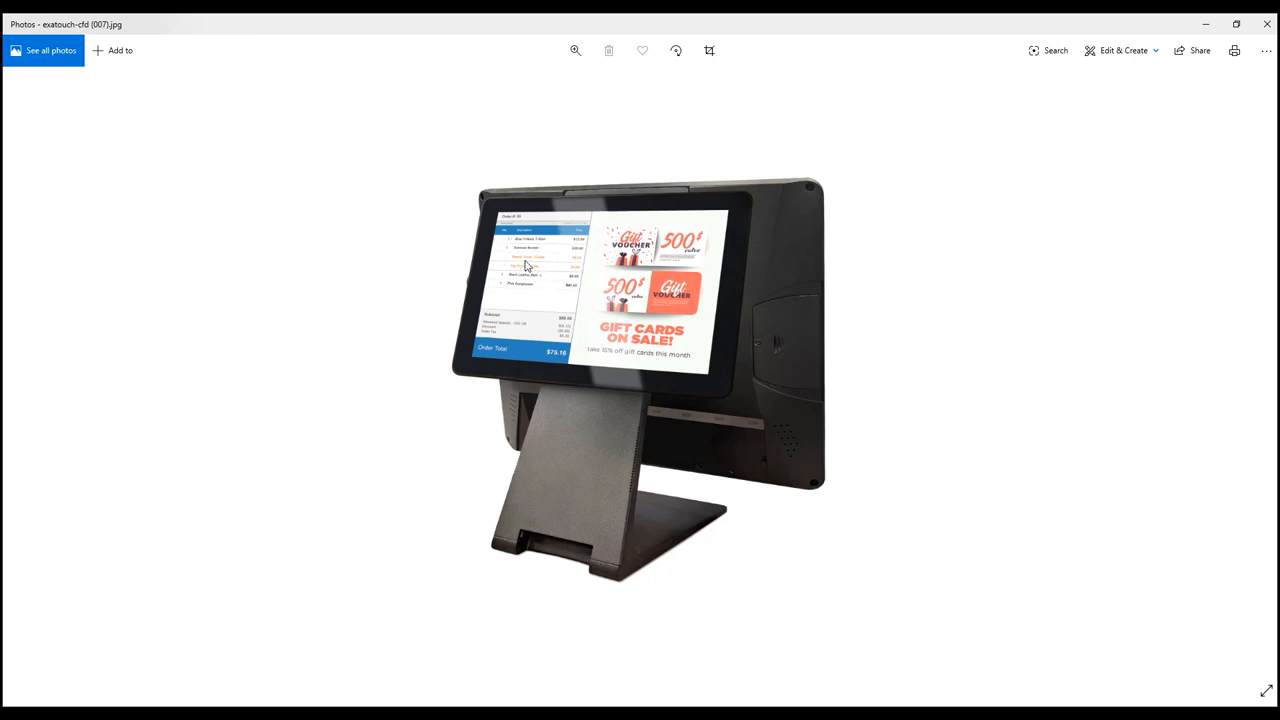
pyautogui.moveTo(512, 270)
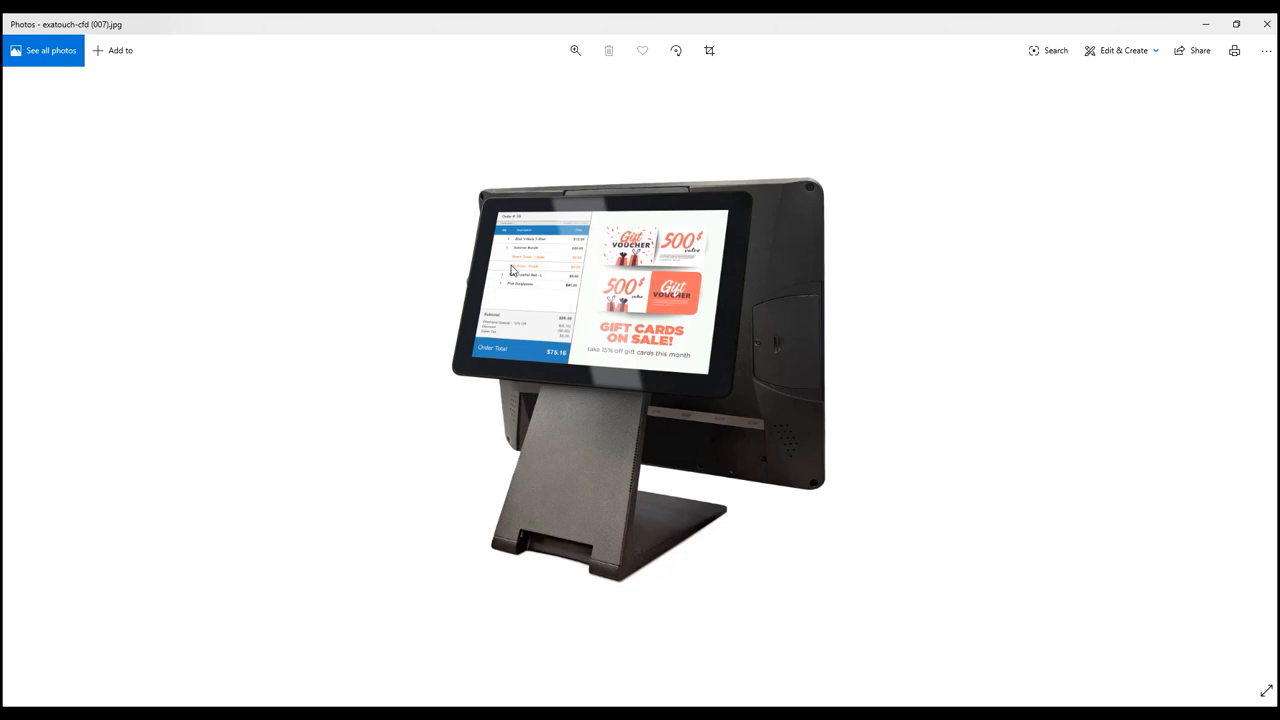
pyautogui.moveTo(544, 272)
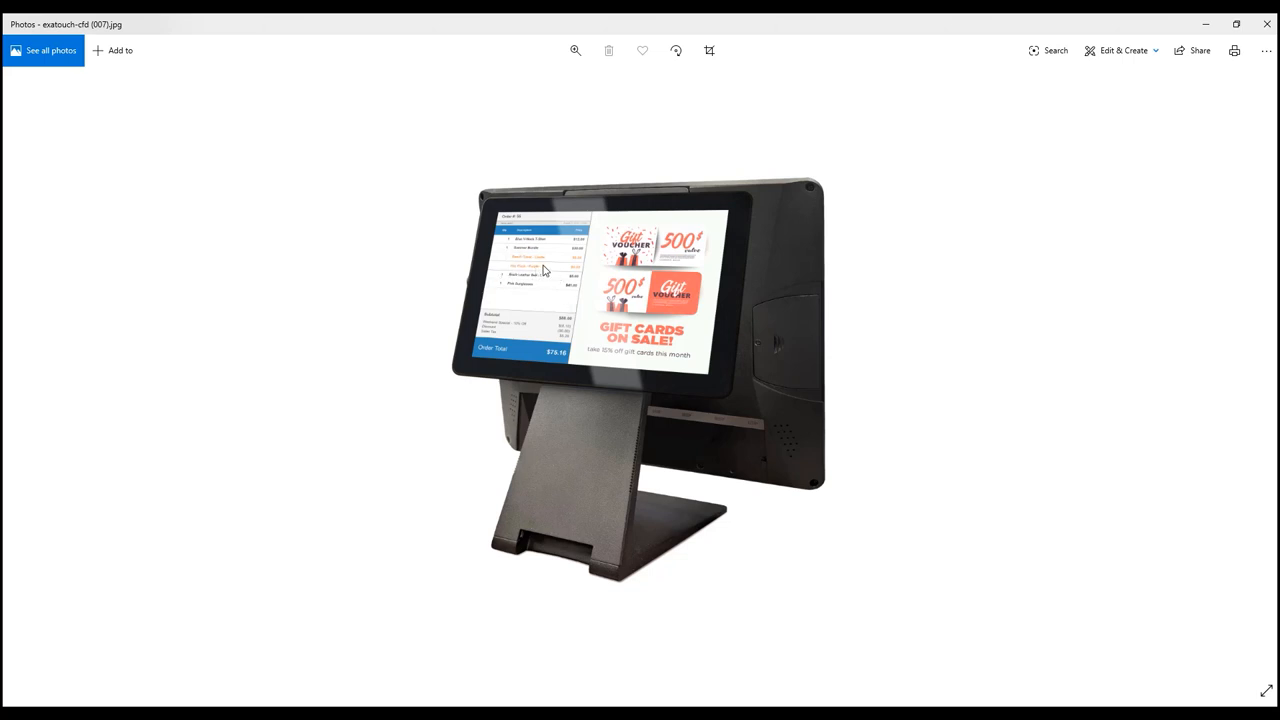
pyautogui.moveTo(604, 268)
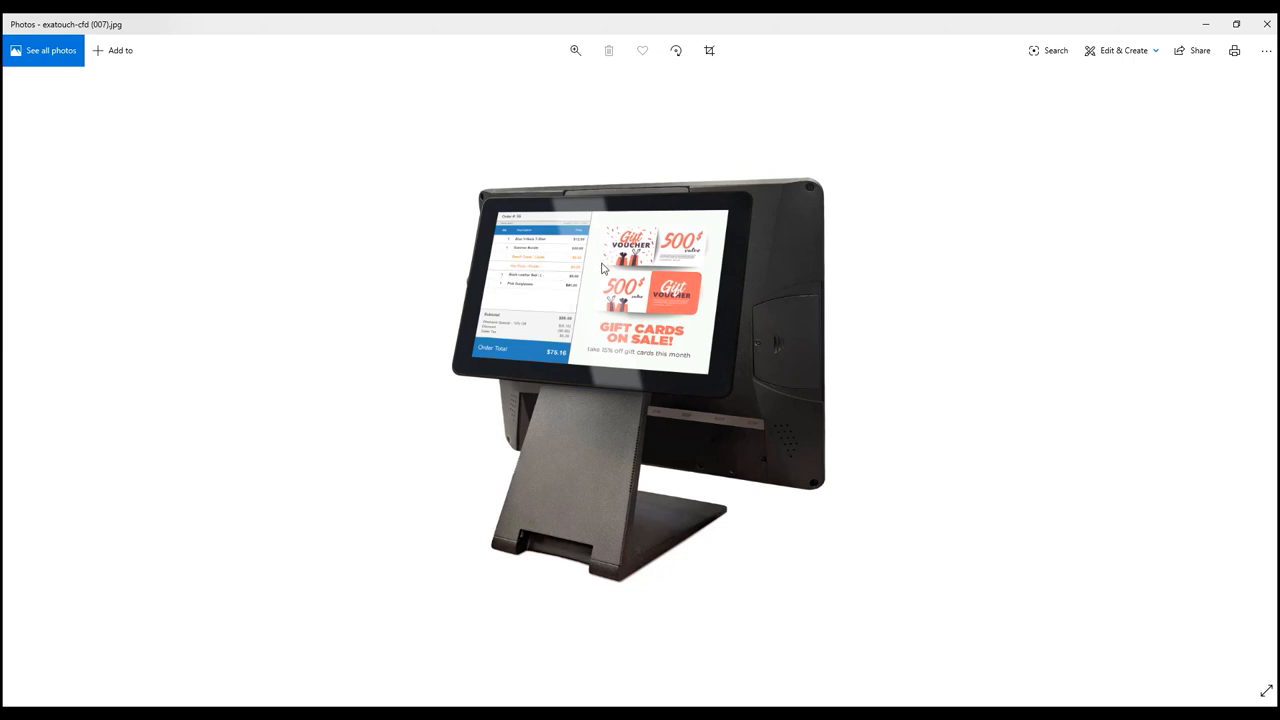
pyautogui.moveTo(660, 420)
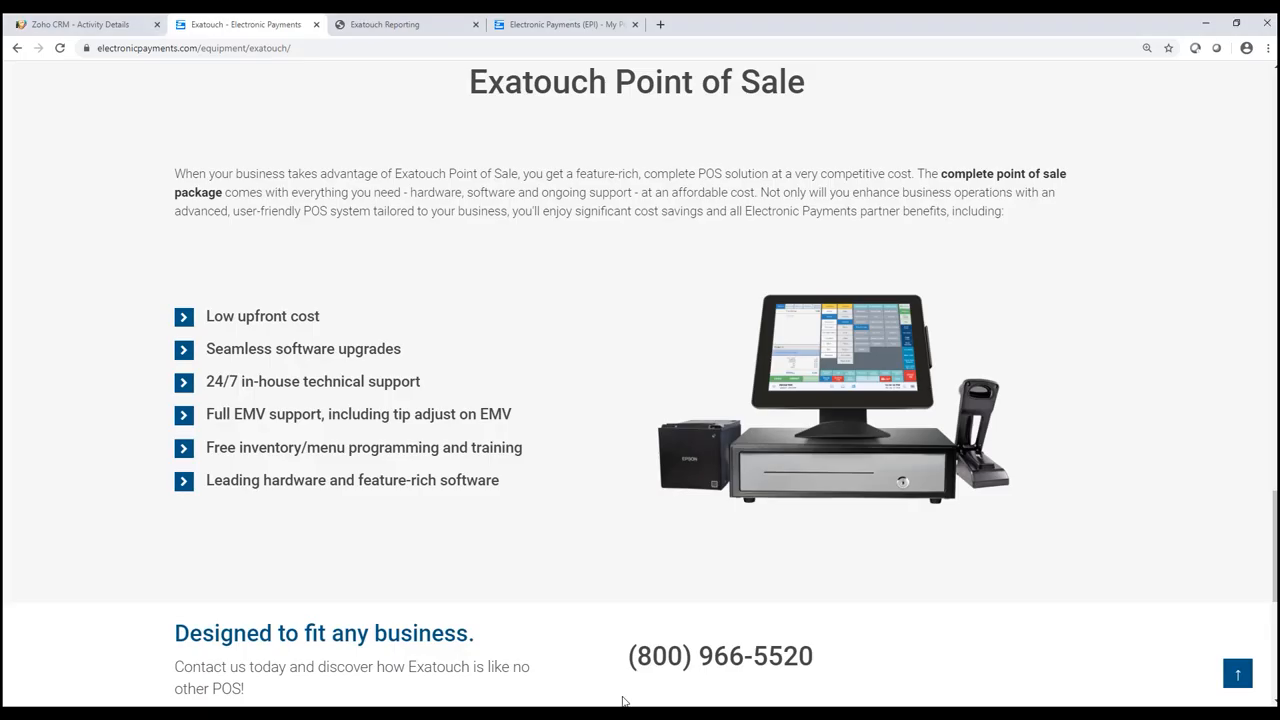
pyautogui.moveTo(852, 456)
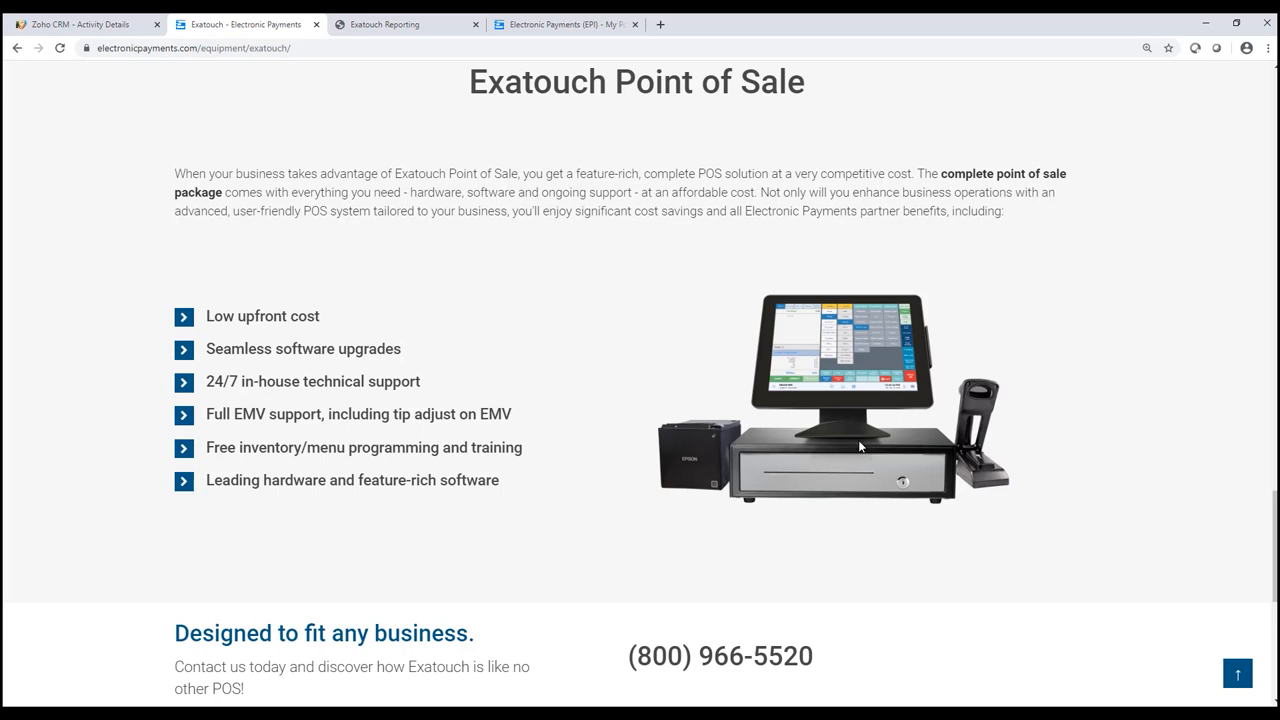
pyautogui.moveTo(822, 412)
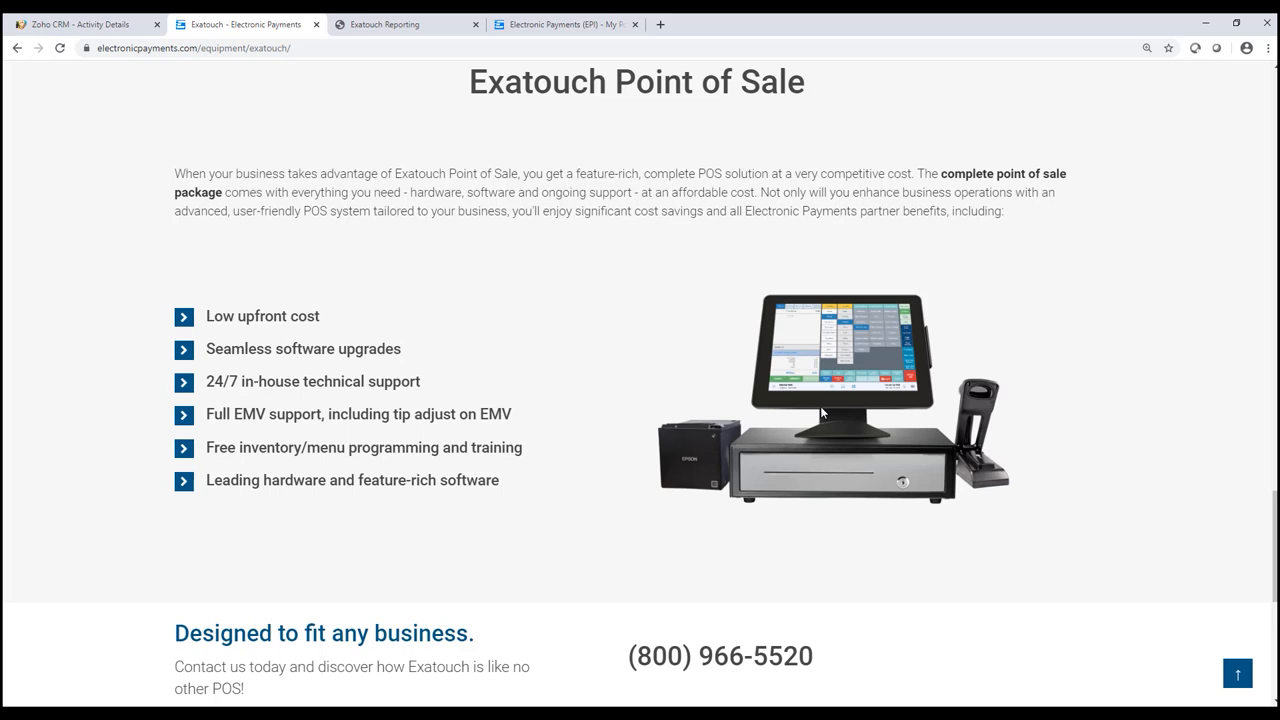
pyautogui.moveTo(812, 528)
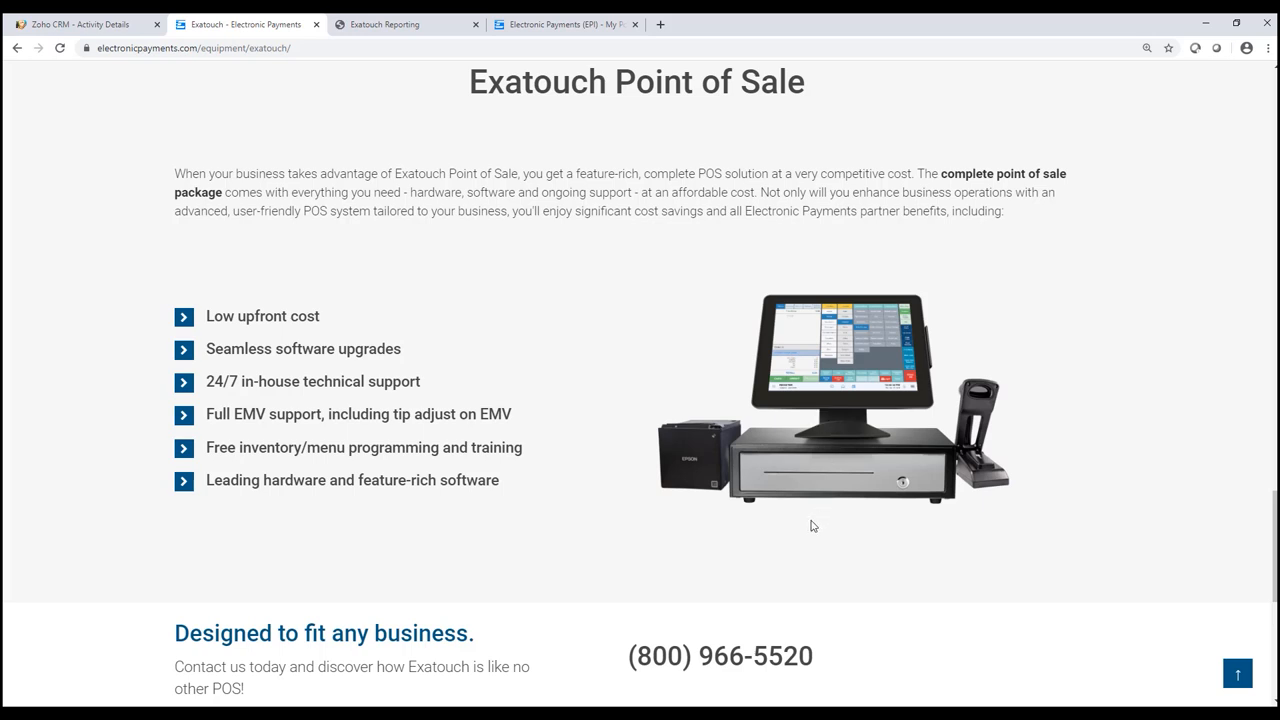
pyautogui.moveTo(820, 512)
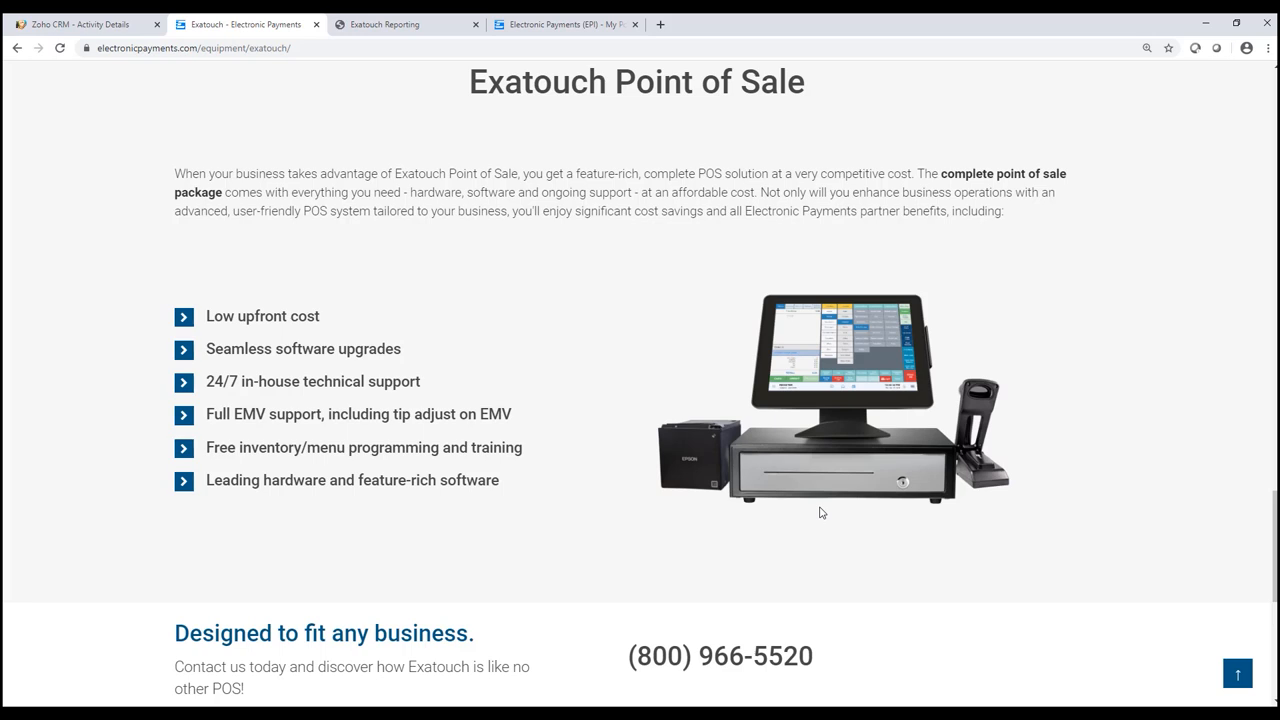
pyautogui.moveTo(808, 208)
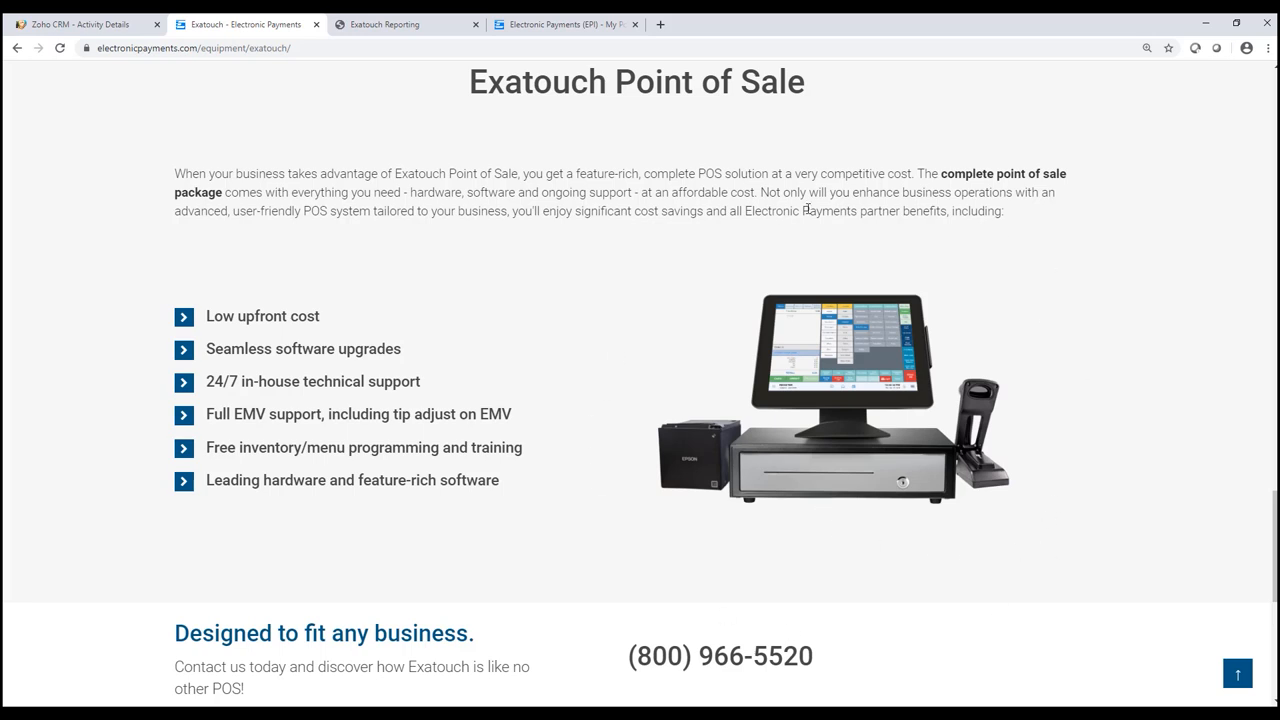
pyautogui.moveTo(952, 578)
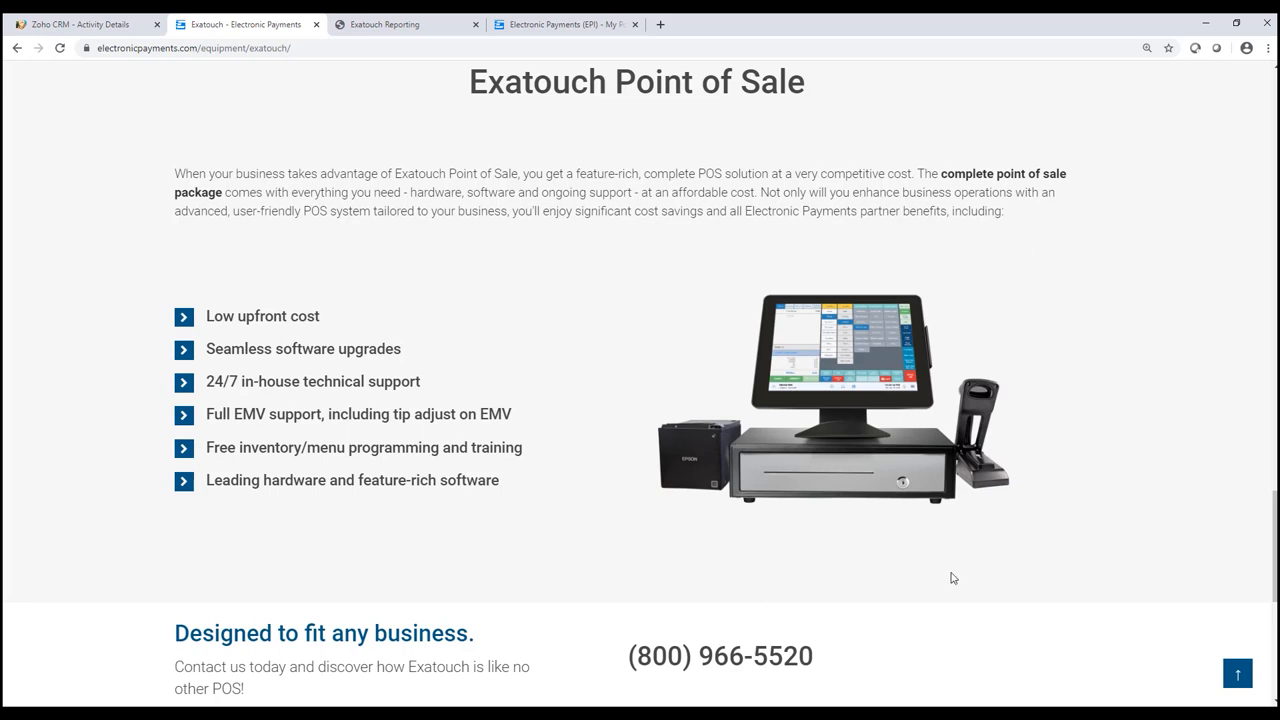
pyautogui.moveTo(576, 464)
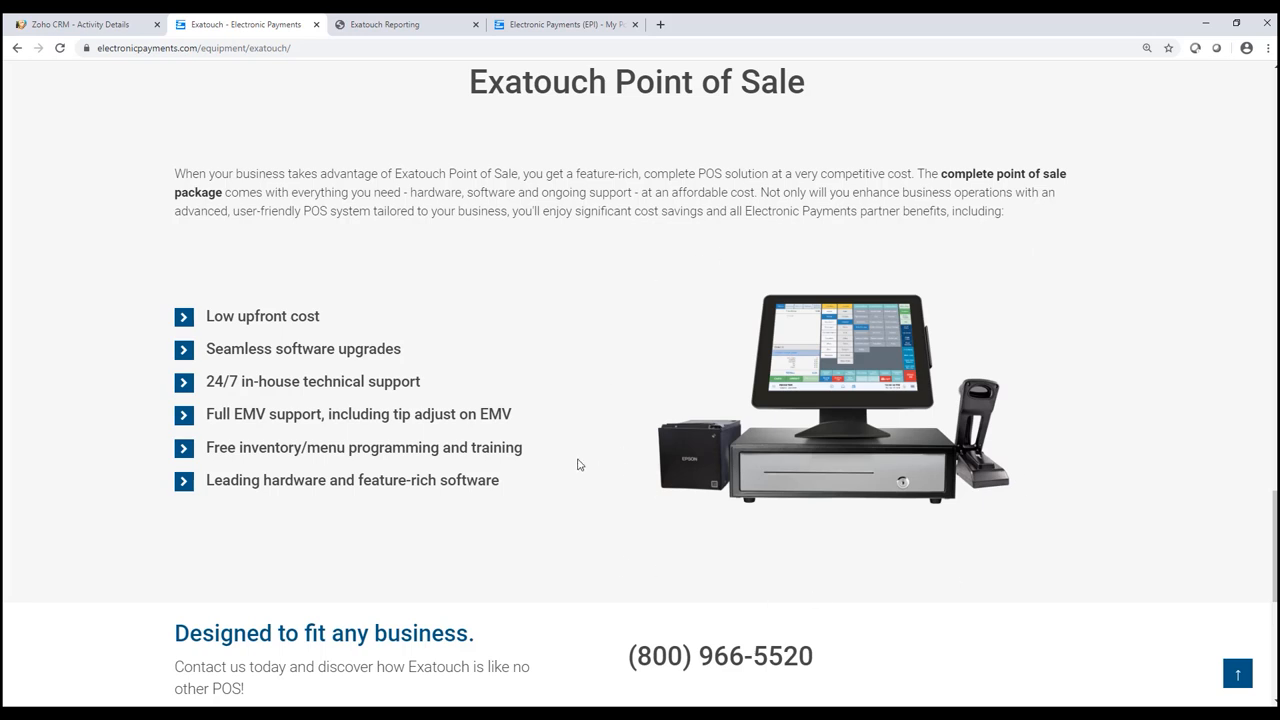
pyautogui.moveTo(624, 322)
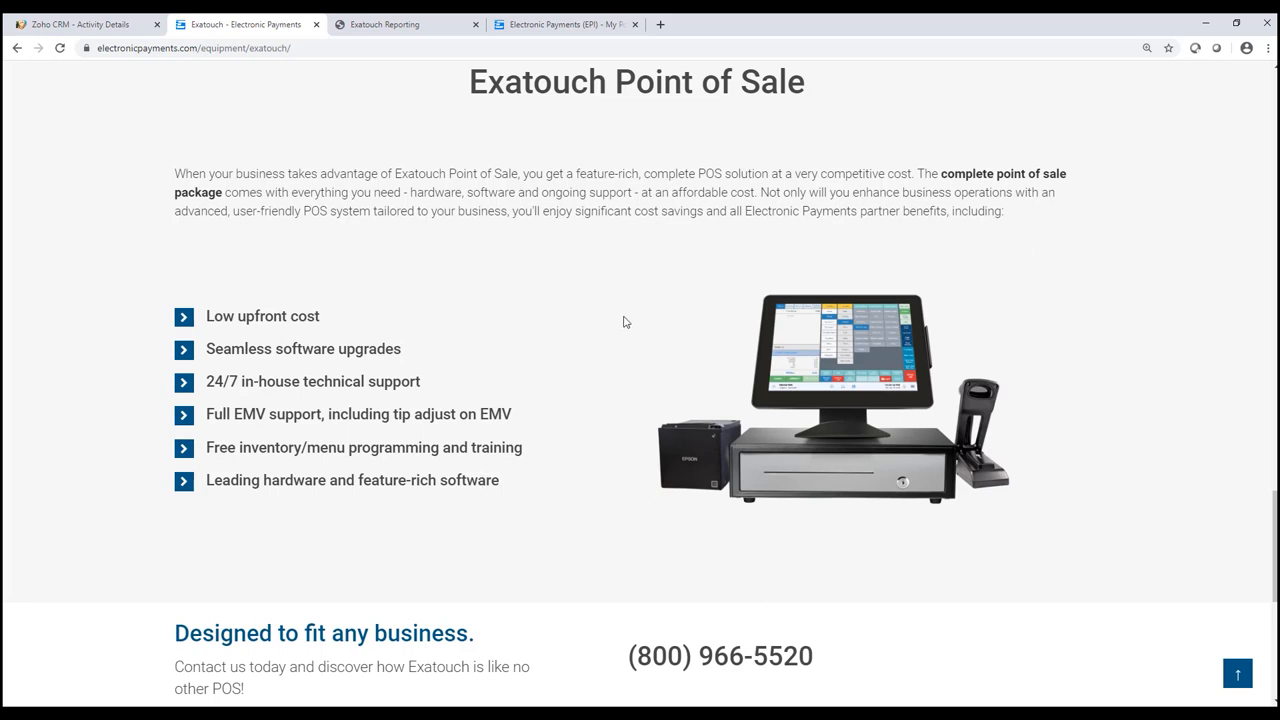
pyautogui.moveTo(704, 376)
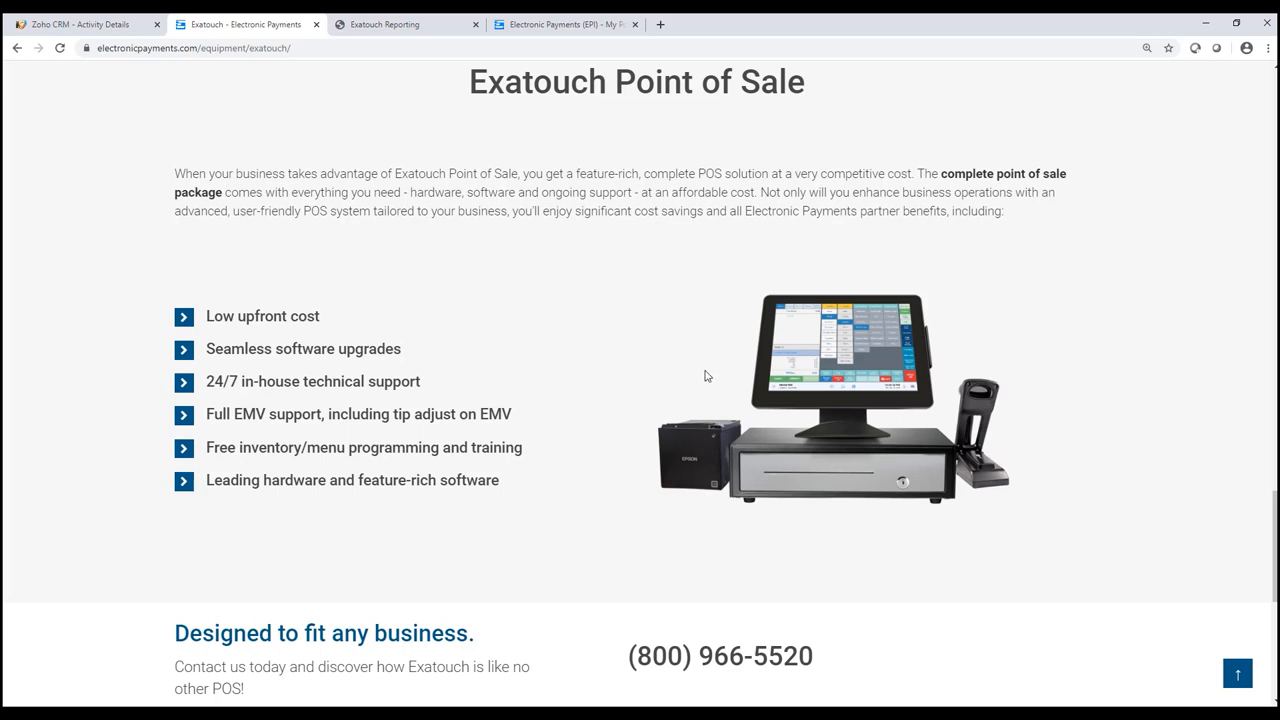
pyautogui.moveTo(890, 416)
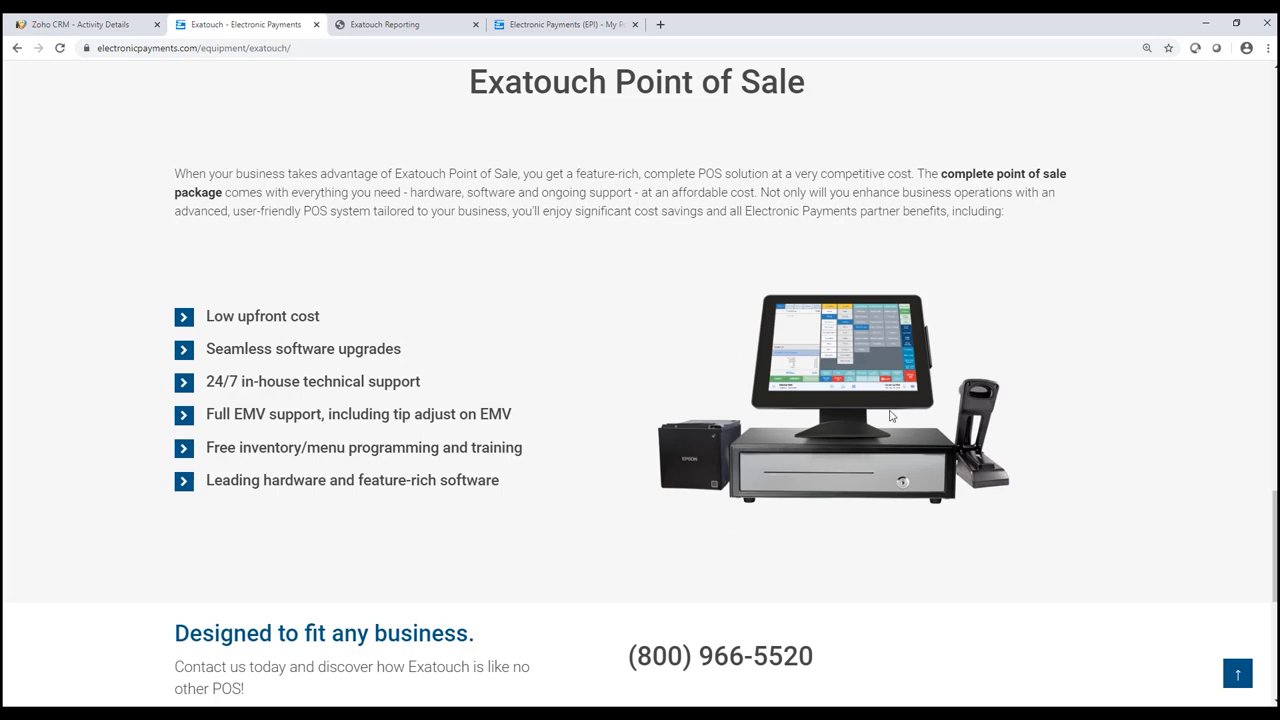
pyautogui.moveTo(650, 460)
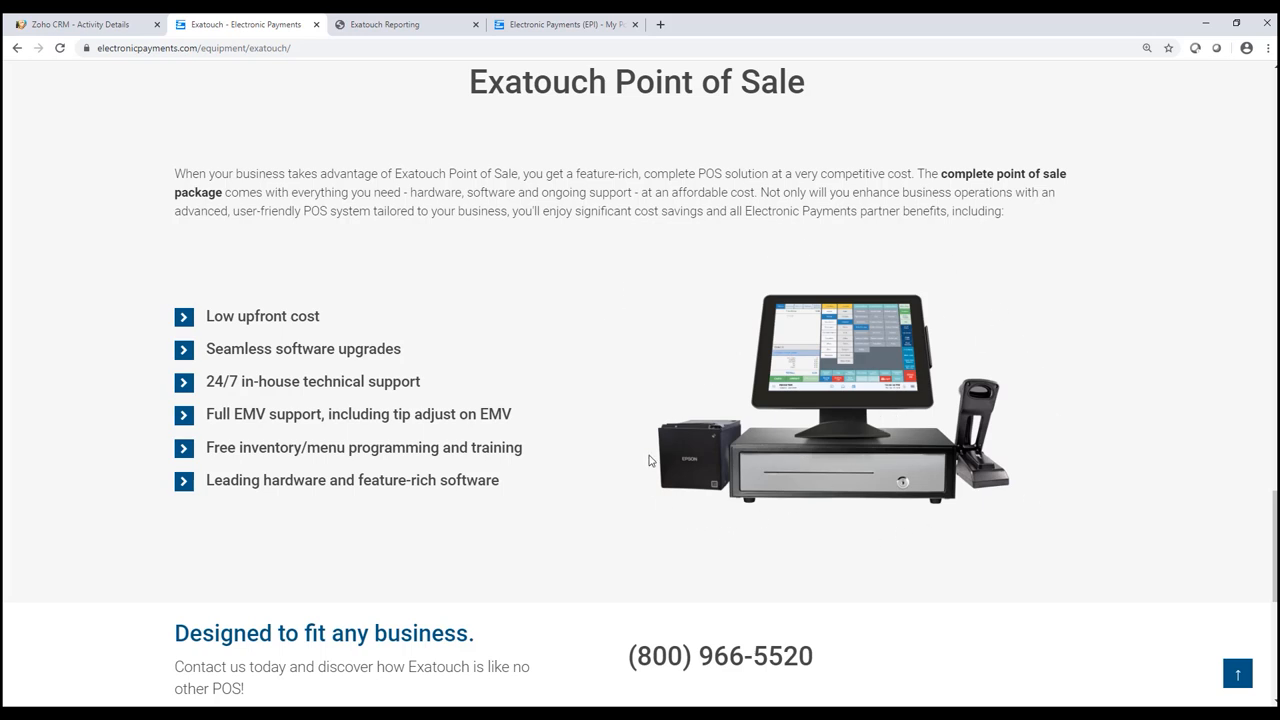
pyautogui.moveTo(1116, 496)
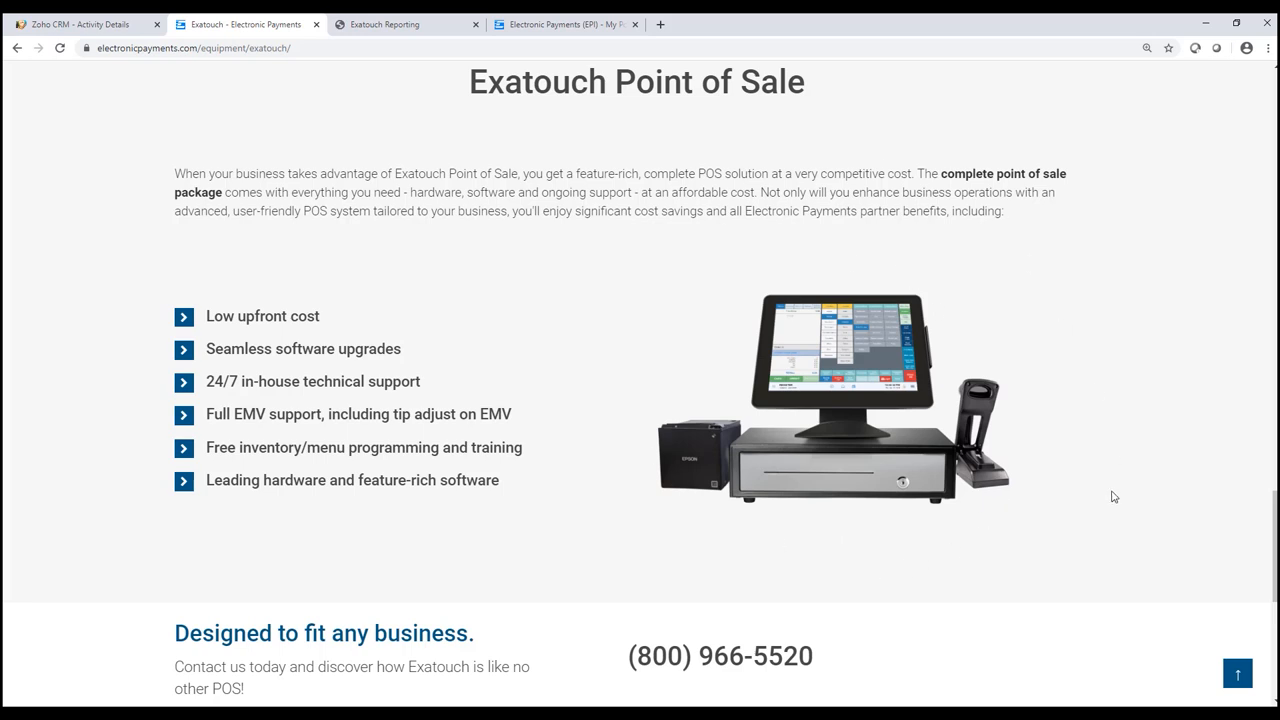
pyautogui.moveTo(864, 372)
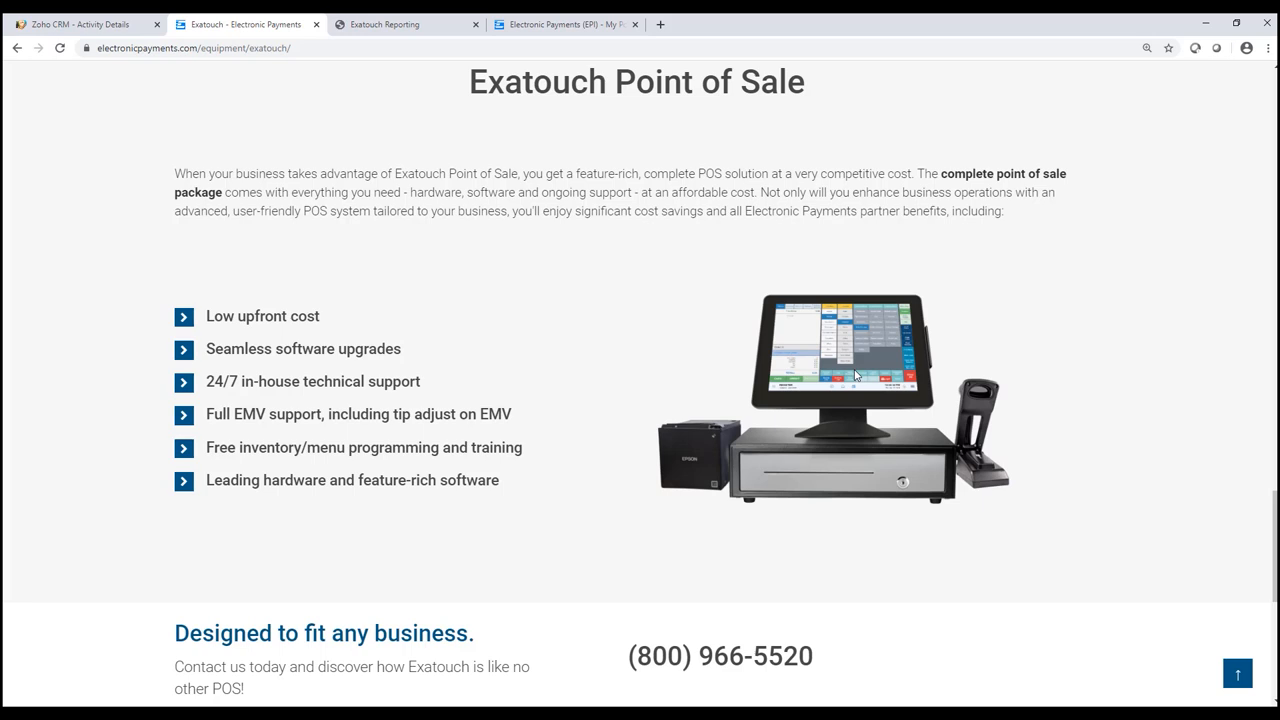
pyautogui.moveTo(888, 356)
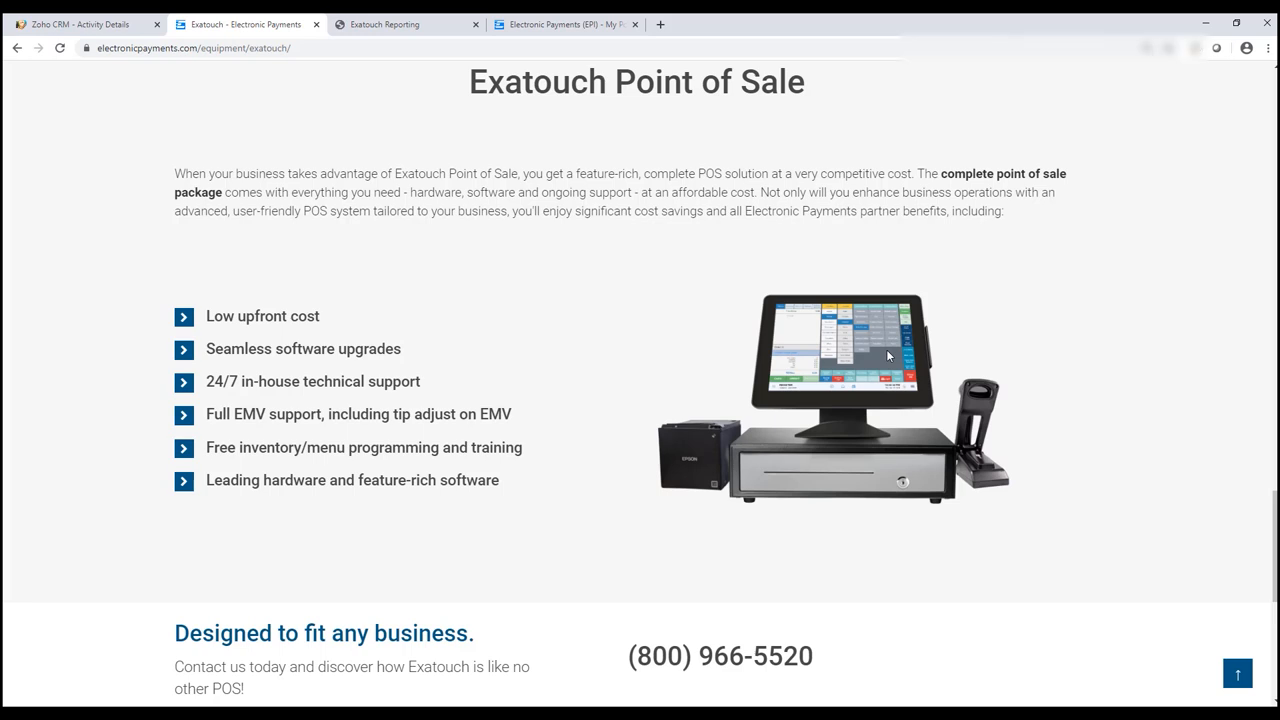
pyautogui.moveTo(700, 482)
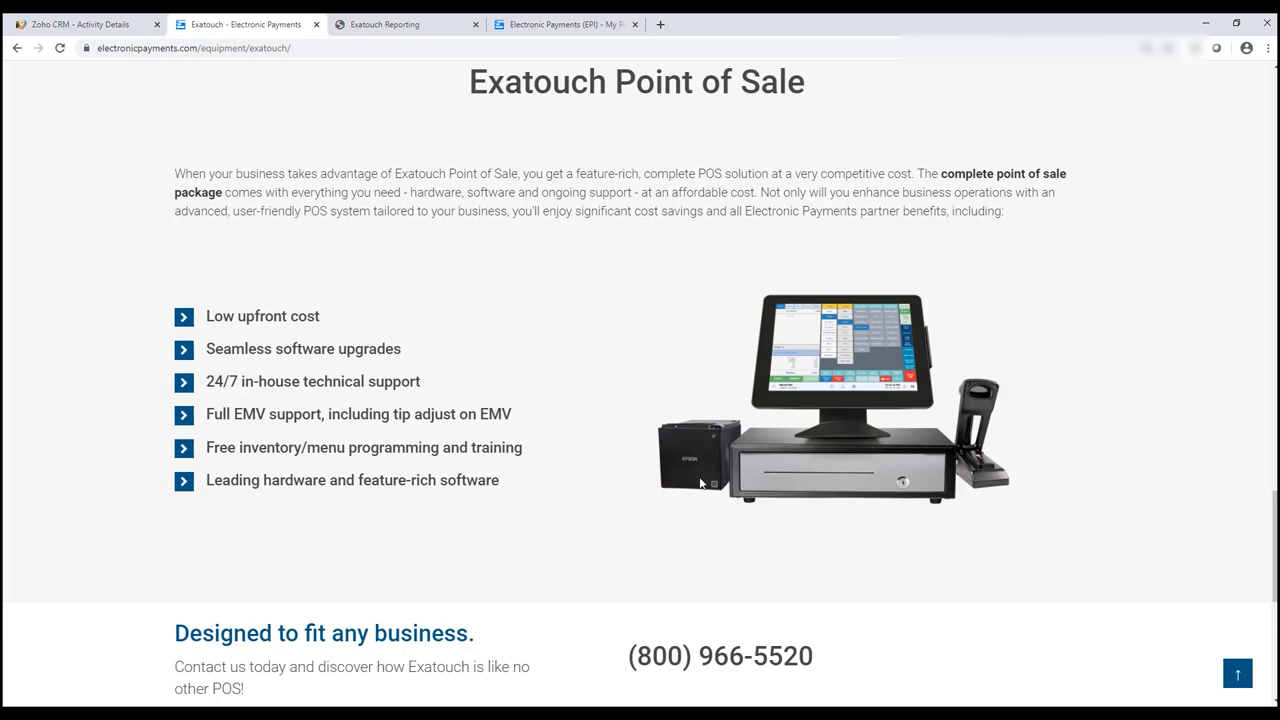
pyautogui.moveTo(1010, 340)
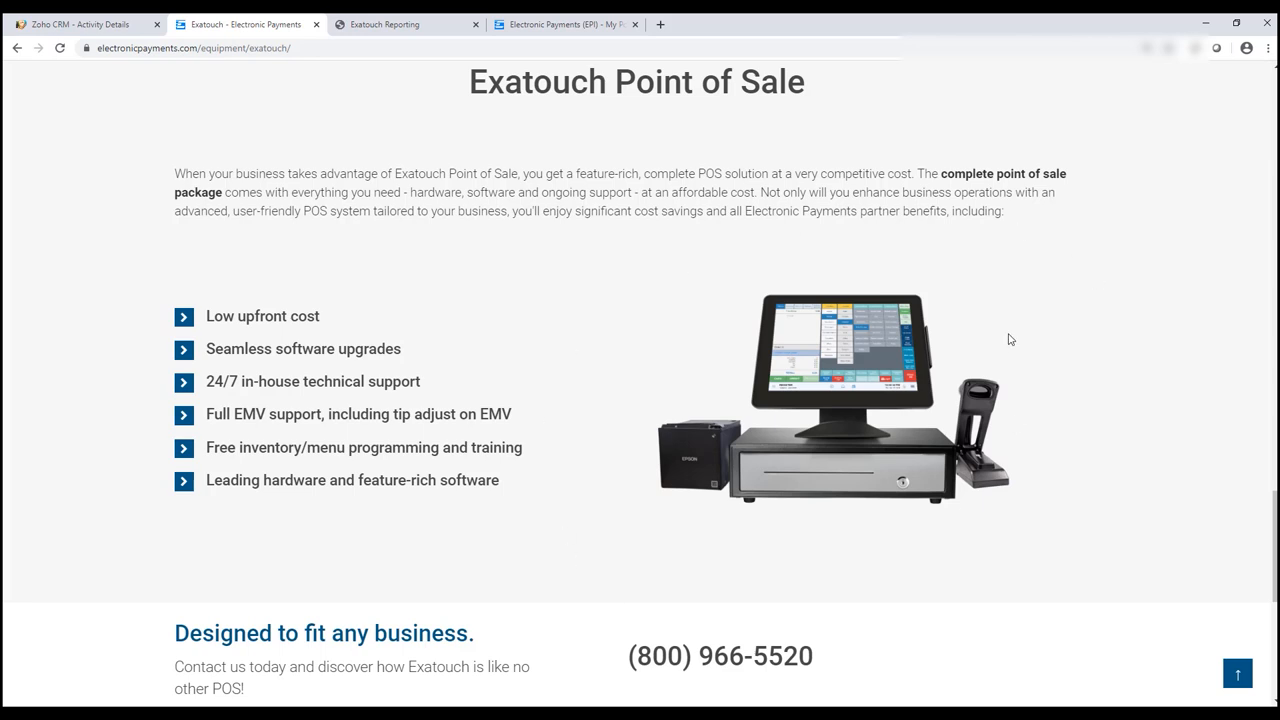
pyautogui.moveTo(838, 406)
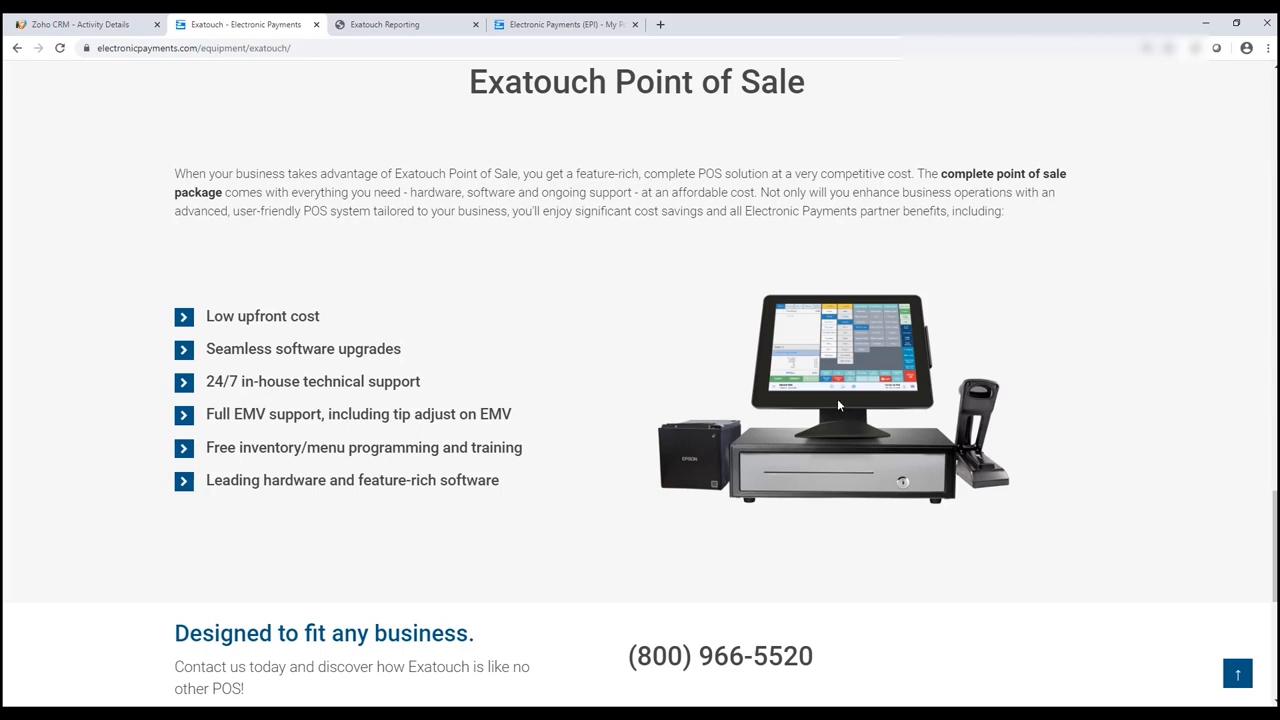
pyautogui.moveTo(886, 424)
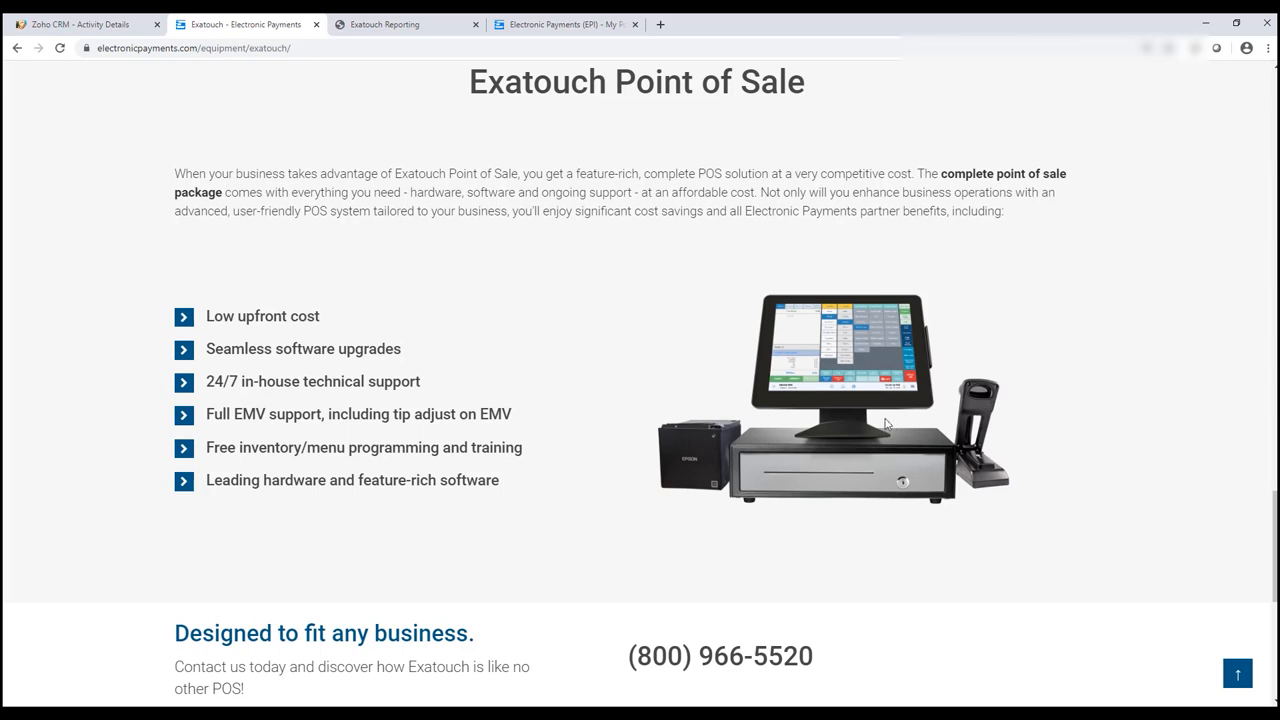
pyautogui.moveTo(784, 544)
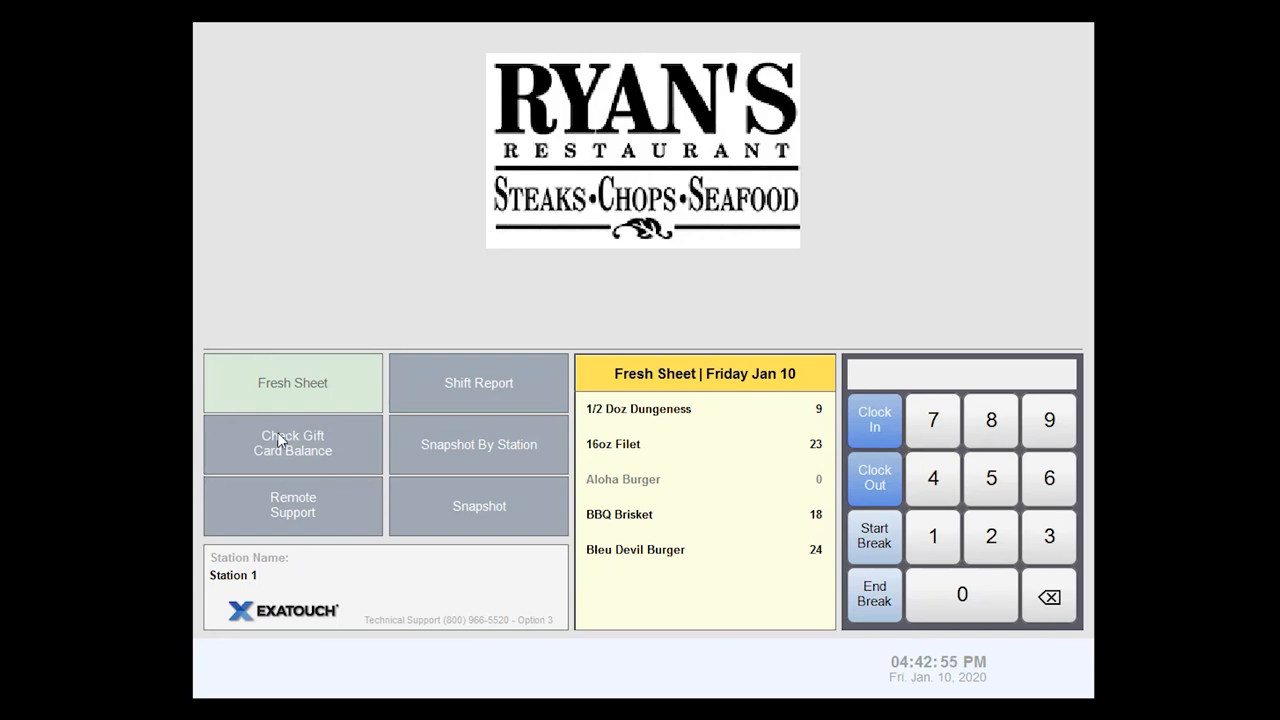
pyautogui.moveTo(310, 456)
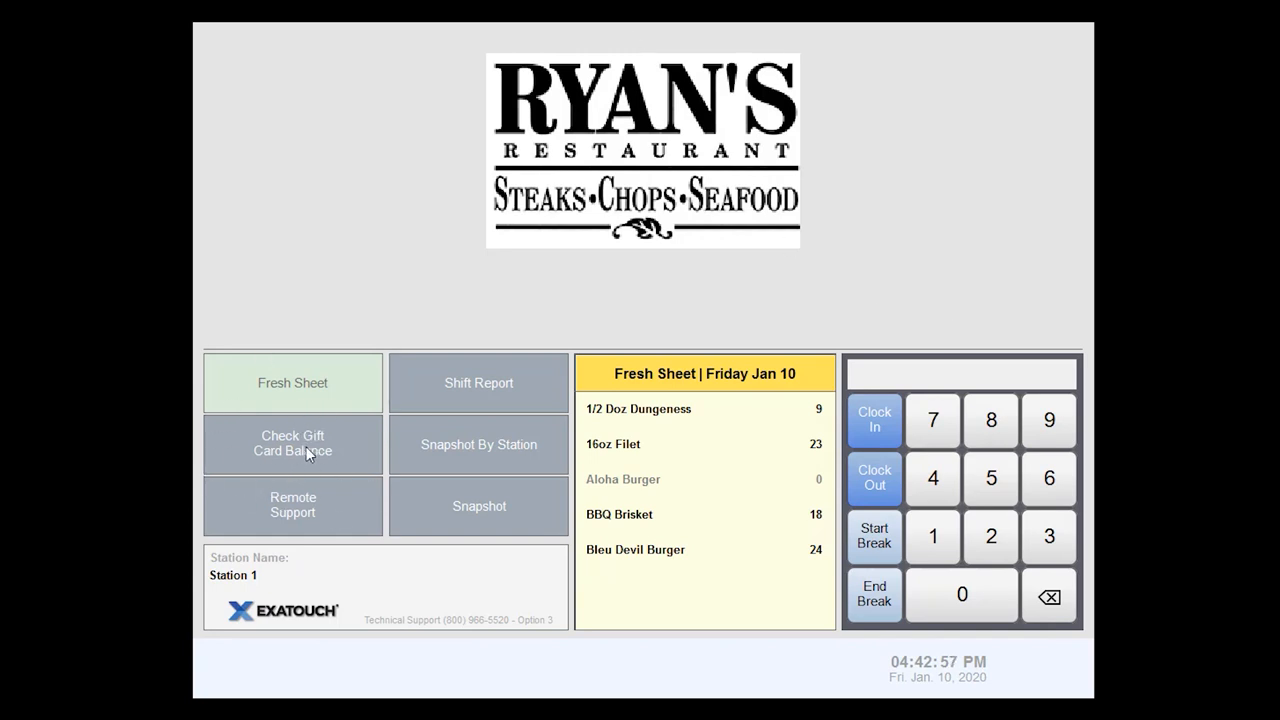
# Step: Start a gift card balance check, then return to the Fresh Sheet item counts
pyautogui.click(292, 444)
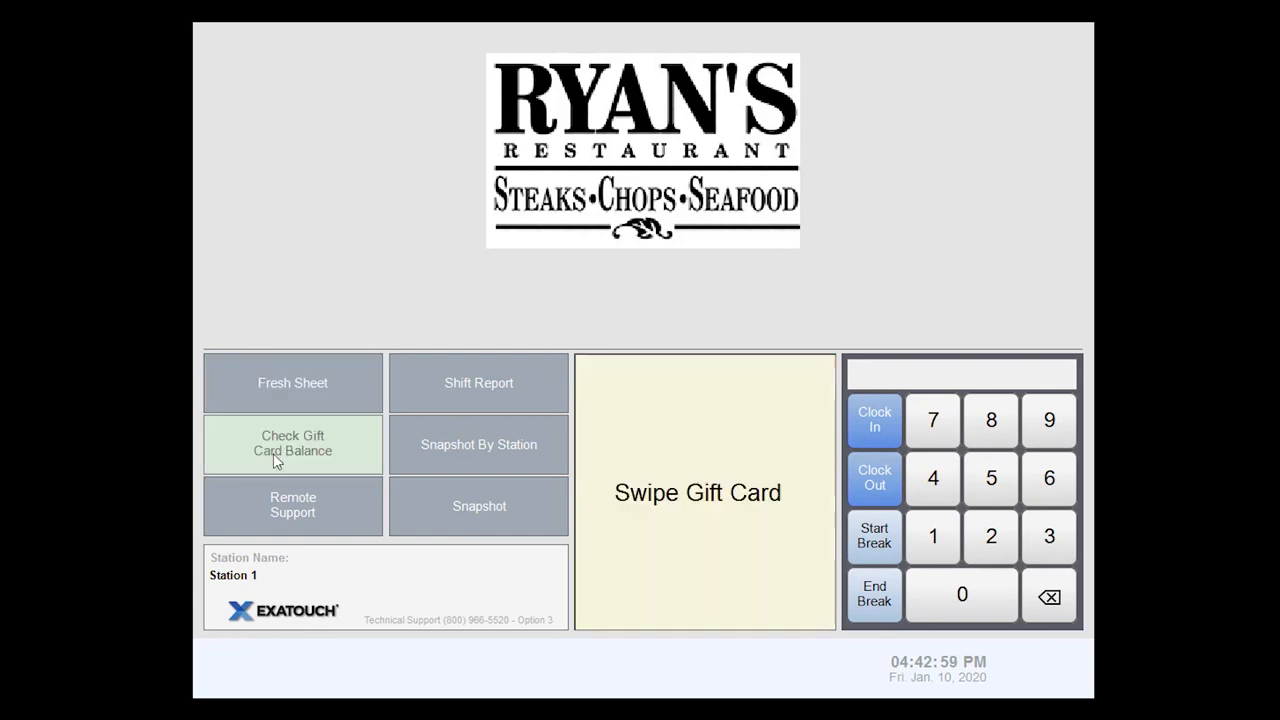
pyautogui.moveTo(276, 352)
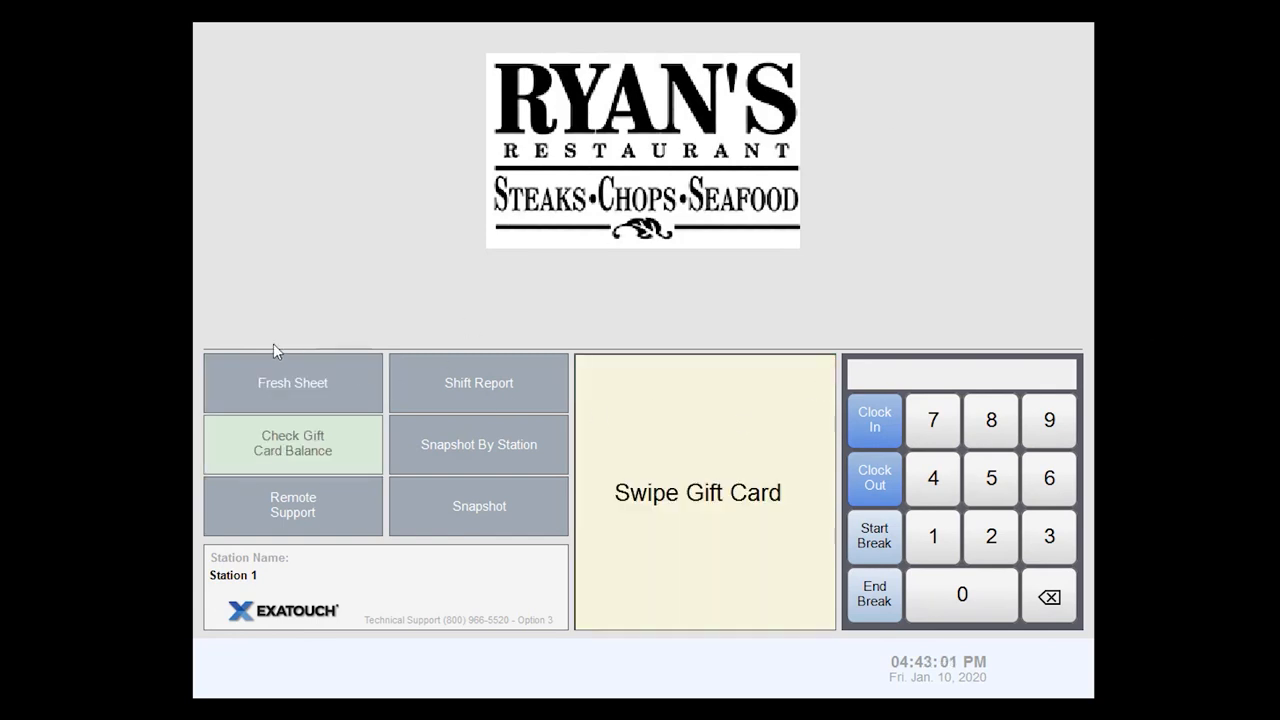
pyautogui.click(292, 382)
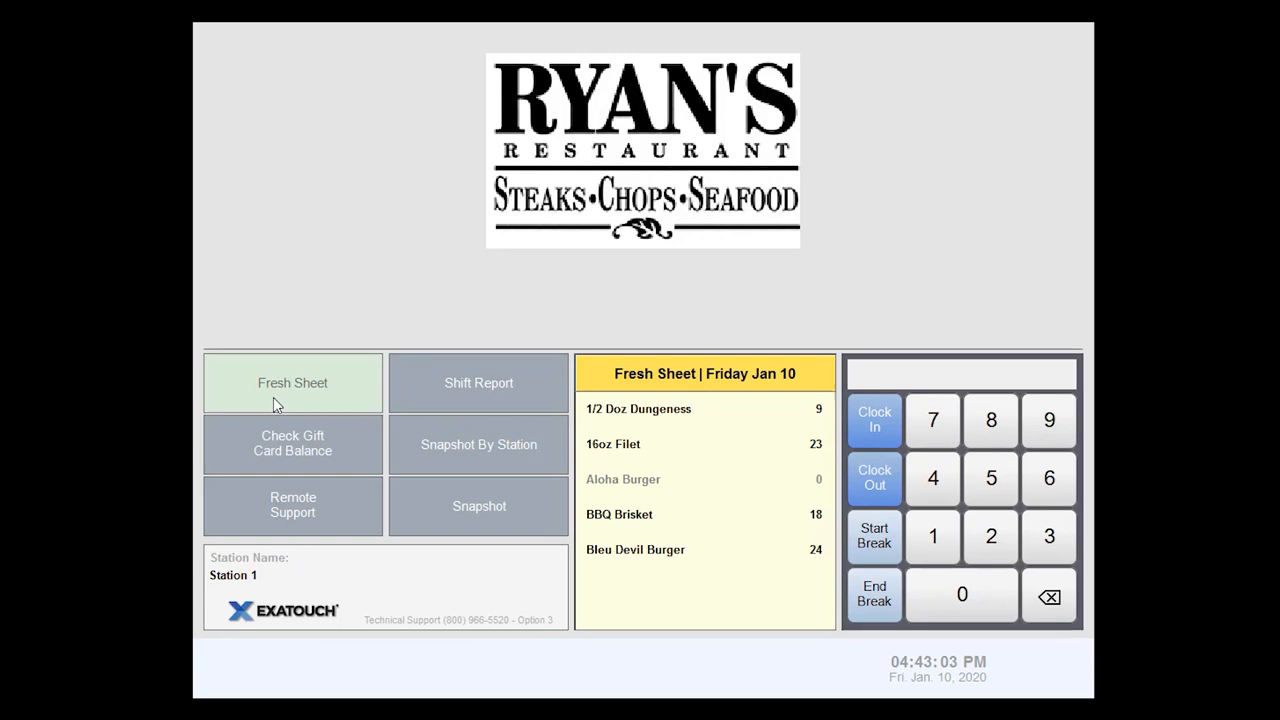
pyautogui.moveTo(528, 388)
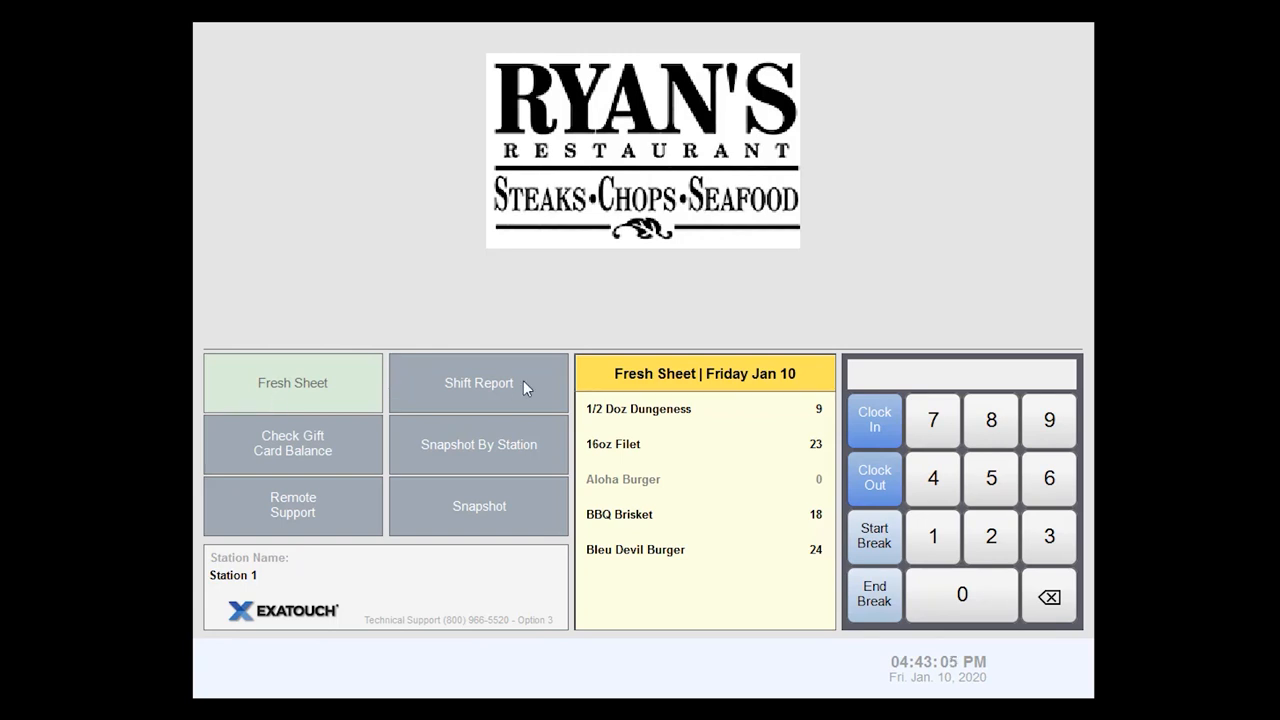
pyautogui.moveTo(542, 458)
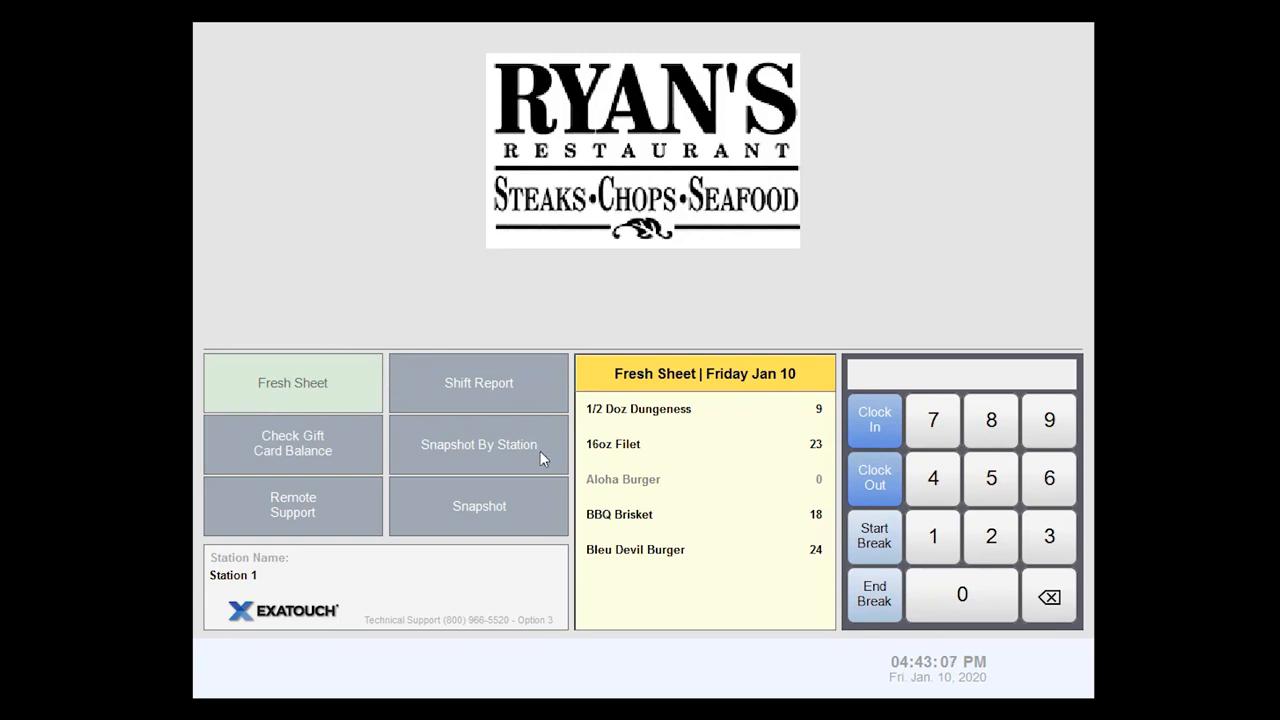
pyautogui.moveTo(508, 524)
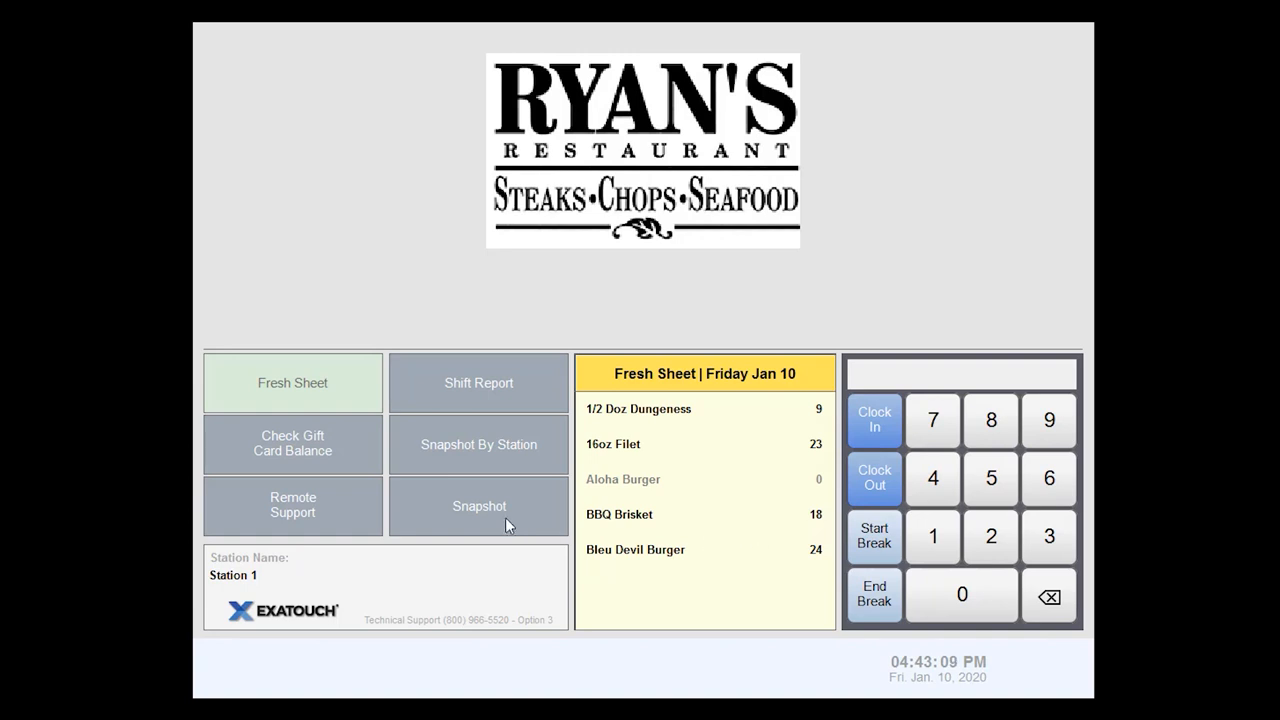
pyautogui.moveTo(512, 476)
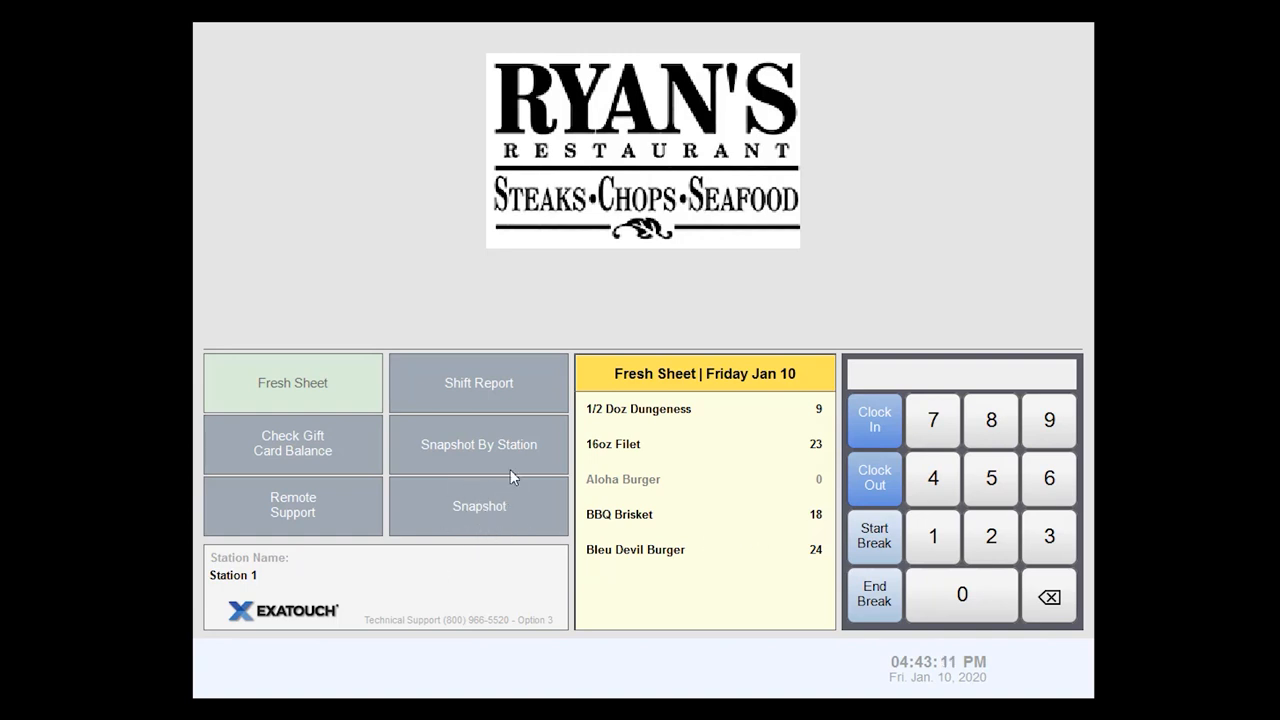
pyautogui.moveTo(532, 506)
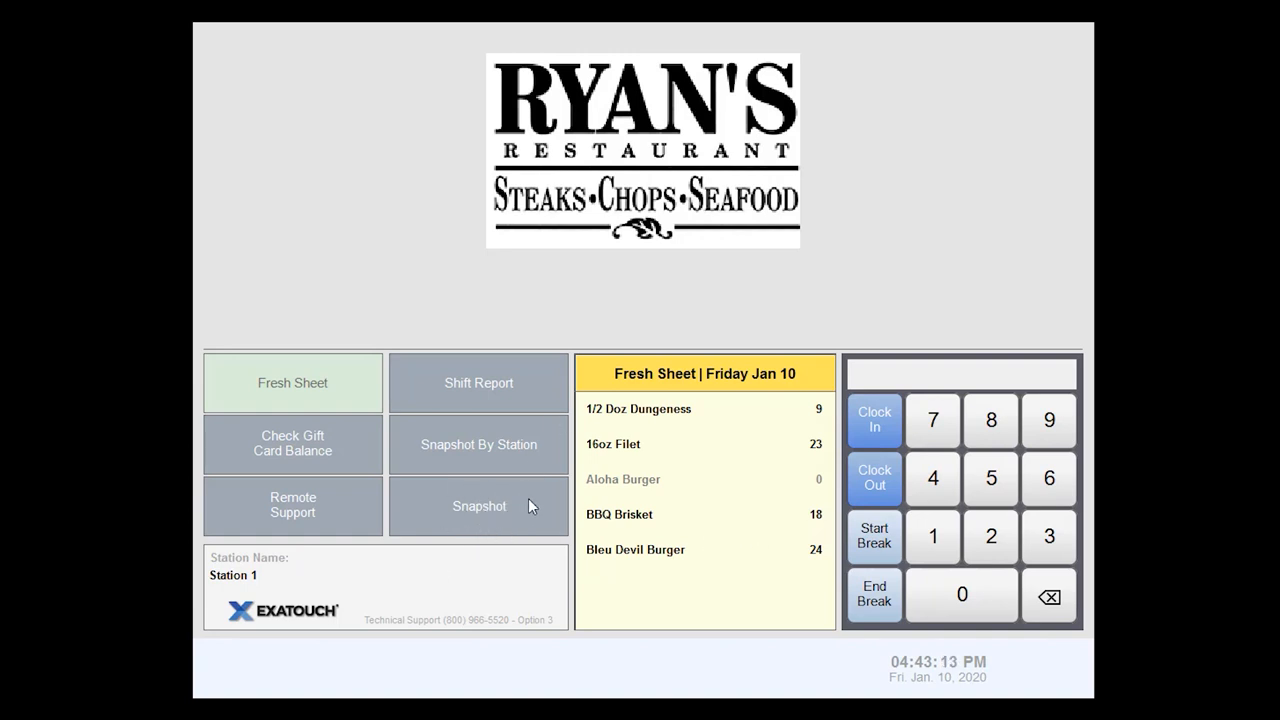
pyautogui.moveTo(696, 320)
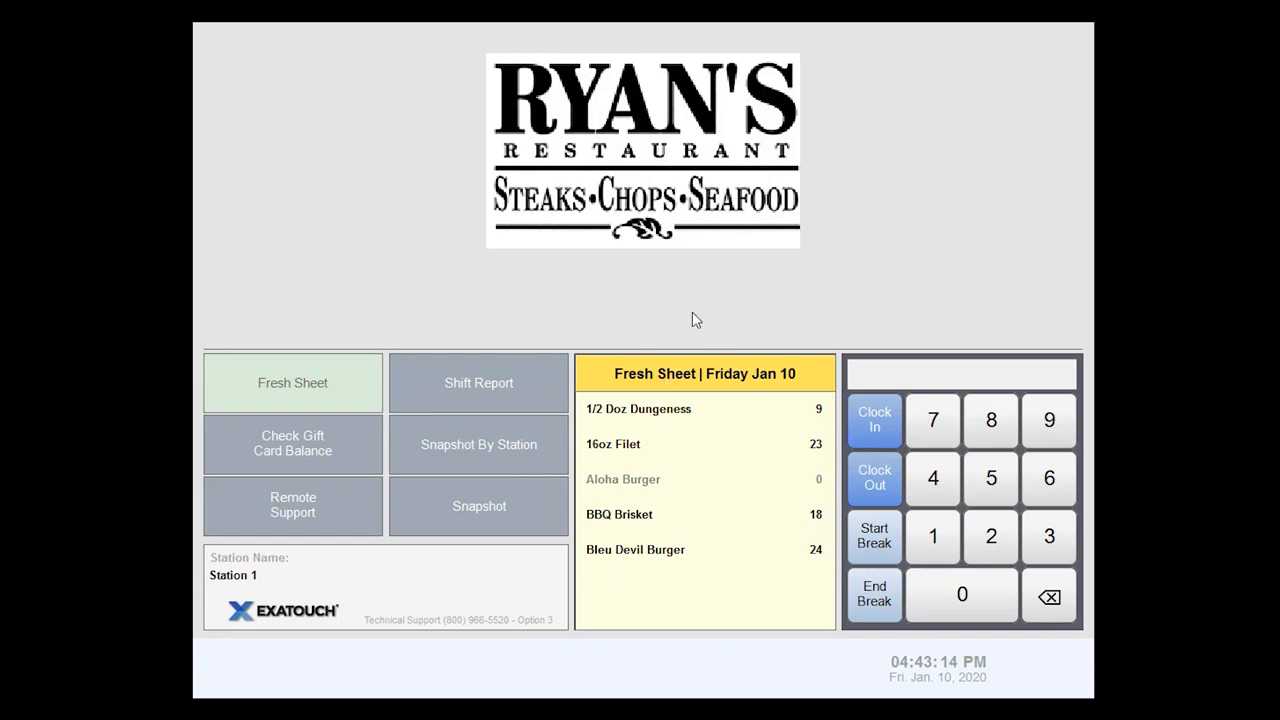
pyautogui.moveTo(668, 432)
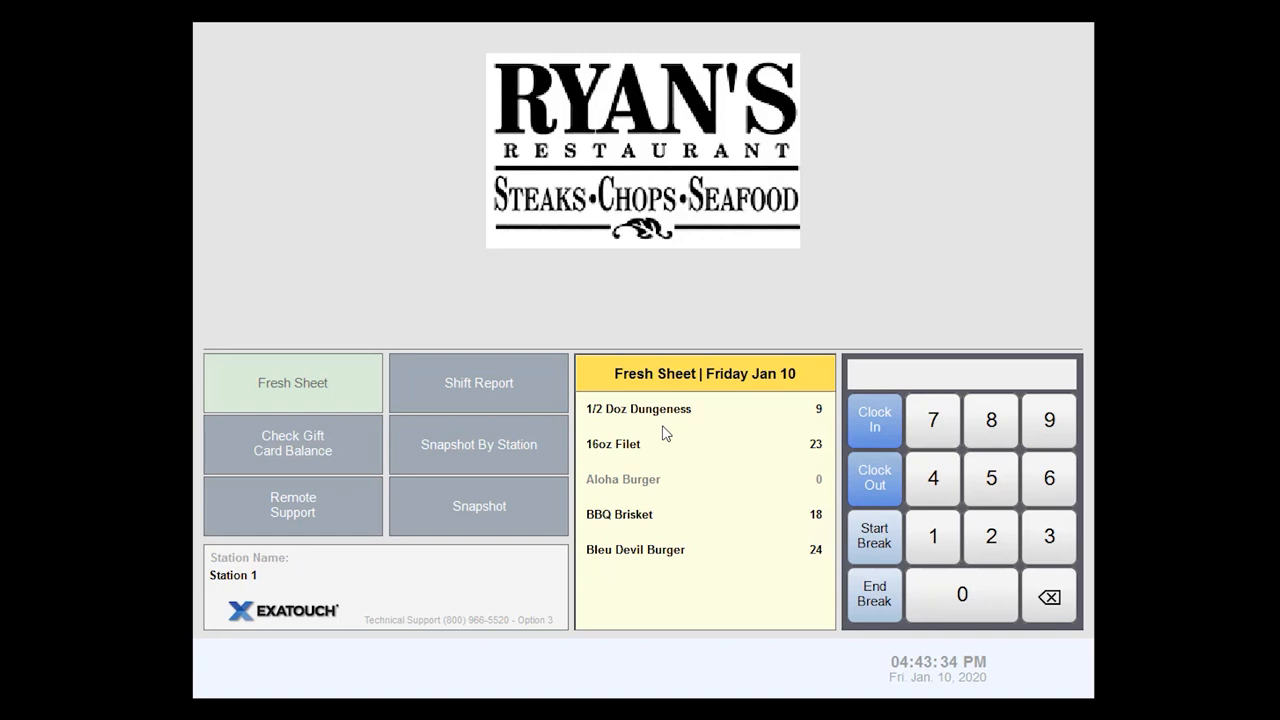
pyautogui.moveTo(748, 510)
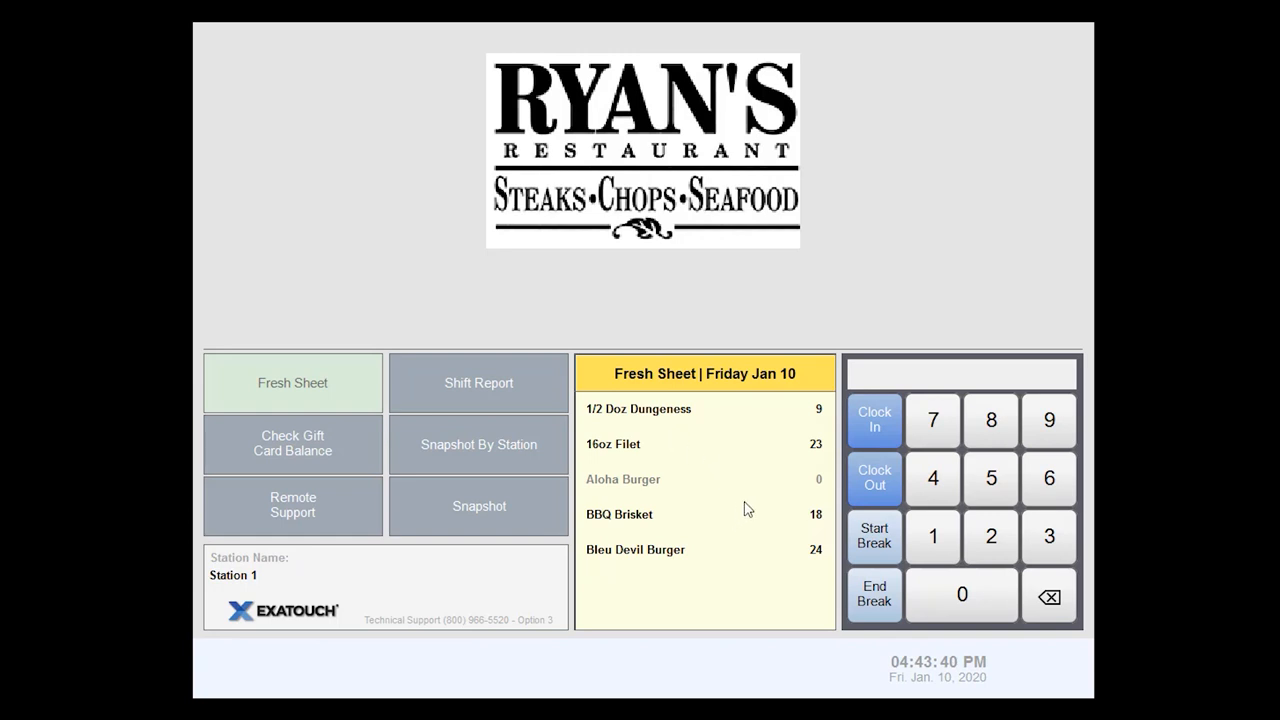
pyautogui.moveTo(790, 520)
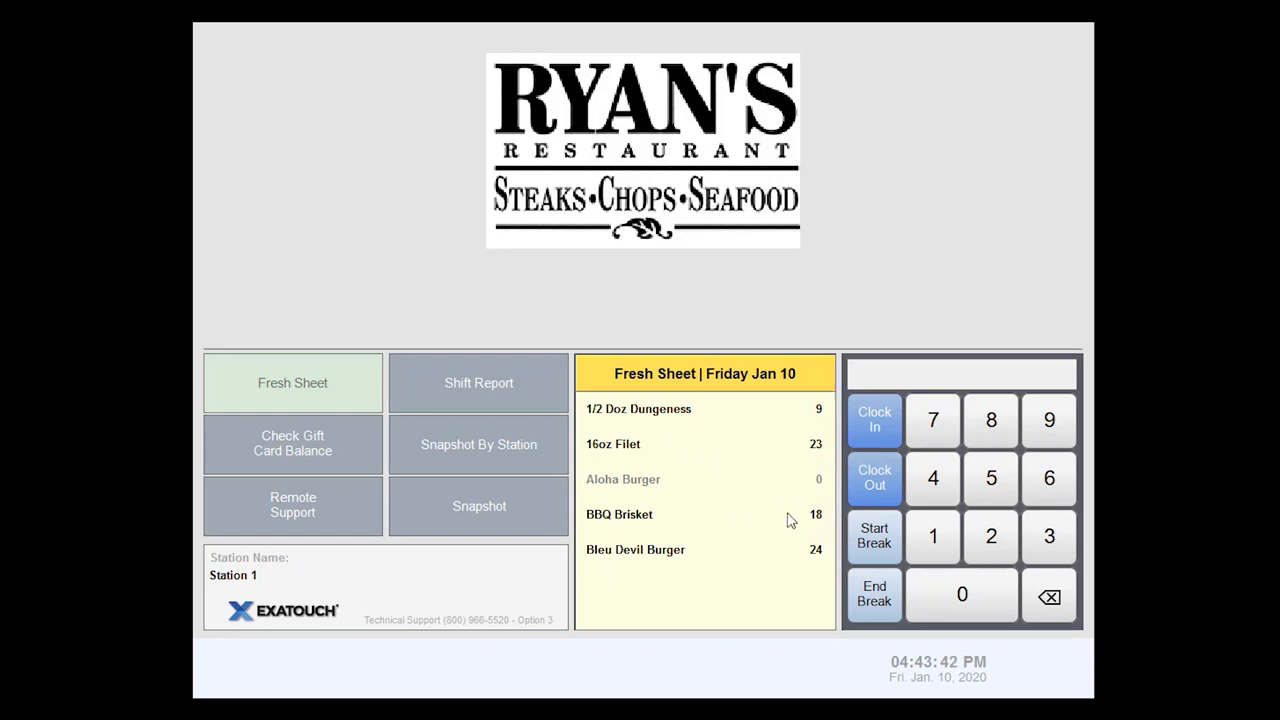
pyautogui.moveTo(824, 538)
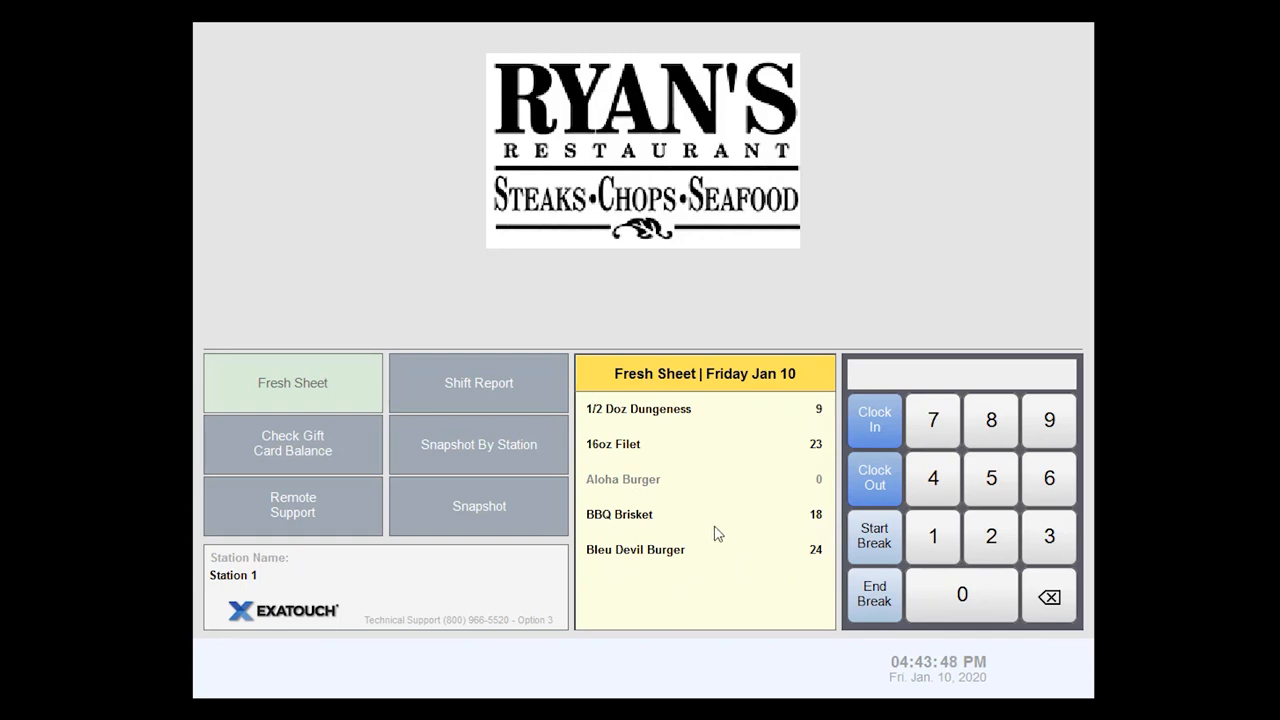
pyautogui.moveTo(584, 482)
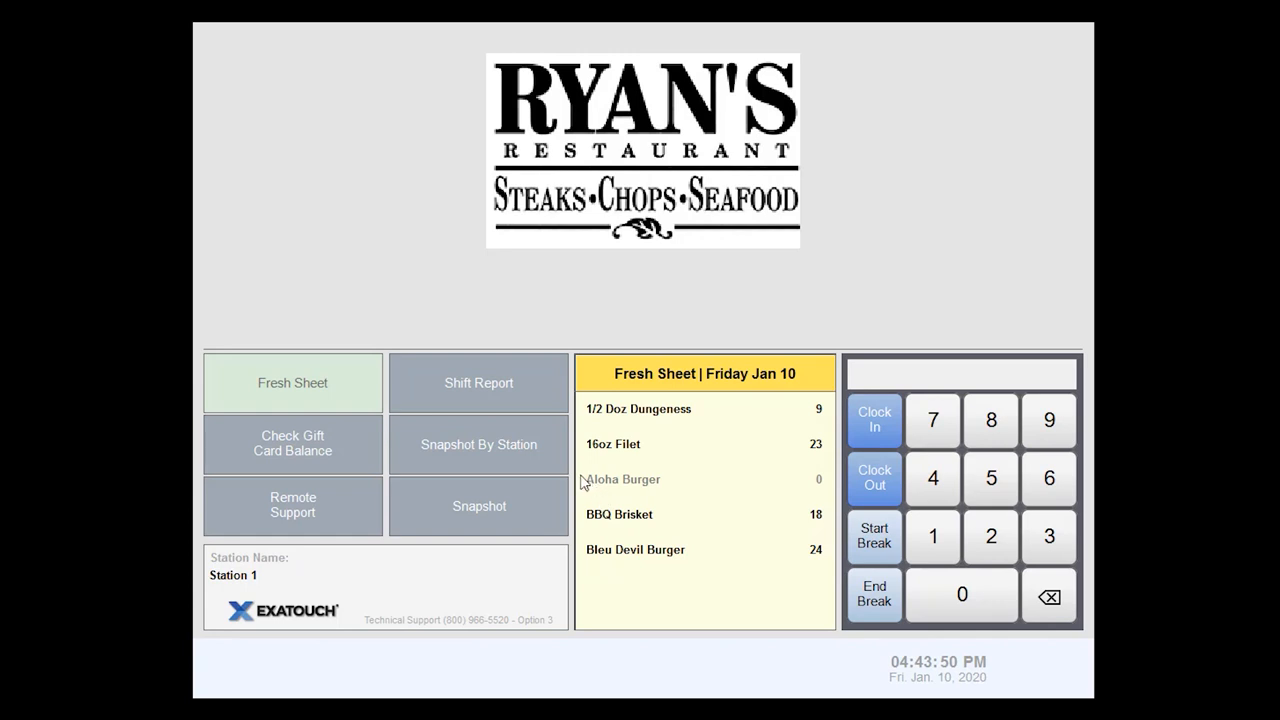
pyautogui.moveTo(836, 490)
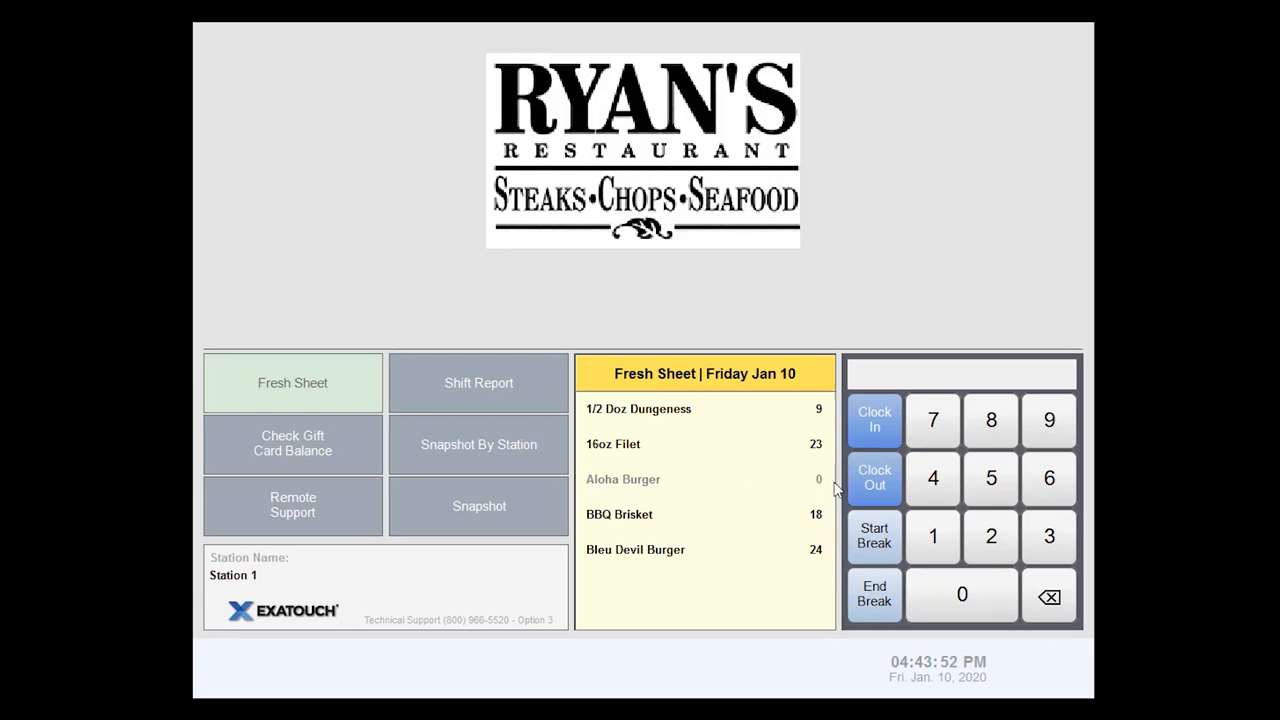
pyautogui.moveTo(672, 520)
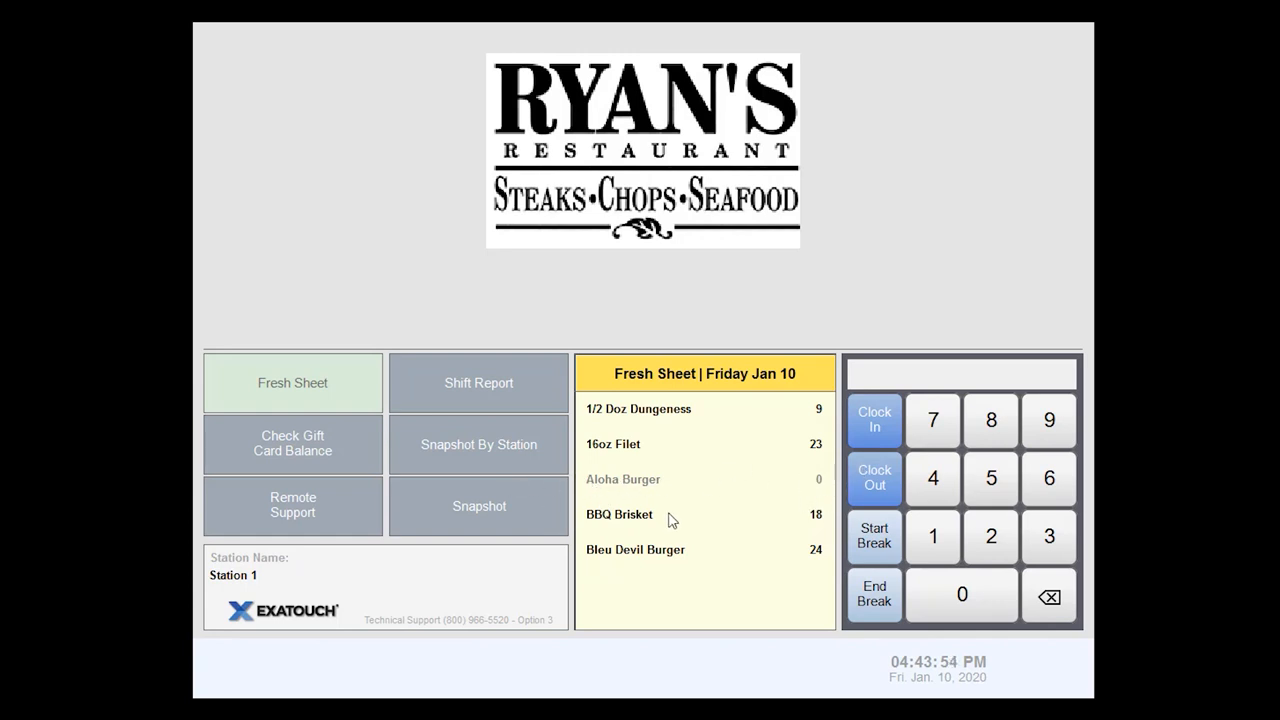
pyautogui.moveTo(688, 594)
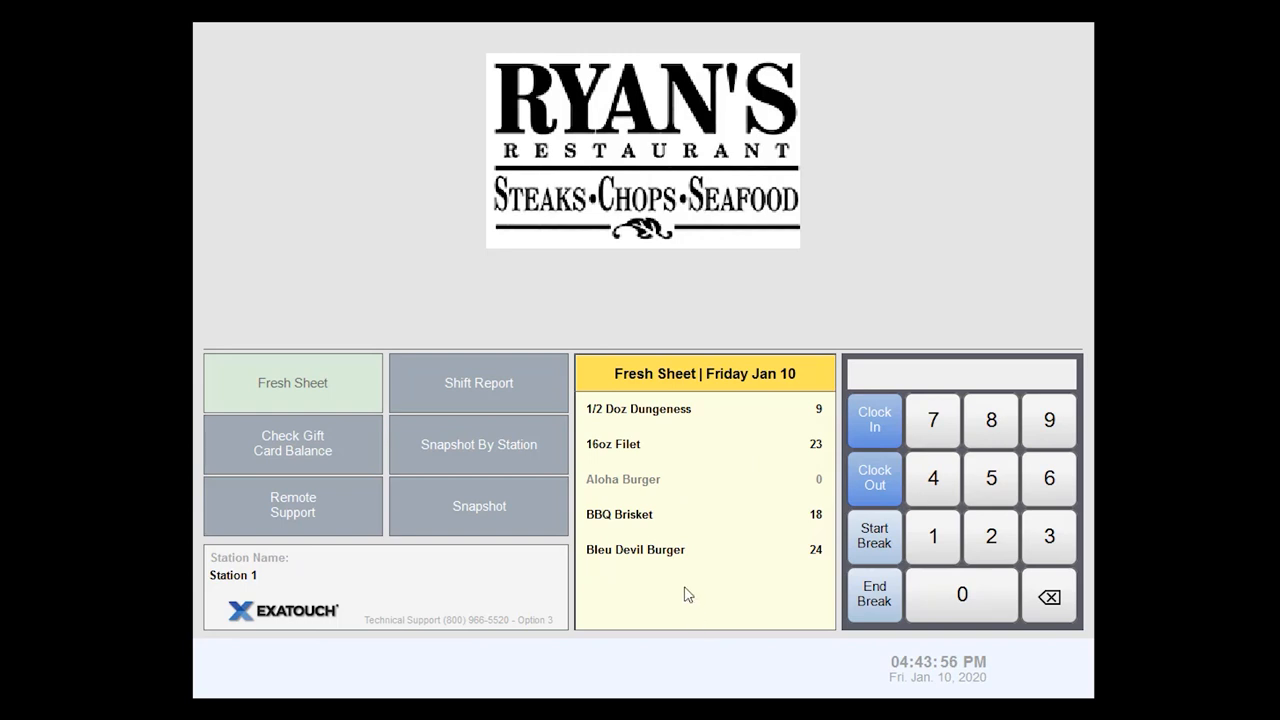
pyautogui.moveTo(676, 564)
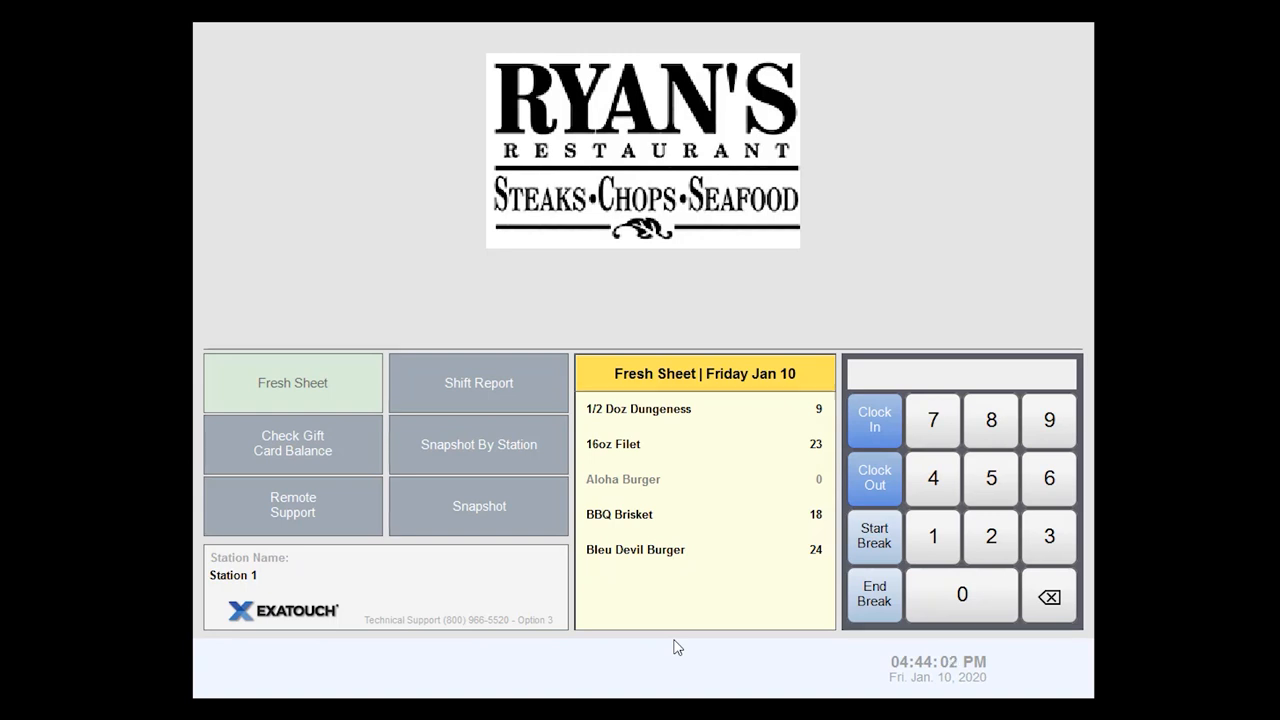
pyautogui.moveTo(848, 488)
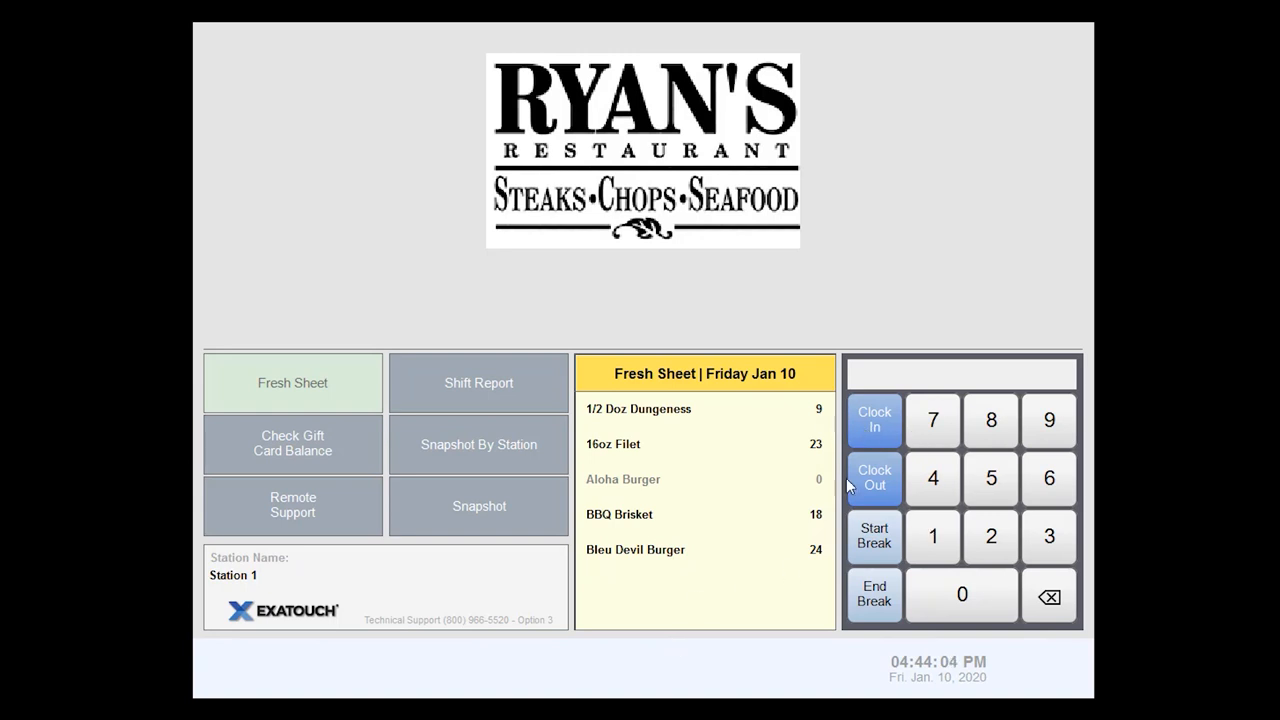
pyautogui.moveTo(850, 512)
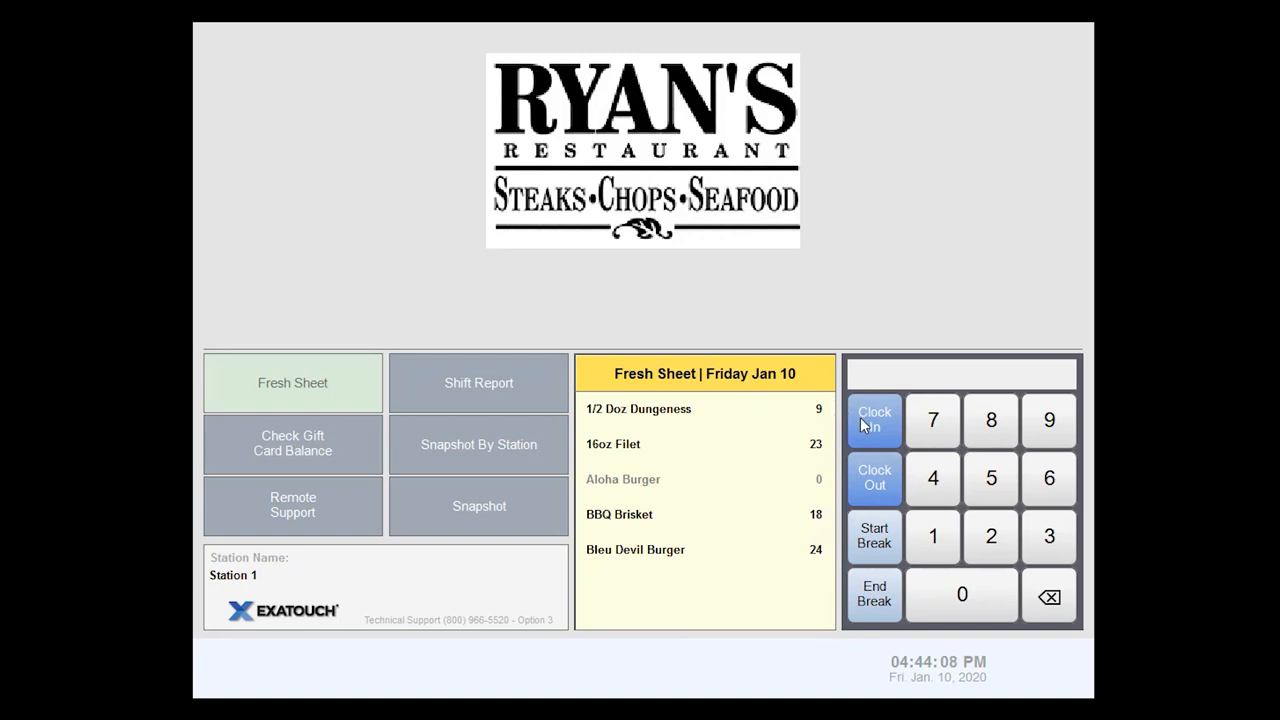
pyautogui.click(872, 420)
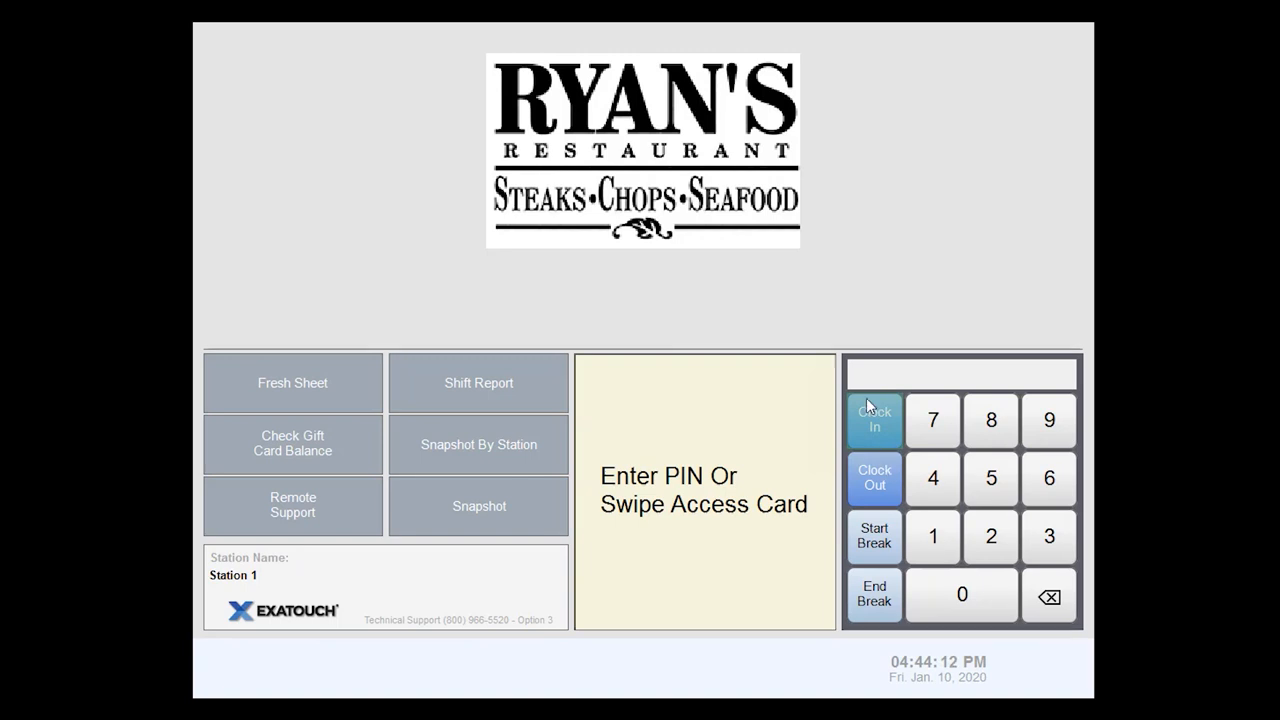
pyautogui.click(292, 382)
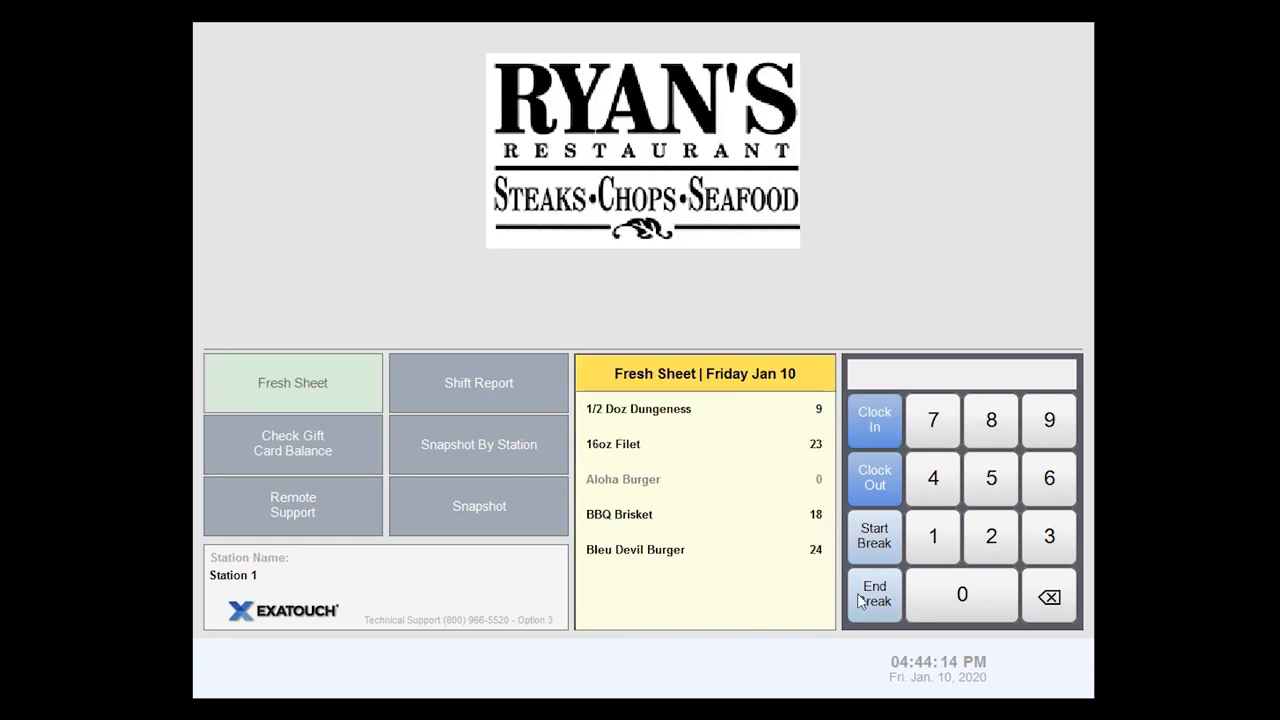
pyautogui.moveTo(858, 468)
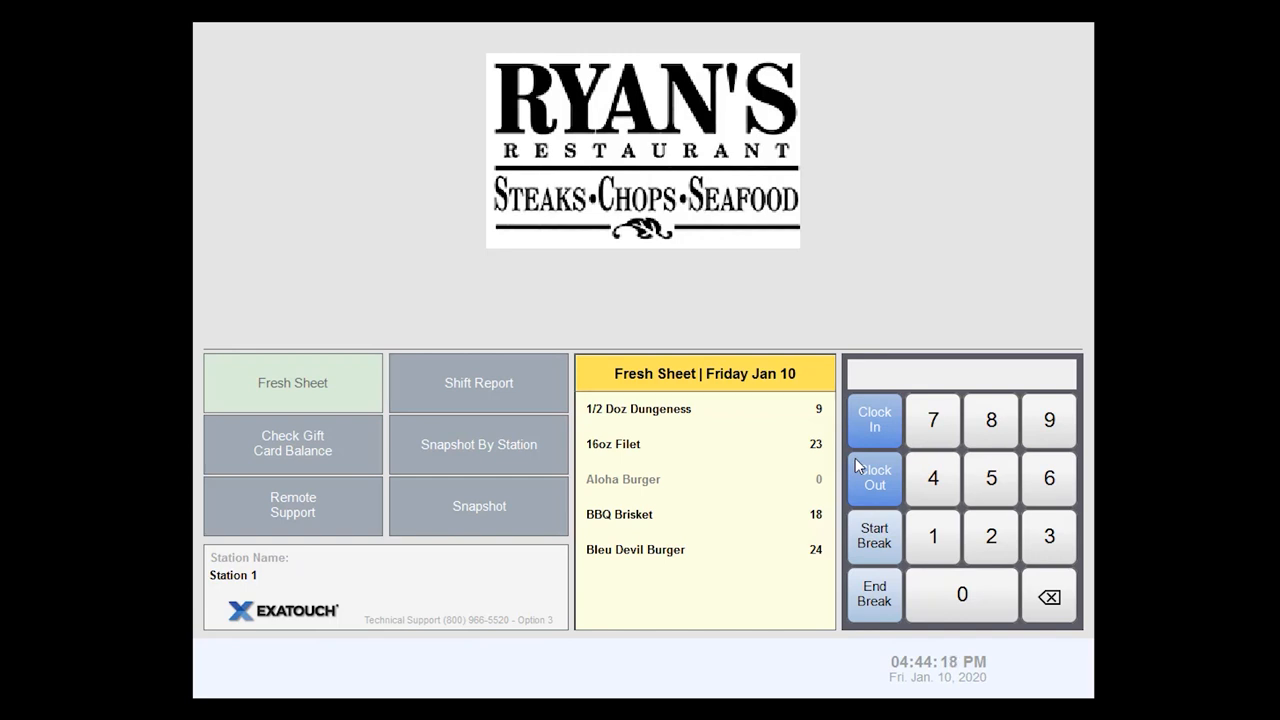
pyautogui.moveTo(932, 536)
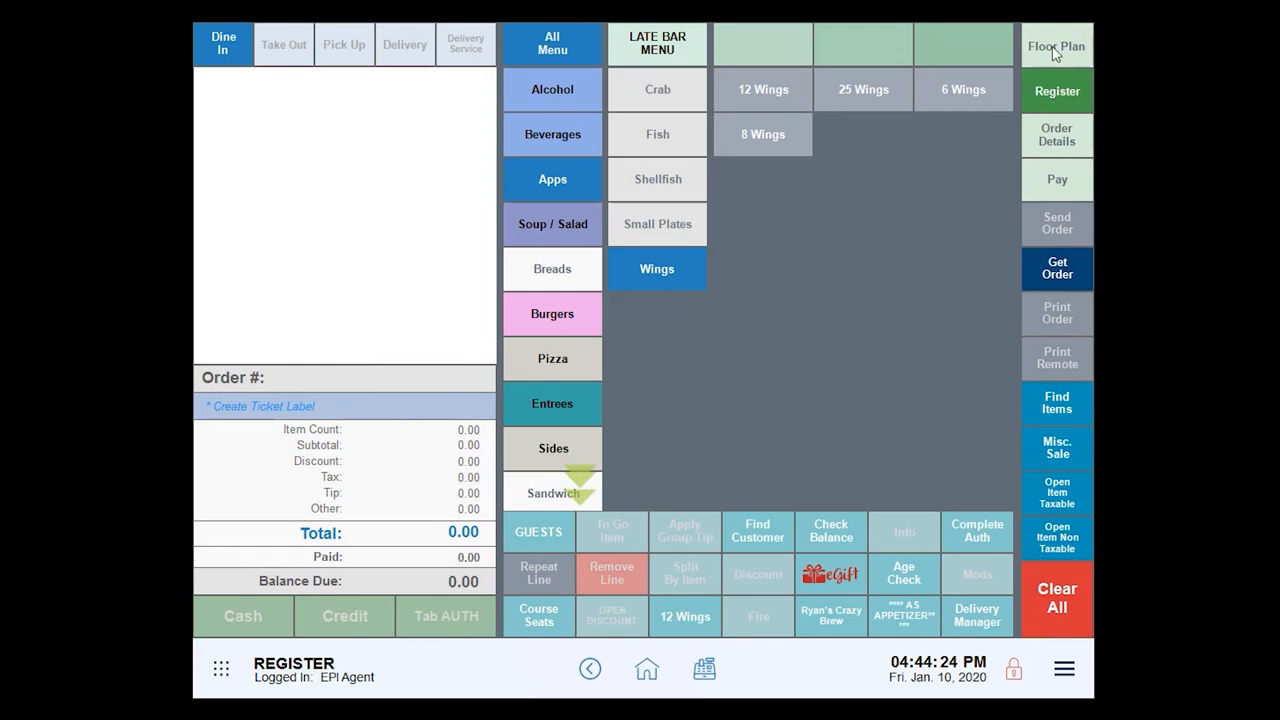
# Step: Return to the Station 1 home screen from the register
pyautogui.click(646, 668)
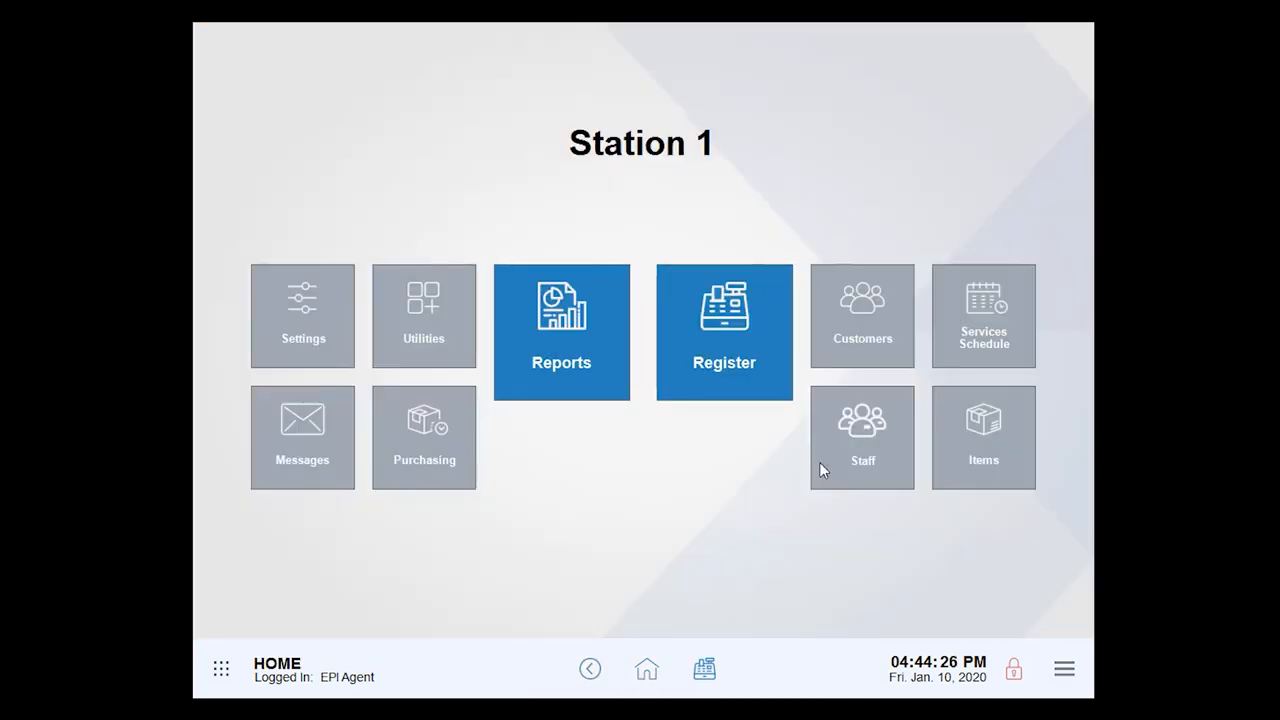
pyautogui.moveTo(478, 468)
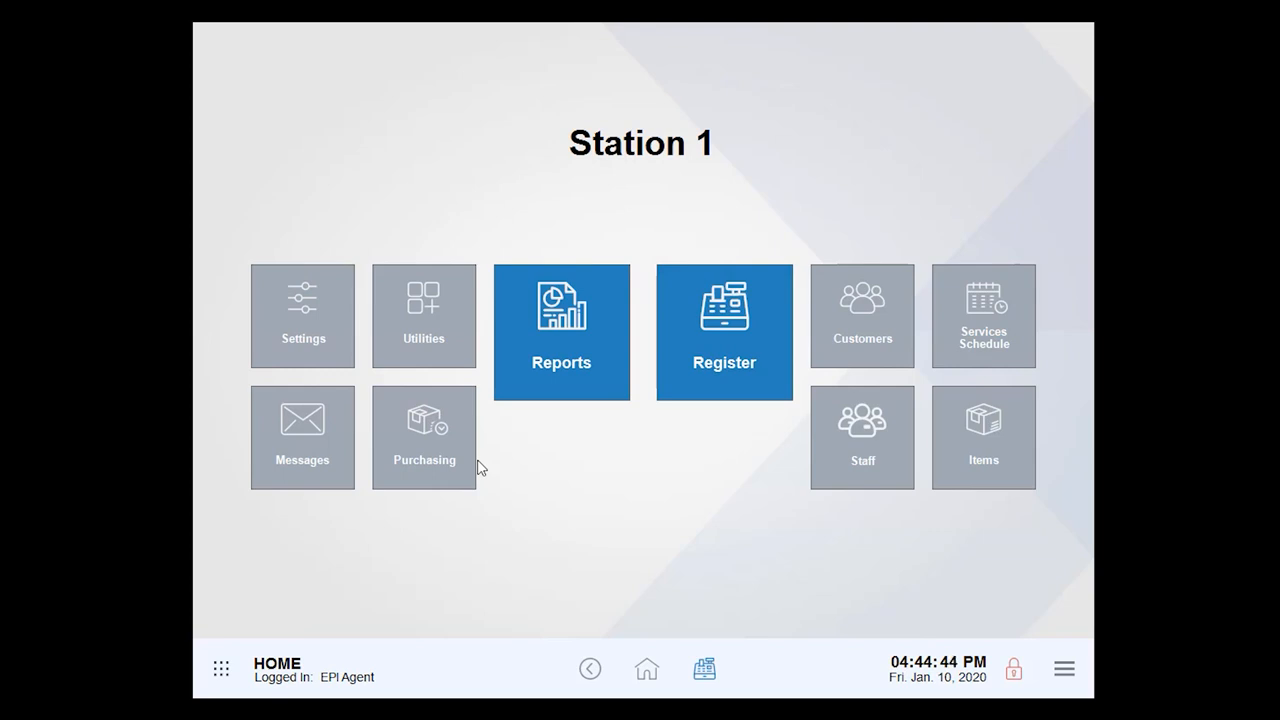
pyautogui.moveTo(780, 392)
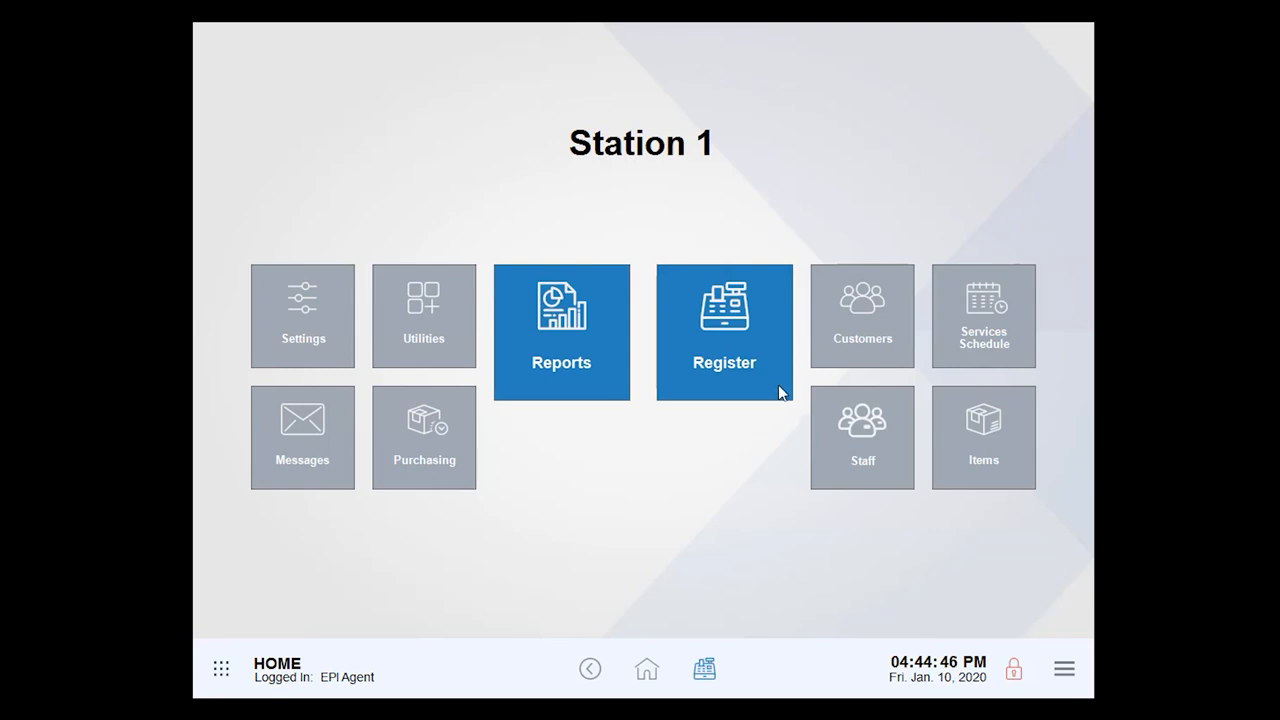
pyautogui.moveTo(748, 366)
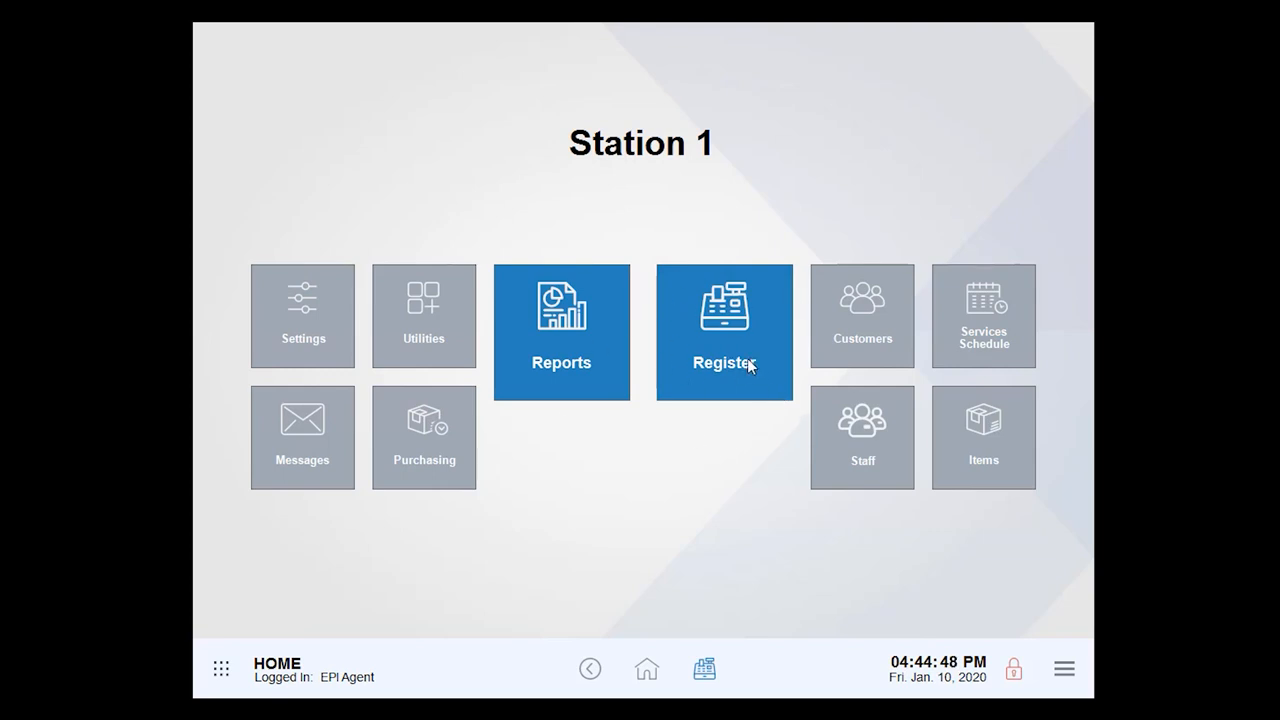
pyautogui.moveTo(926, 442)
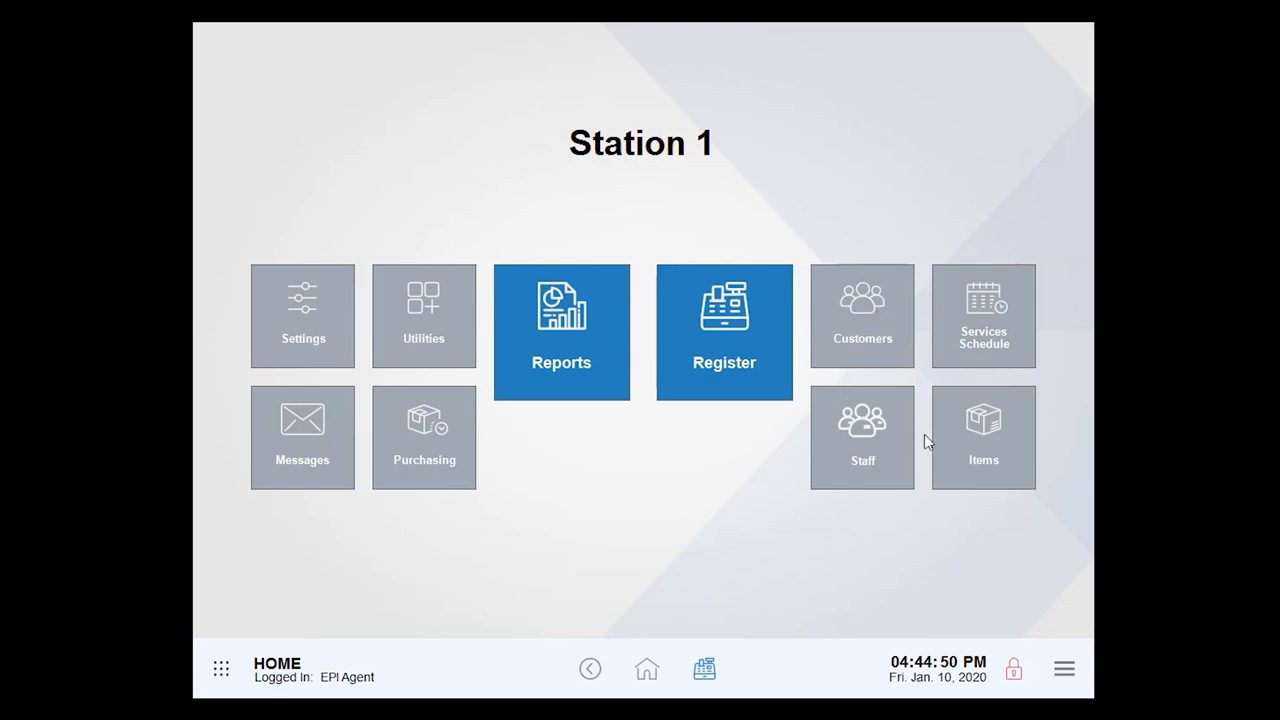
pyautogui.moveTo(1014, 484)
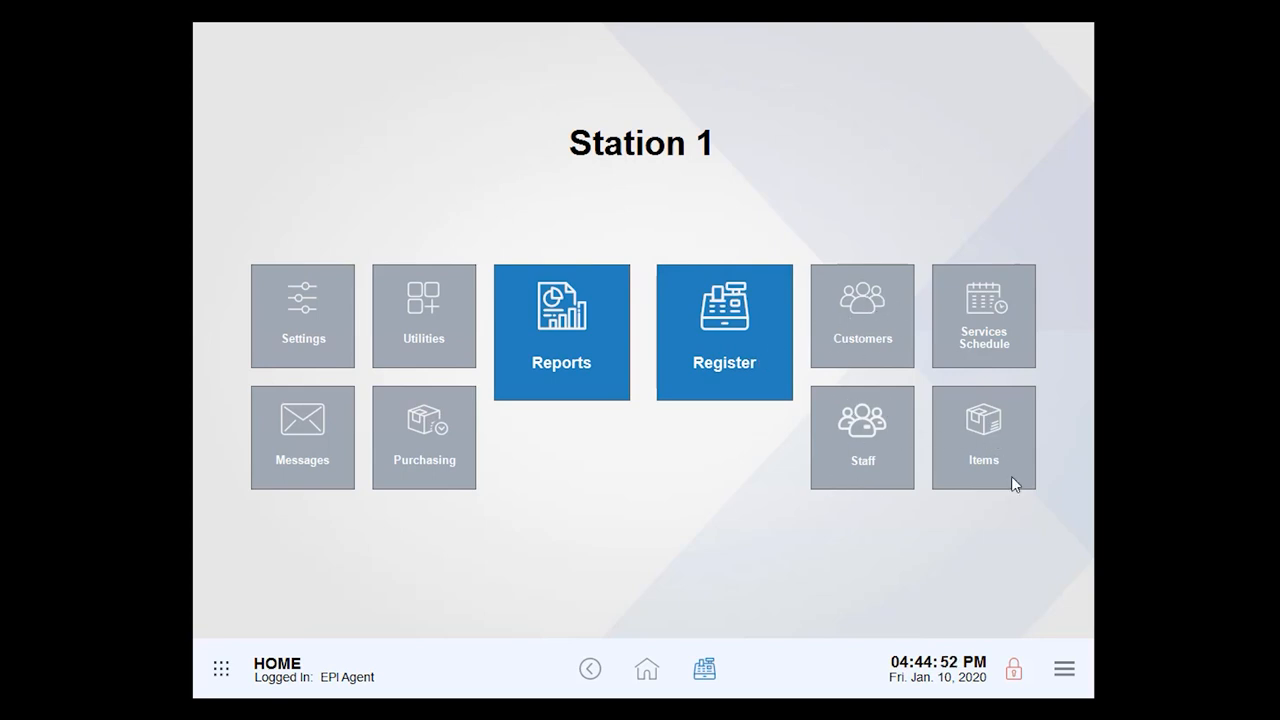
pyautogui.moveTo(312, 434)
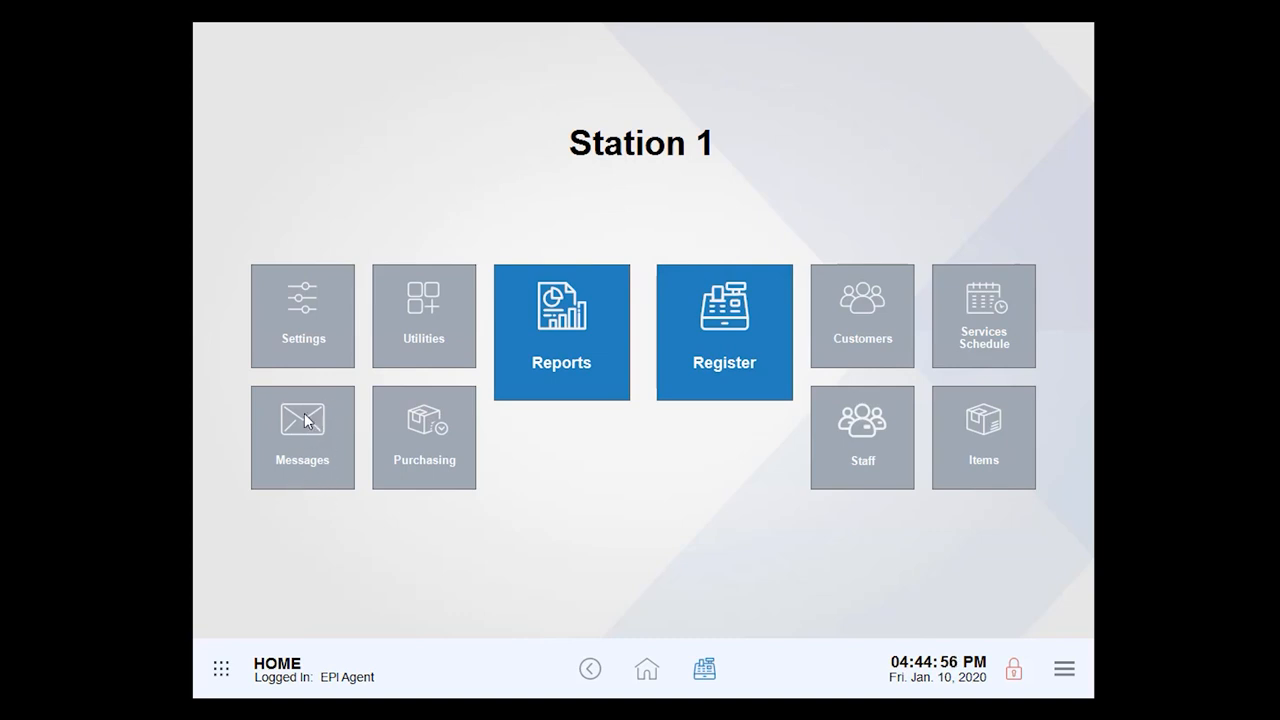
pyautogui.moveTo(290, 476)
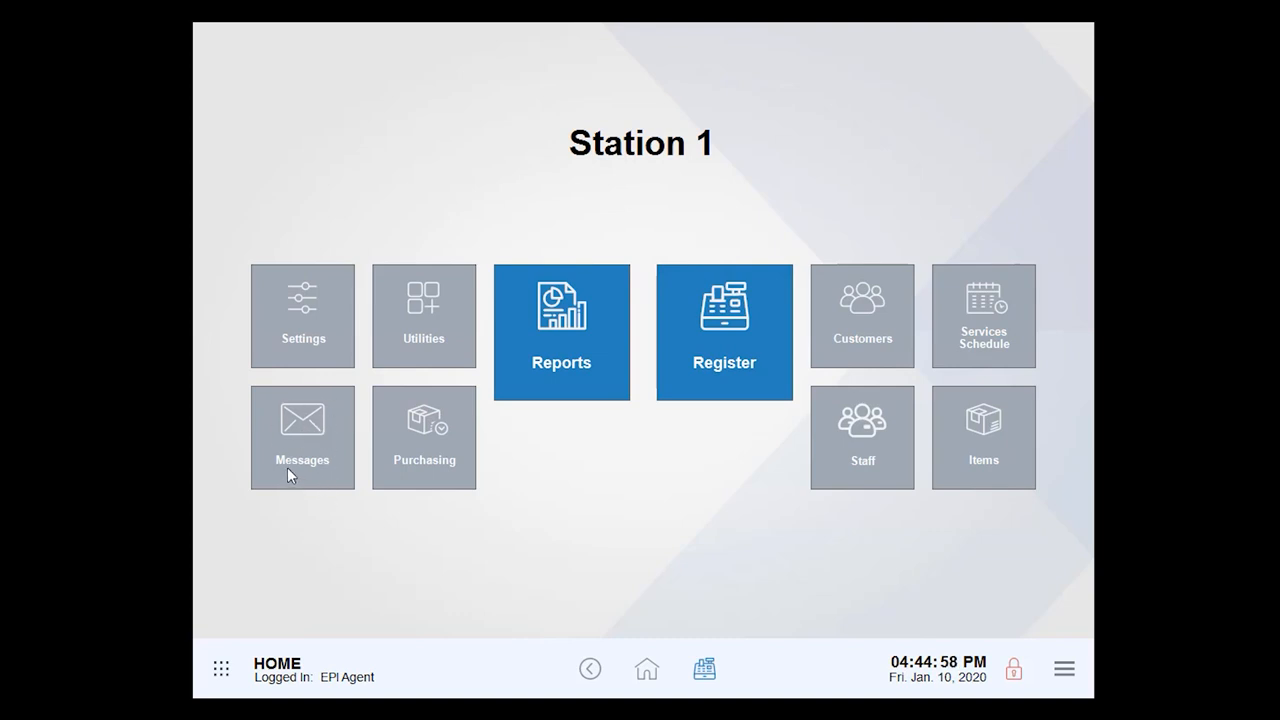
pyautogui.moveTo(868, 318)
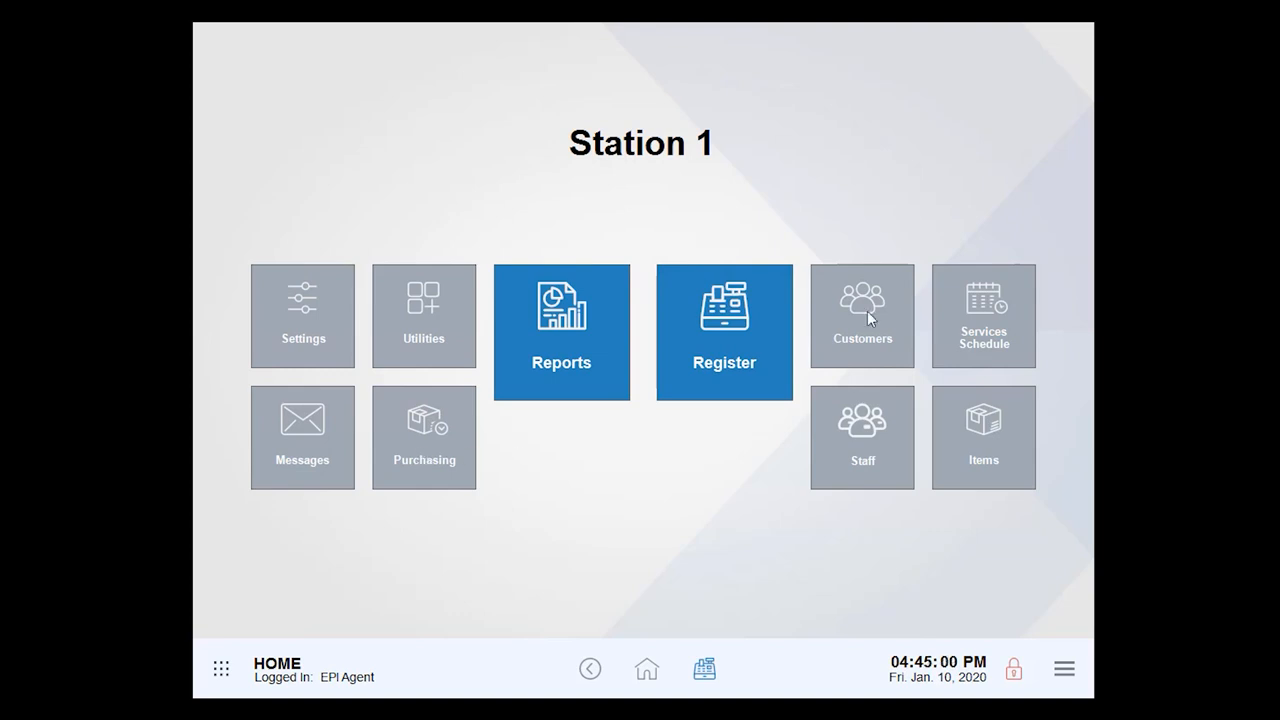
pyautogui.moveTo(456, 648)
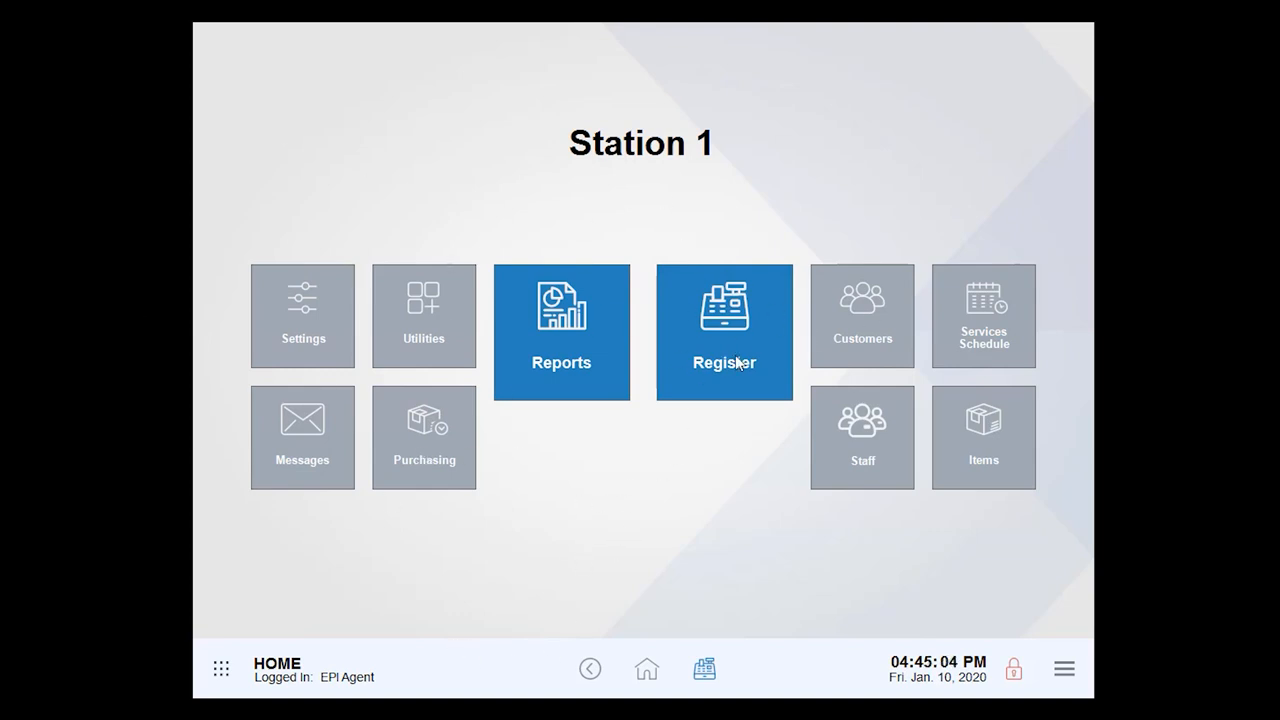
pyautogui.moveTo(730, 344)
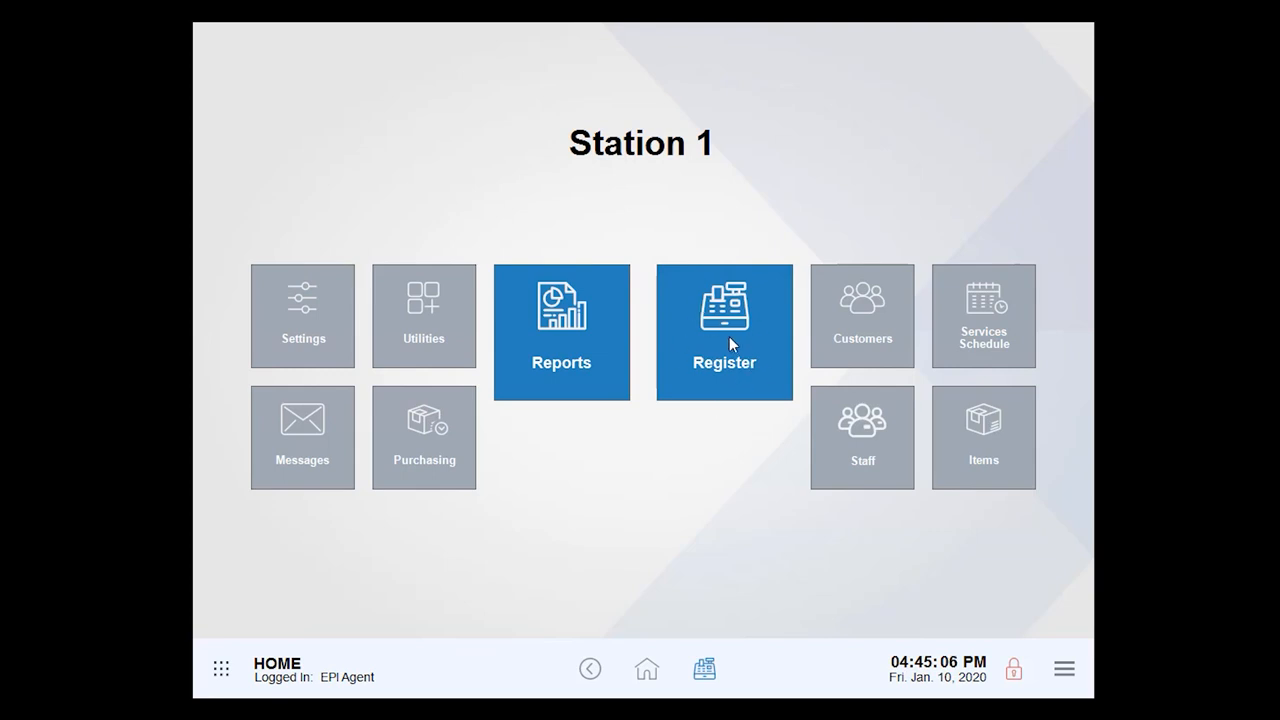
# Step: Enter the register with an empty dine-in order showing the Late Bar wing options
pyautogui.click(724, 332)
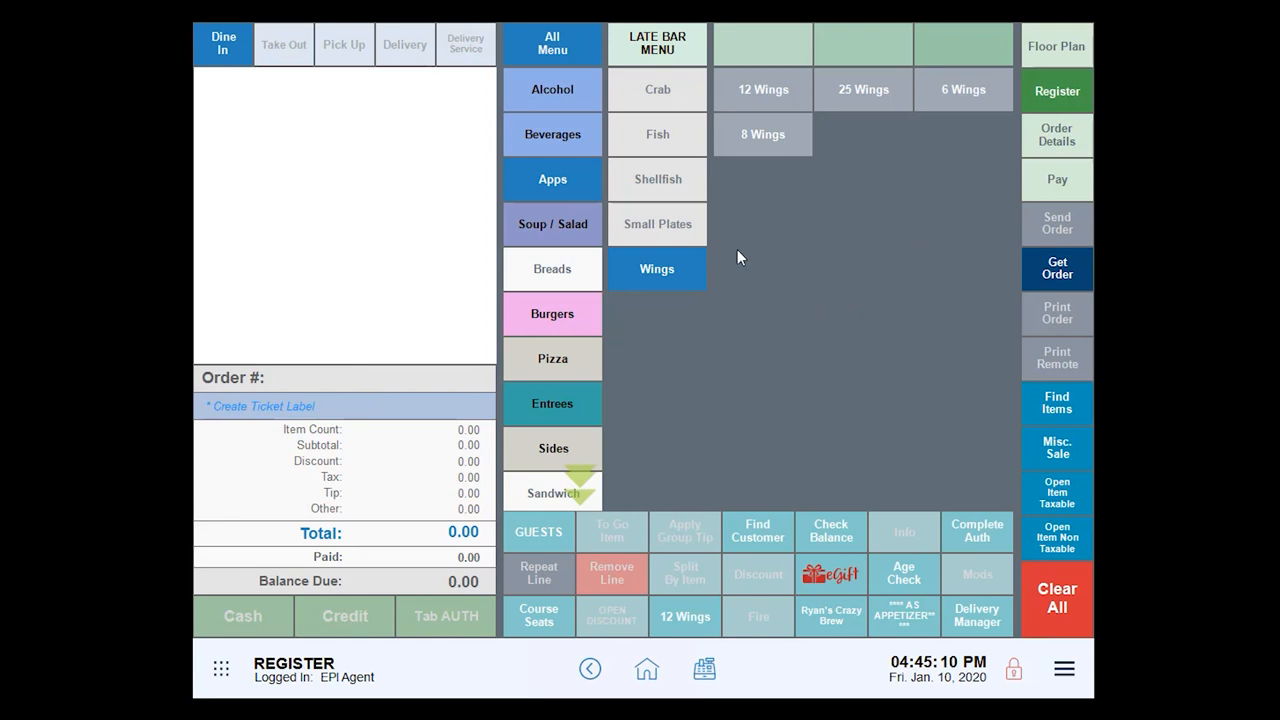
pyautogui.moveTo(968, 140)
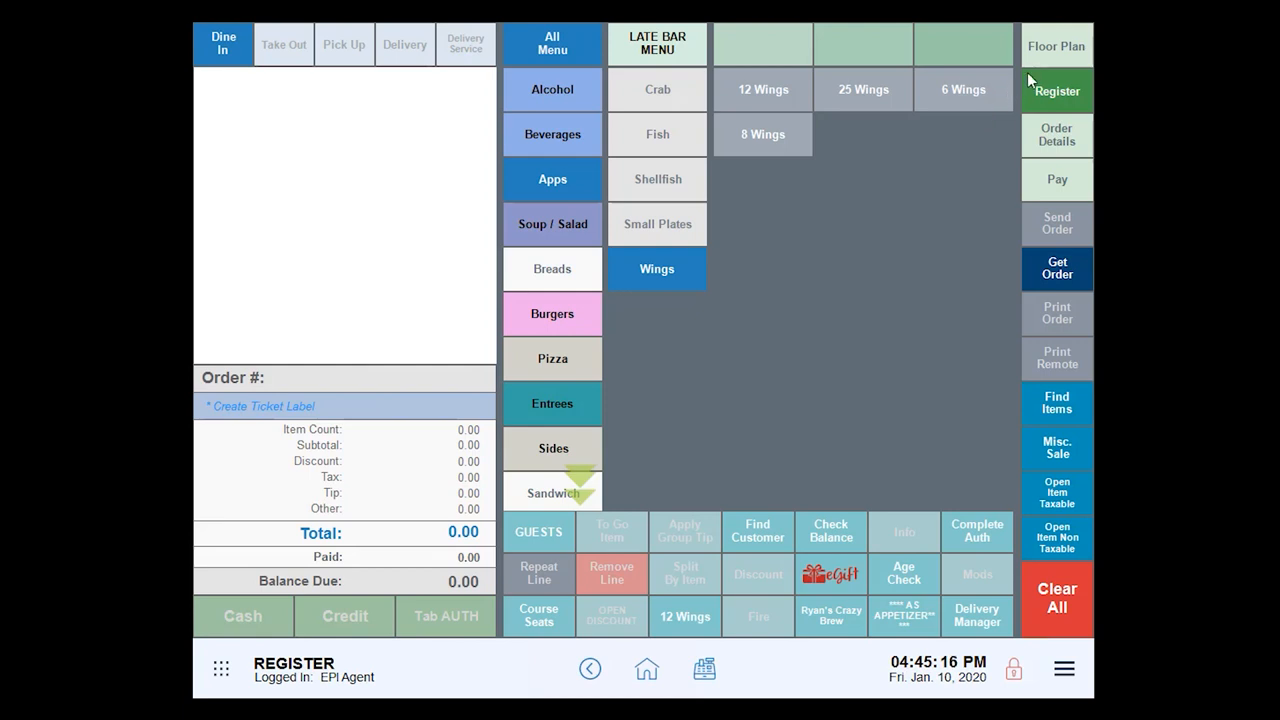
pyautogui.moveTo(824, 232)
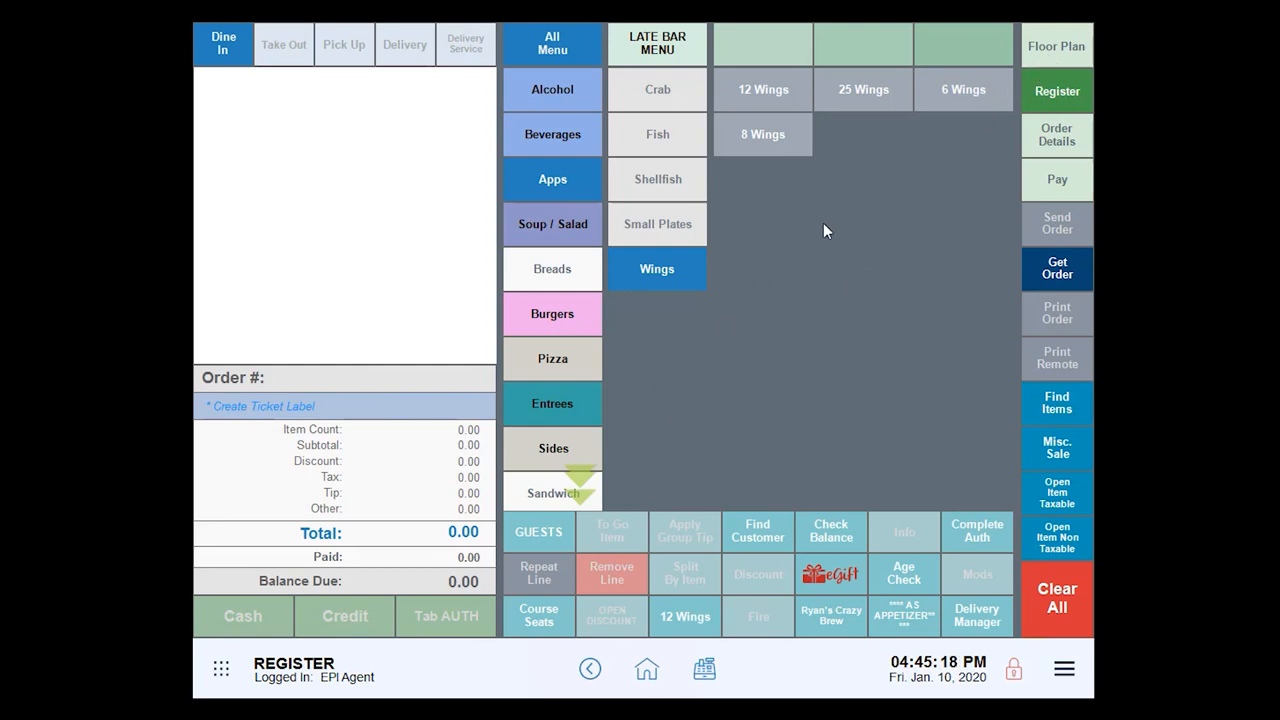
# Step: Show the Main Dining floor plan with each table's status
pyautogui.click(1056, 46)
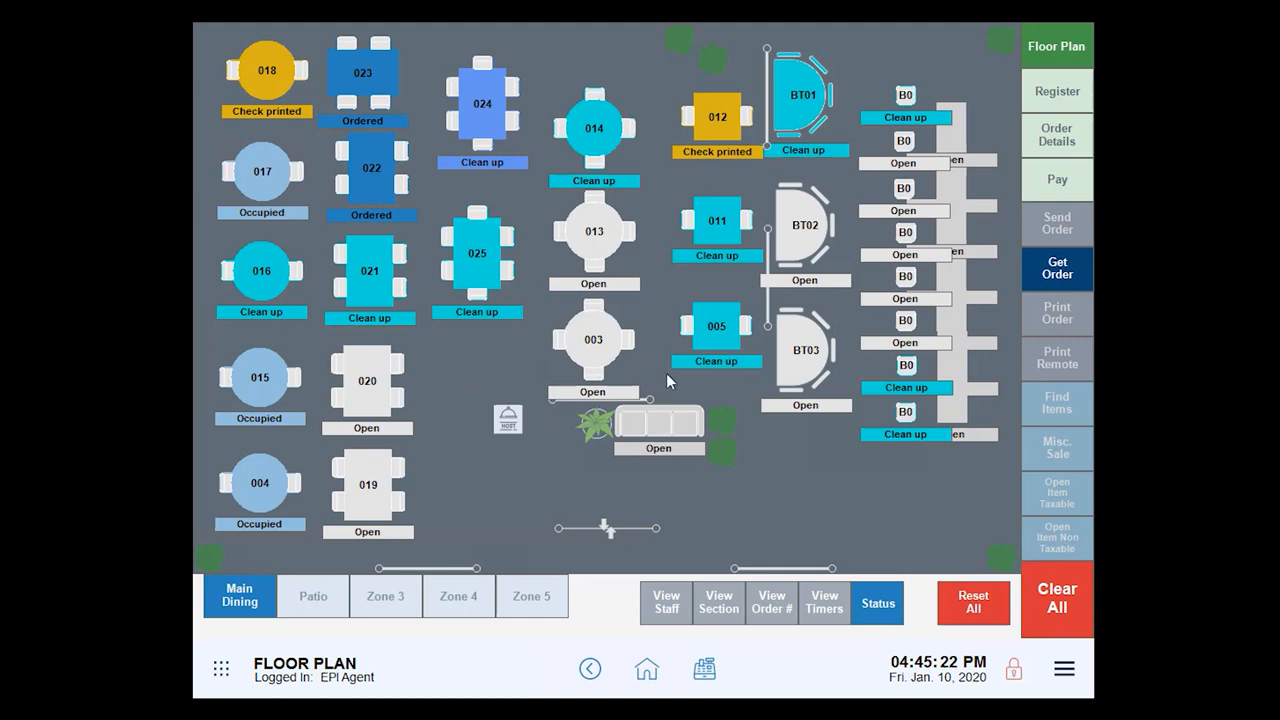
pyautogui.moveTo(420, 104)
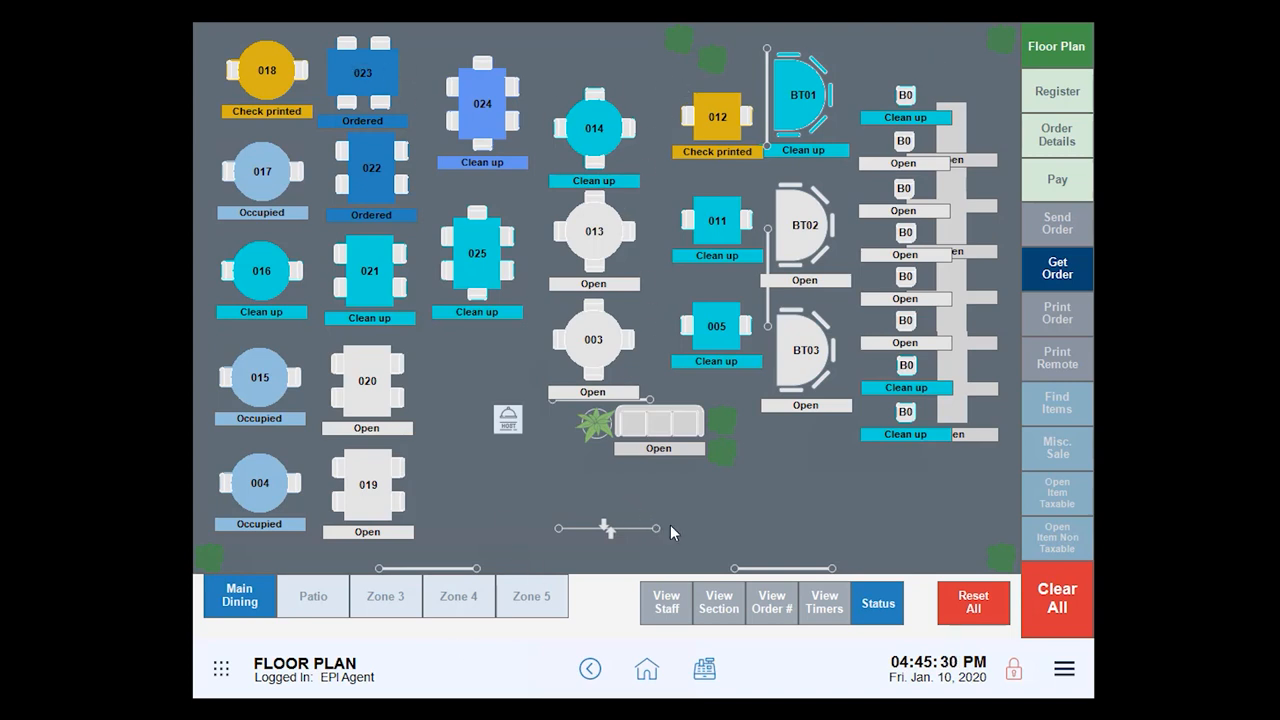
pyautogui.moveTo(504, 206)
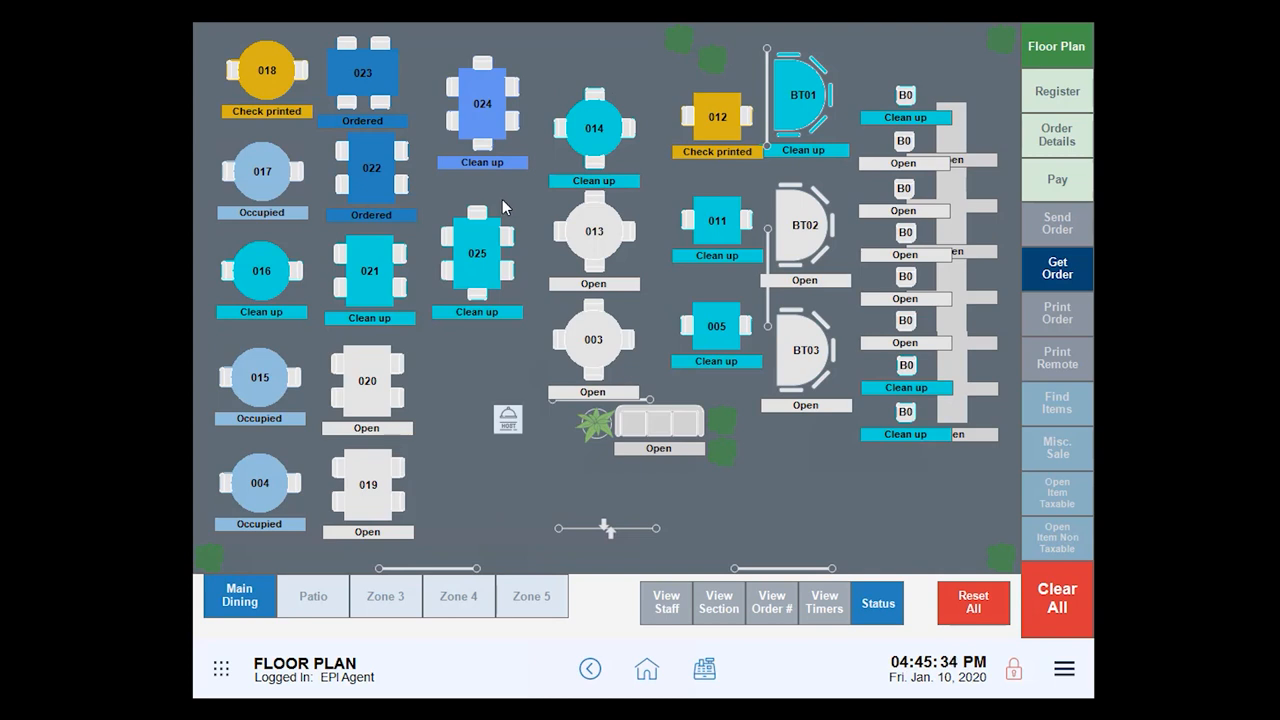
pyautogui.moveTo(572, 234)
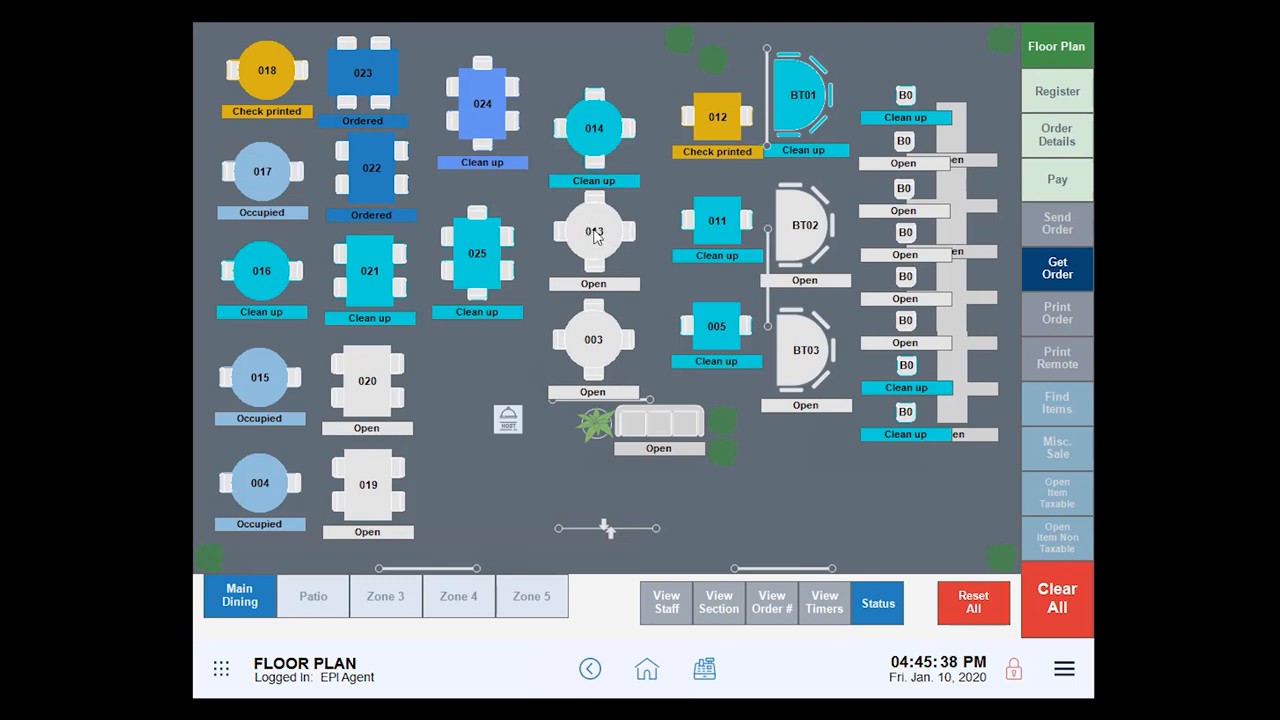
pyautogui.click(592, 230)
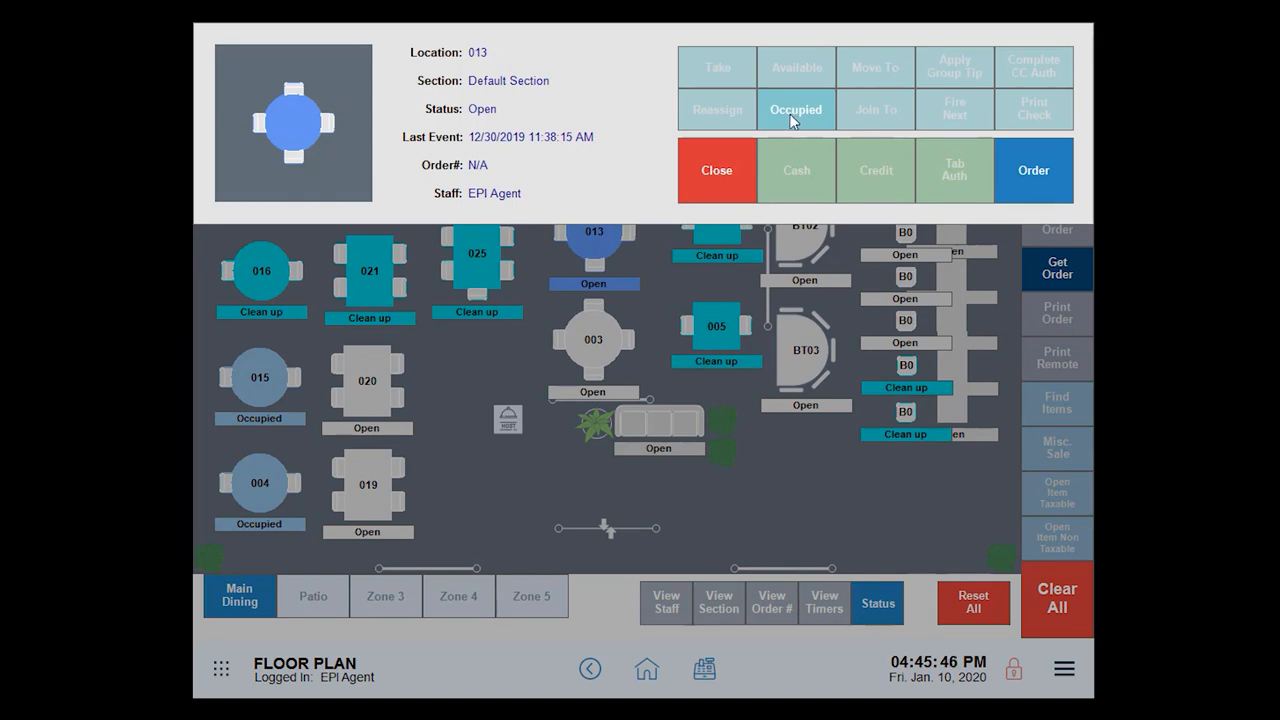
pyautogui.click(1032, 170)
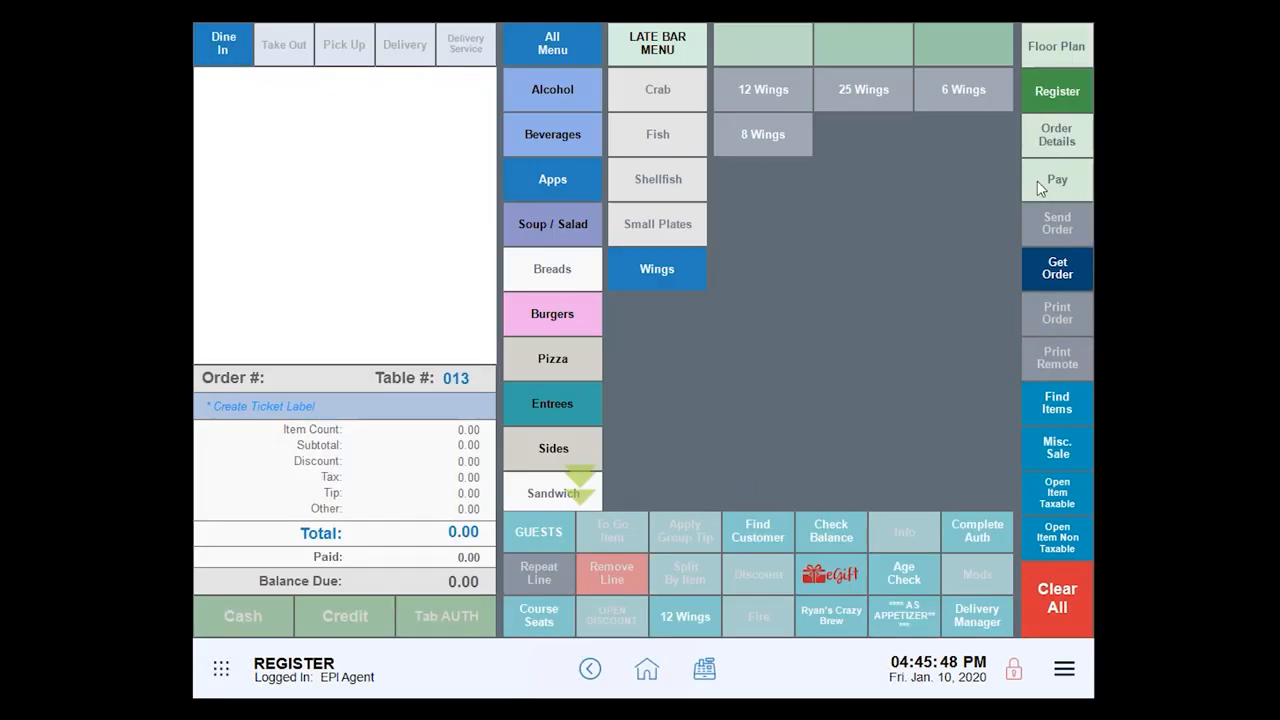
pyautogui.moveTo(696, 270)
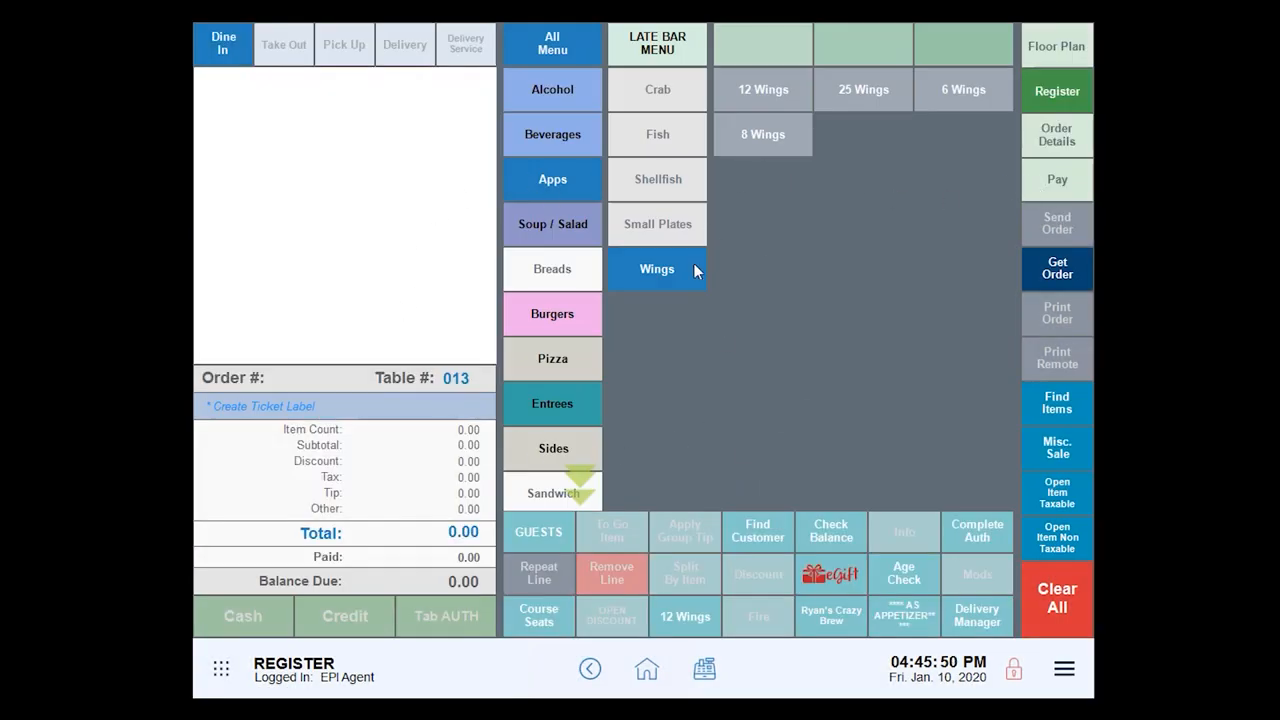
pyautogui.moveTo(596, 402)
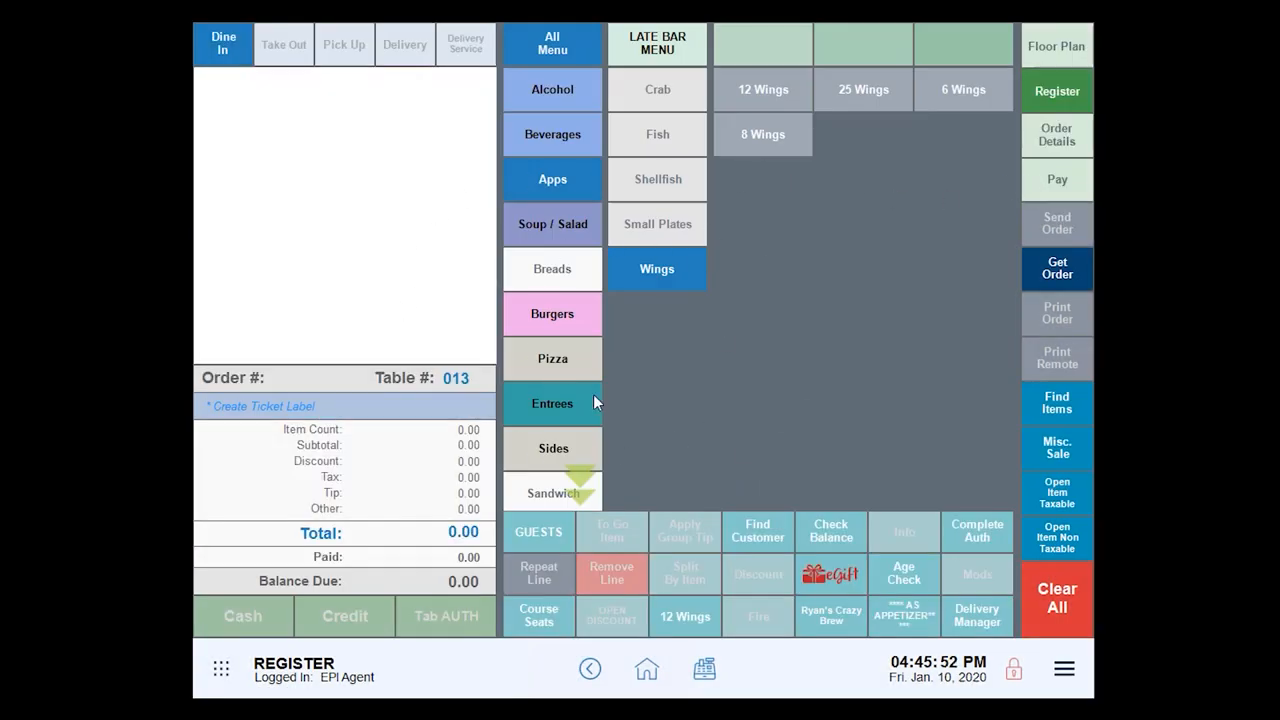
pyautogui.moveTo(500, 182)
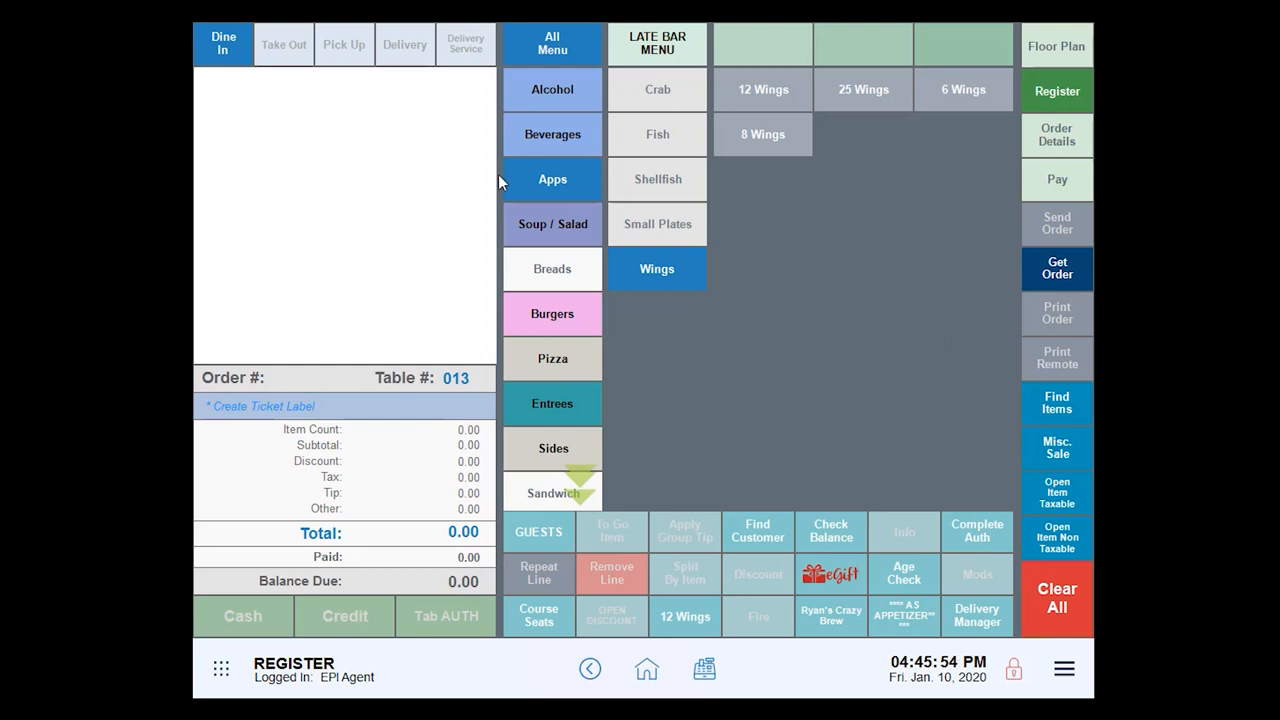
pyautogui.moveTo(556, 244)
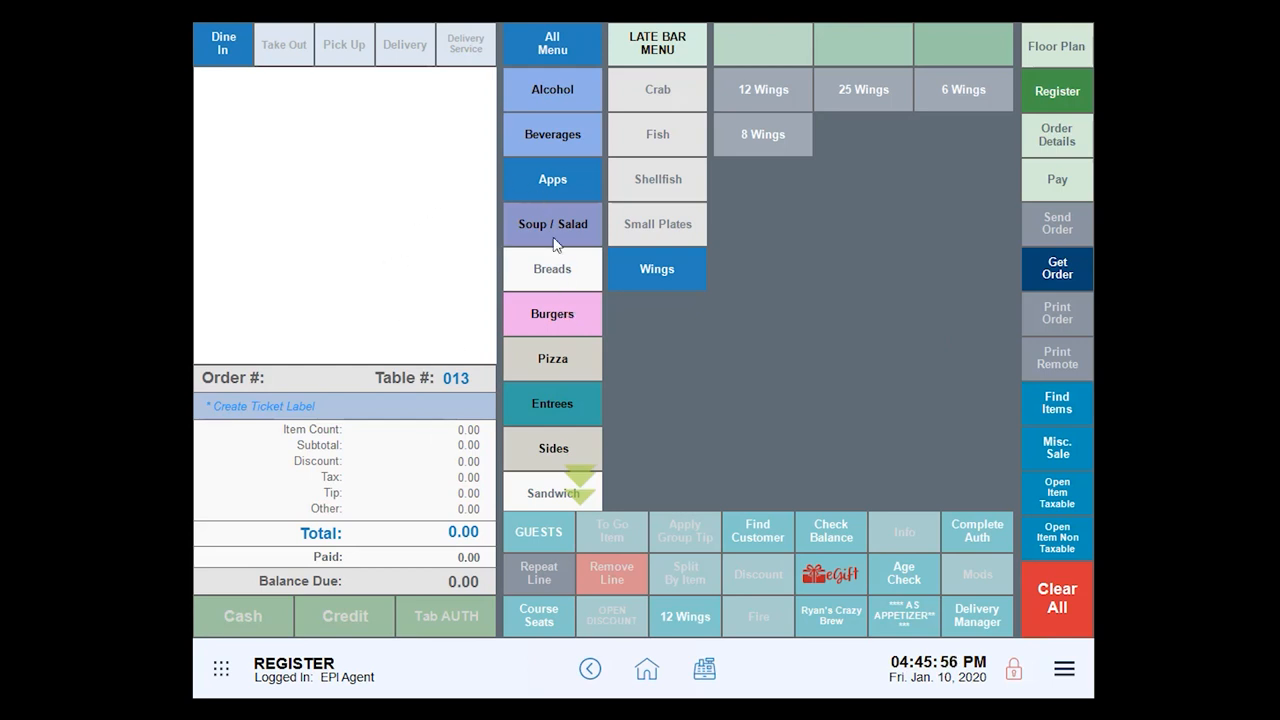
pyautogui.moveTo(252, 82)
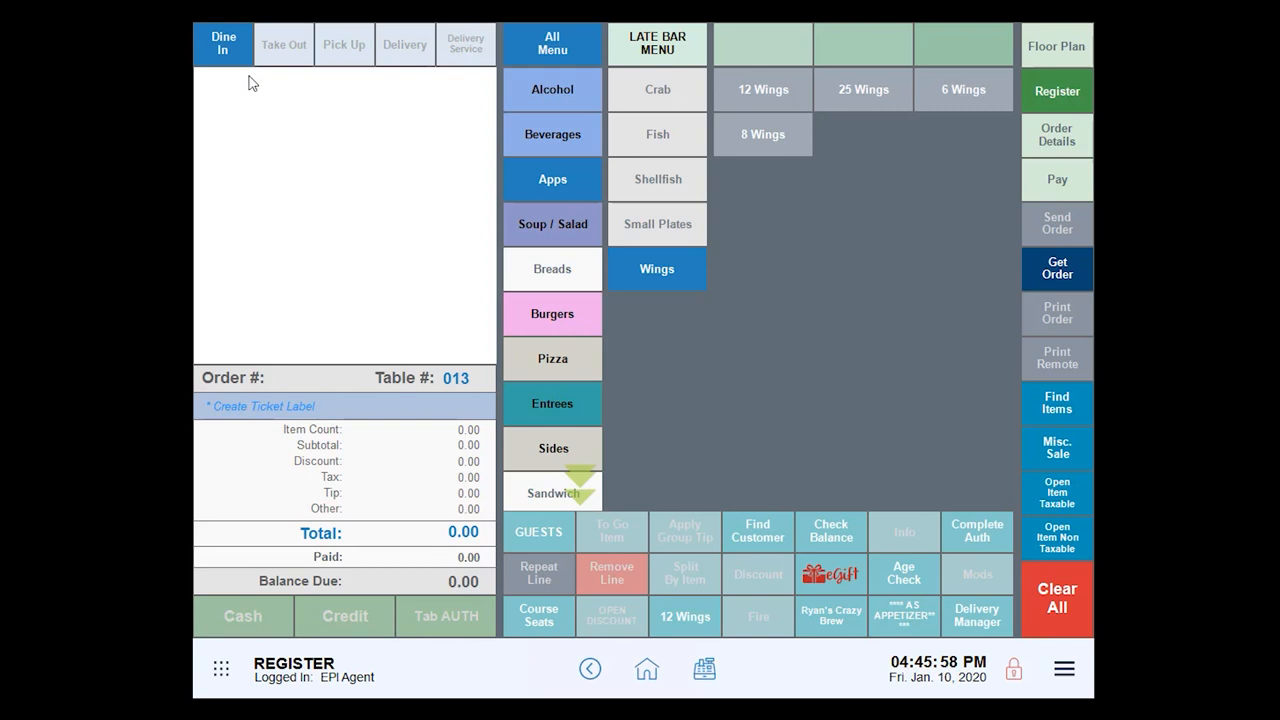
pyautogui.moveTo(252, 68)
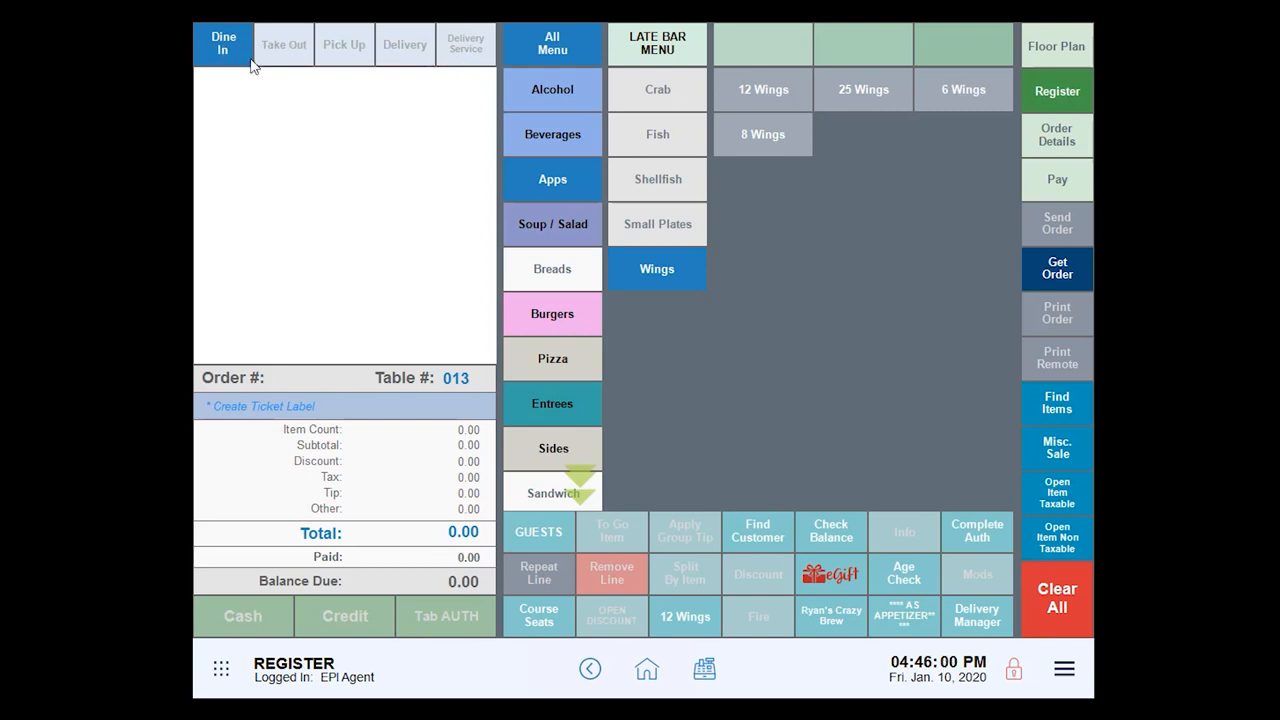
pyautogui.moveTo(408, 144)
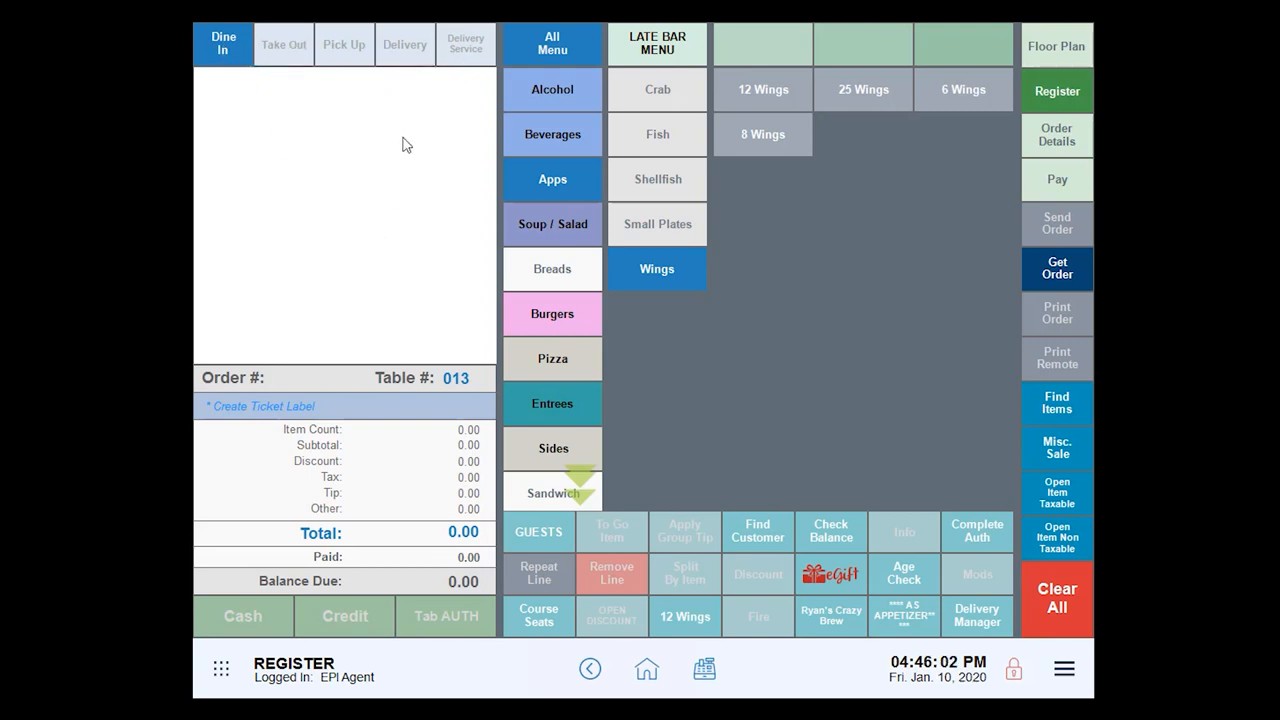
pyautogui.moveTo(440, 224)
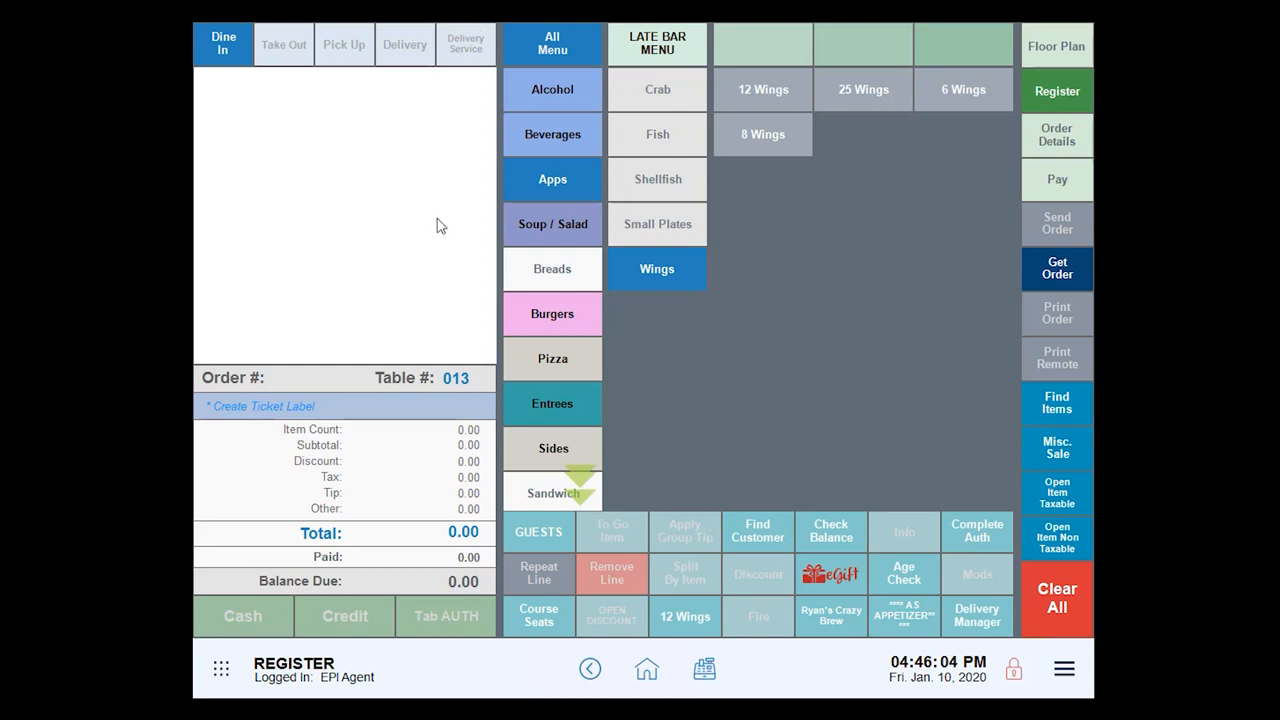
pyautogui.moveTo(424, 246)
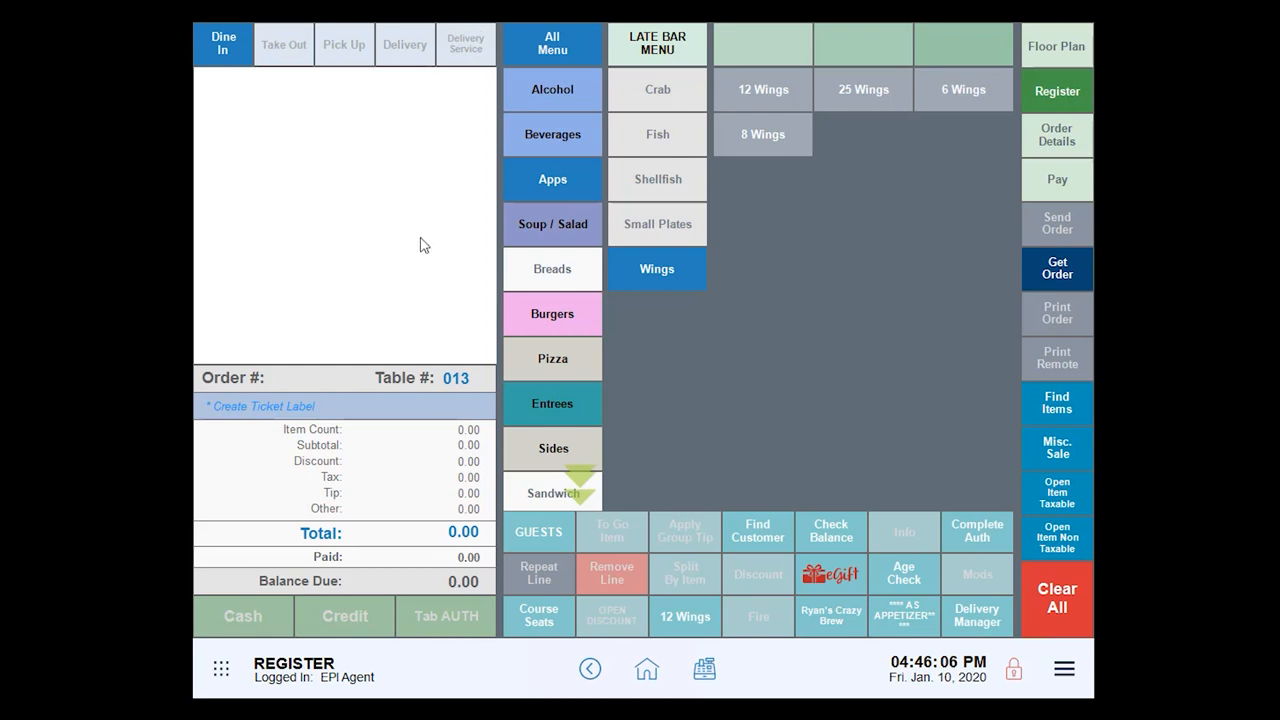
pyautogui.moveTo(388, 260)
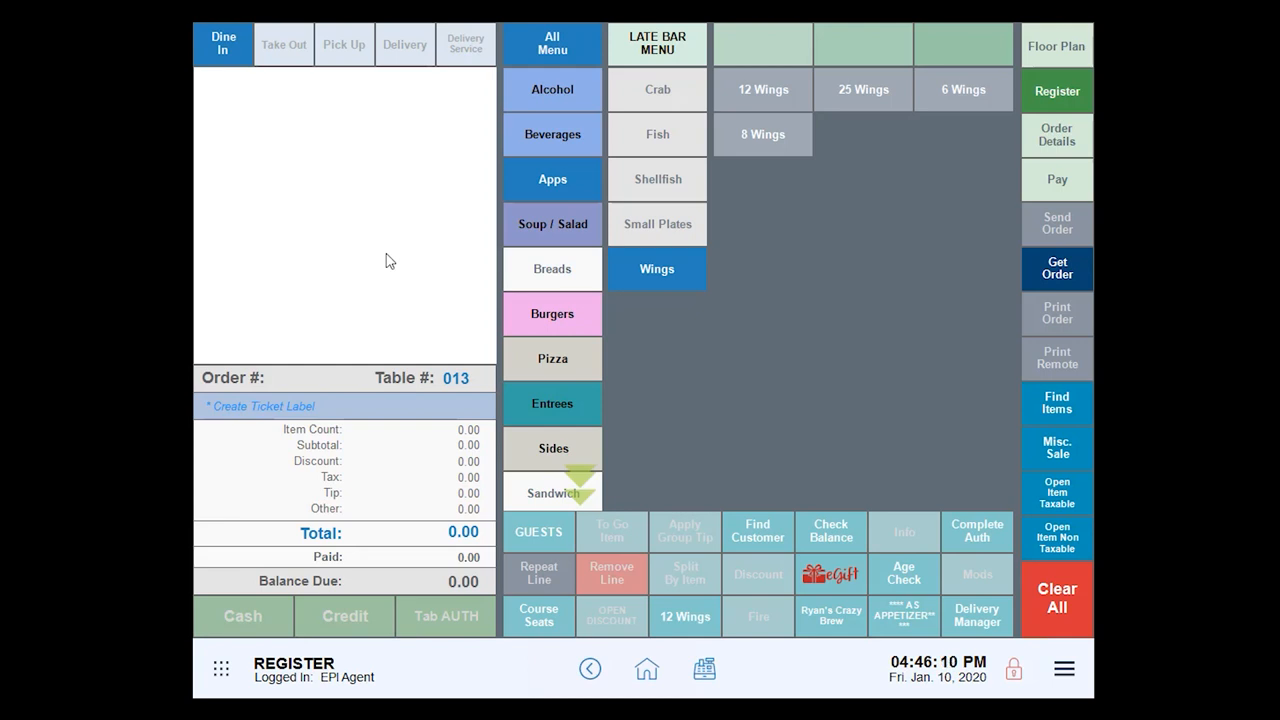
pyautogui.moveTo(544, 70)
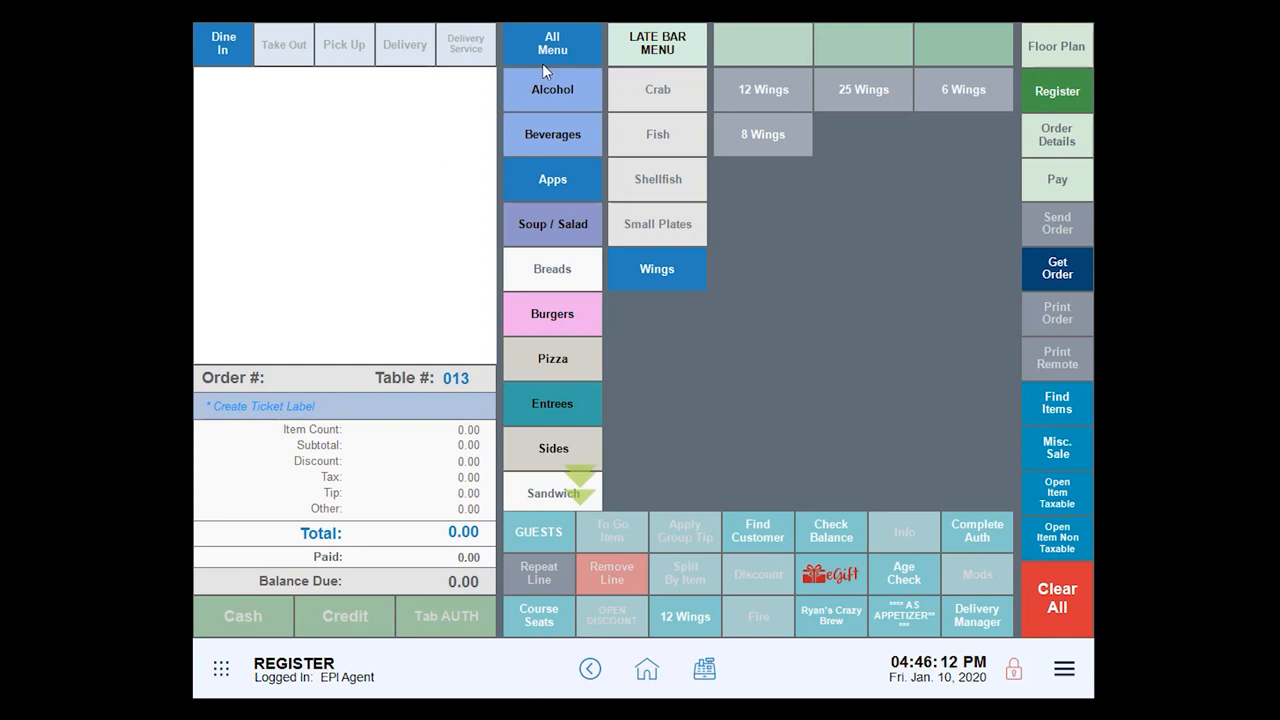
pyautogui.moveTo(560, 90)
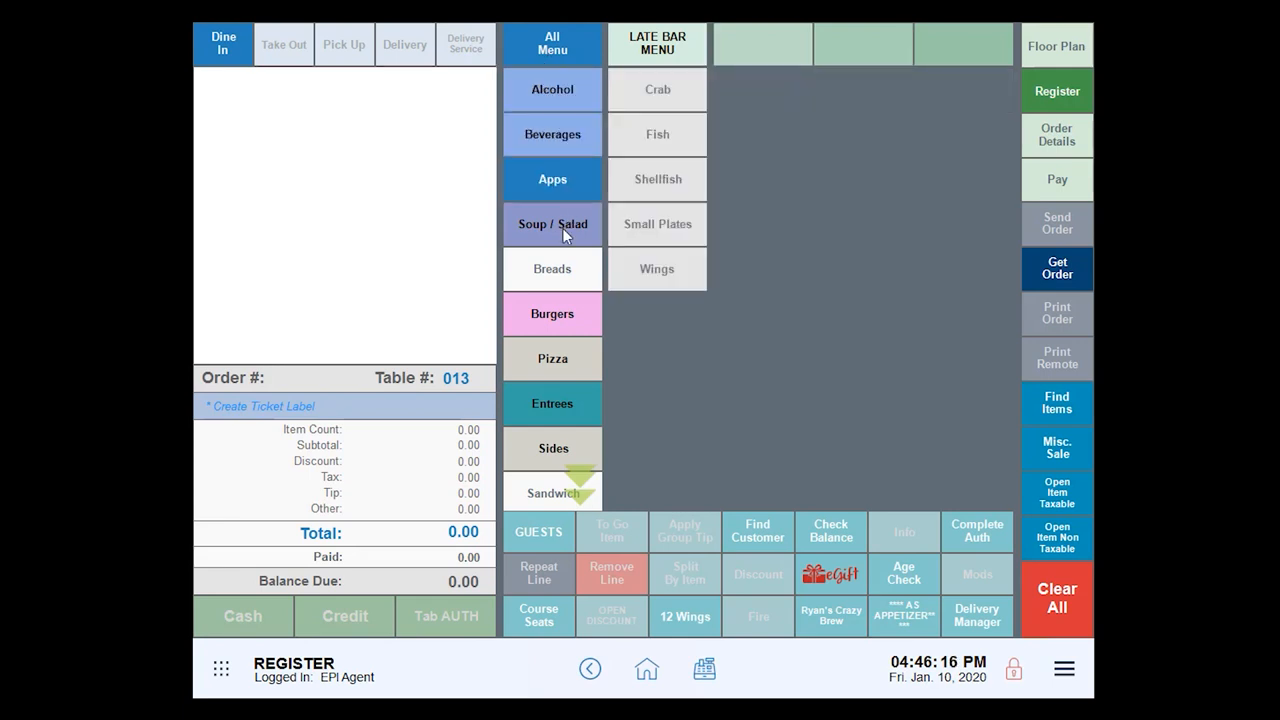
# Step: Browse Breads, then show the alcohol categories for table 013's empty order
pyautogui.click(552, 268)
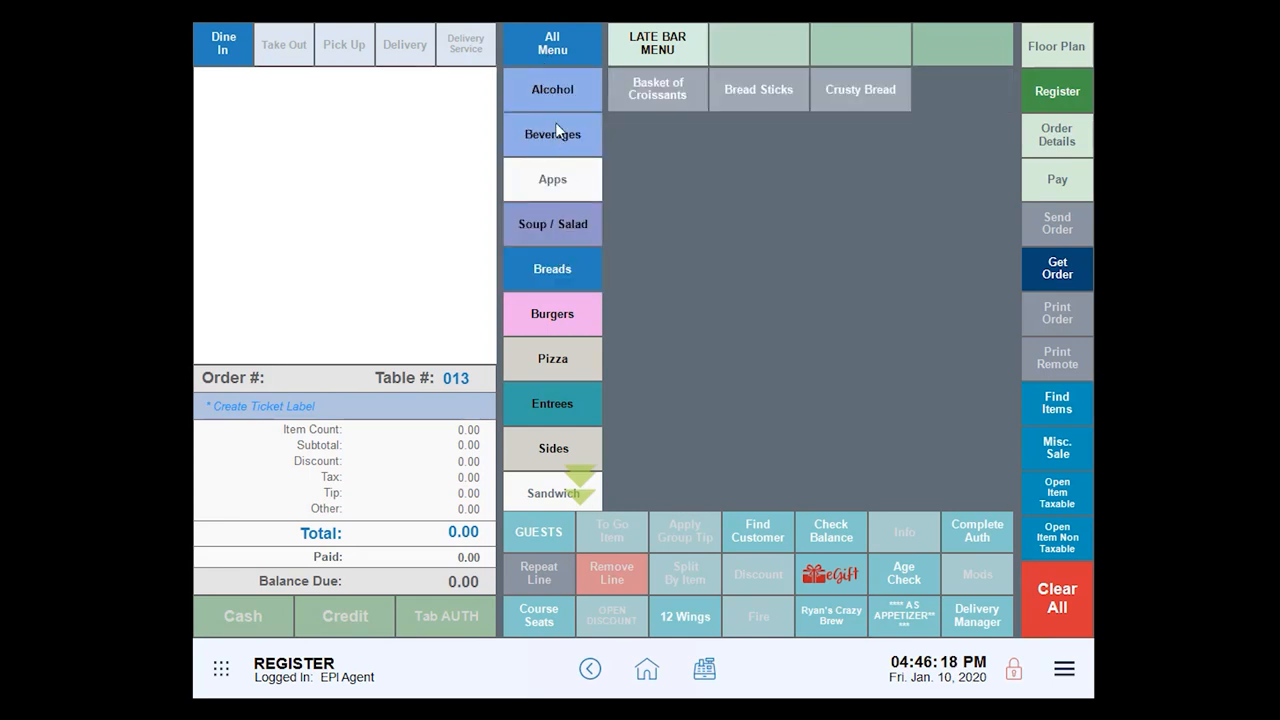
pyautogui.click(552, 88)
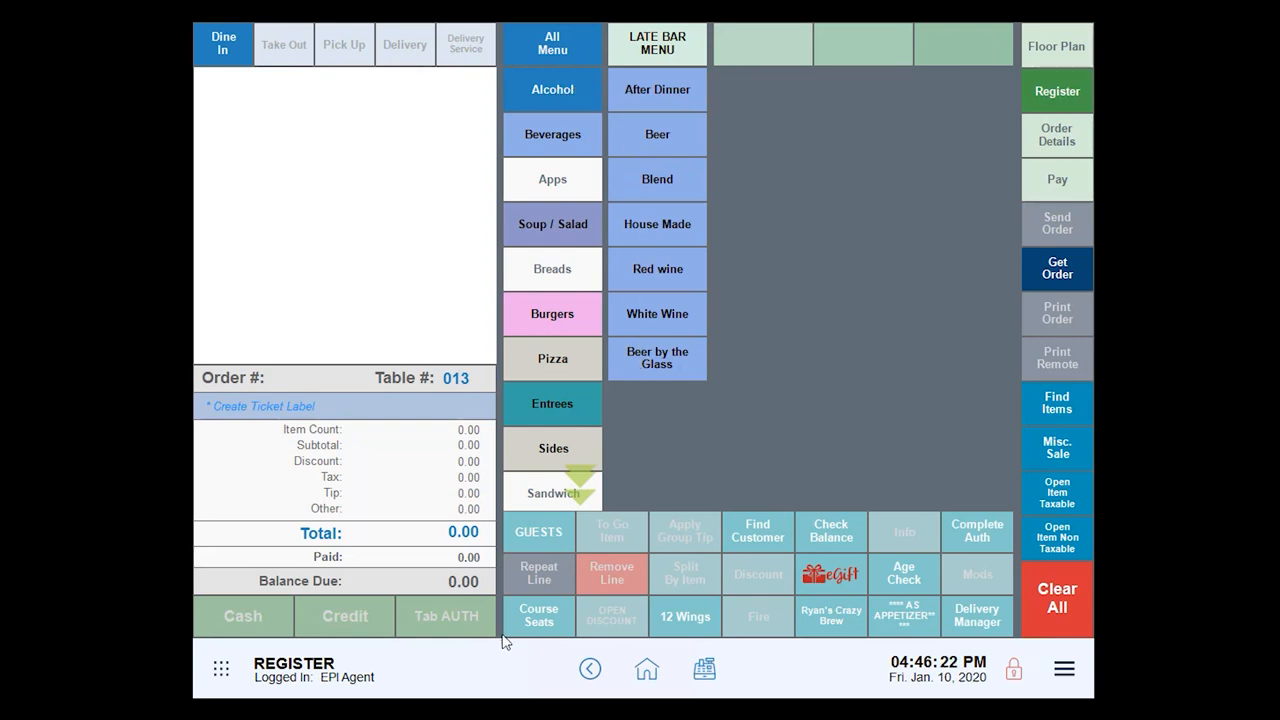
pyautogui.moveTo(576, 598)
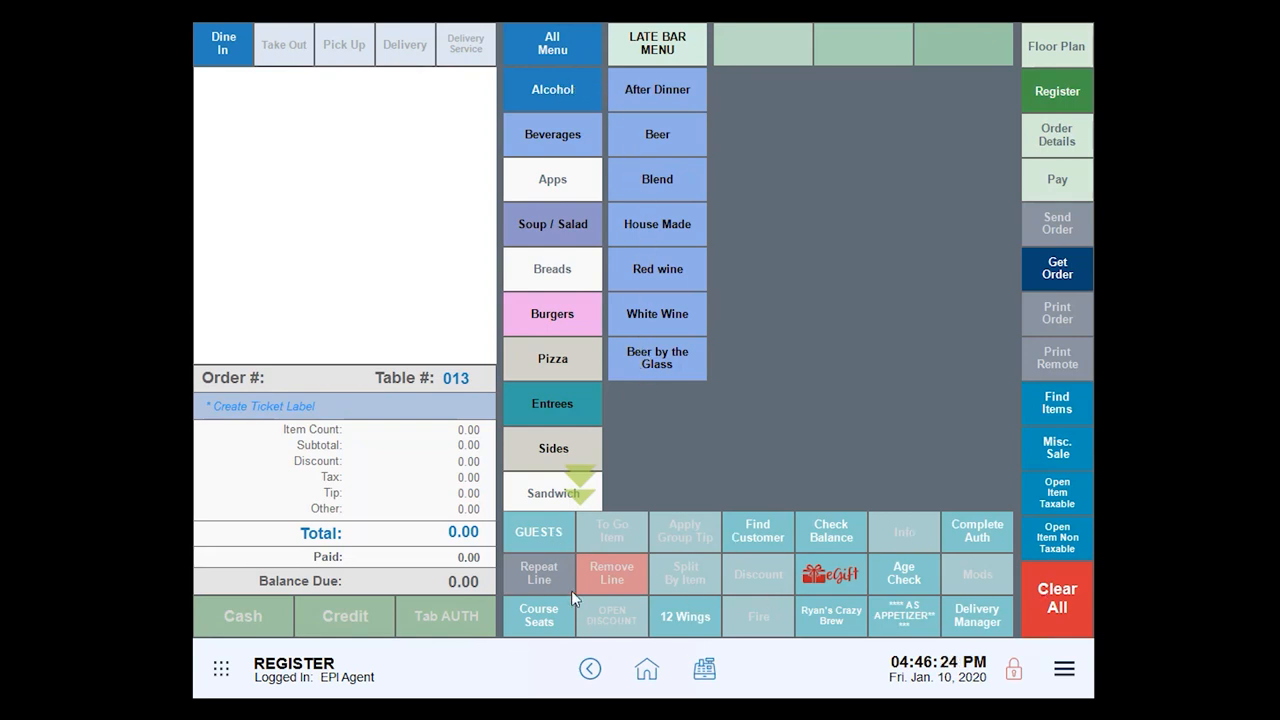
pyautogui.moveTo(528, 128)
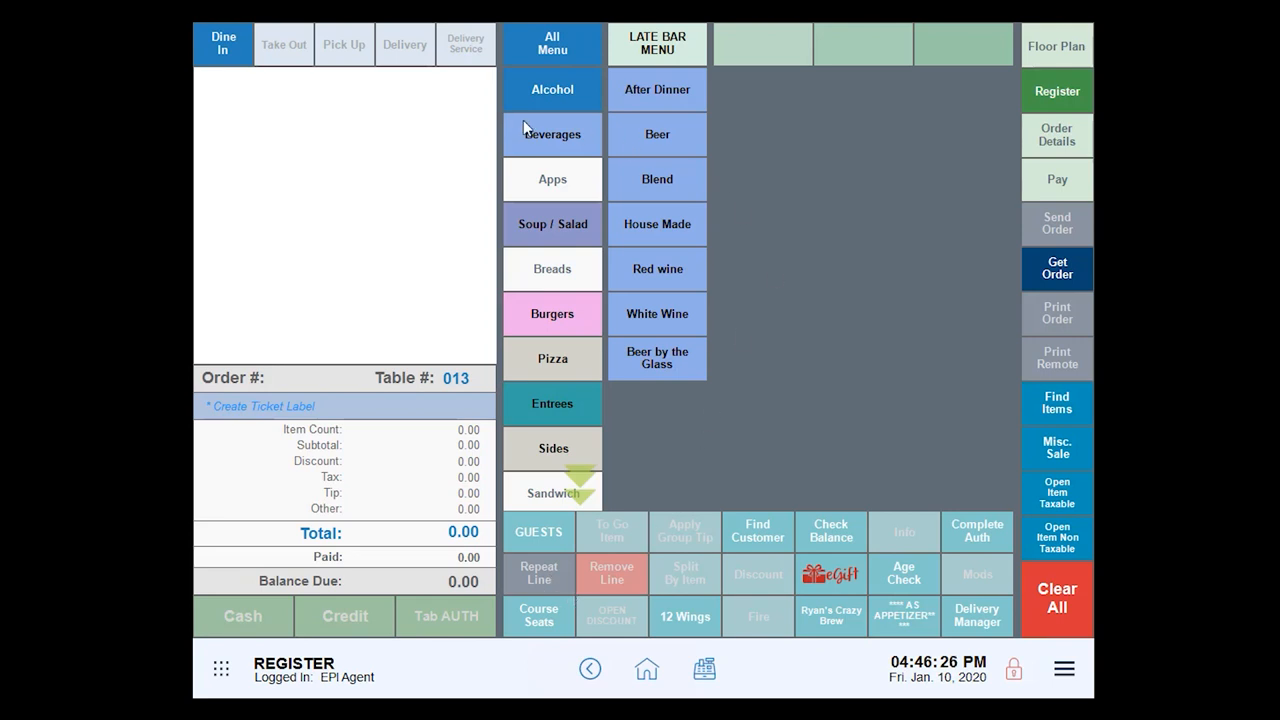
# Step: Add Coffee, Coke and a Ryan's Crazy Brew to table 013, totalling $12.95
pyautogui.click(656, 88)
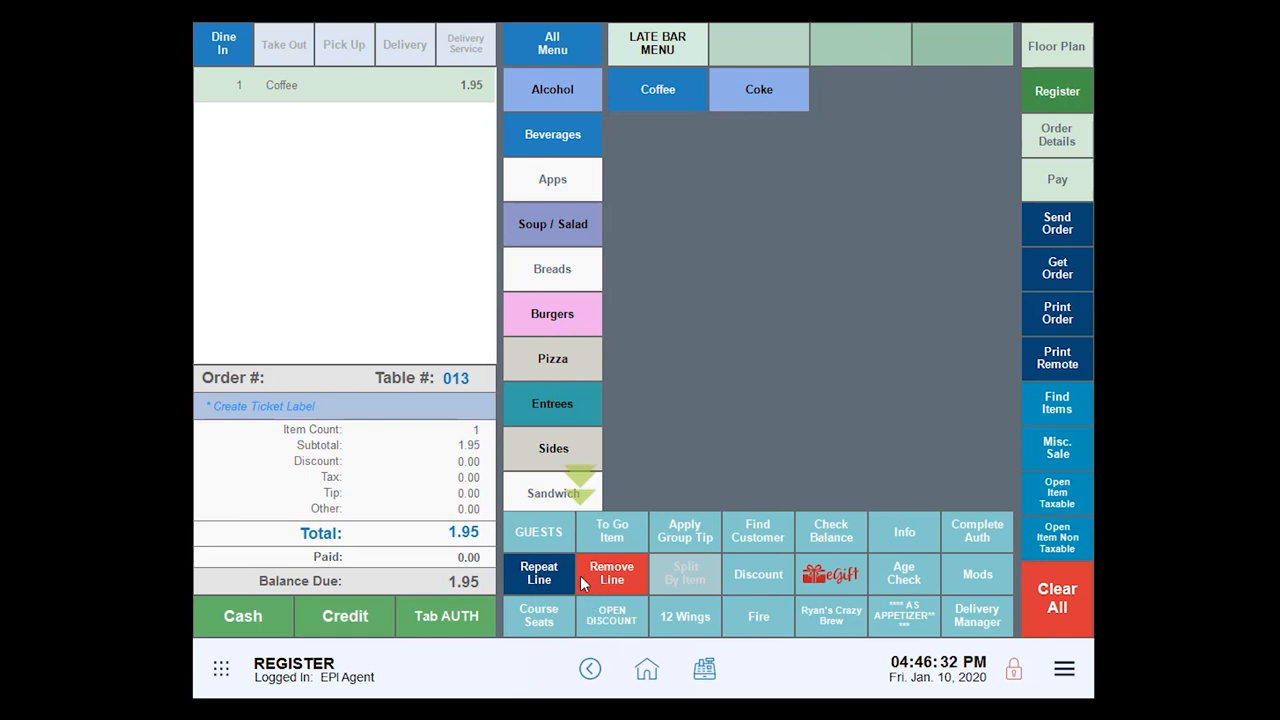
pyautogui.moveTo(816, 612)
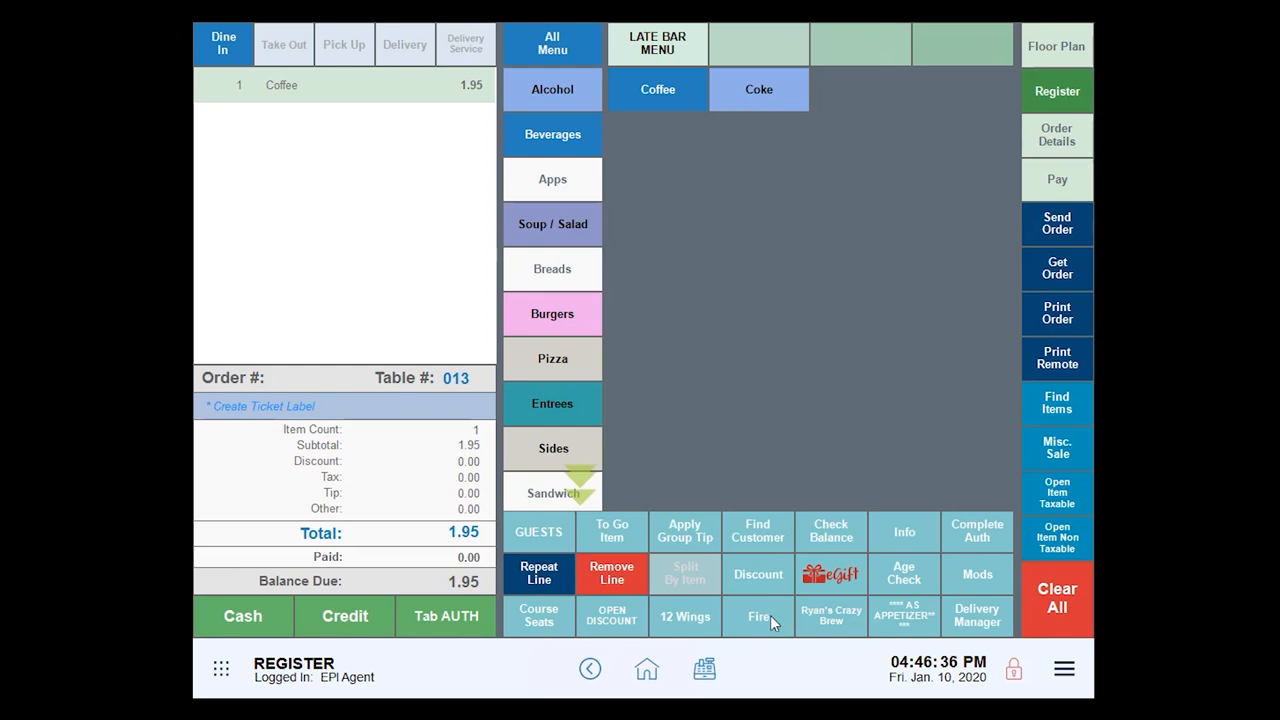
pyautogui.click(758, 88)
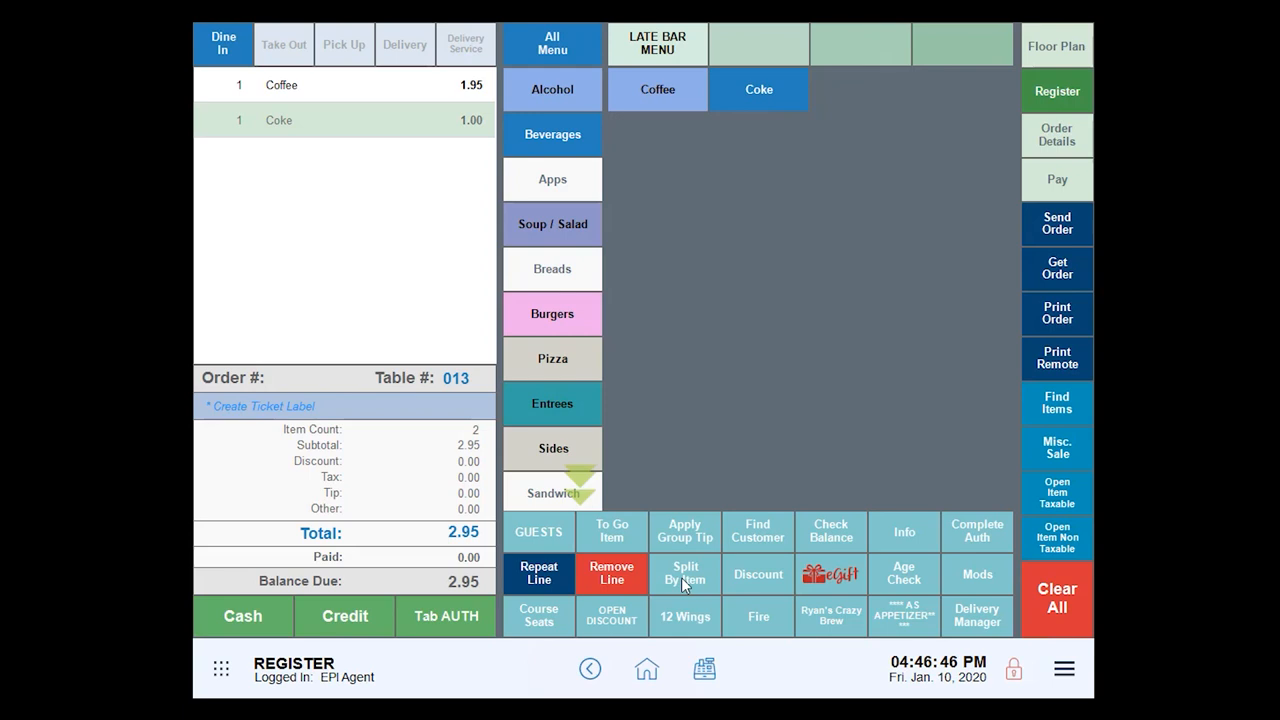
pyautogui.moveTo(844, 644)
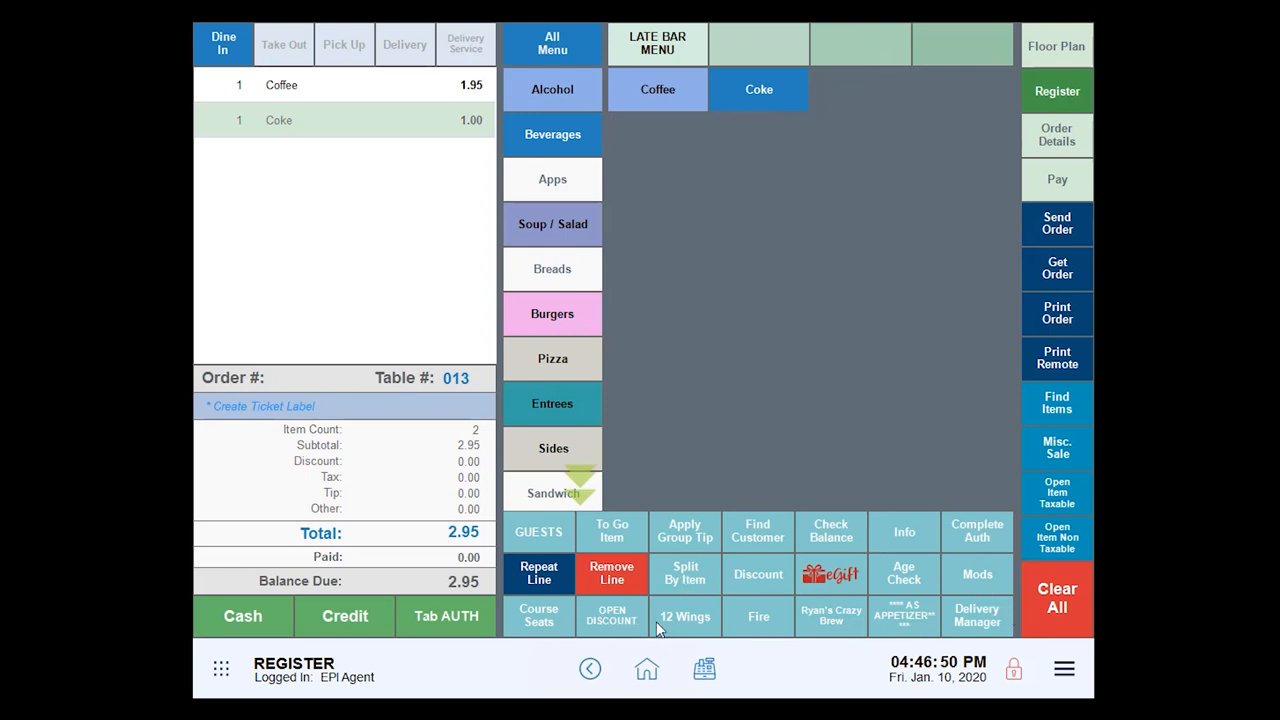
pyautogui.click(830, 616)
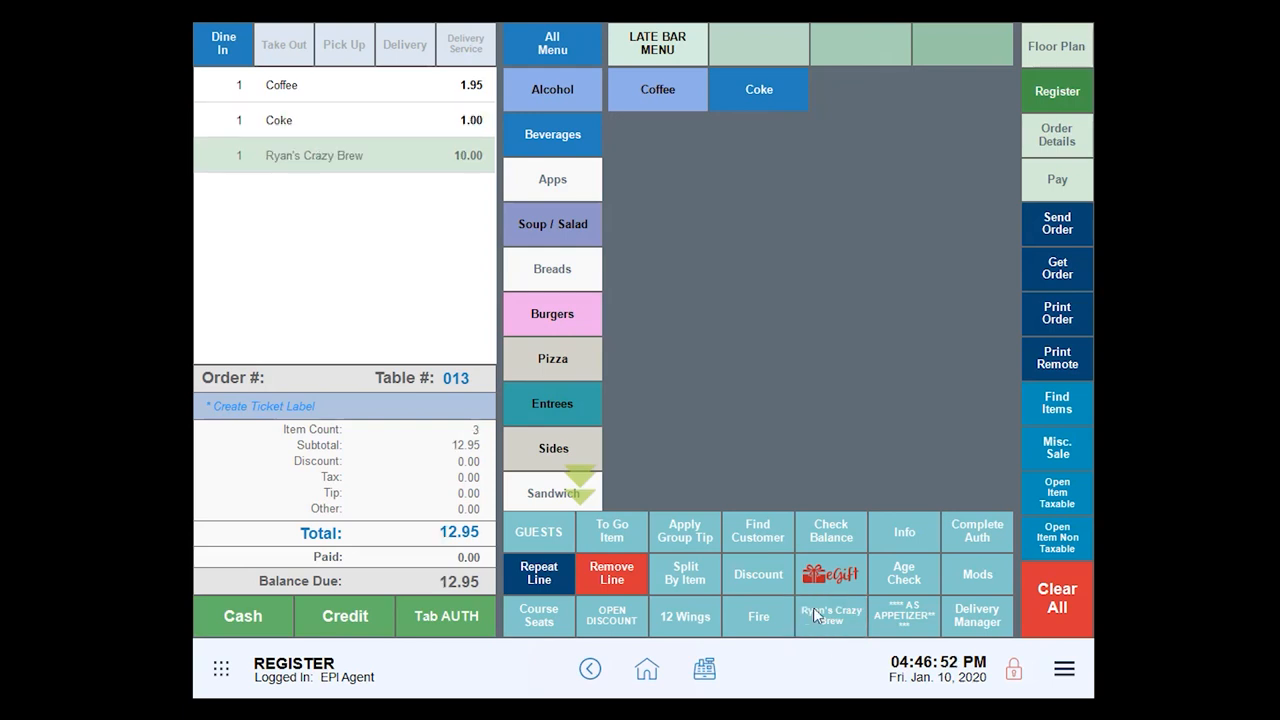
pyautogui.moveTo(798, 636)
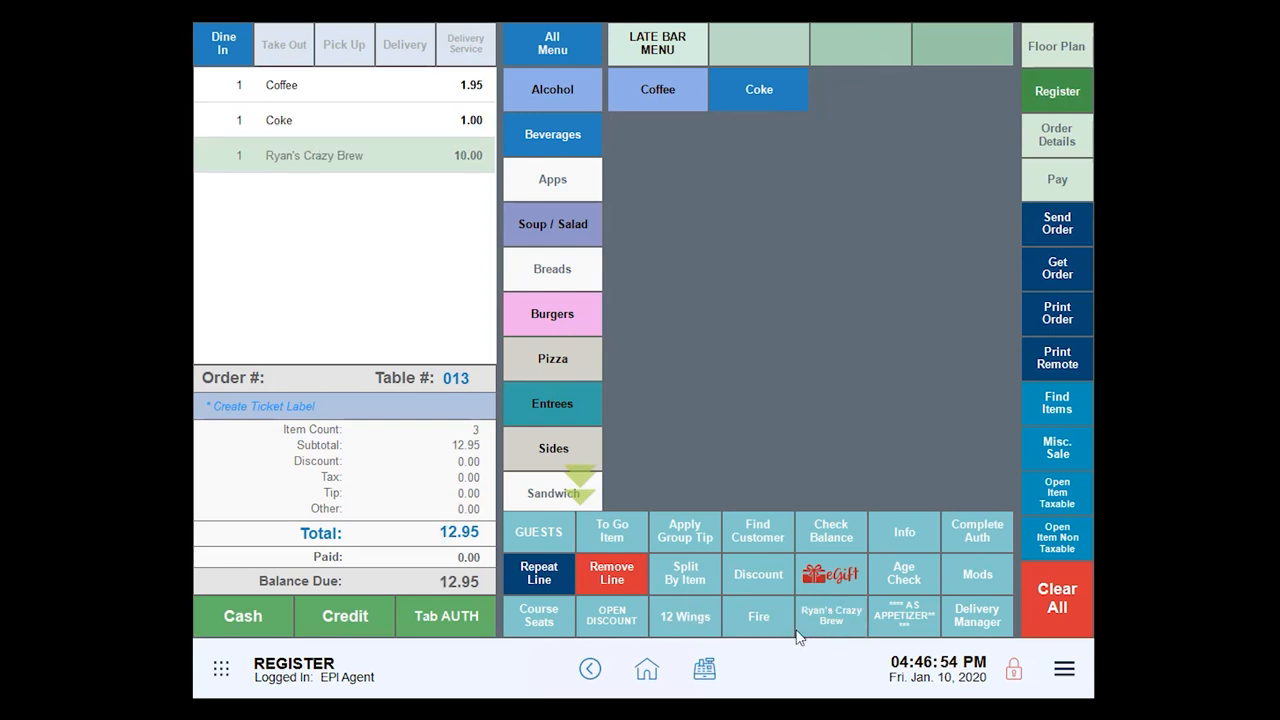
pyautogui.moveTo(972, 610)
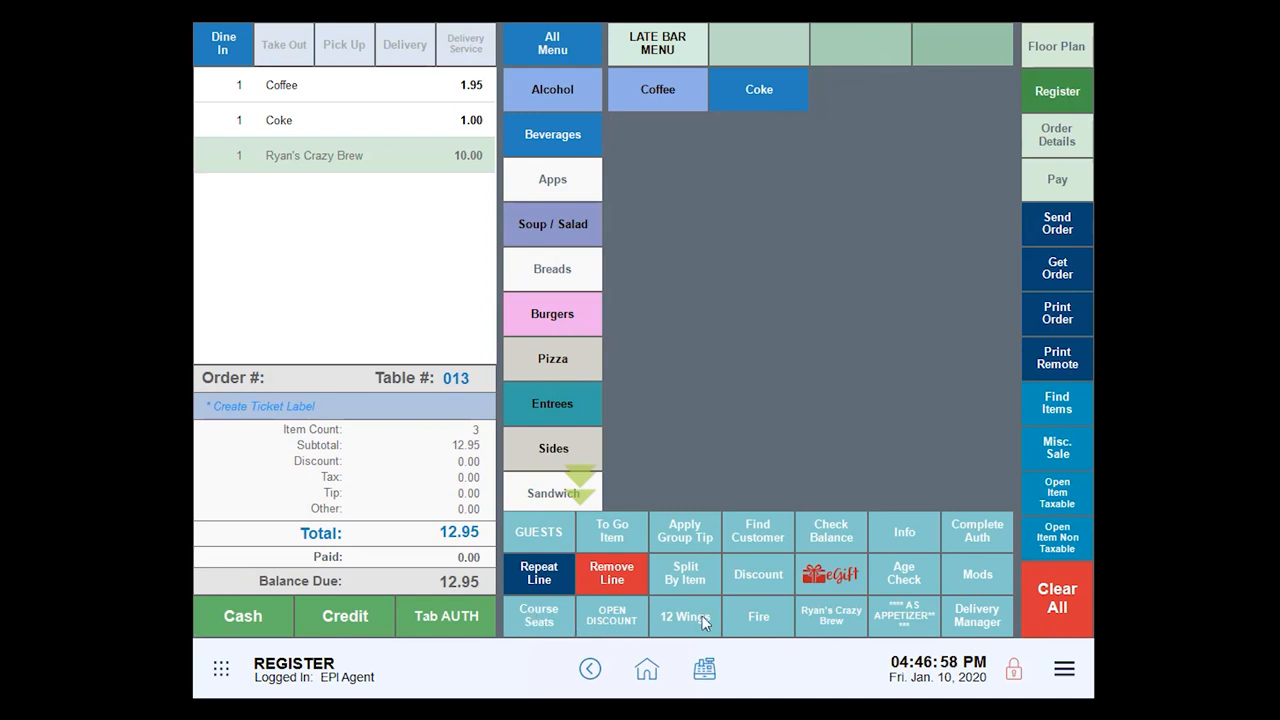
pyautogui.moveTo(520, 632)
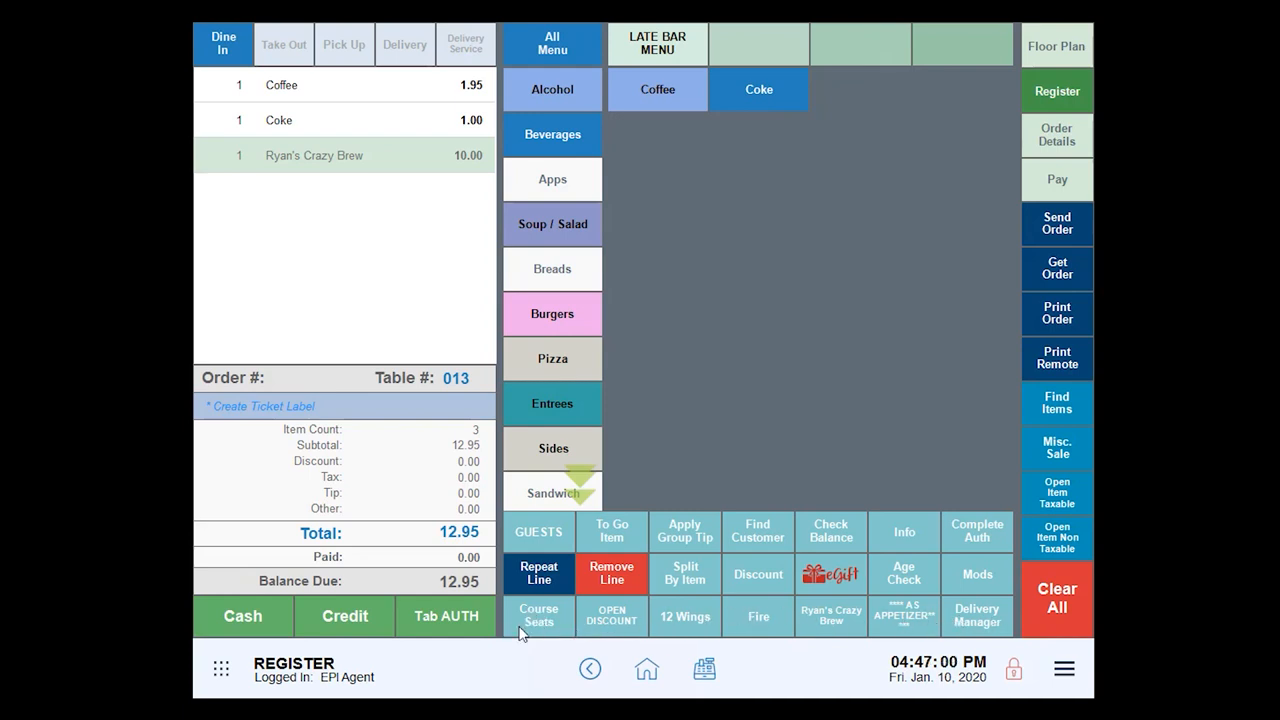
# Step: From the beer list, add a second Ryan's Crazy Brew and a Bud Light 3.50, total $25.63
pyautogui.click(552, 88)
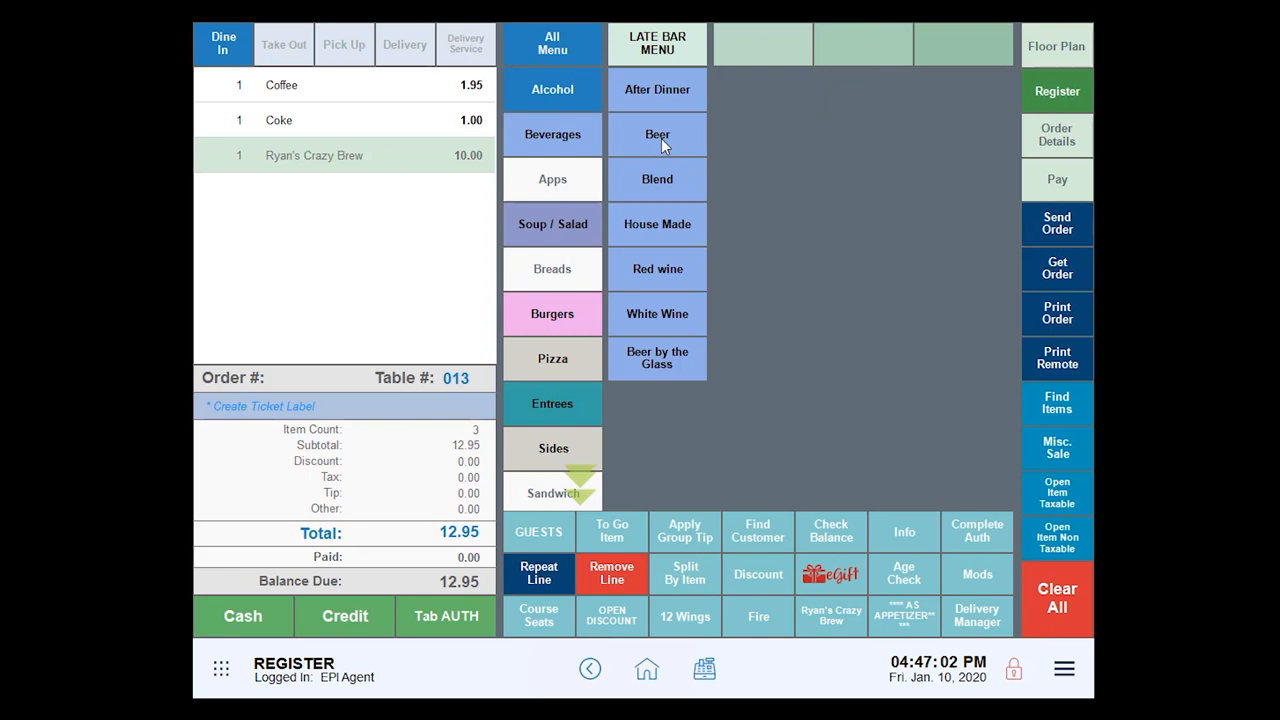
pyautogui.click(656, 134)
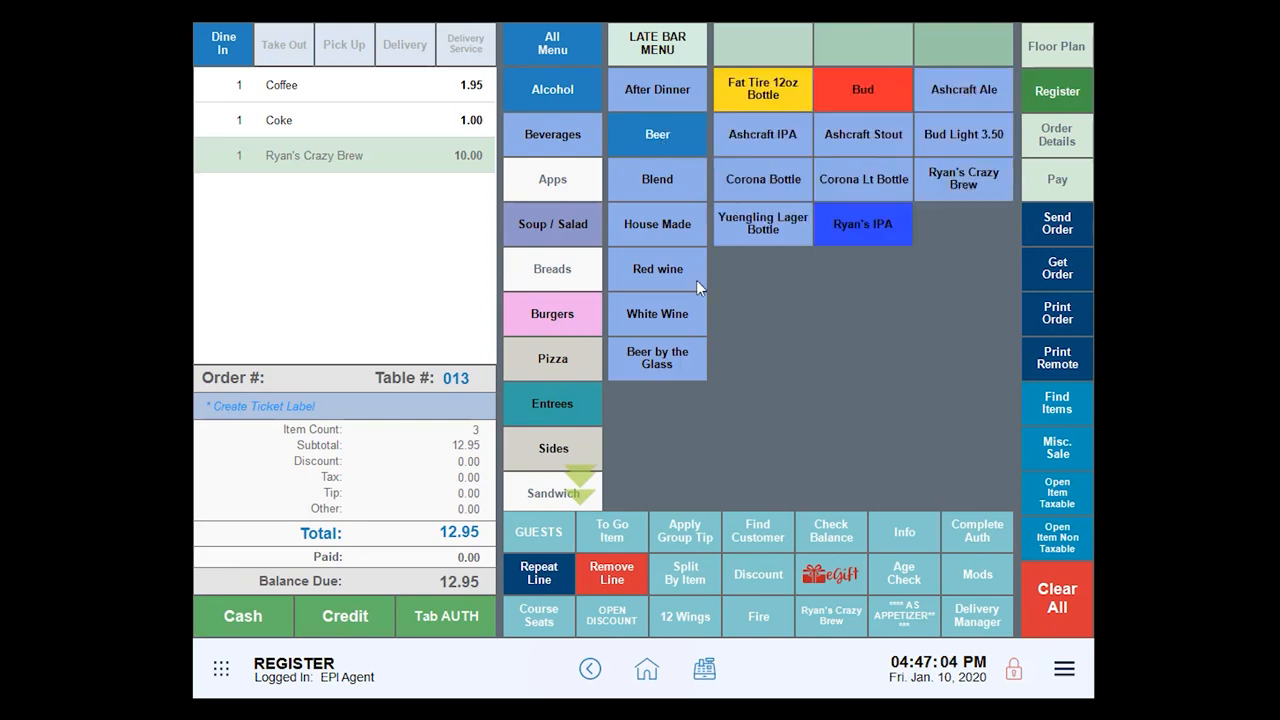
pyautogui.moveTo(644, 340)
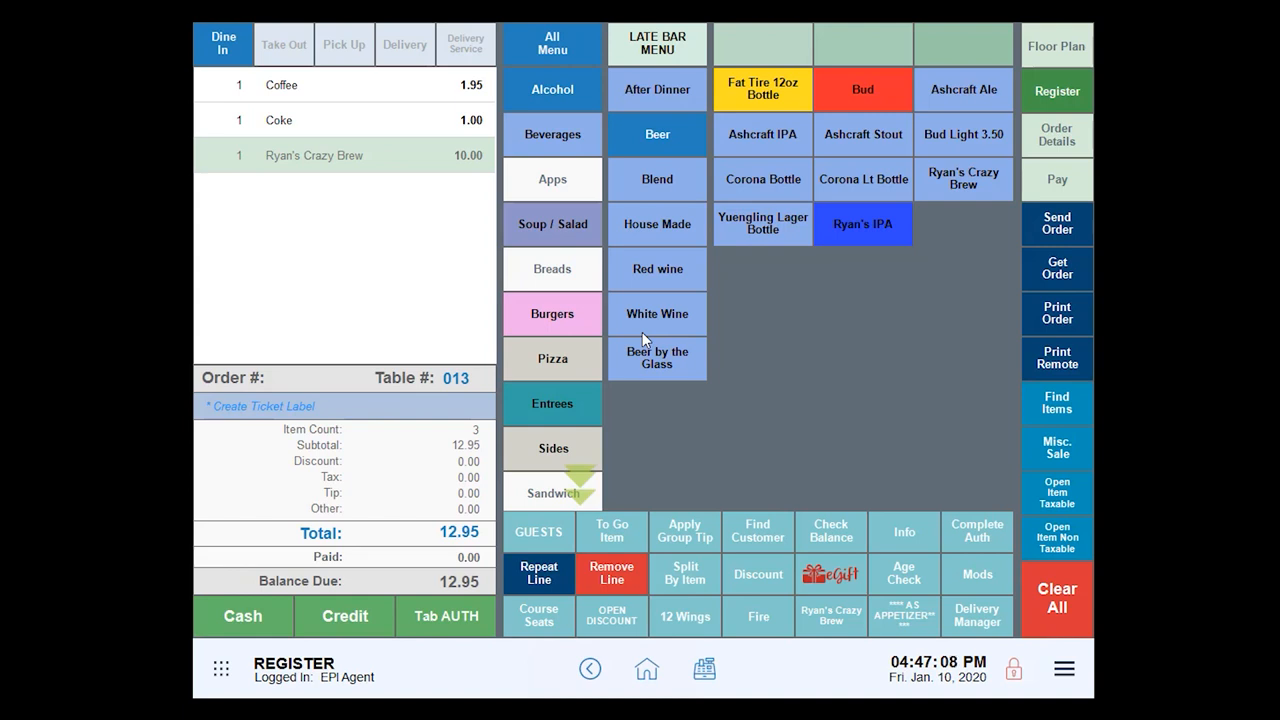
pyautogui.moveTo(240, 482)
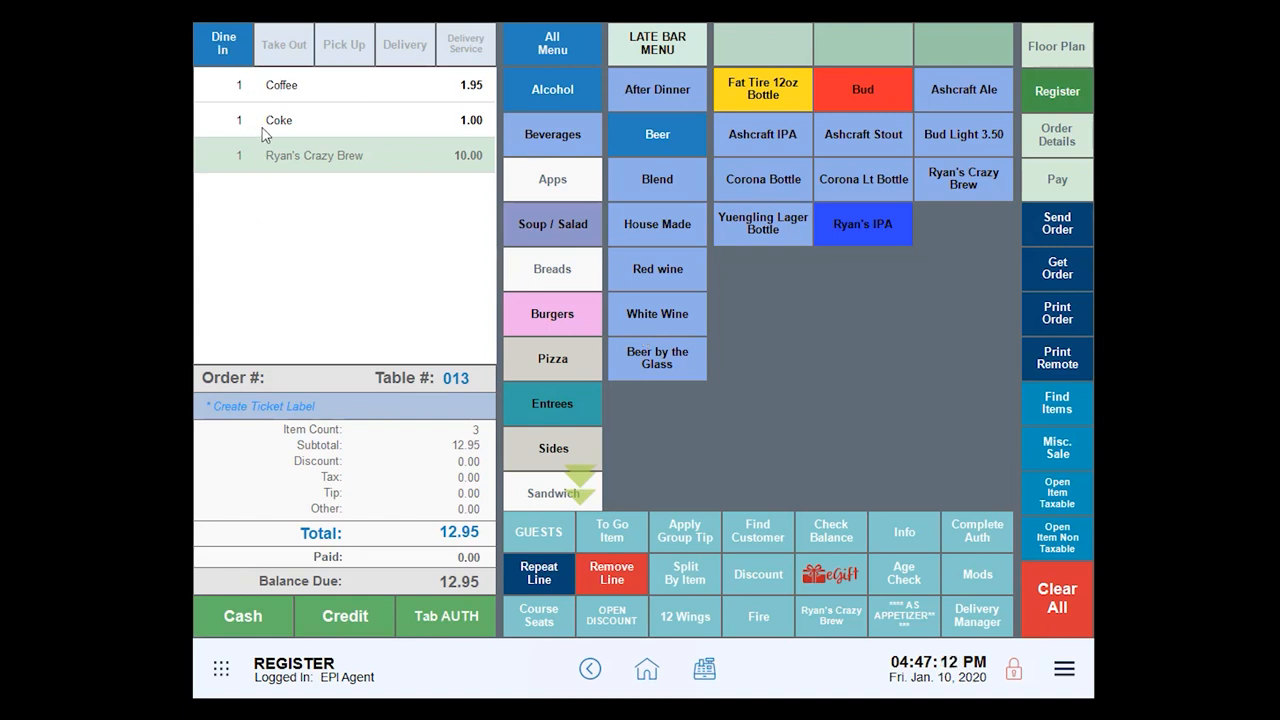
pyautogui.moveTo(176, 398)
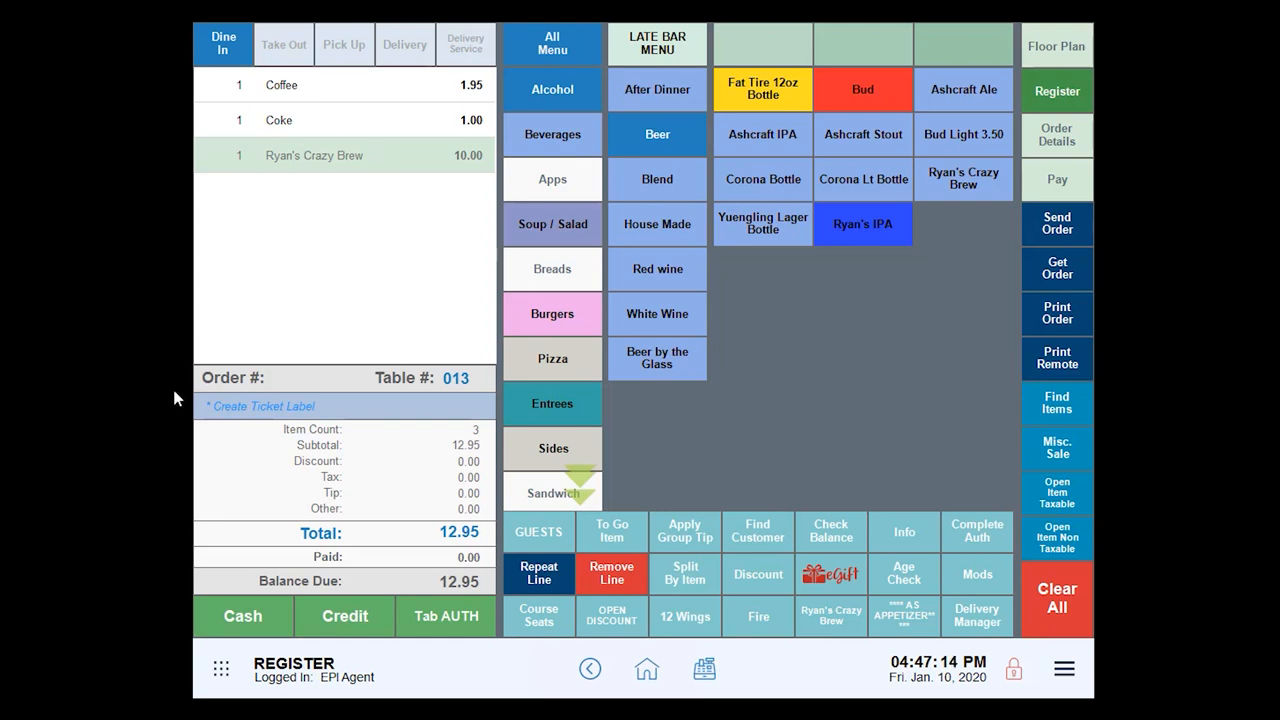
pyautogui.click(656, 134)
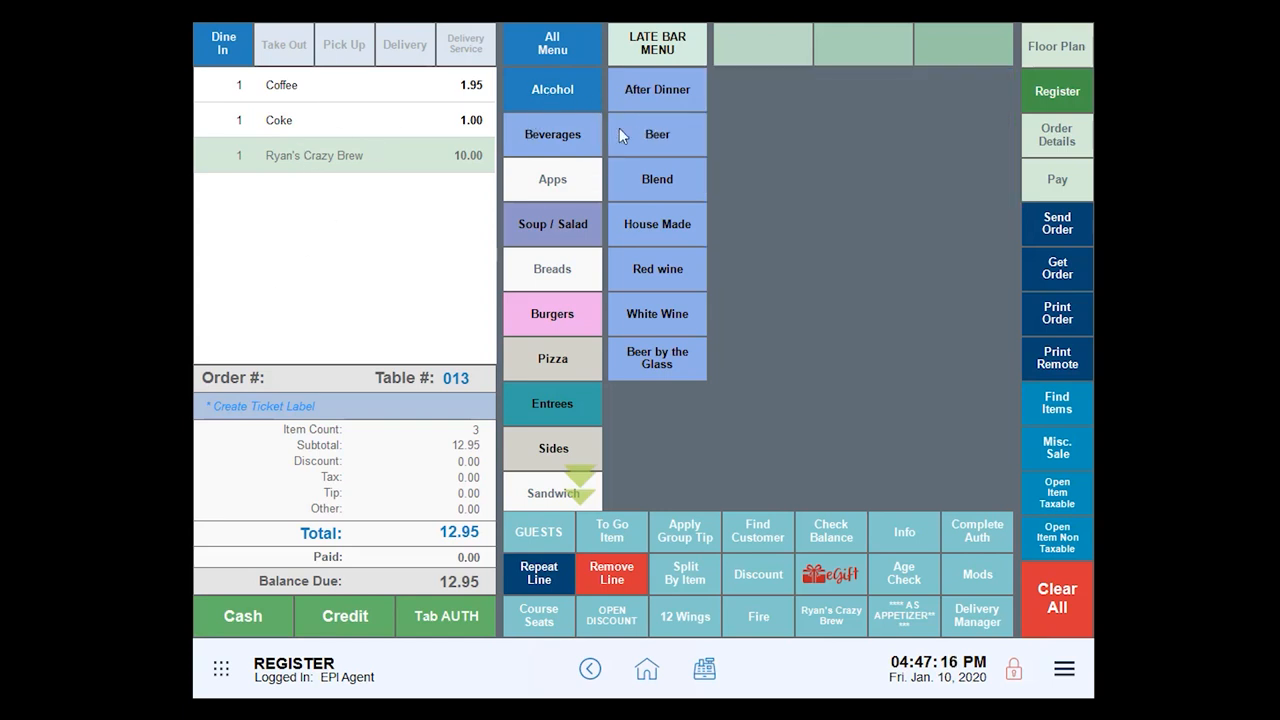
pyautogui.click(656, 134)
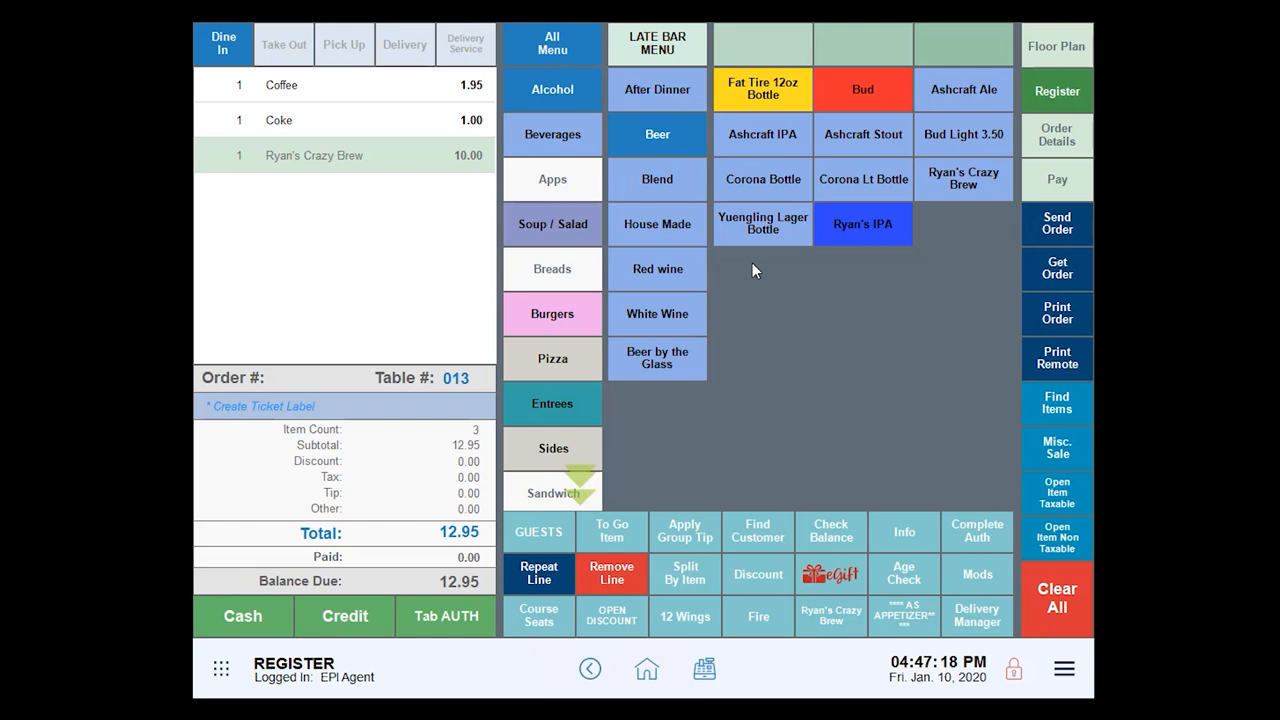
pyautogui.click(964, 180)
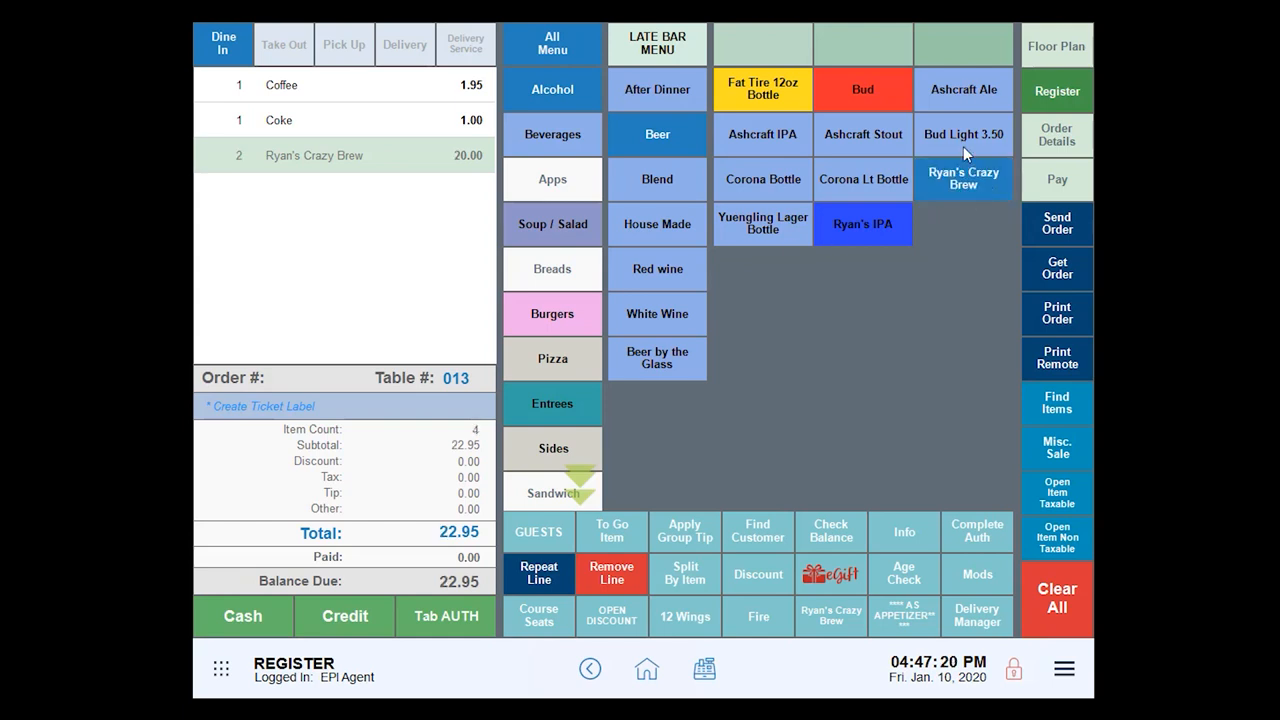
pyautogui.click(964, 134)
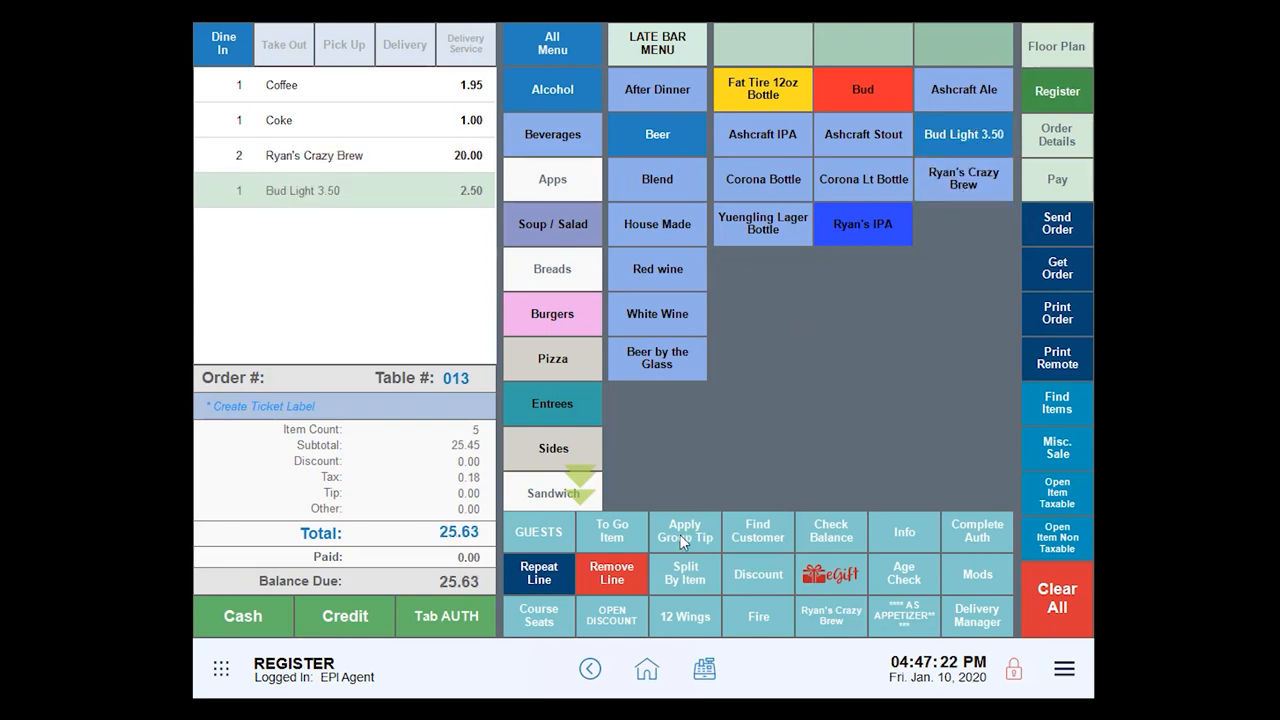
pyautogui.moveTo(558, 112)
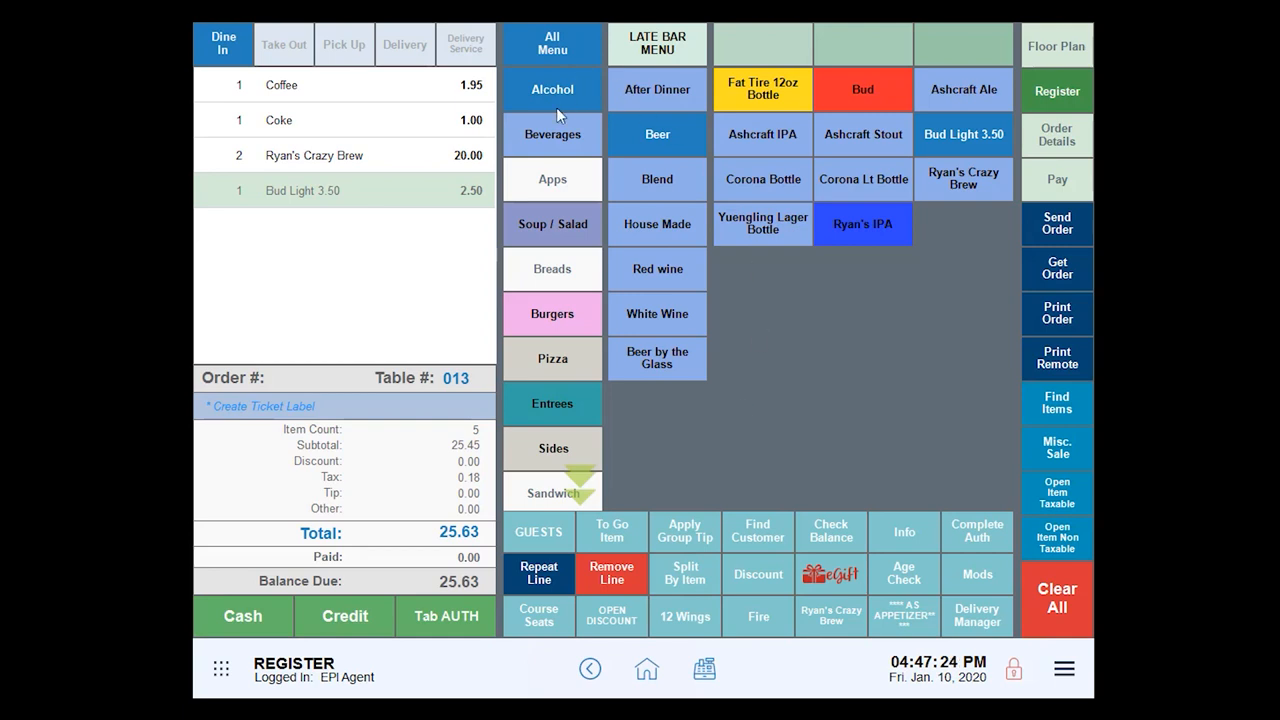
pyautogui.moveTo(552, 240)
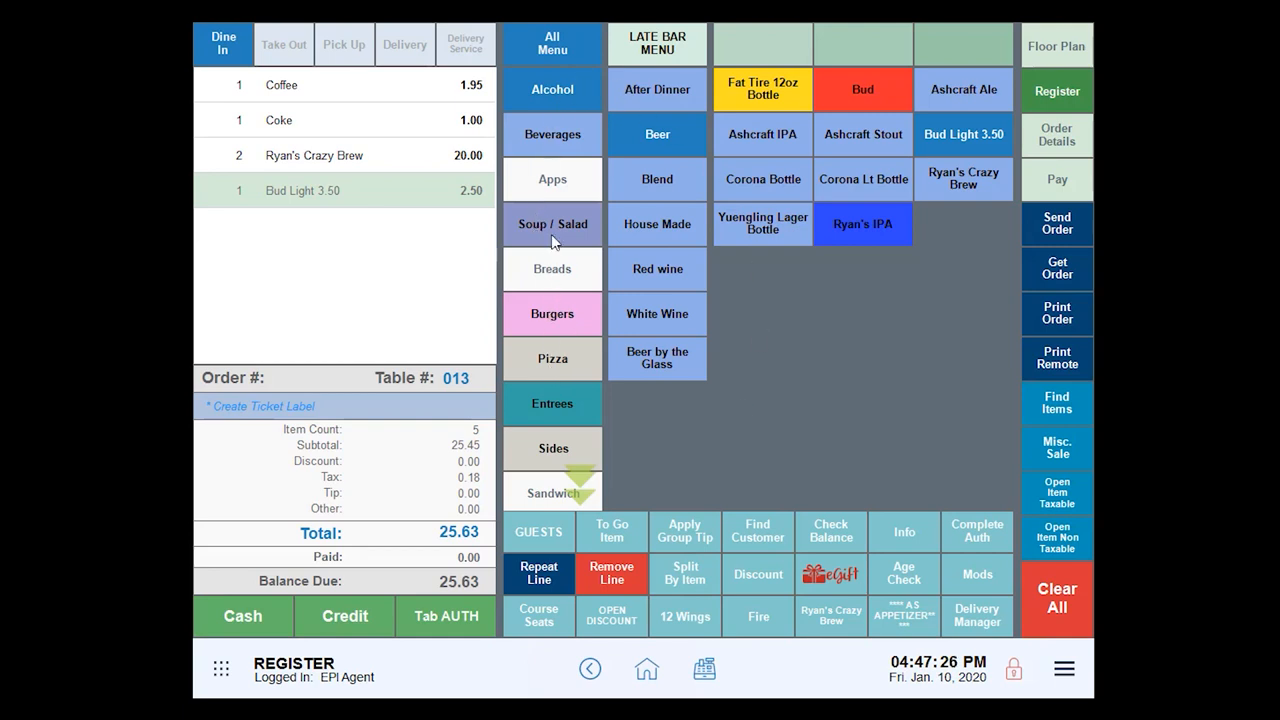
# Step: Add 8 Wings from Apps, bringing up its required sauce, side and dressing choices
pyautogui.click(552, 180)
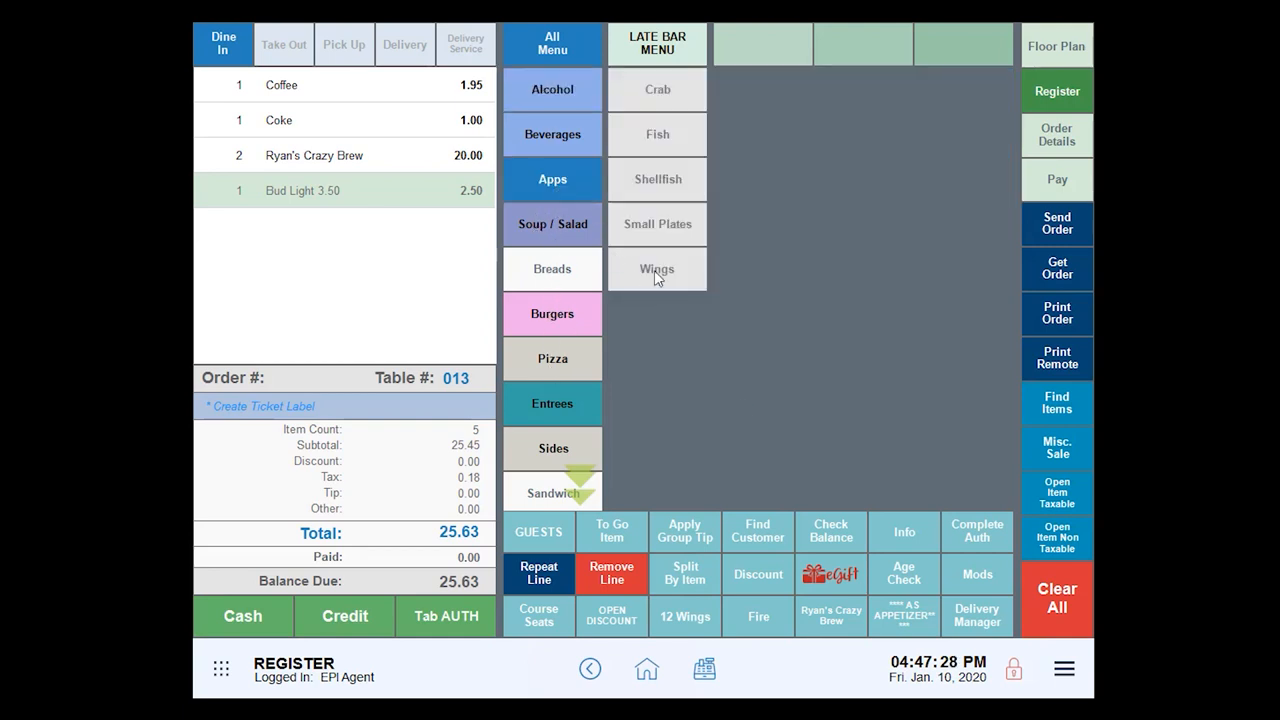
pyautogui.moveTo(670, 278)
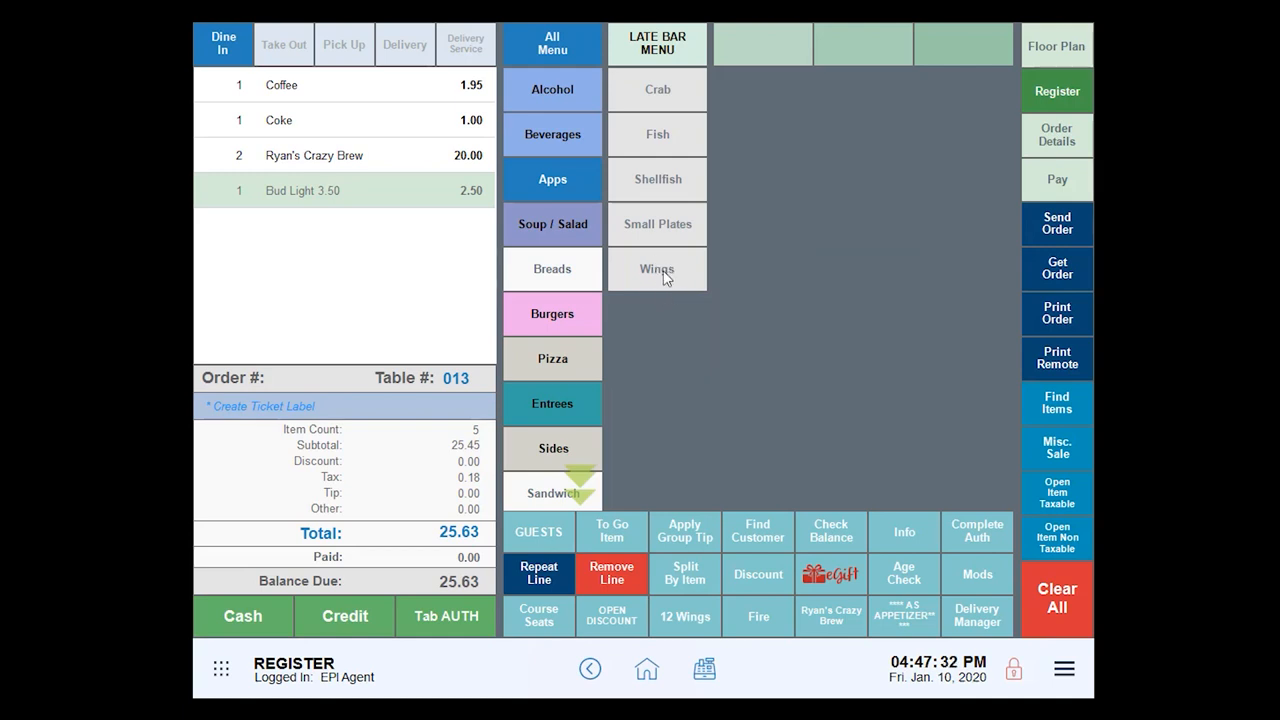
pyautogui.moveTo(668, 386)
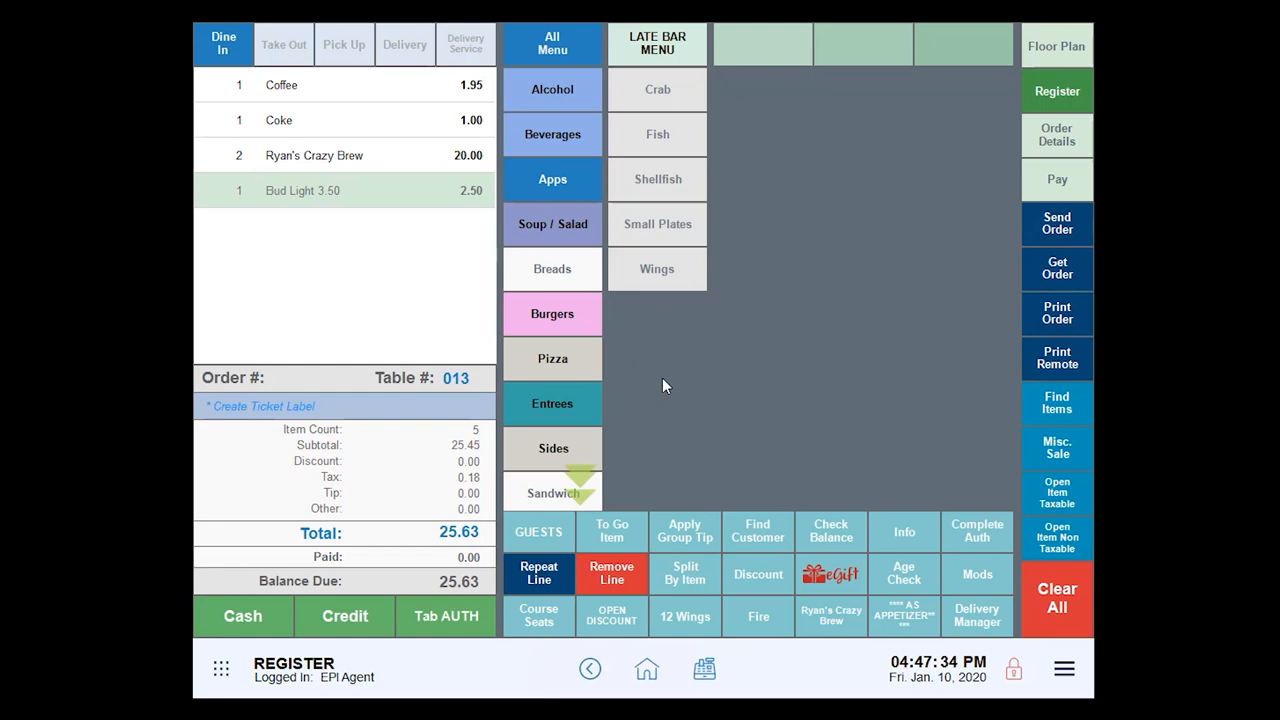
pyautogui.click(656, 268)
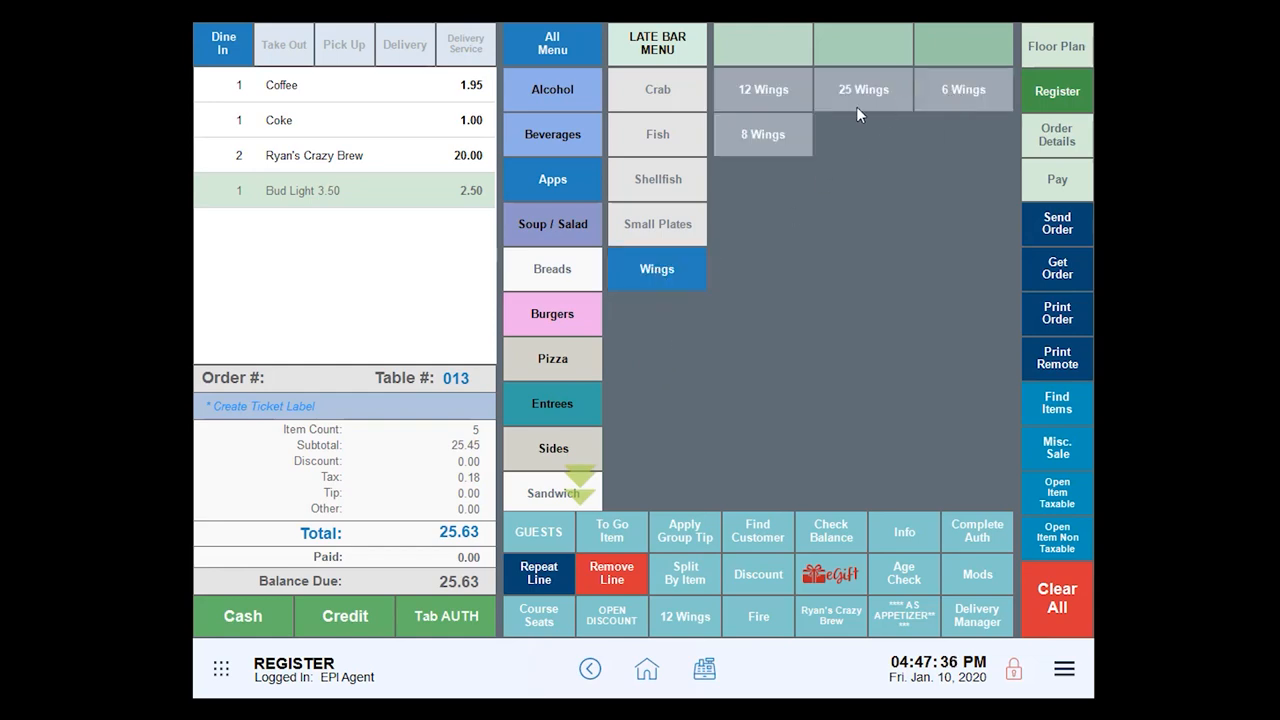
pyautogui.click(762, 134)
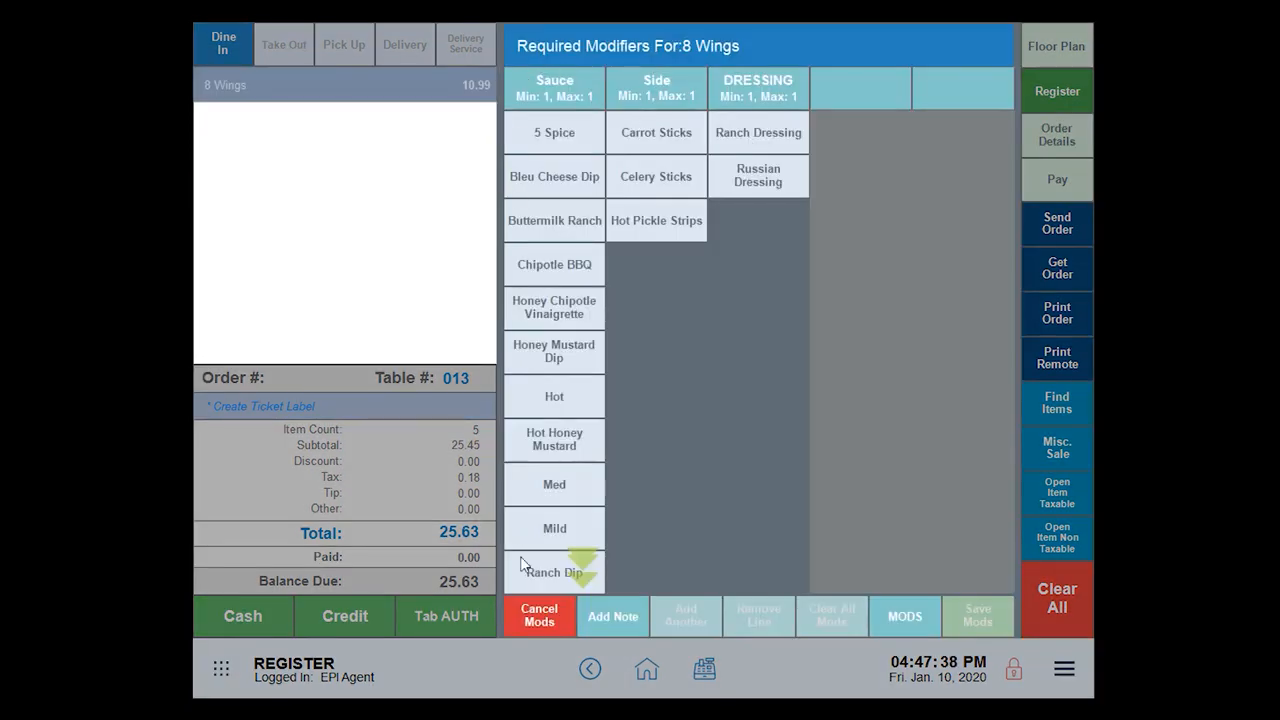
pyautogui.moveTo(758, 388)
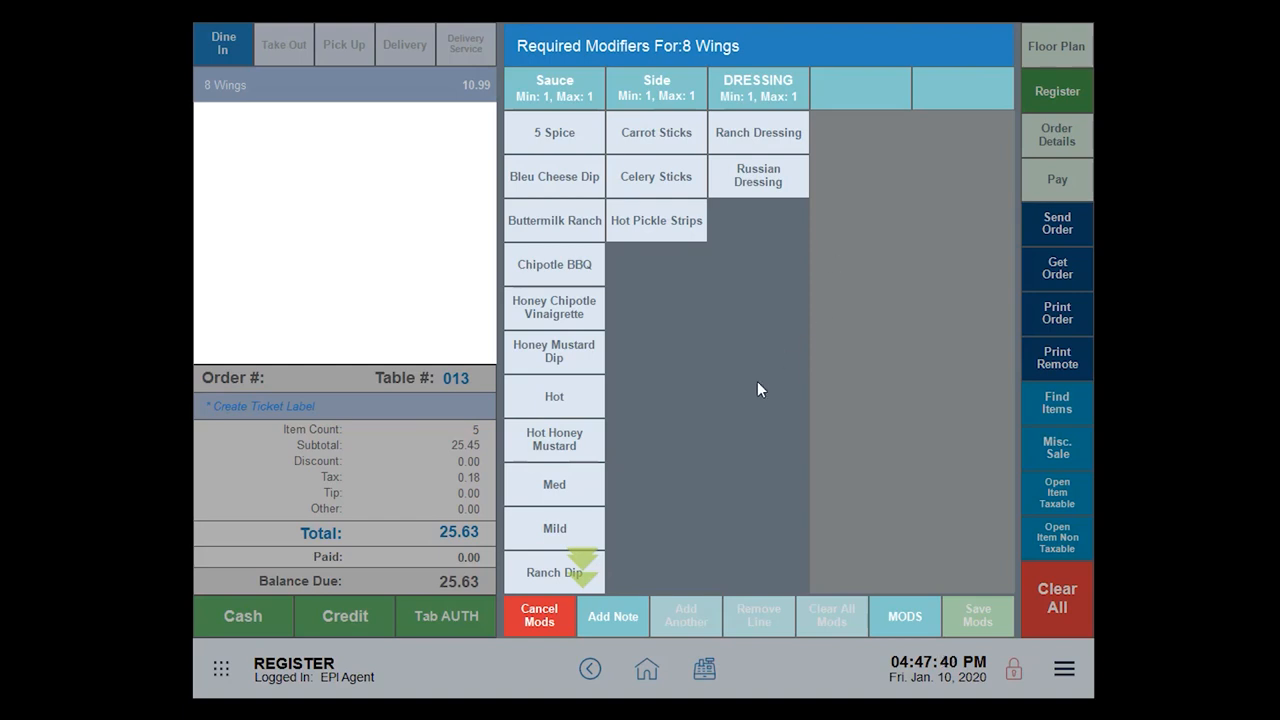
pyautogui.moveTo(558, 72)
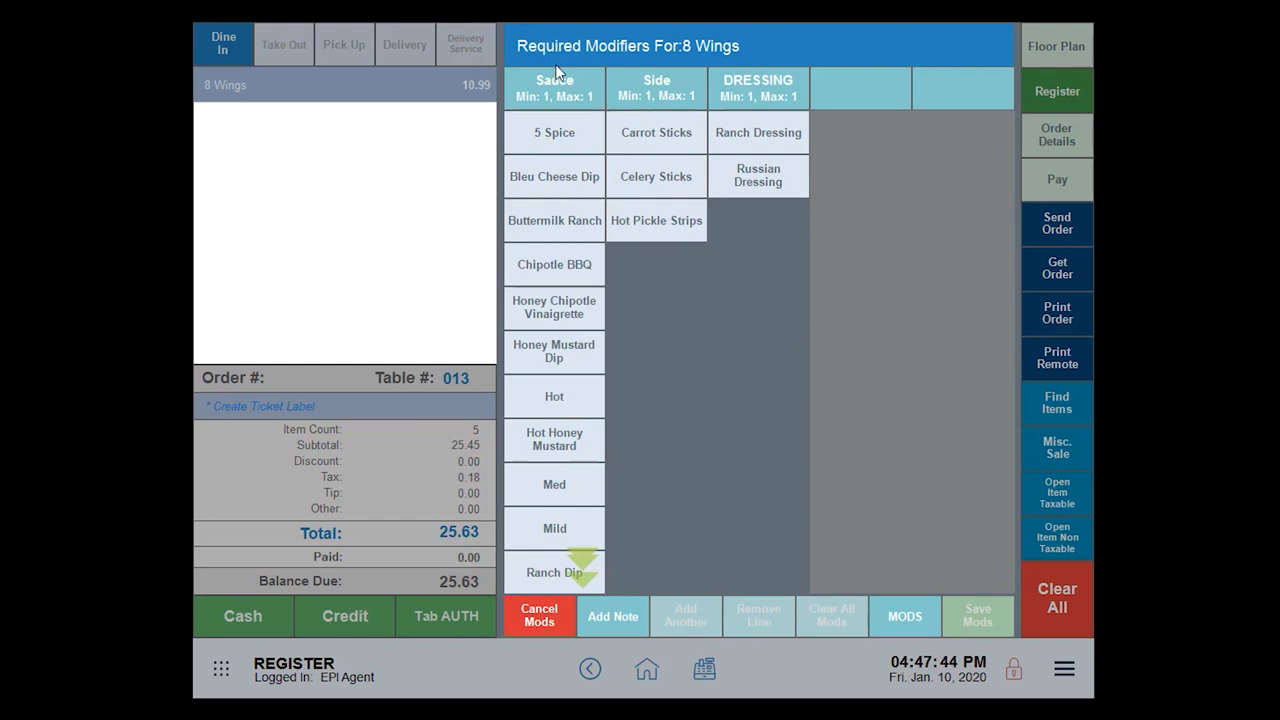
pyautogui.moveTo(784, 418)
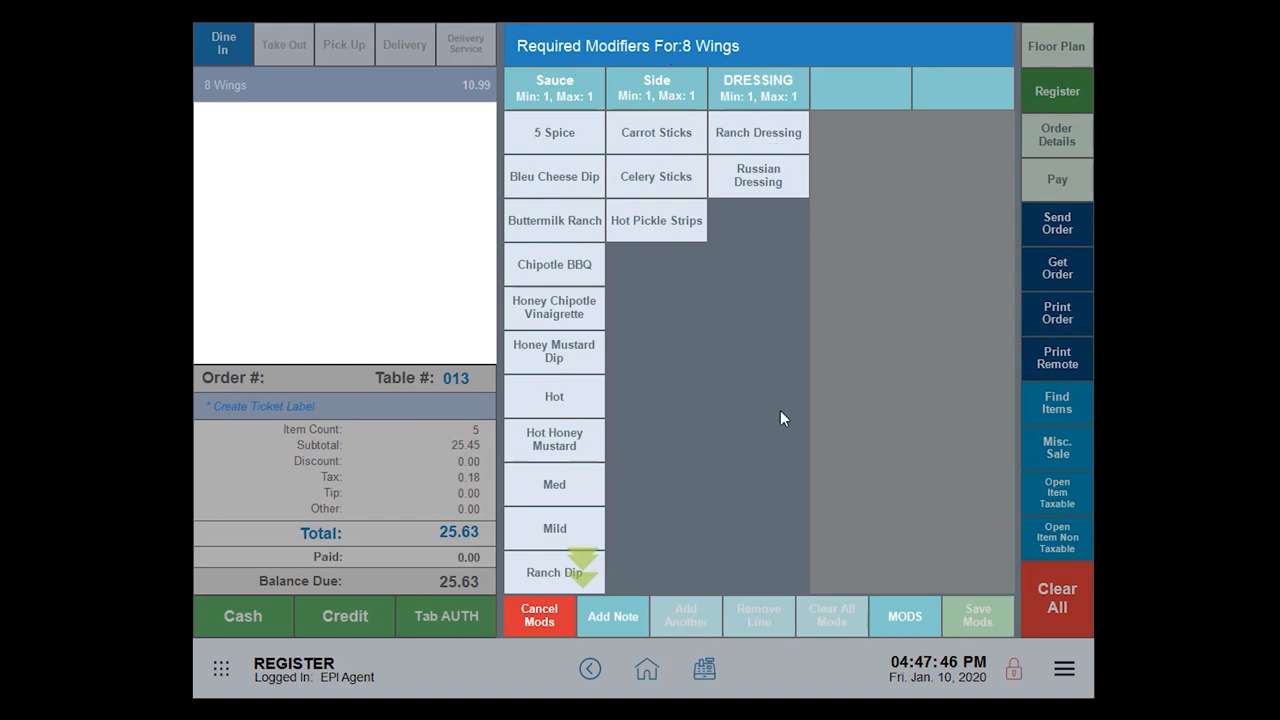
pyautogui.moveTo(548, 104)
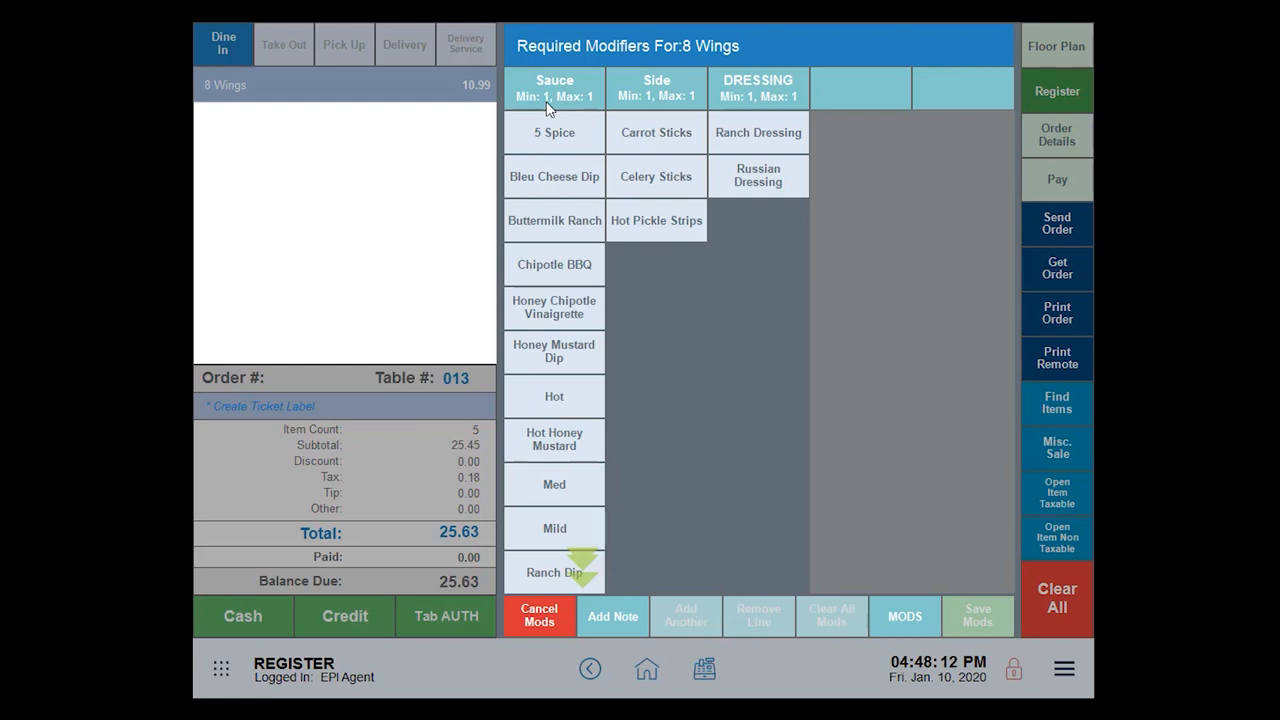
pyautogui.moveTo(604, 400)
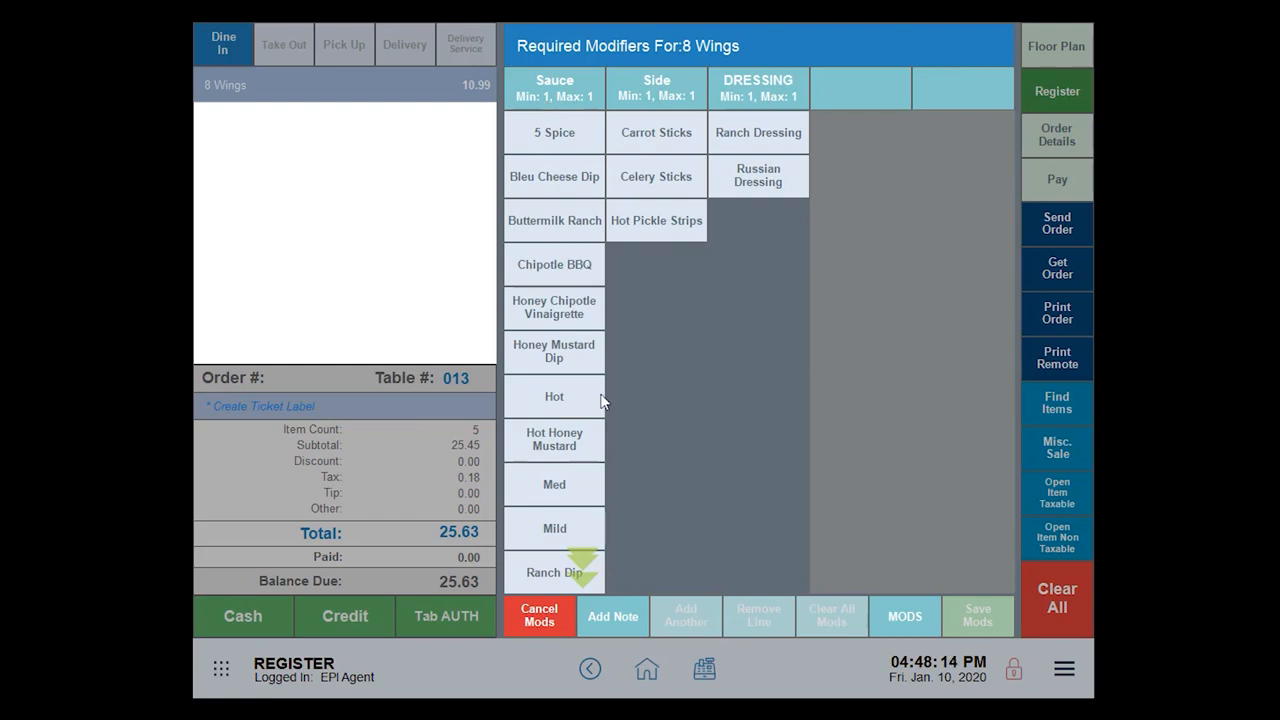
pyautogui.moveTo(558, 404)
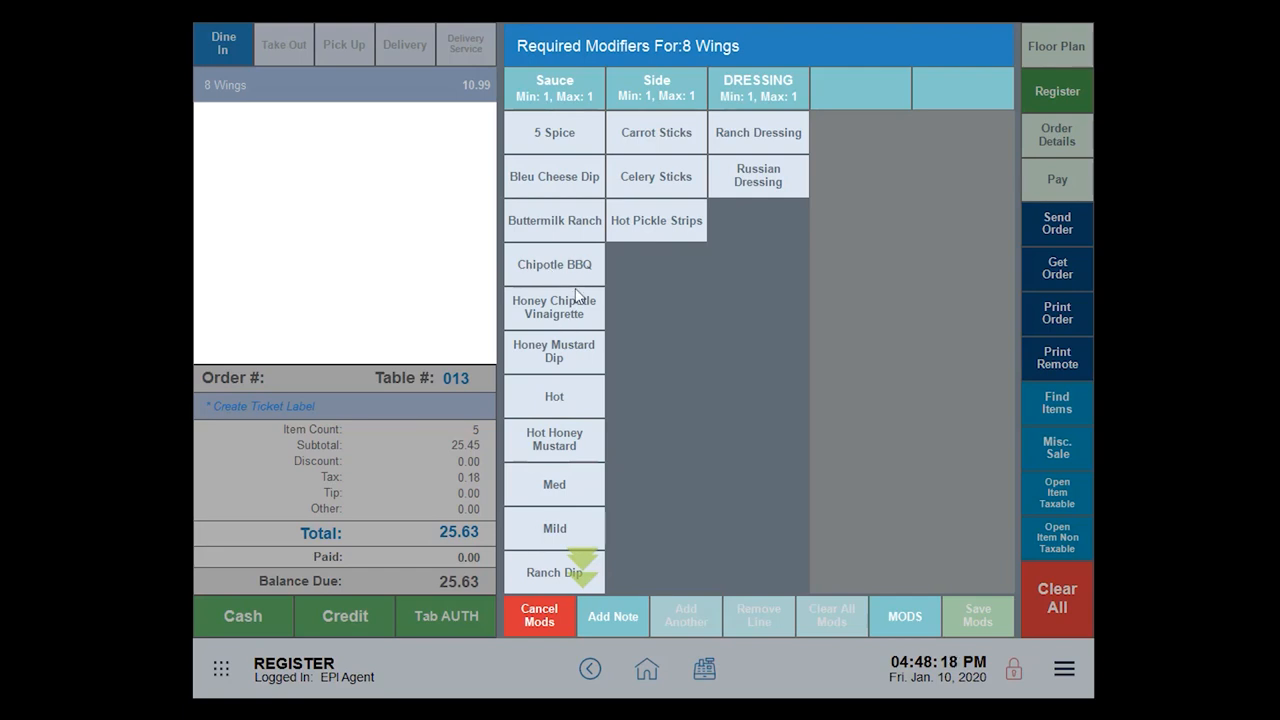
# Step: Choose Chipotle BBQ sauce and Celery Sticks side for the 8 Wings
pyautogui.click(552, 264)
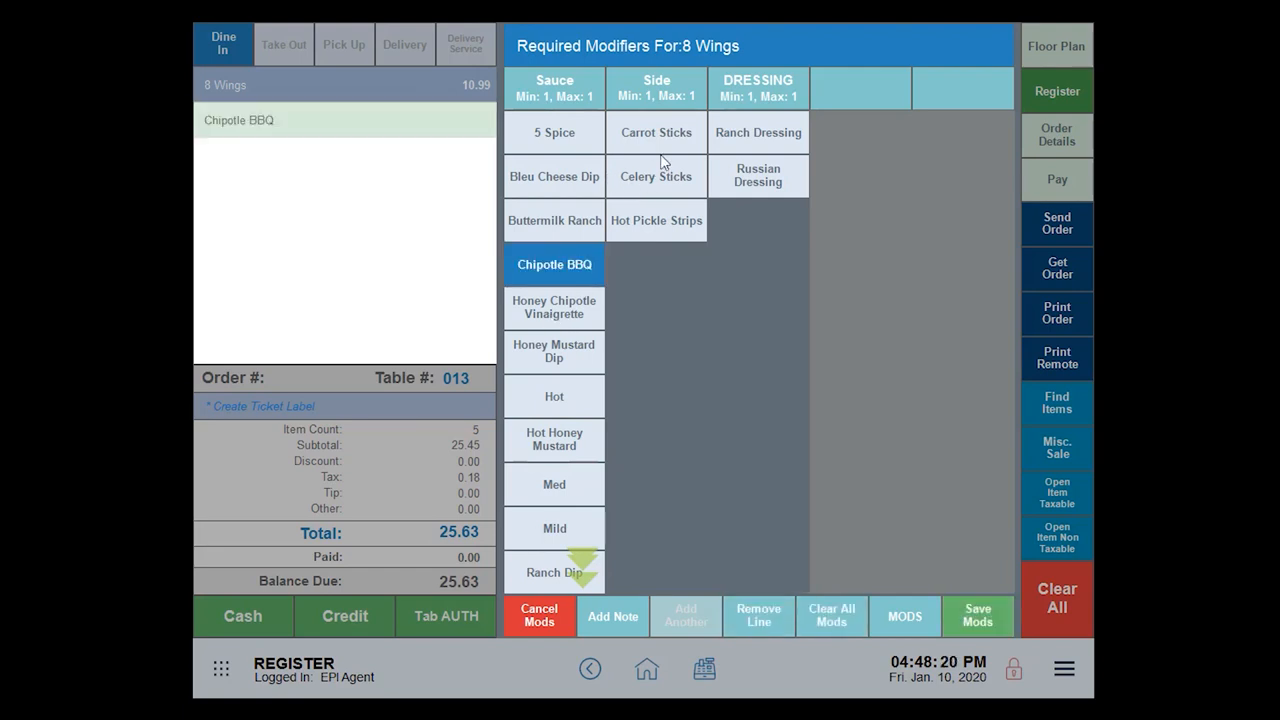
pyautogui.click(758, 132)
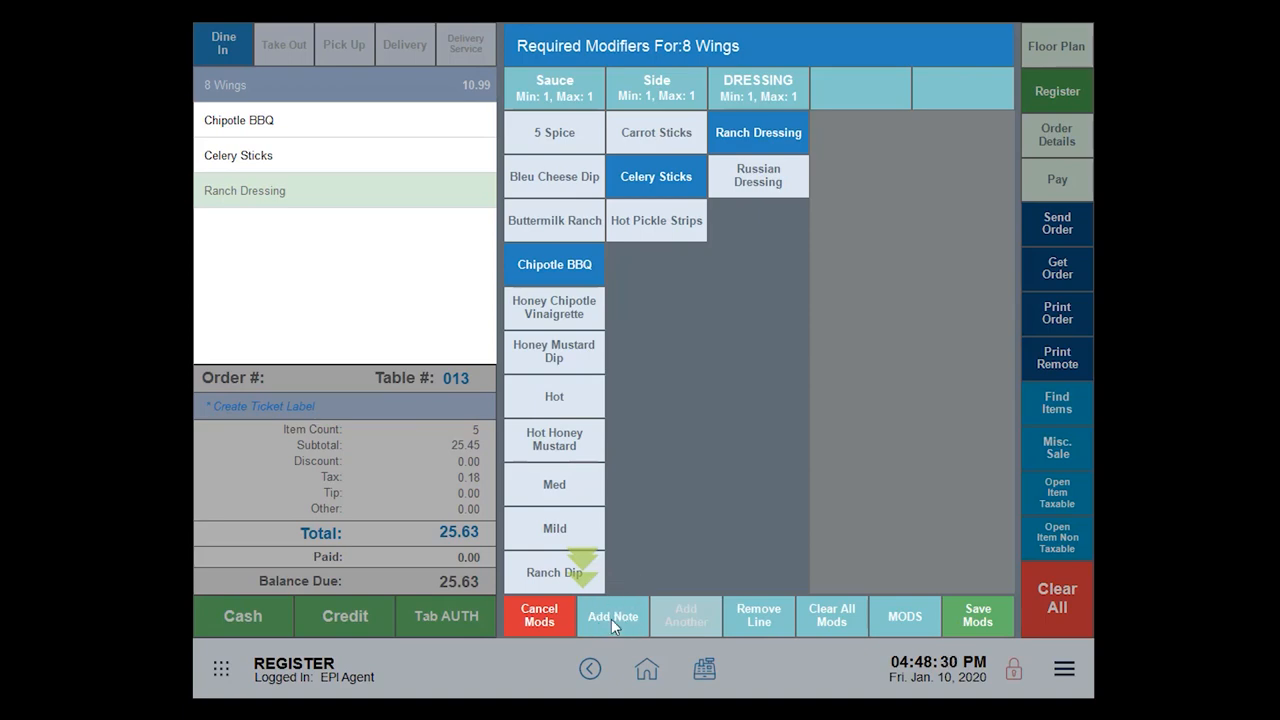
# Step: Attach a 'well done' note to the 8 Wings
pyautogui.click(612, 614)
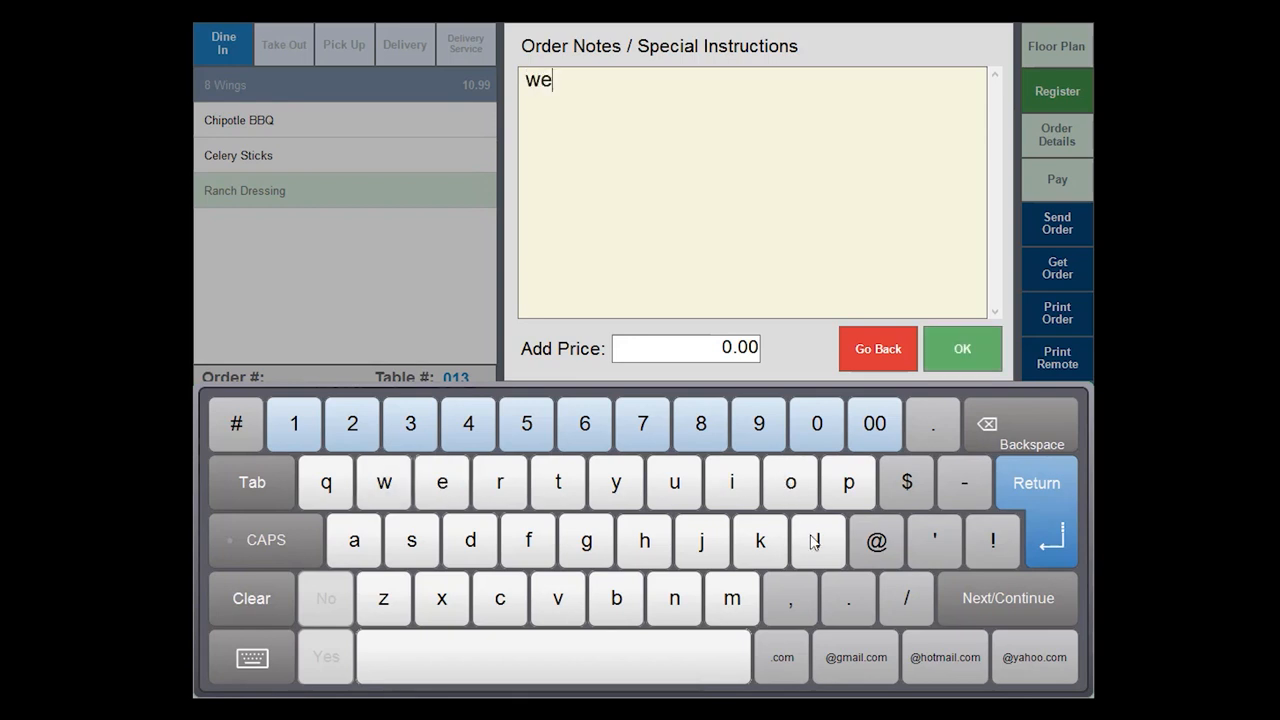
pyautogui.write('ll')
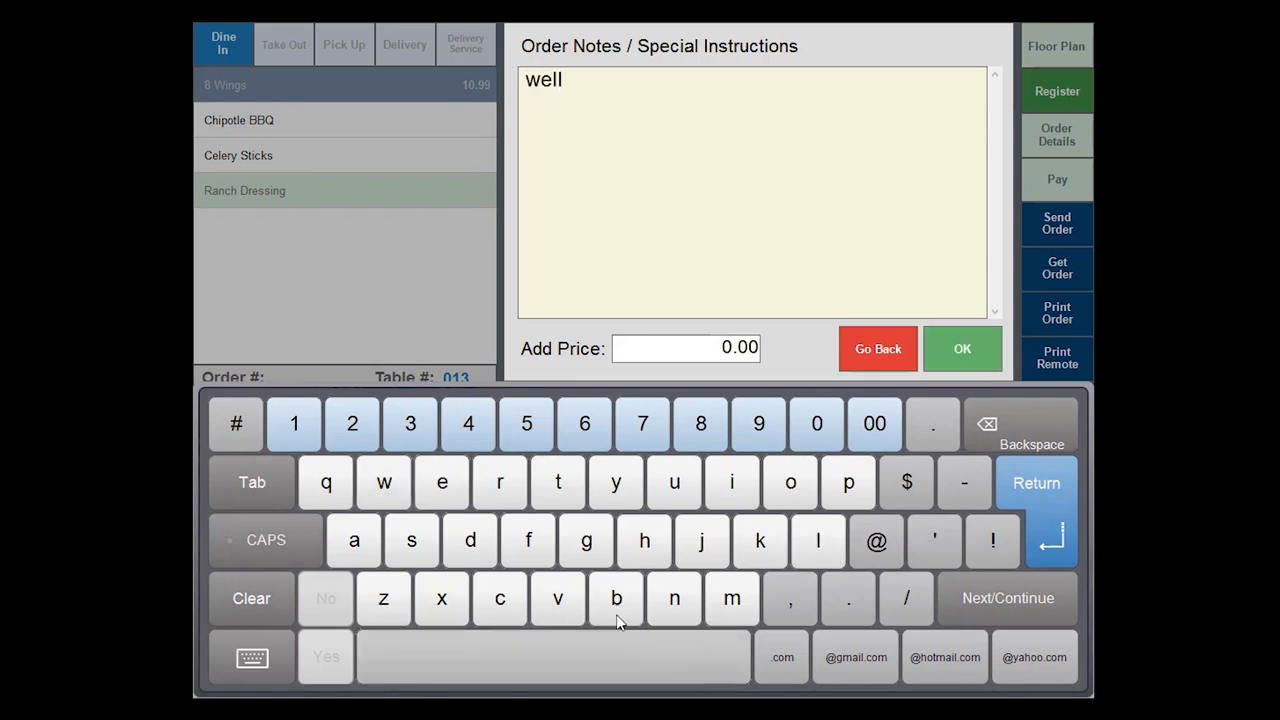
pyautogui.write('do')
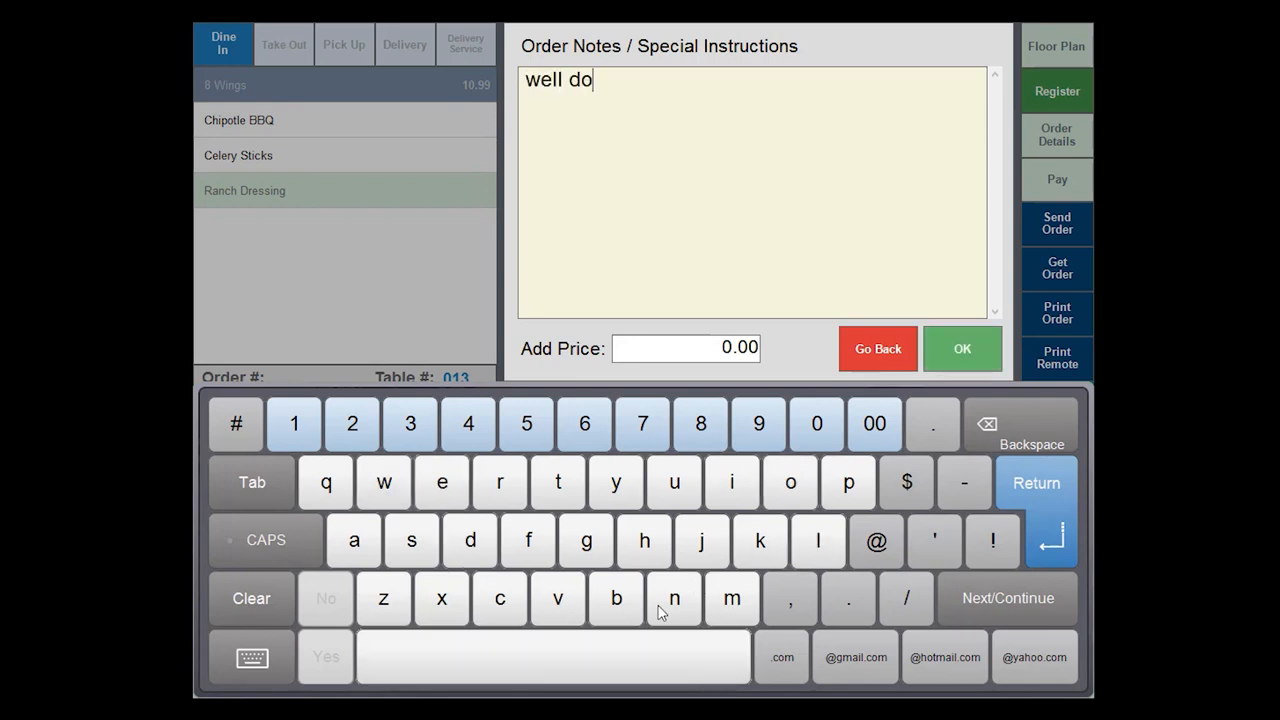
pyautogui.write('ne')
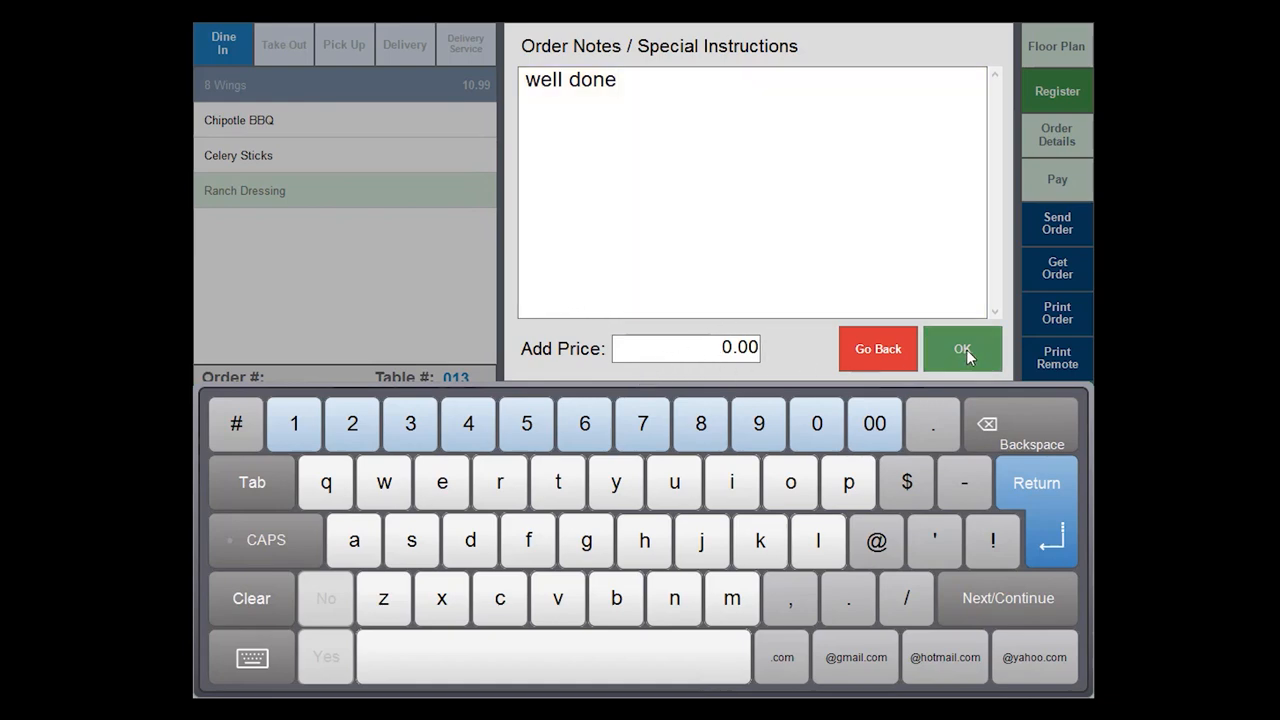
pyautogui.click(962, 348)
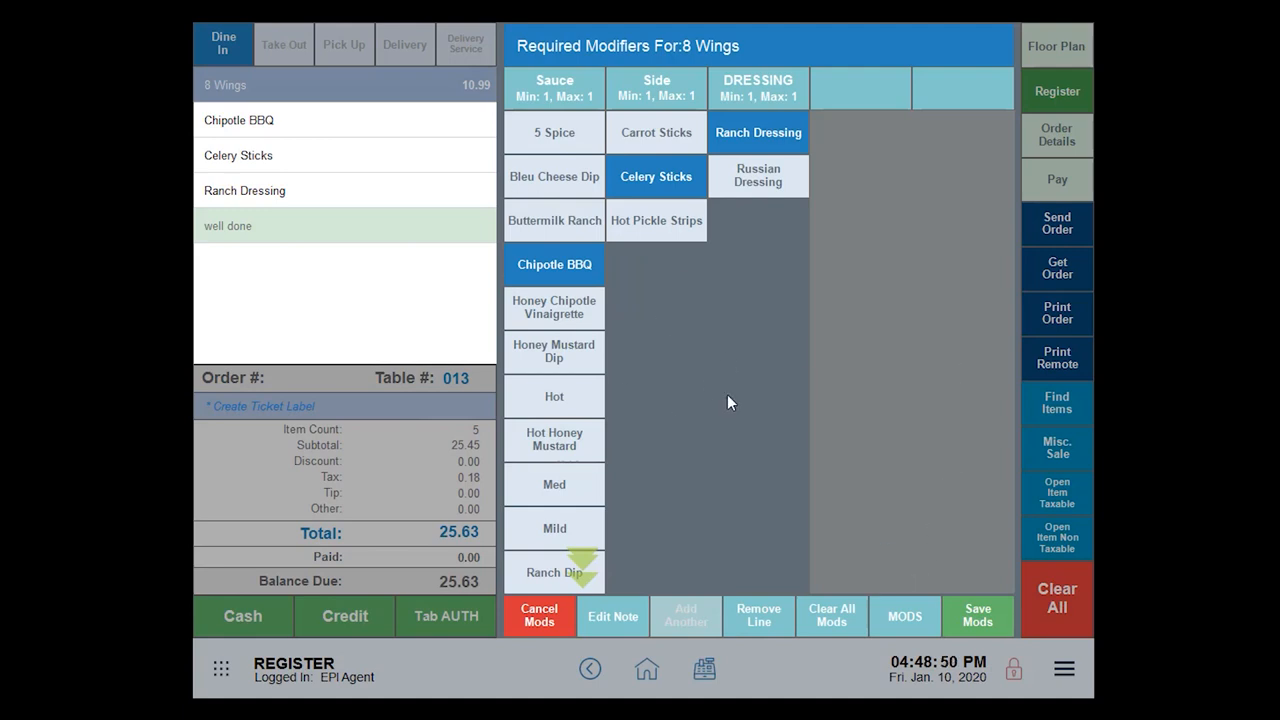
pyautogui.moveTo(904, 612)
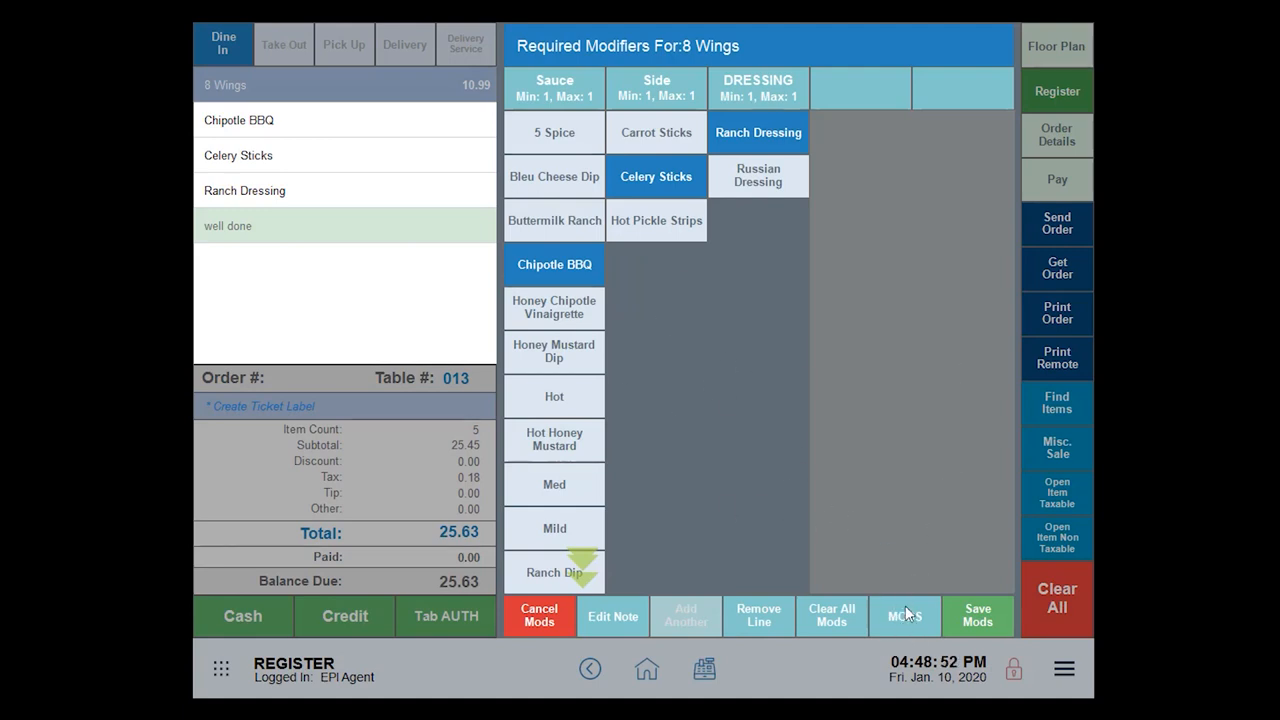
# Step: Add ketchup as an extra to the 8 Wings and save the modifiers onto the order
pyautogui.click(904, 616)
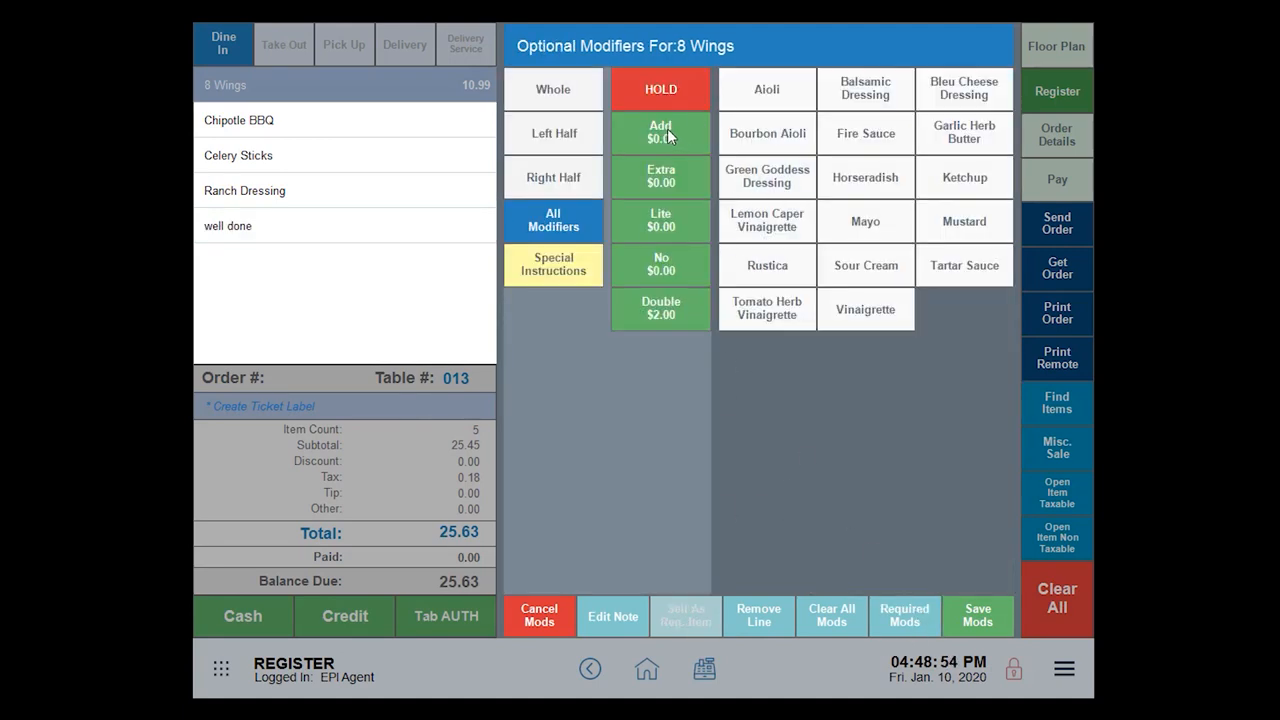
pyautogui.click(964, 176)
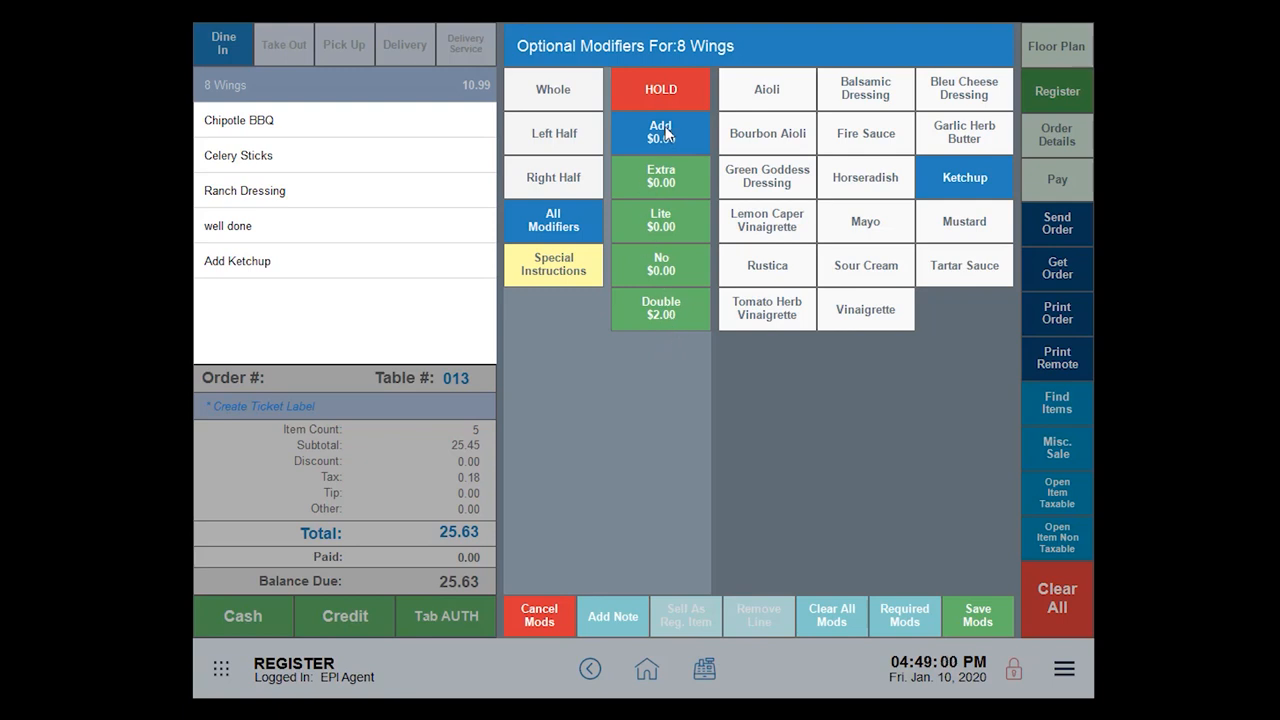
pyautogui.moveTo(688, 388)
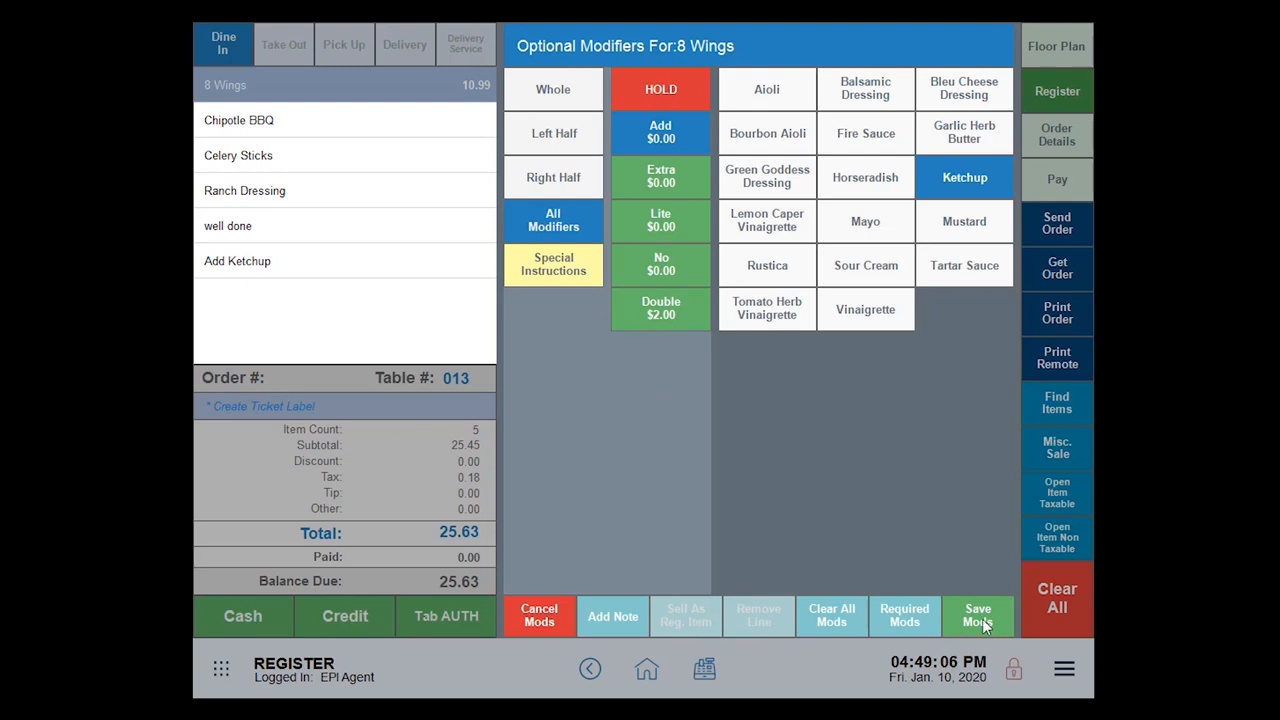
pyautogui.click(976, 616)
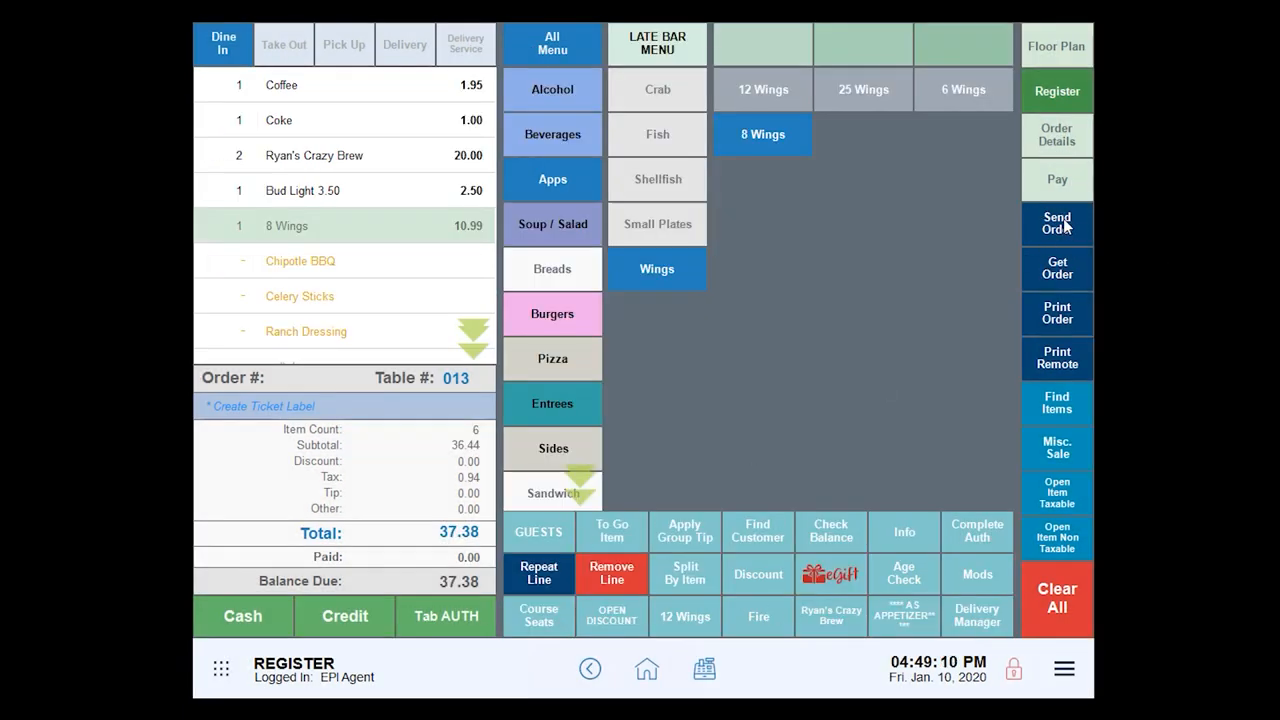
# Step: Send table 013's order to the kitchen, dismiss the ticket preview and bring up table 013's details
pyautogui.click(1056, 224)
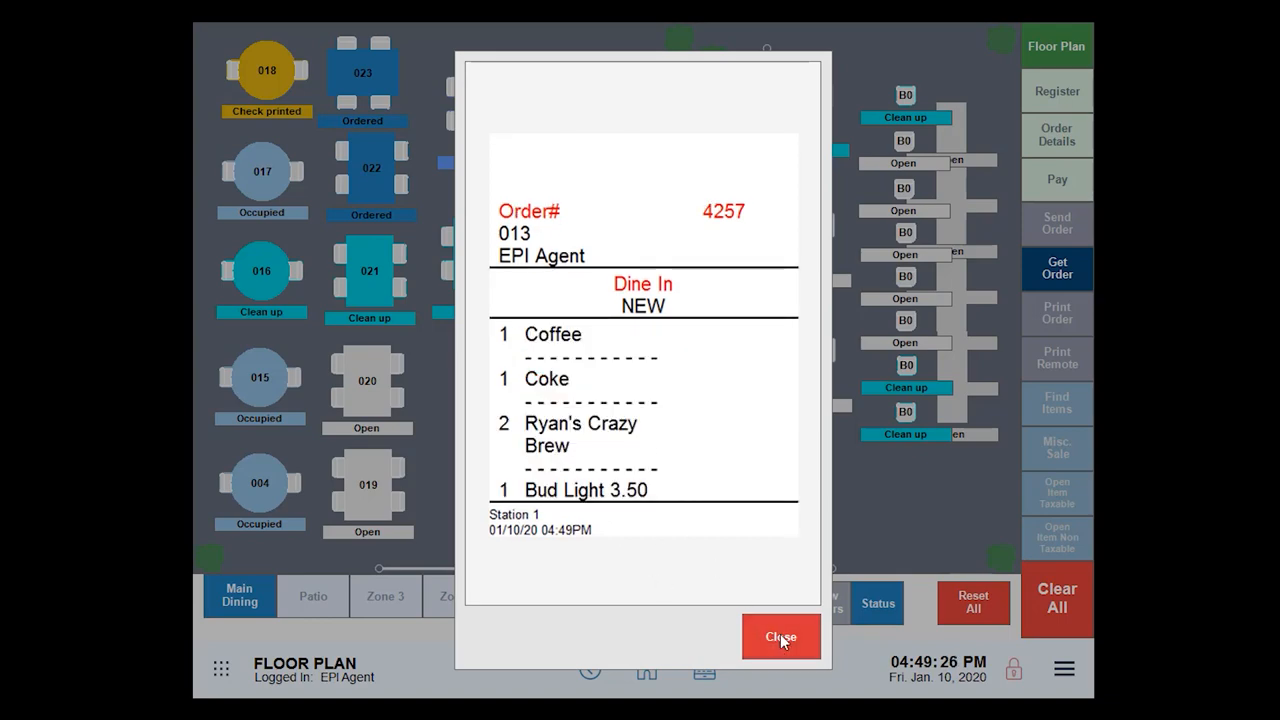
pyautogui.moveTo(688, 520)
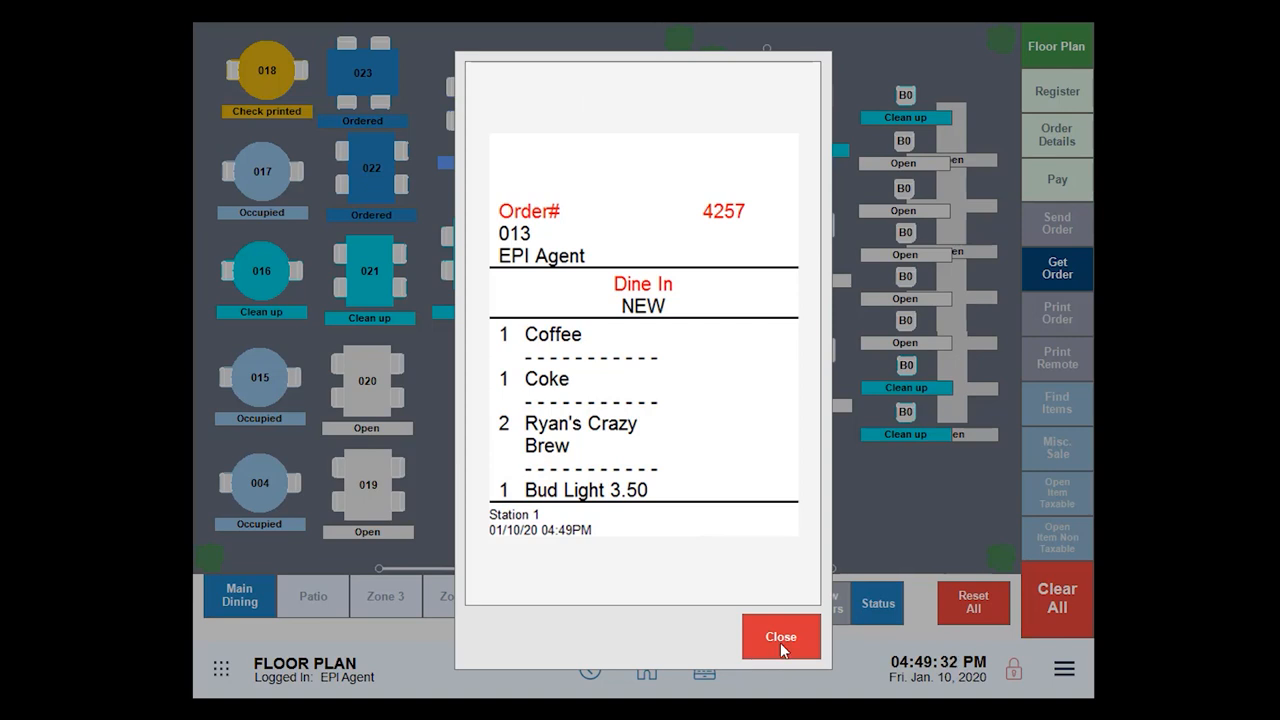
pyautogui.click(780, 636)
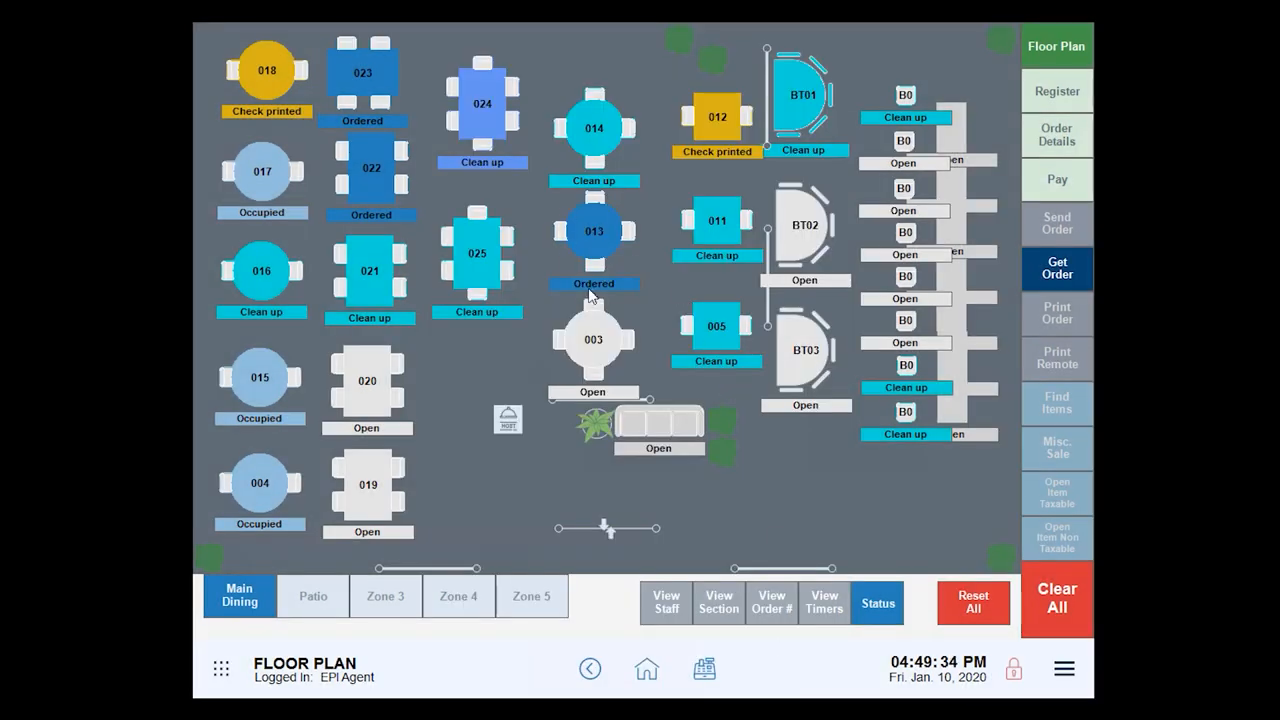
pyautogui.moveTo(588, 380)
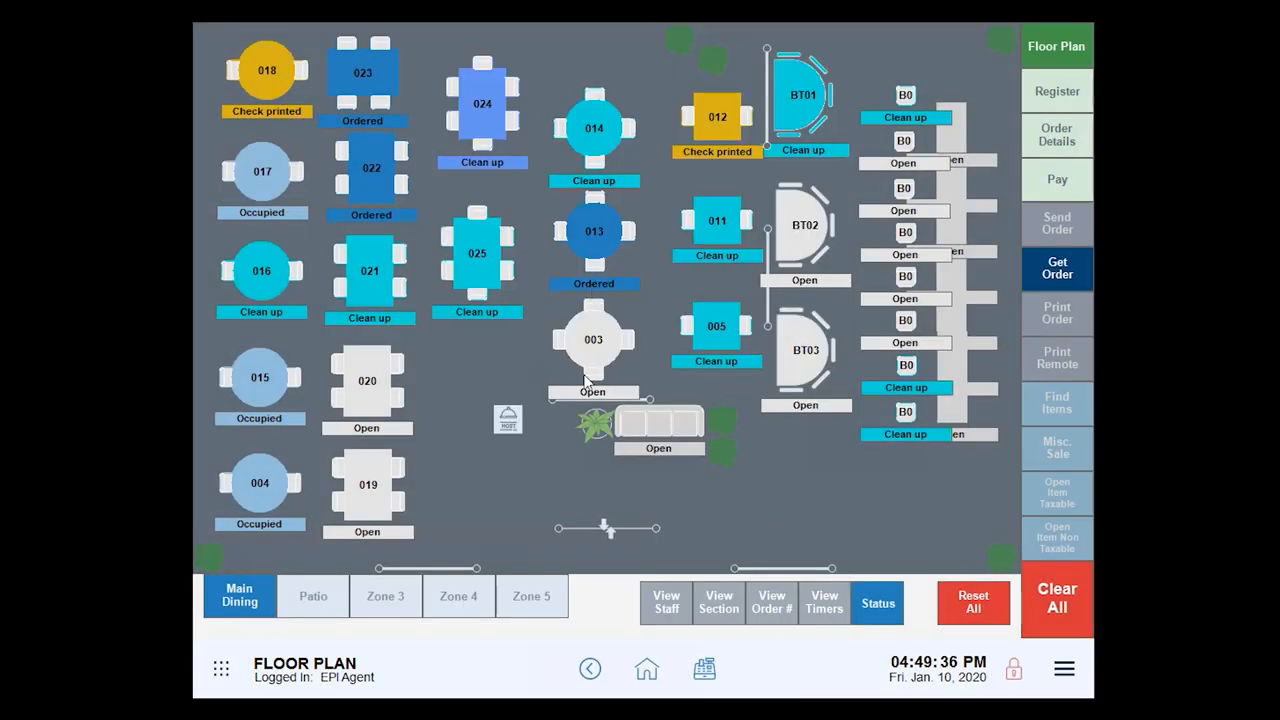
pyautogui.click(594, 232)
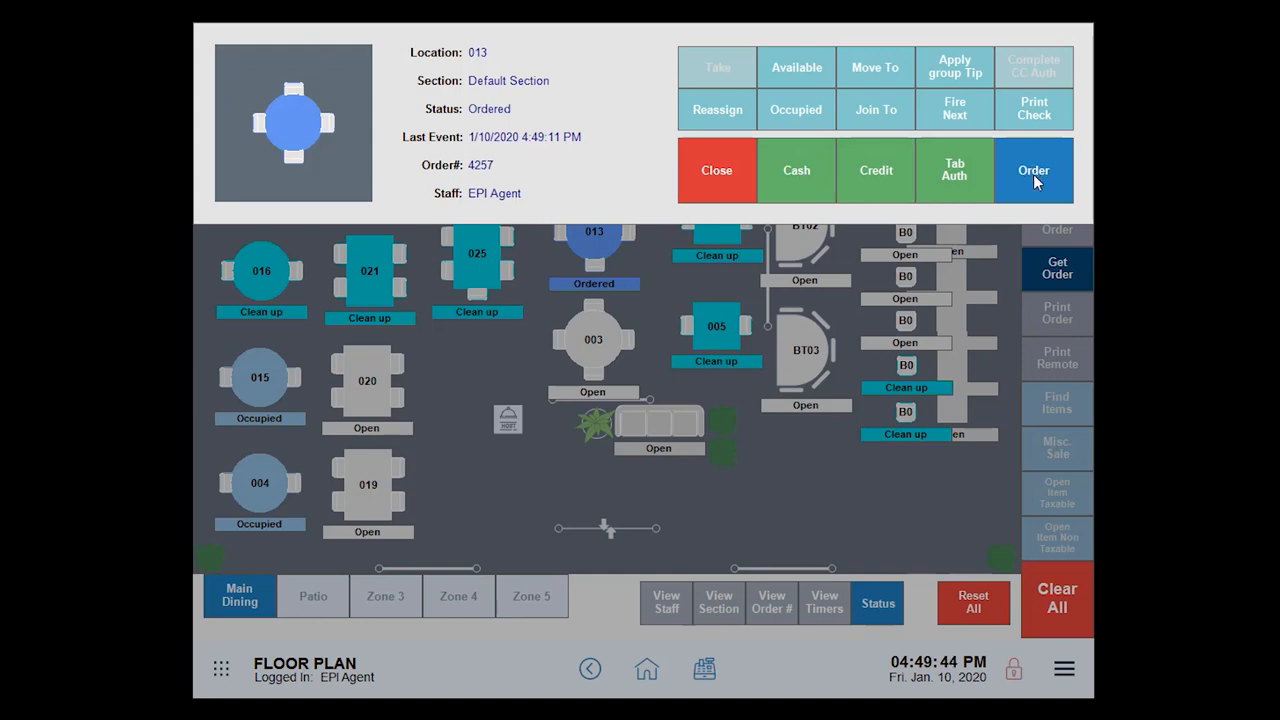
pyautogui.click(1032, 170)
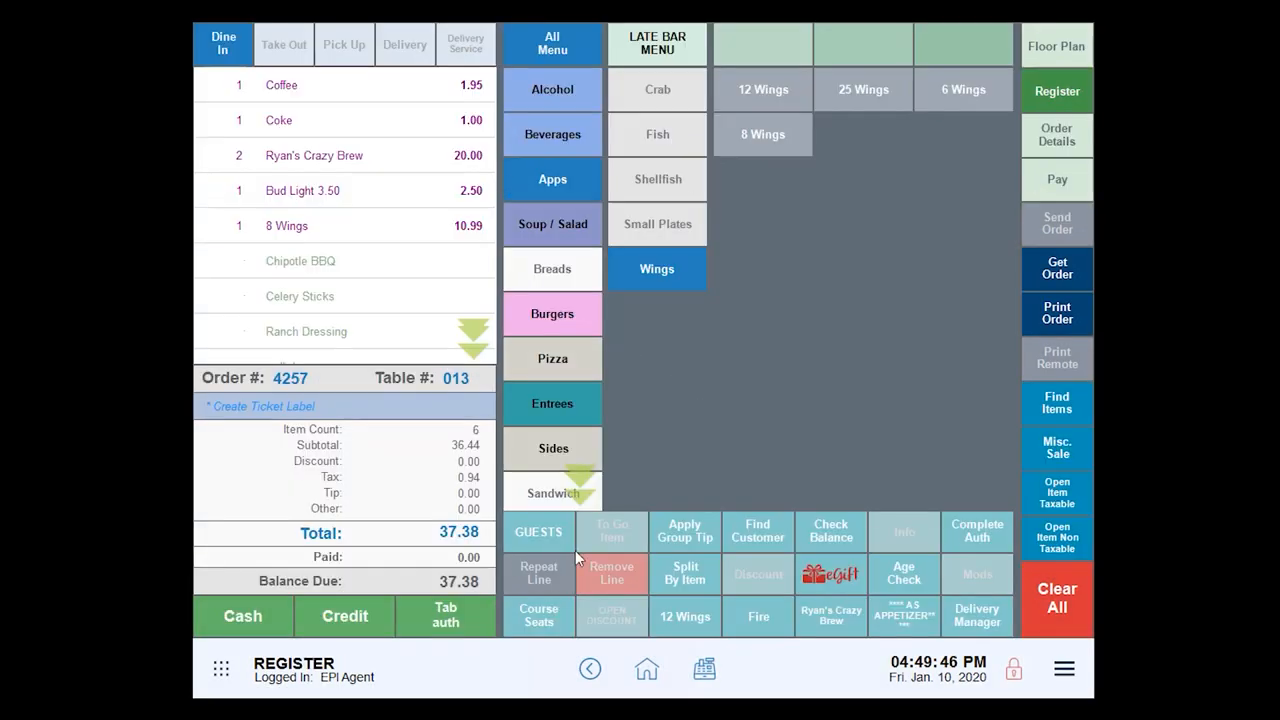
pyautogui.moveTo(684, 574)
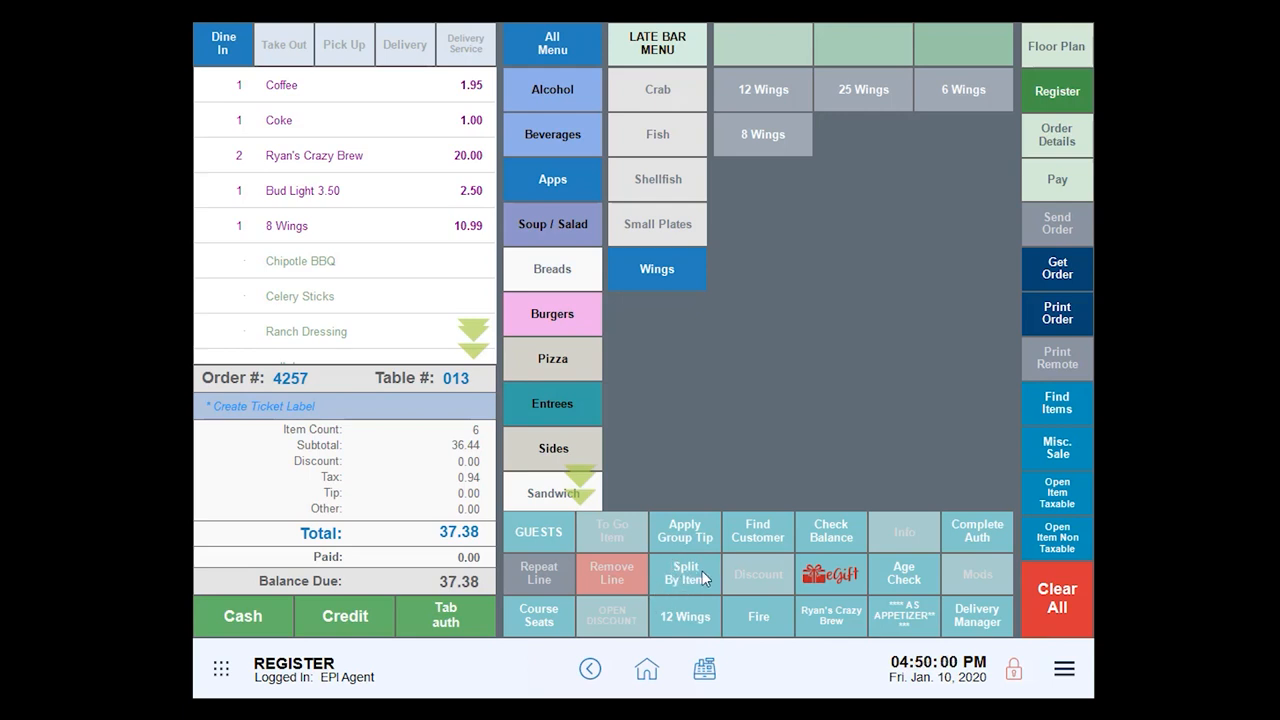
pyautogui.click(684, 572)
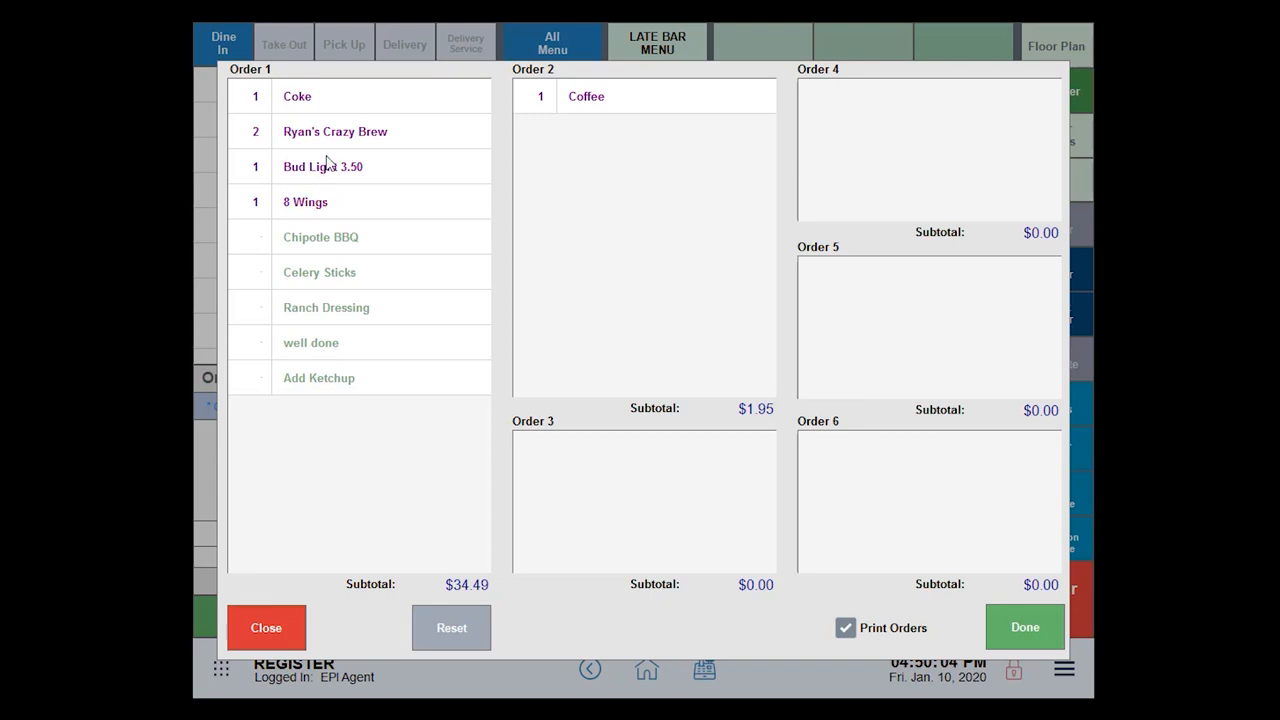
pyautogui.moveTo(322, 166); pyautogui.dragTo(644, 132)
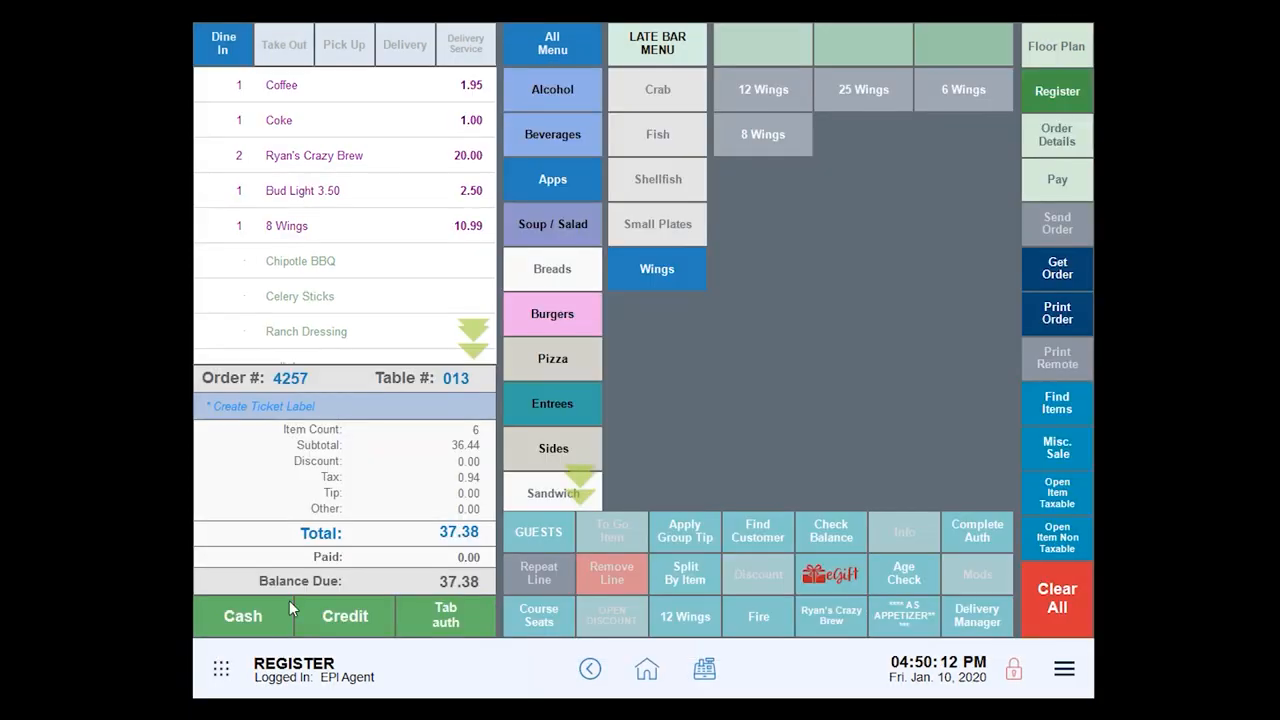
pyautogui.moveTo(472, 400)
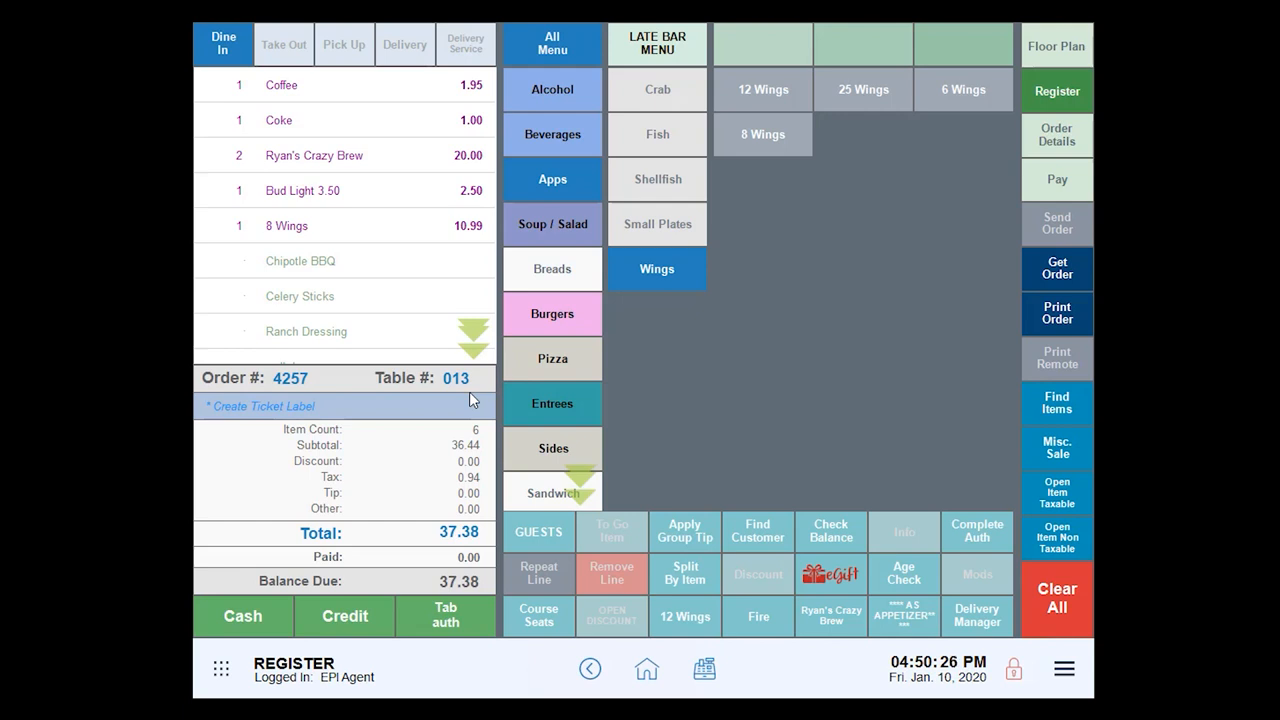
pyautogui.moveTo(826, 244)
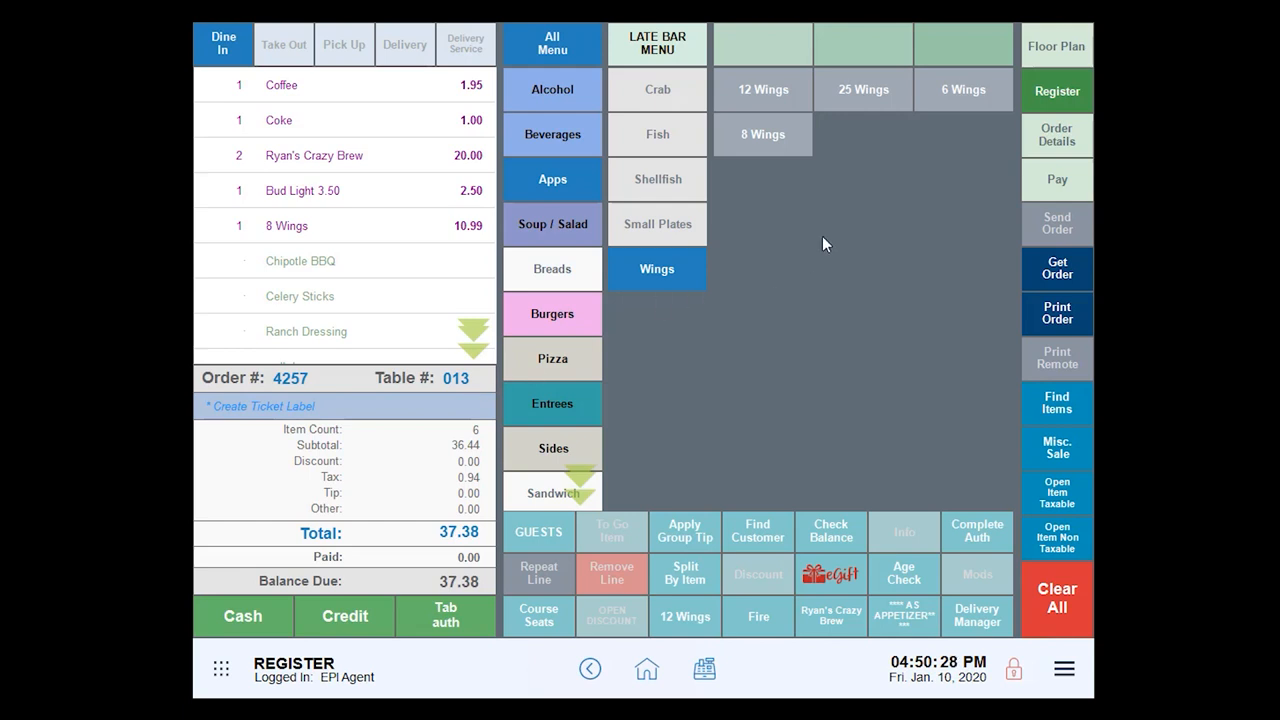
pyautogui.moveTo(910, 260)
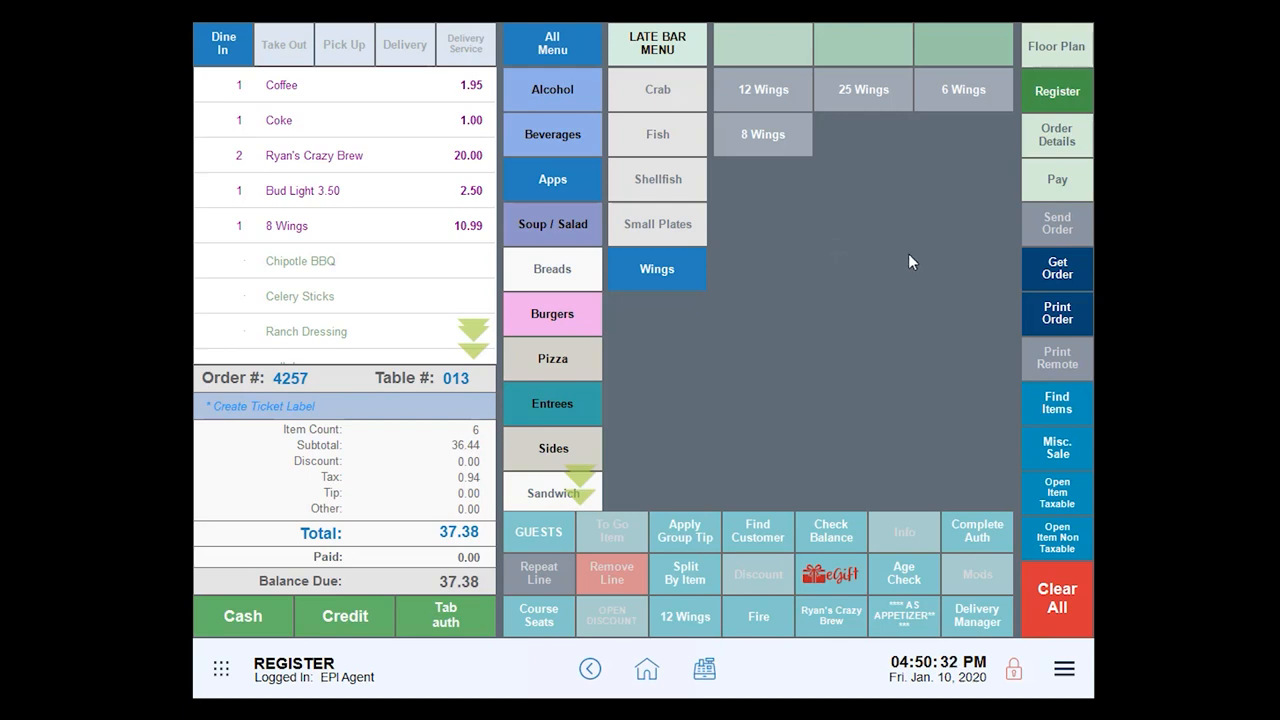
pyautogui.moveTo(1030, 216)
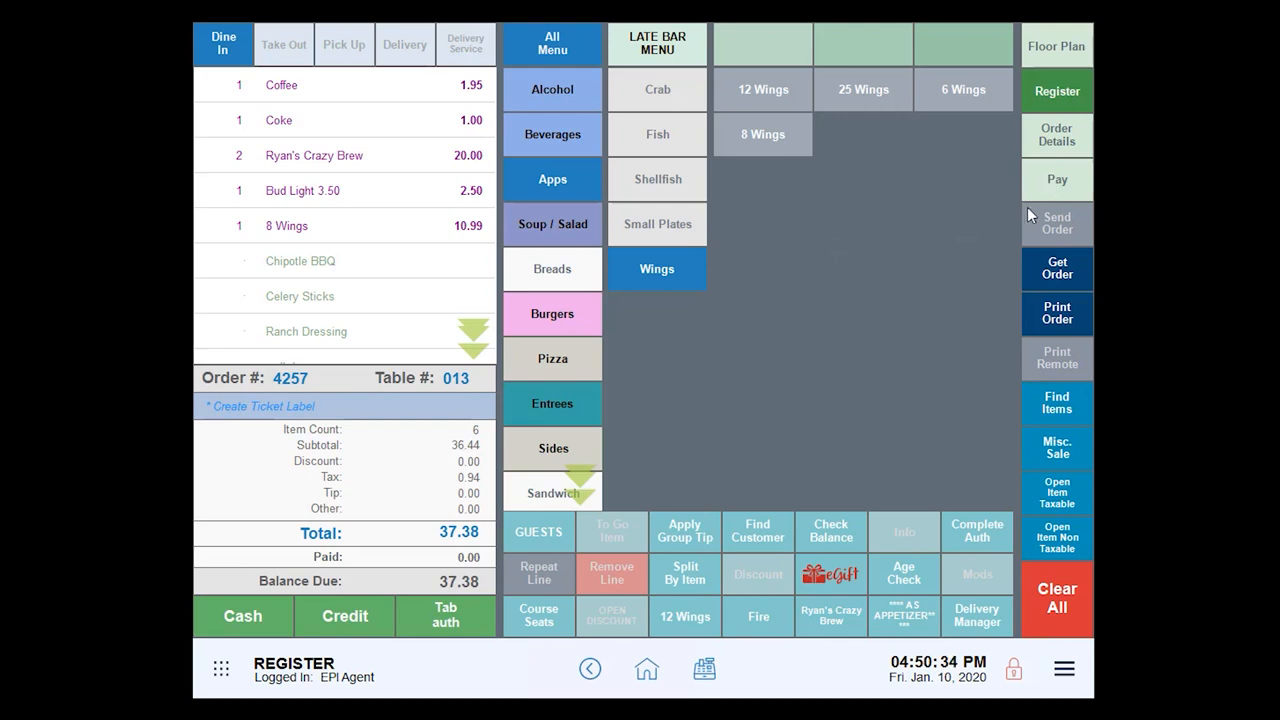
pyautogui.moveTo(876, 418)
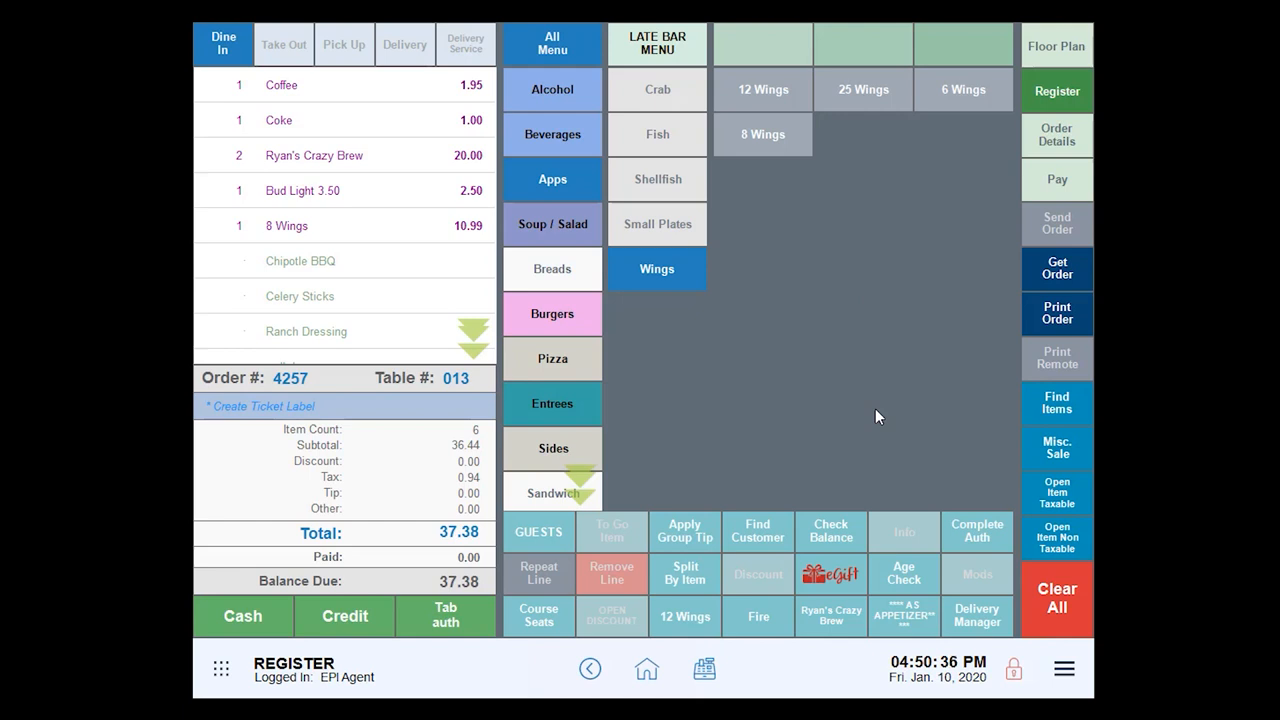
pyautogui.moveTo(820, 380)
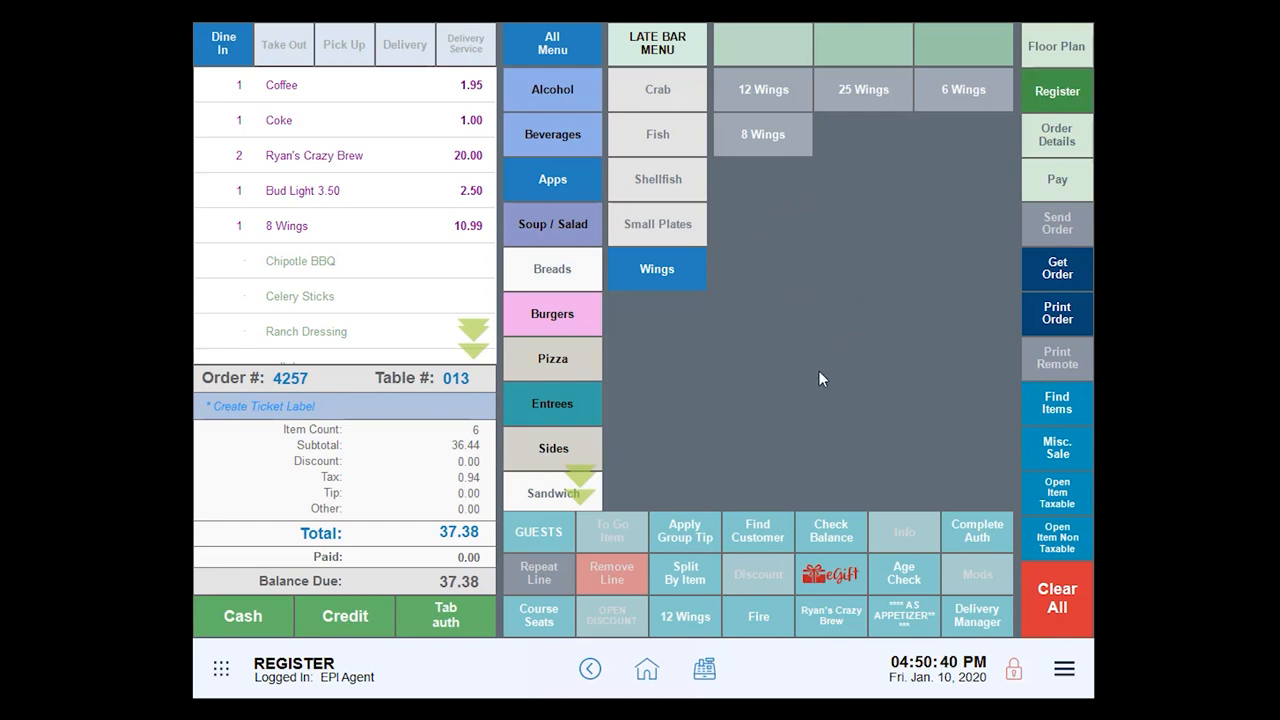
pyautogui.moveTo(1044, 212)
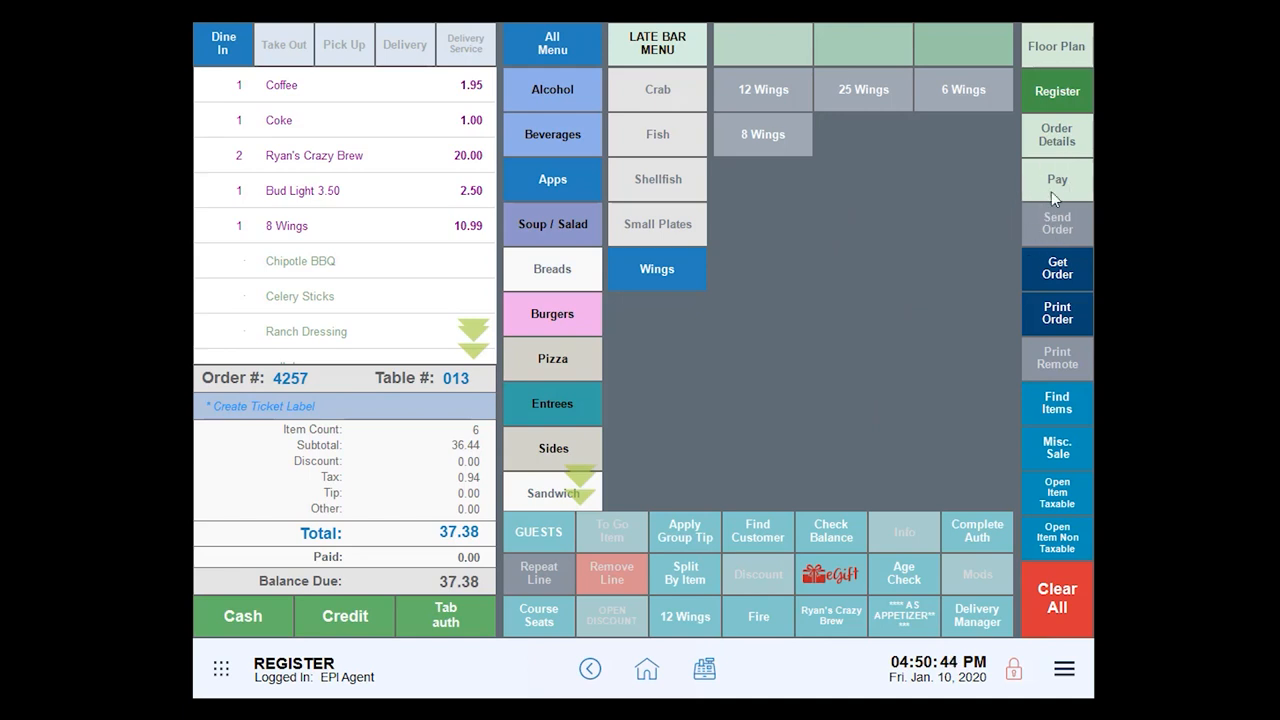
# Step: Split order 4257's balance into three equal cash payments, then remove the split payments
pyautogui.click(1056, 184)
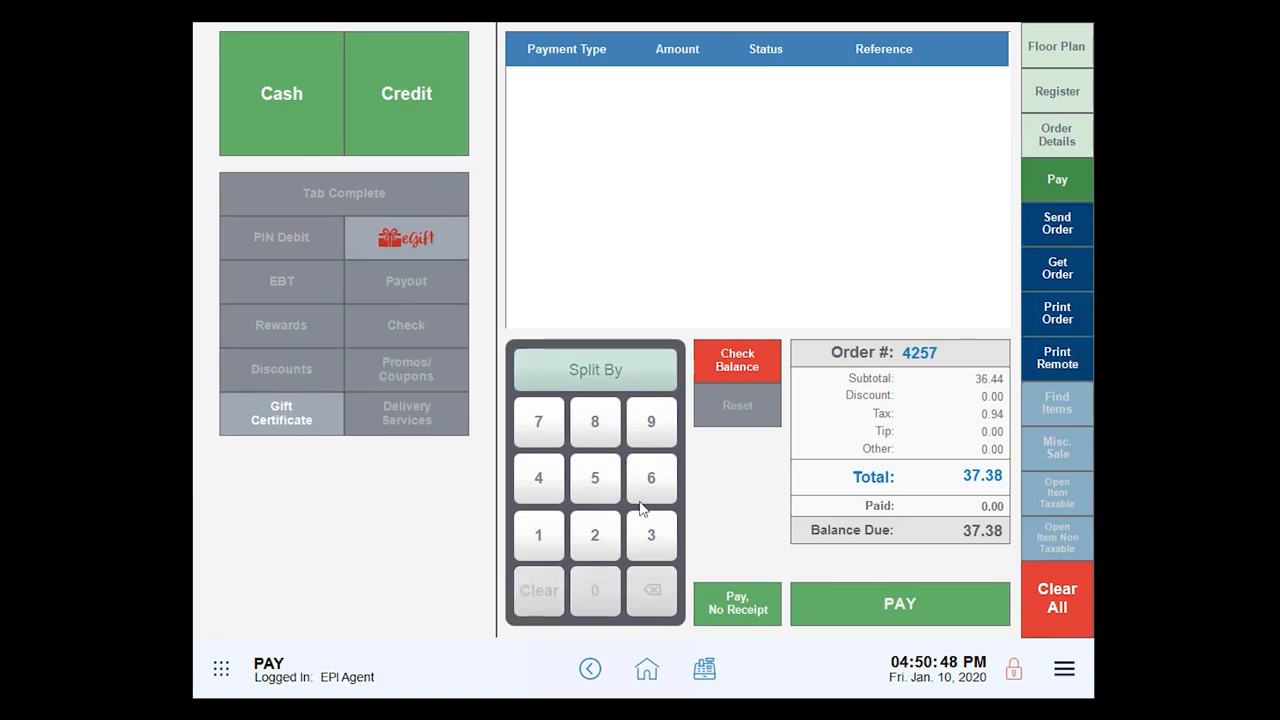
pyautogui.click(596, 368)
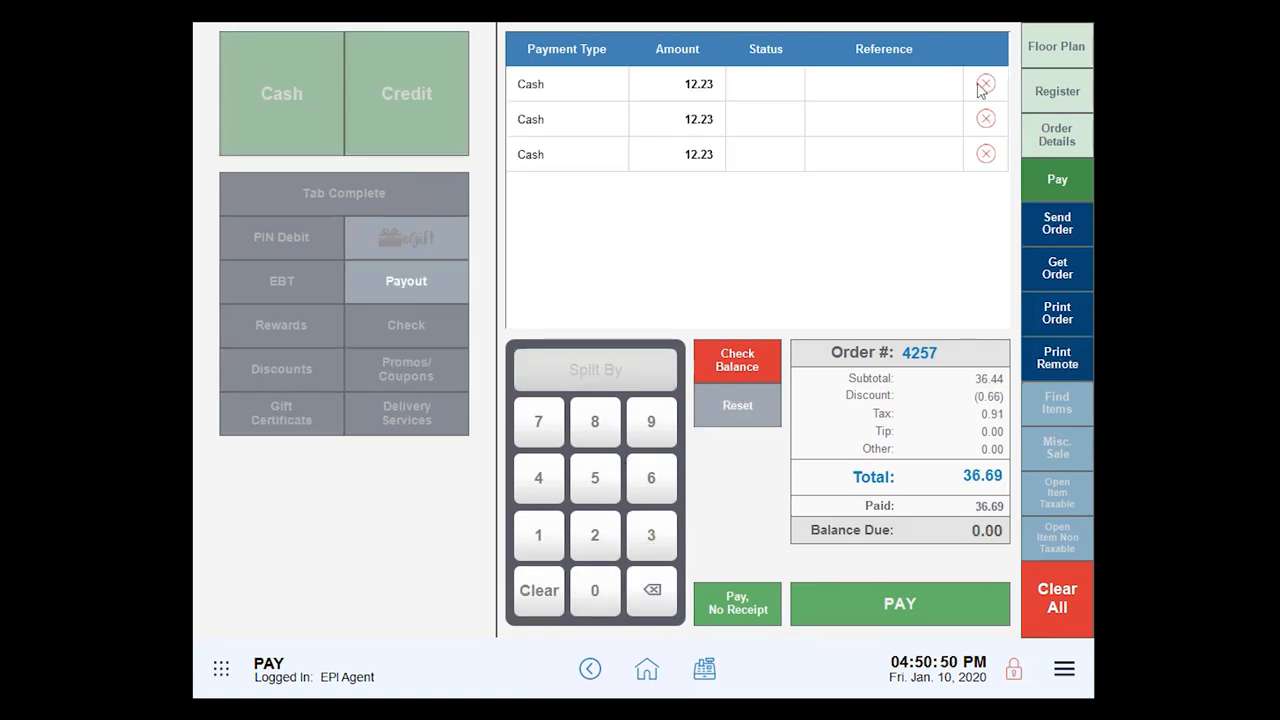
pyautogui.moveTo(812, 550)
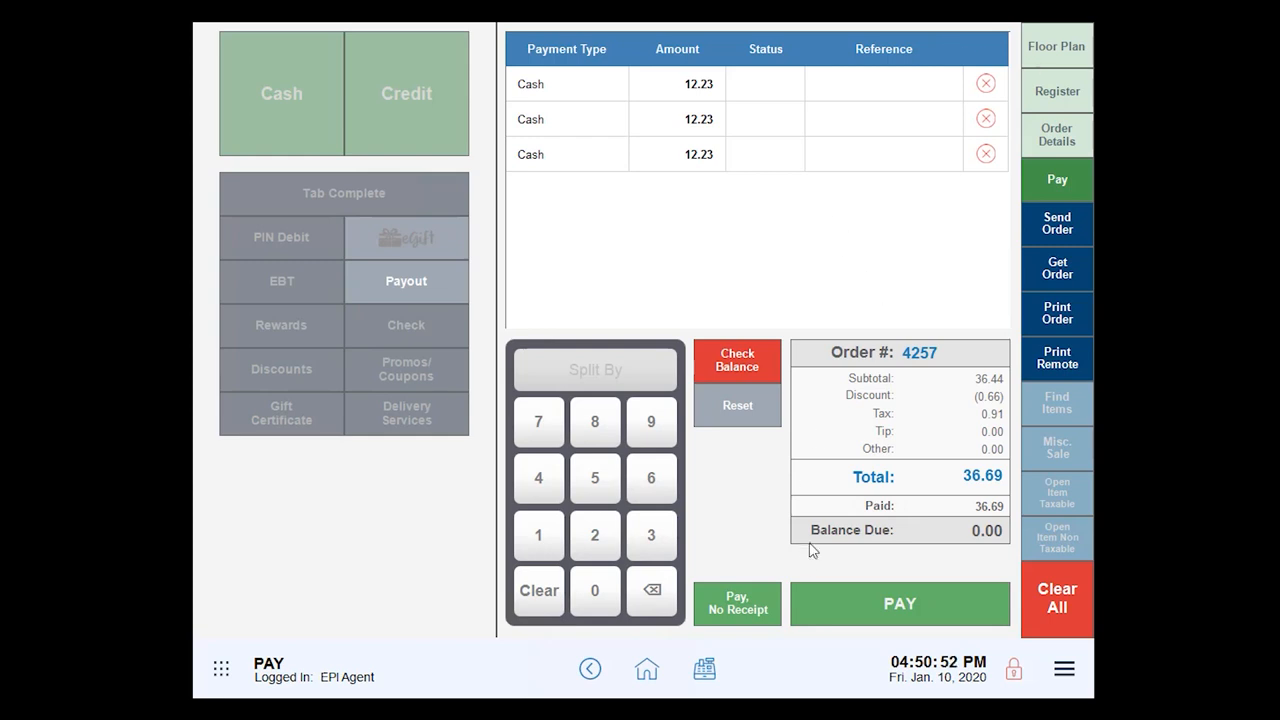
pyautogui.moveTo(924, 148)
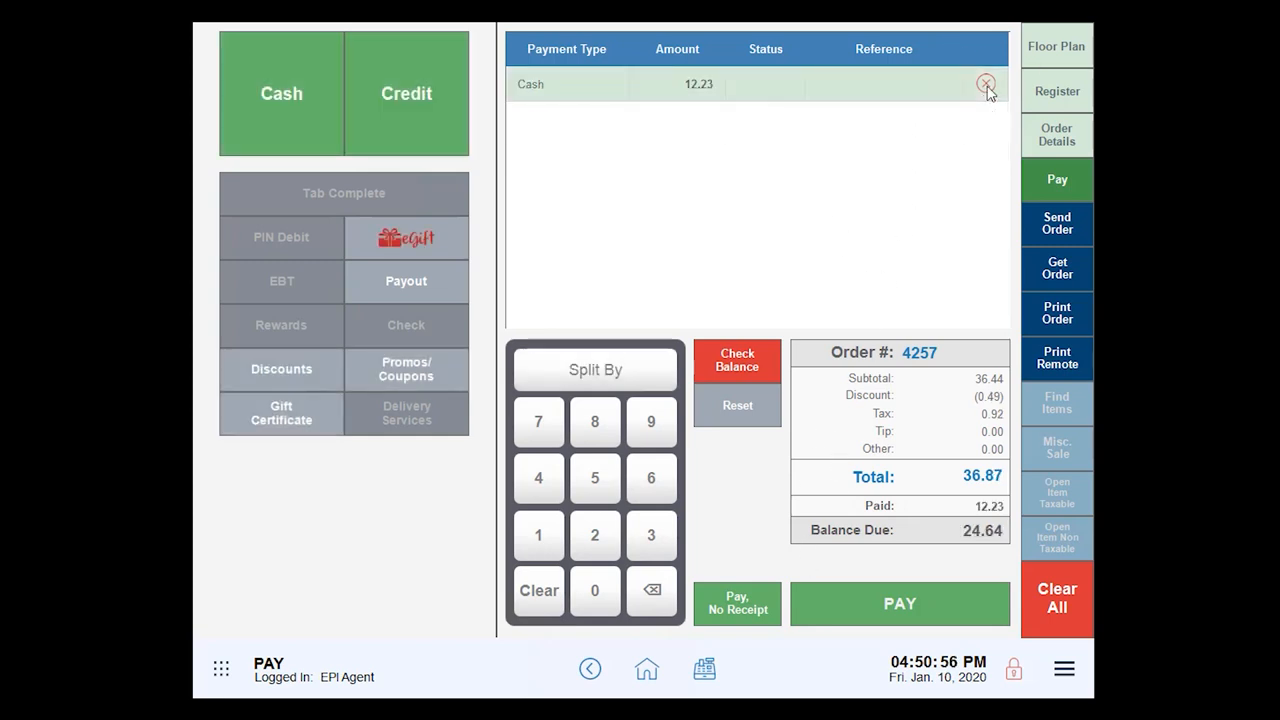
pyautogui.click(986, 84)
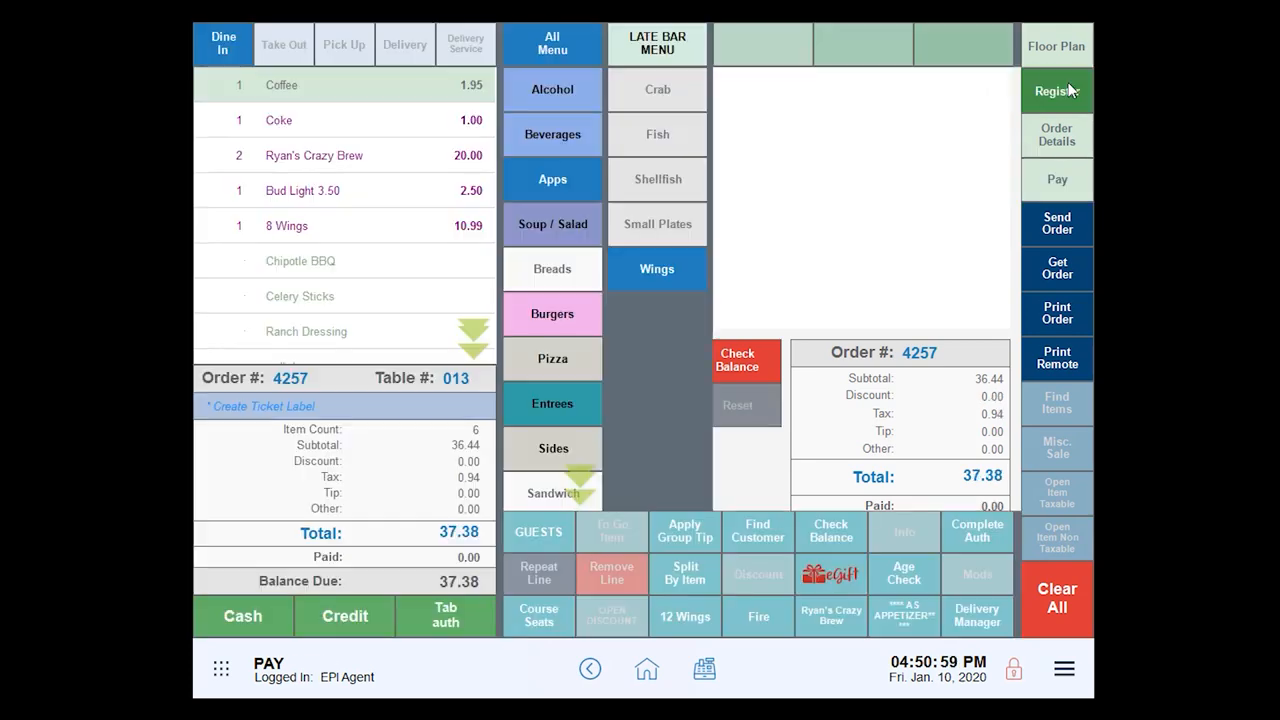
# Step: Start and cancel a cash payment, leaving the order unpaid, and return to the floor plan
pyautogui.click(242, 616)
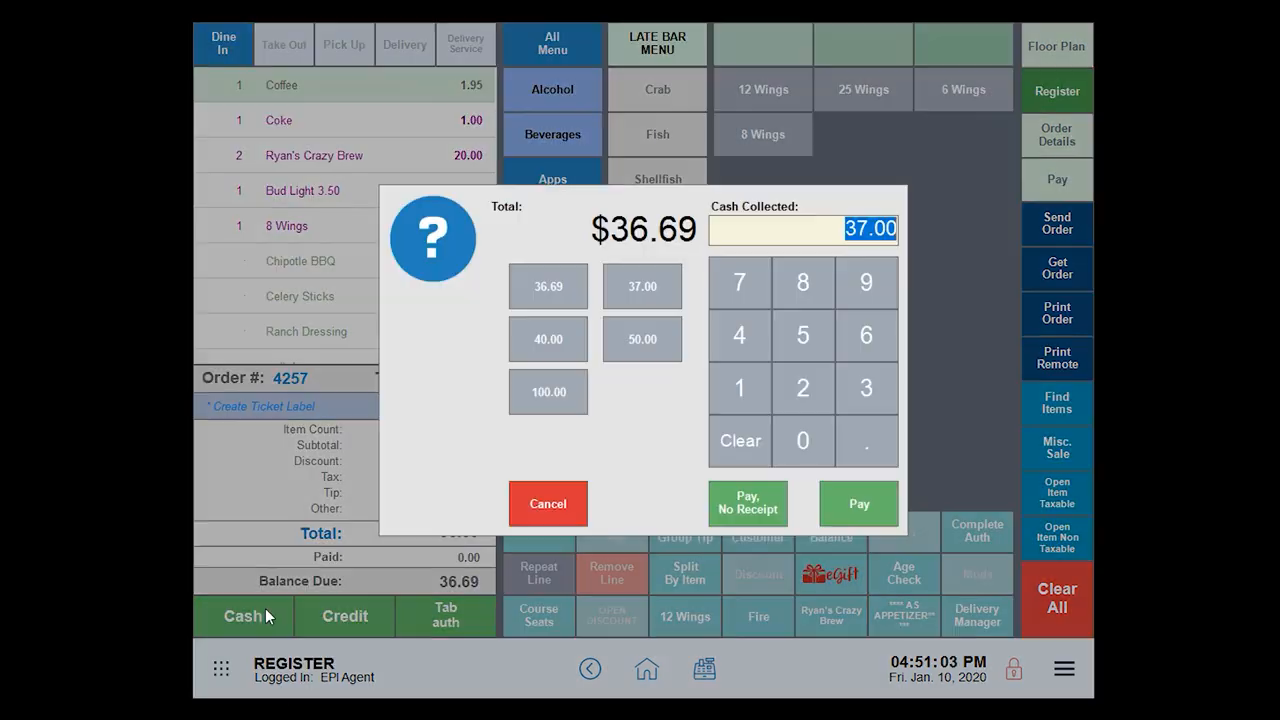
pyautogui.click(548, 504)
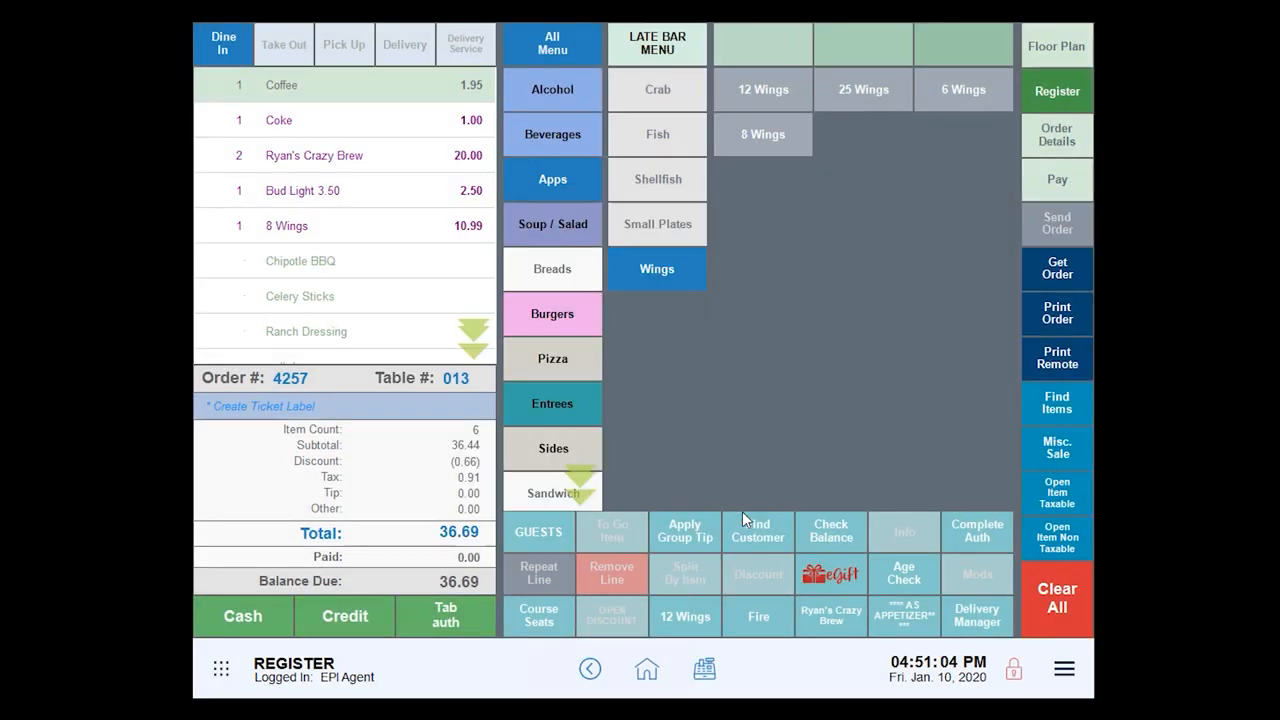
pyautogui.click(1056, 44)
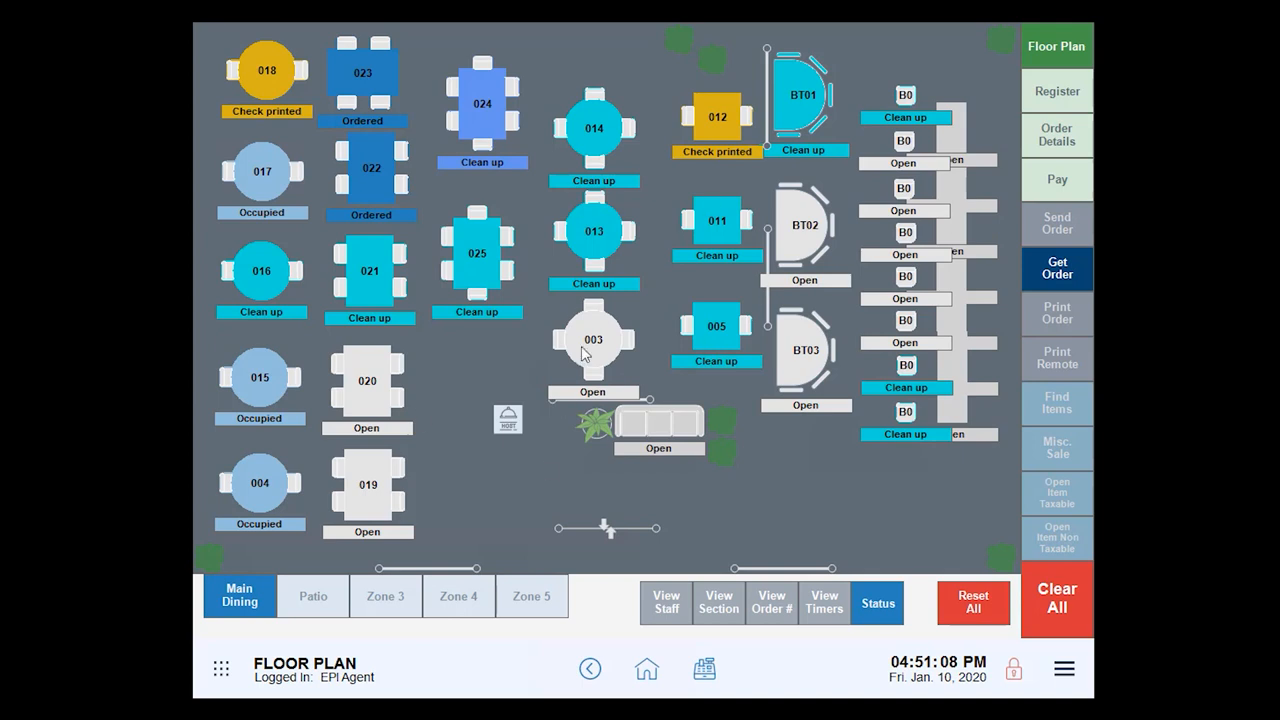
pyautogui.moveTo(310, 64)
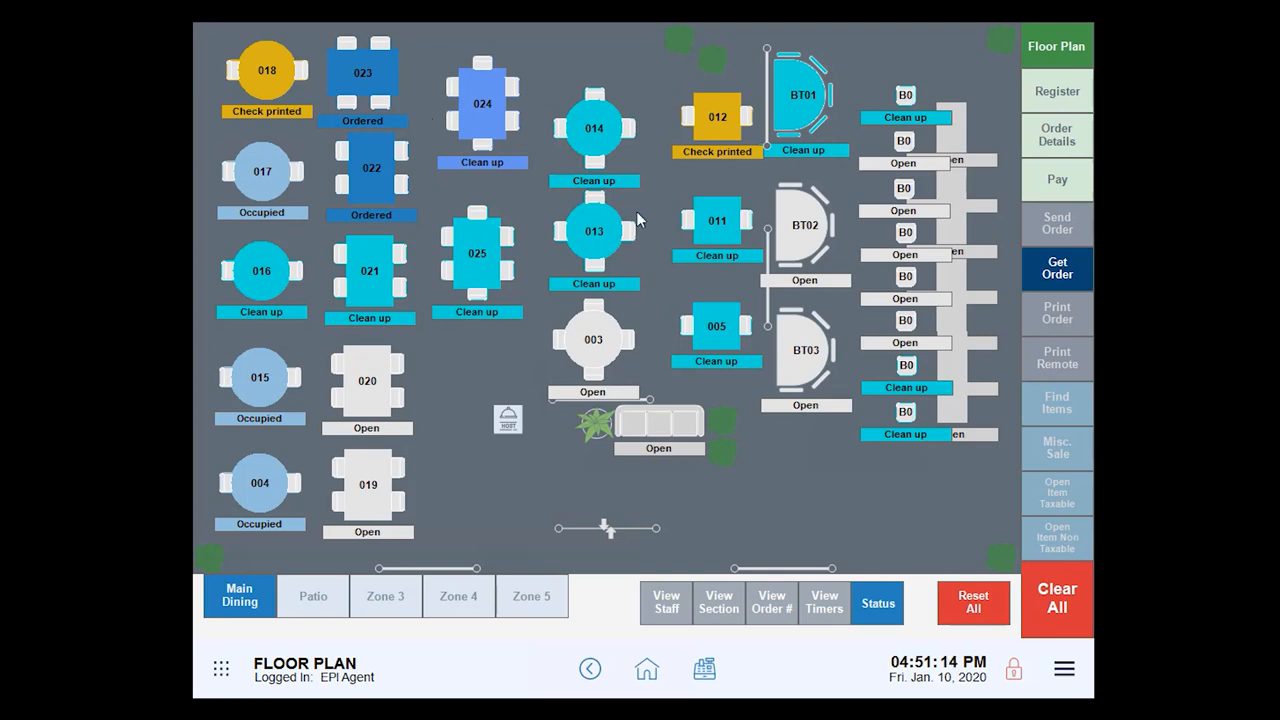
# Step: Mark table 013 as available, then check table 025's details and close them unchanged
pyautogui.click(592, 232)
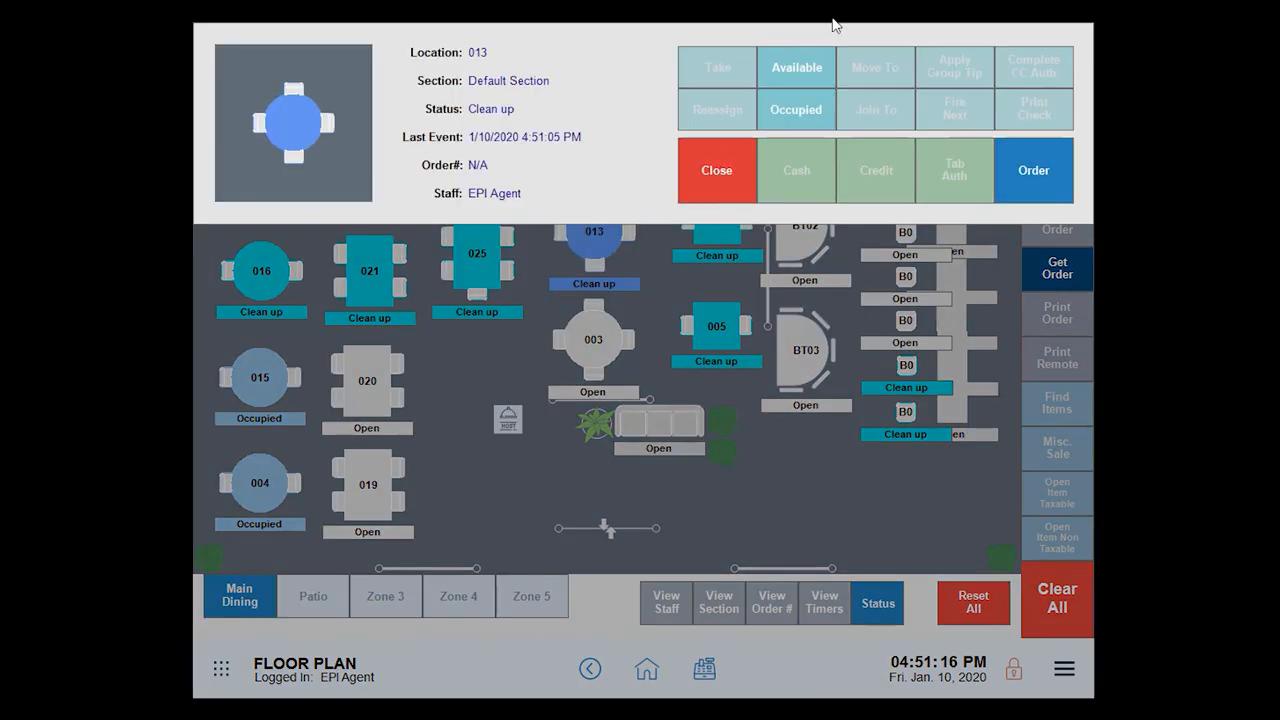
pyautogui.click(716, 170)
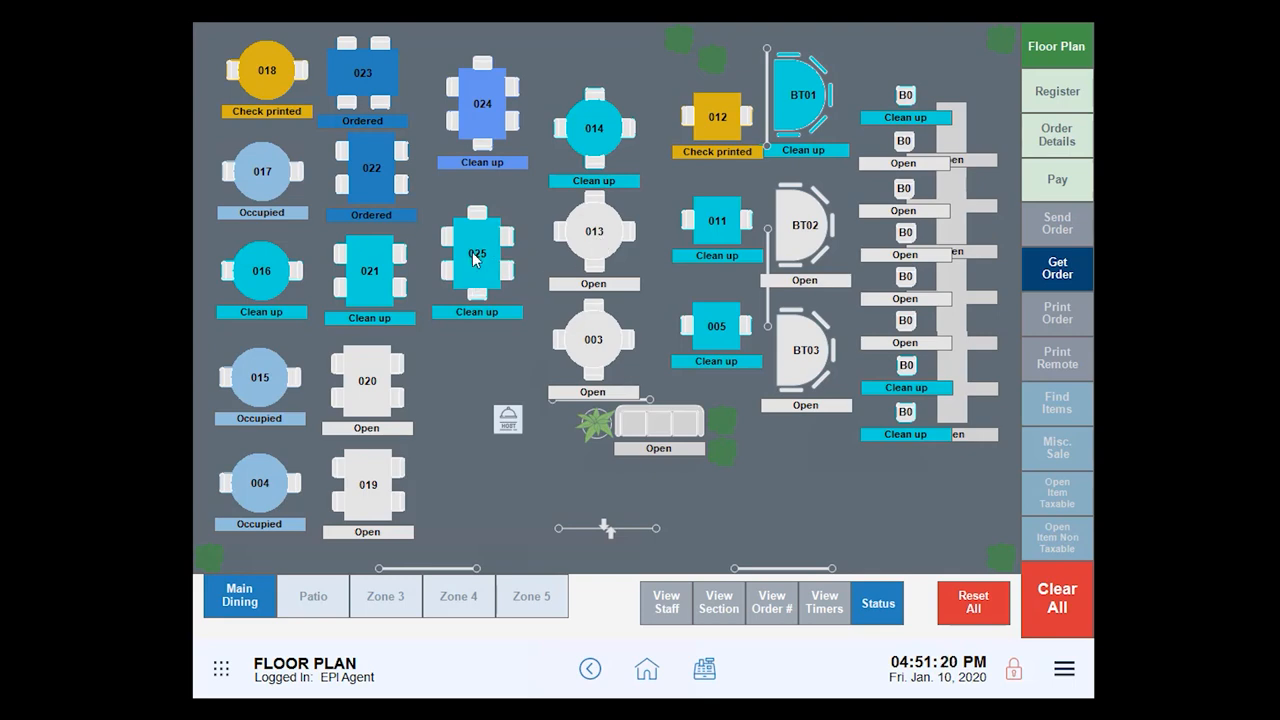
pyautogui.click(476, 252)
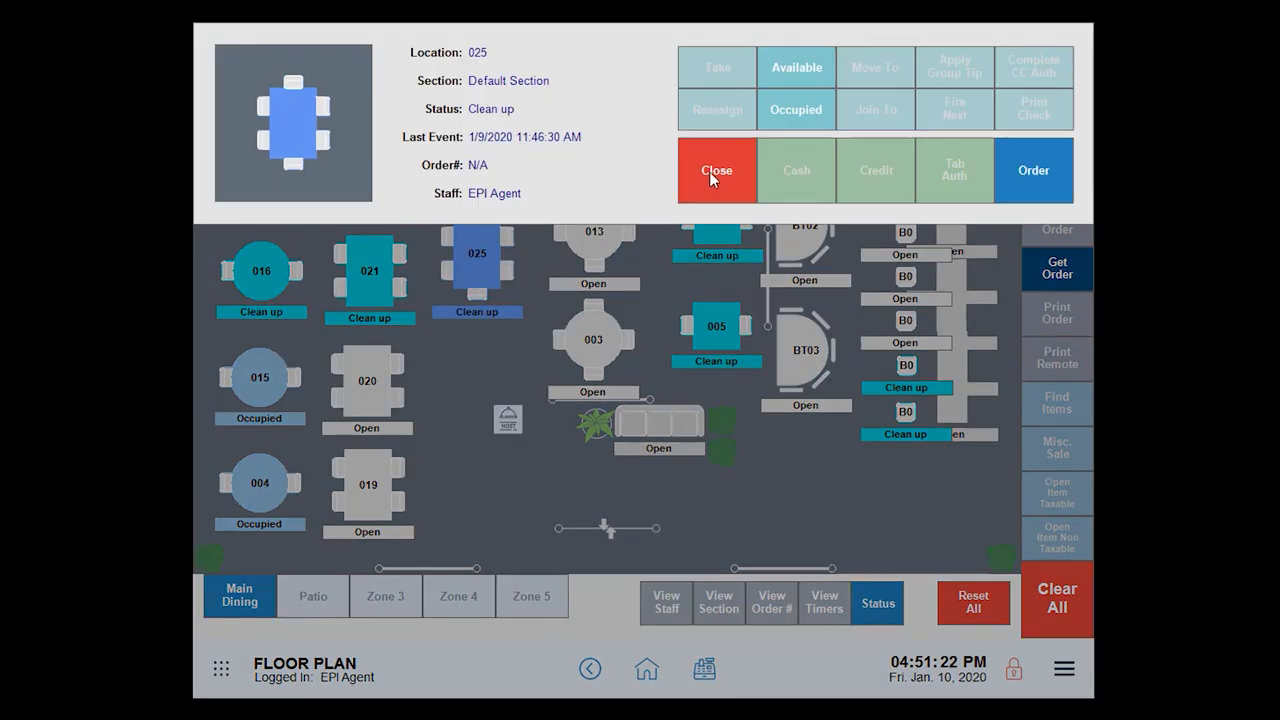
pyautogui.click(716, 170)
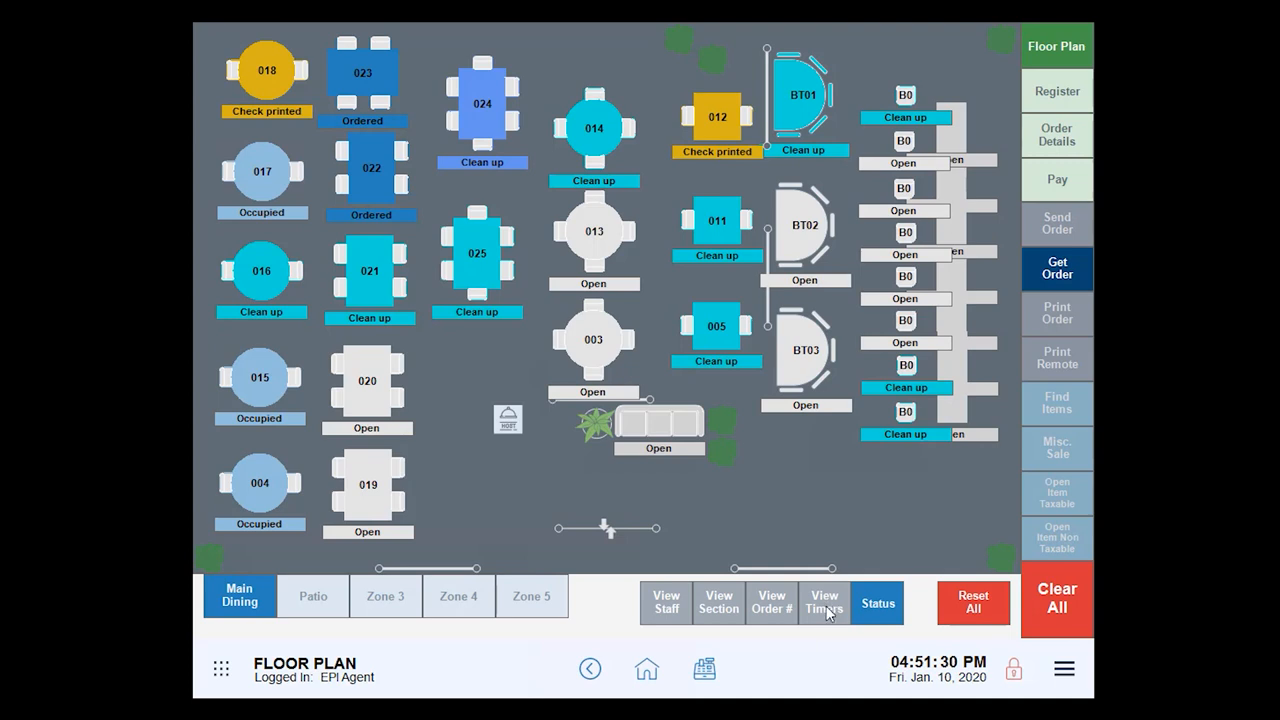
pyautogui.click(824, 604)
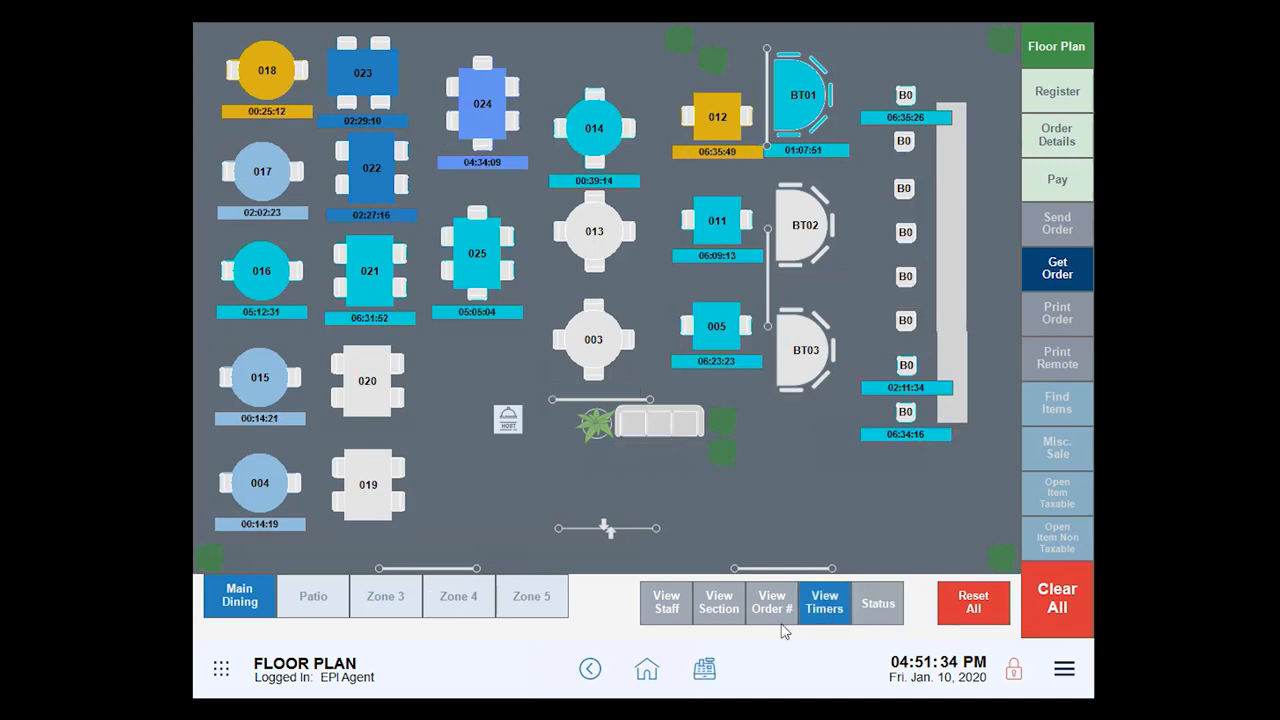
pyautogui.click(666, 604)
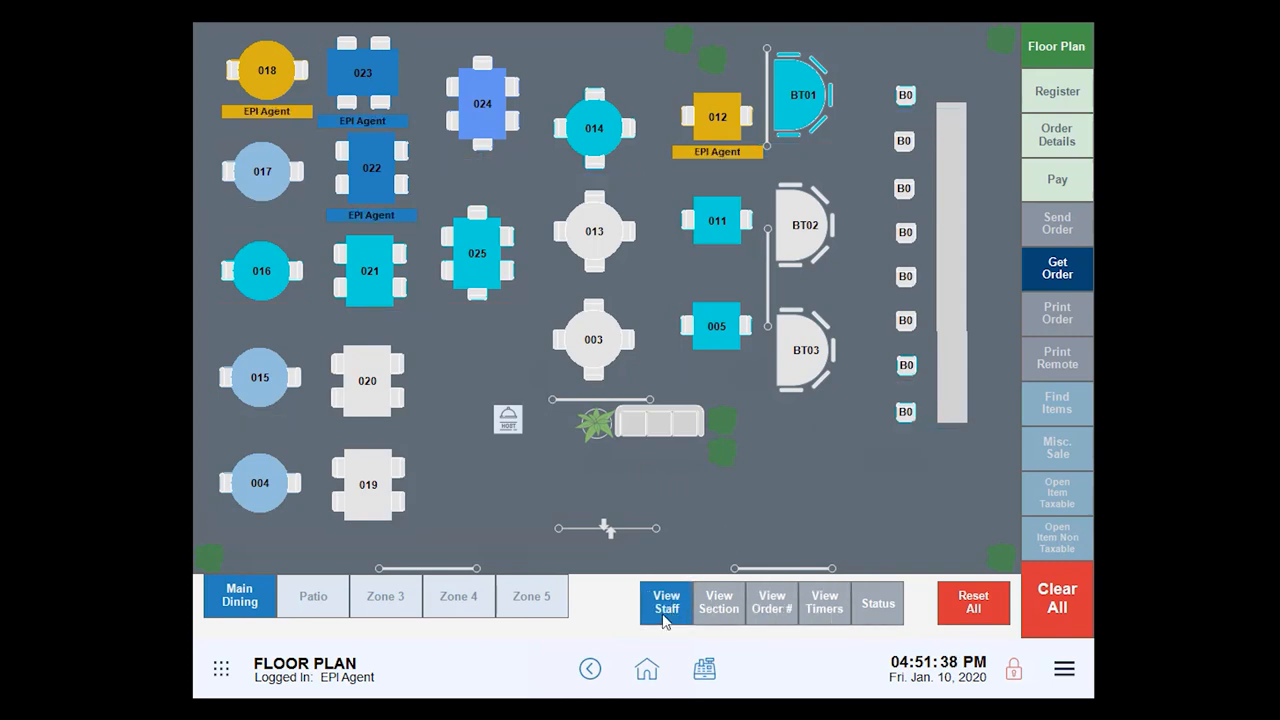
pyautogui.click(876, 604)
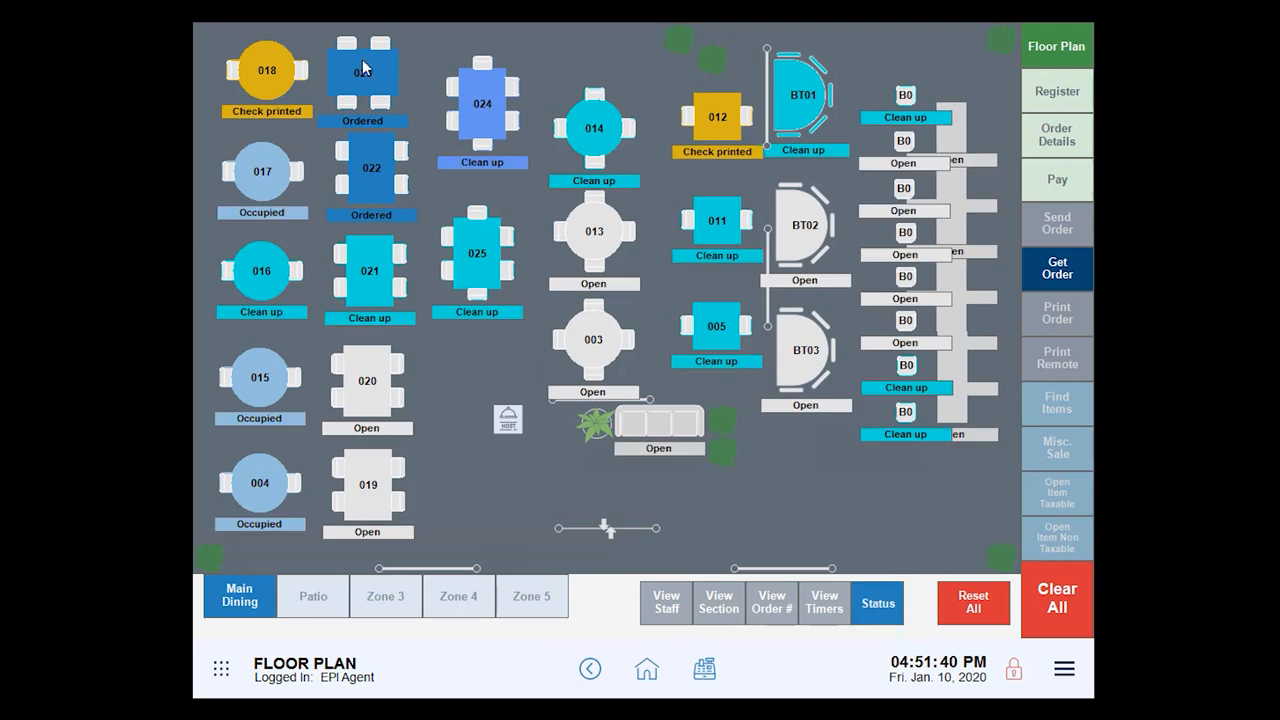
pyautogui.moveTo(866, 70)
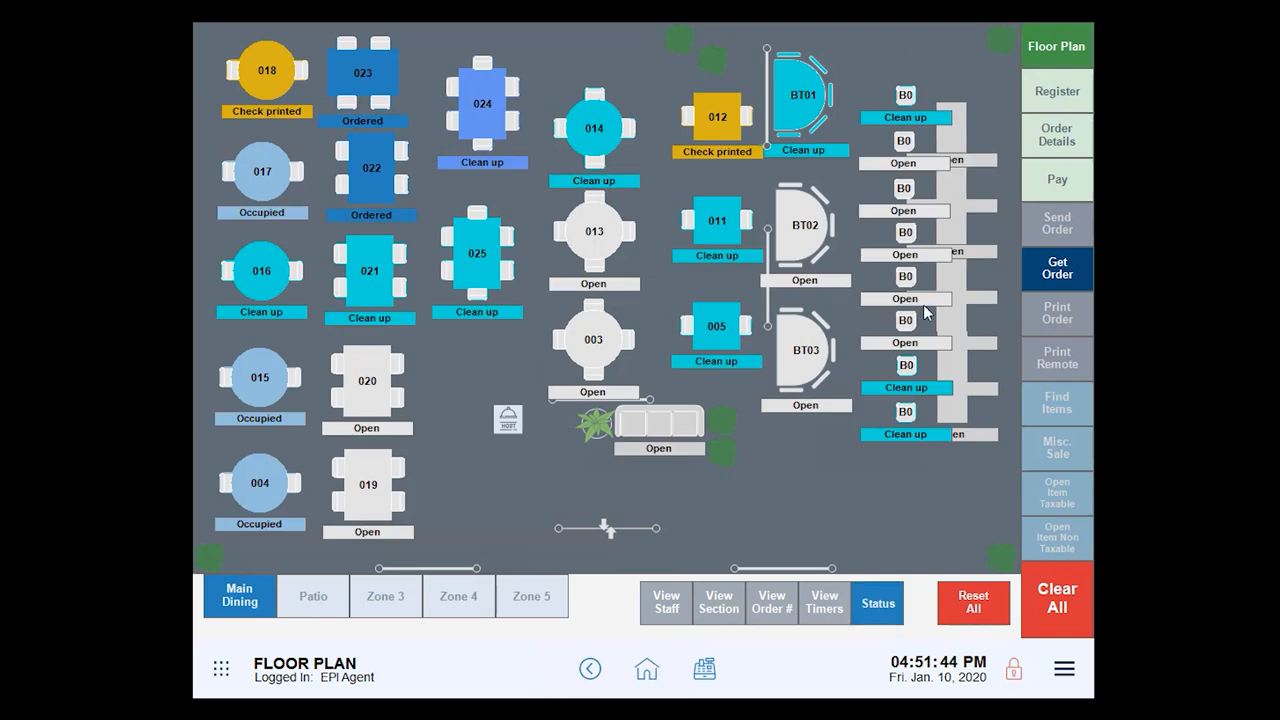
pyautogui.click(1056, 92)
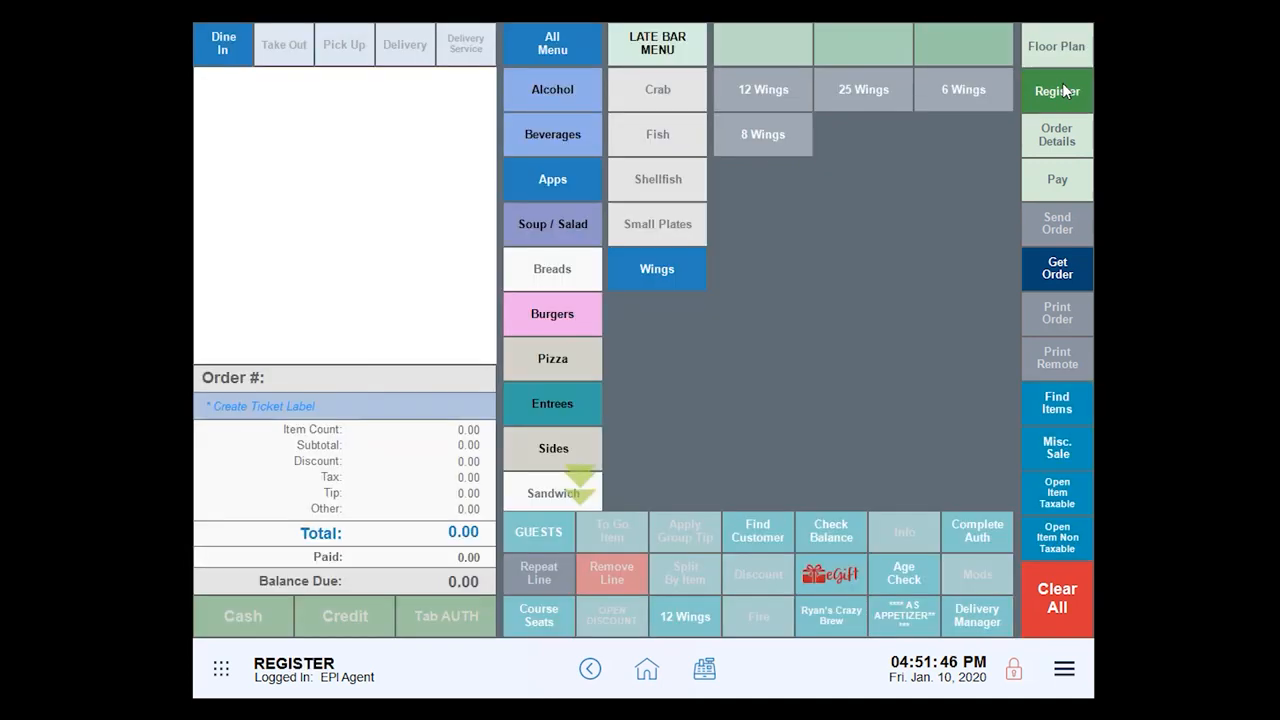
pyautogui.moveTo(396, 316)
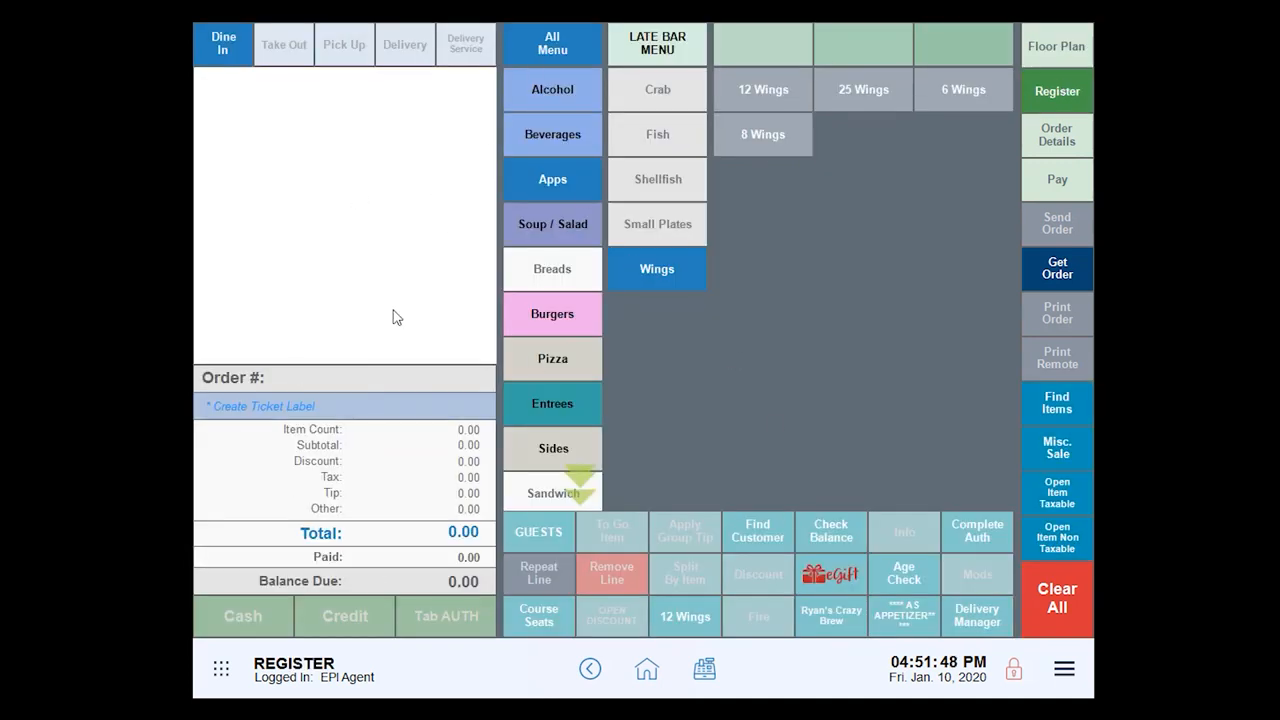
pyautogui.moveTo(604, 368)
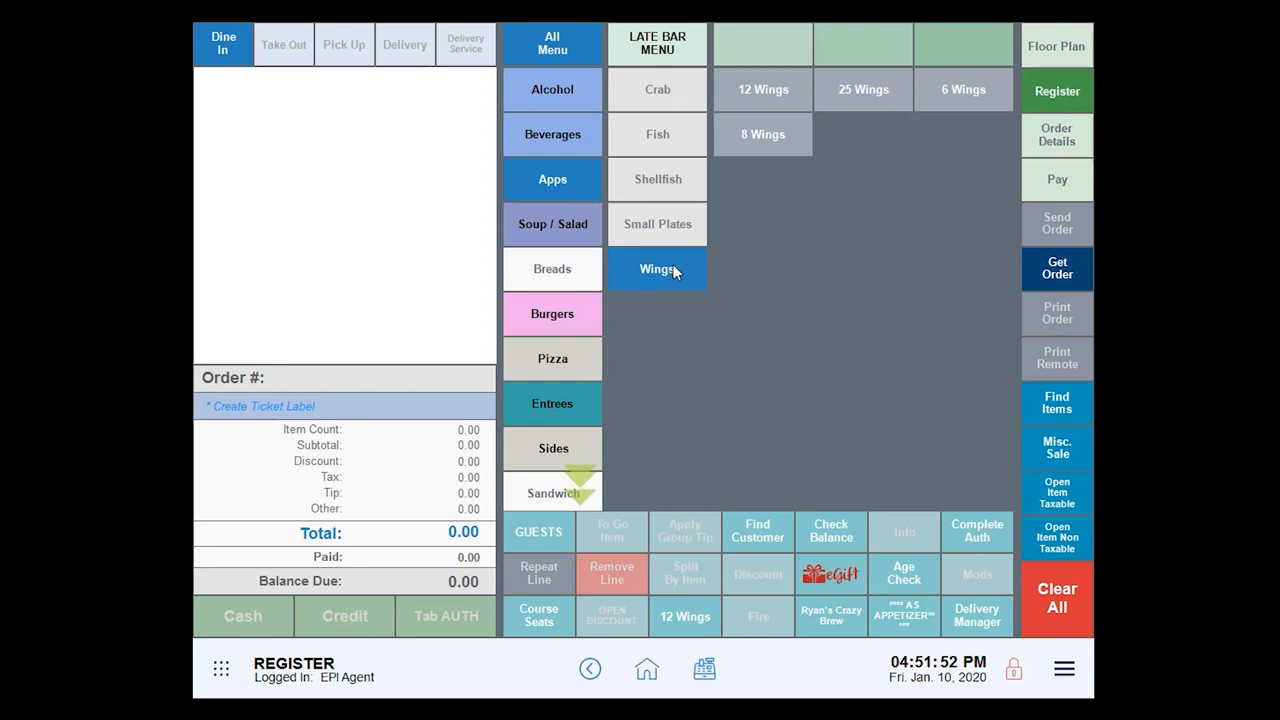
pyautogui.moveTo(738, 362)
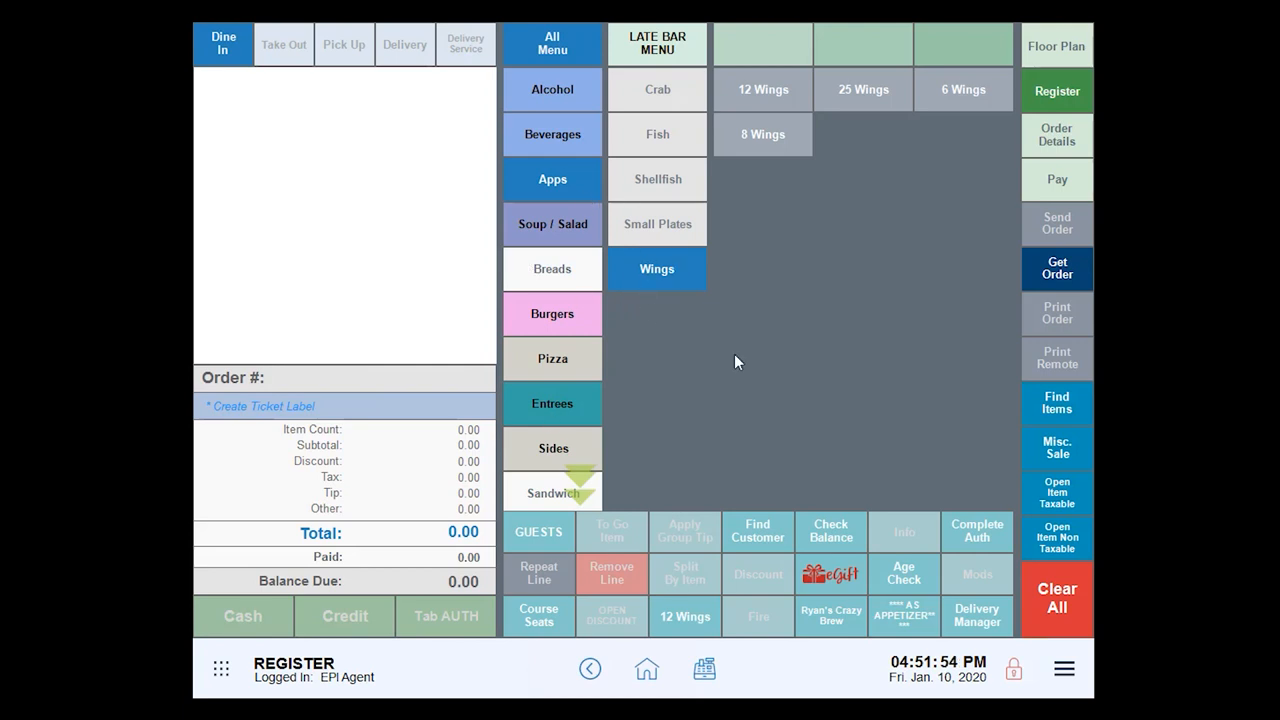
pyautogui.moveTo(716, 348)
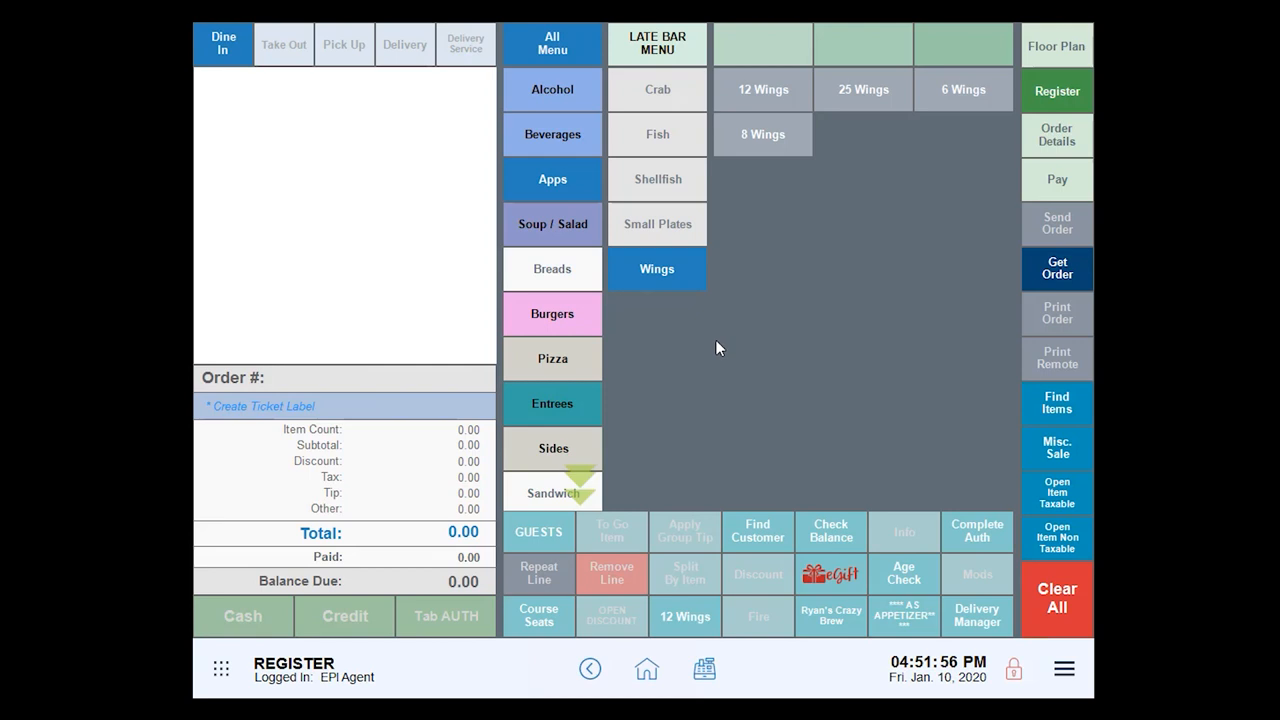
pyautogui.moveTo(716, 150)
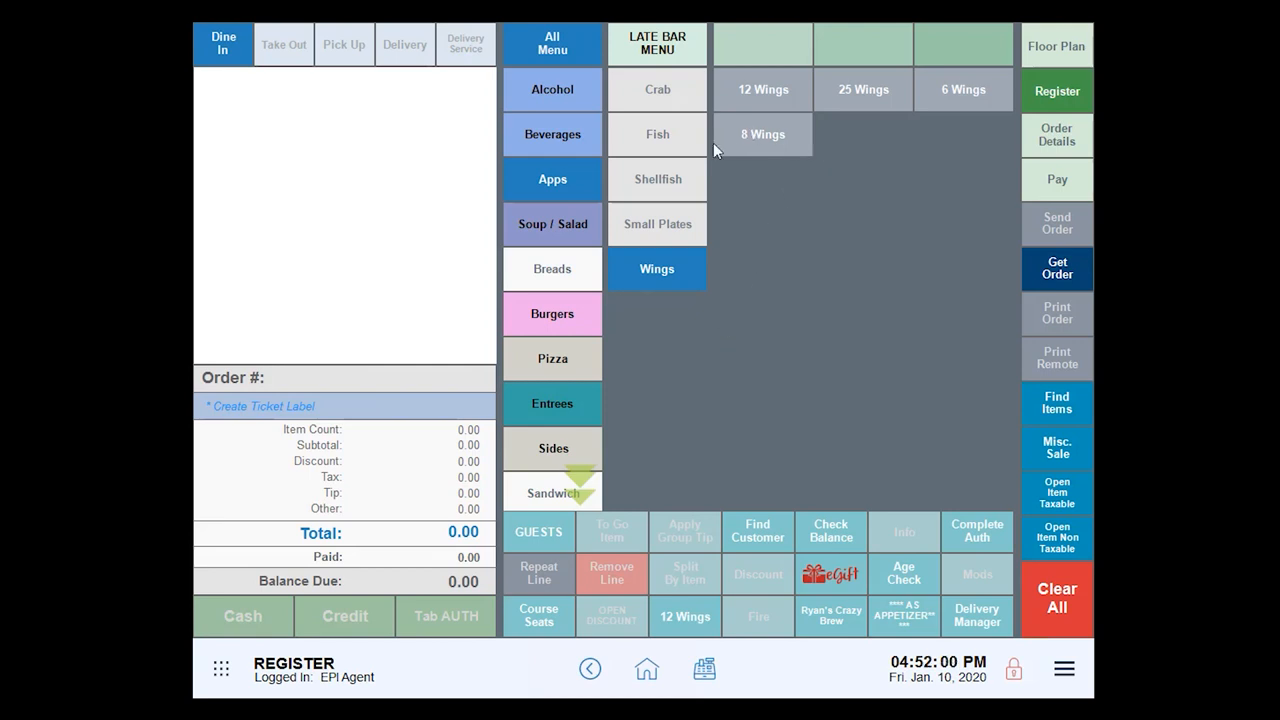
pyautogui.moveTo(716, 288)
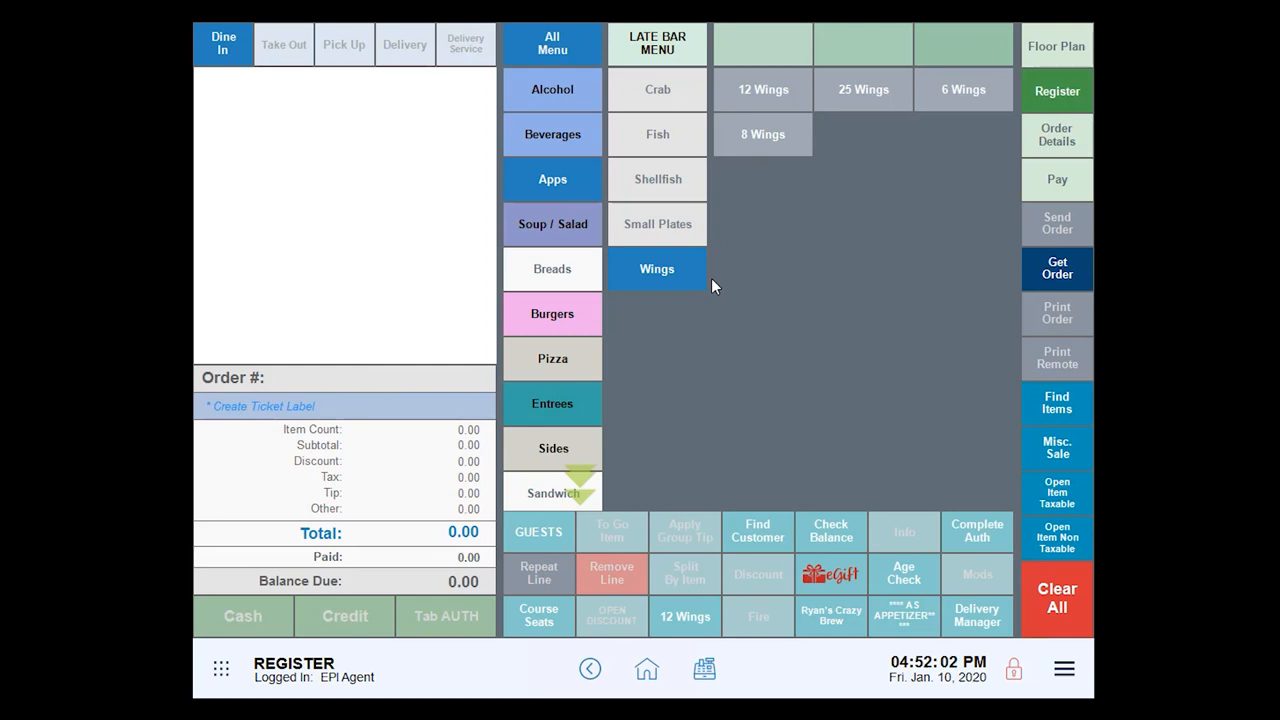
pyautogui.moveTo(668, 502)
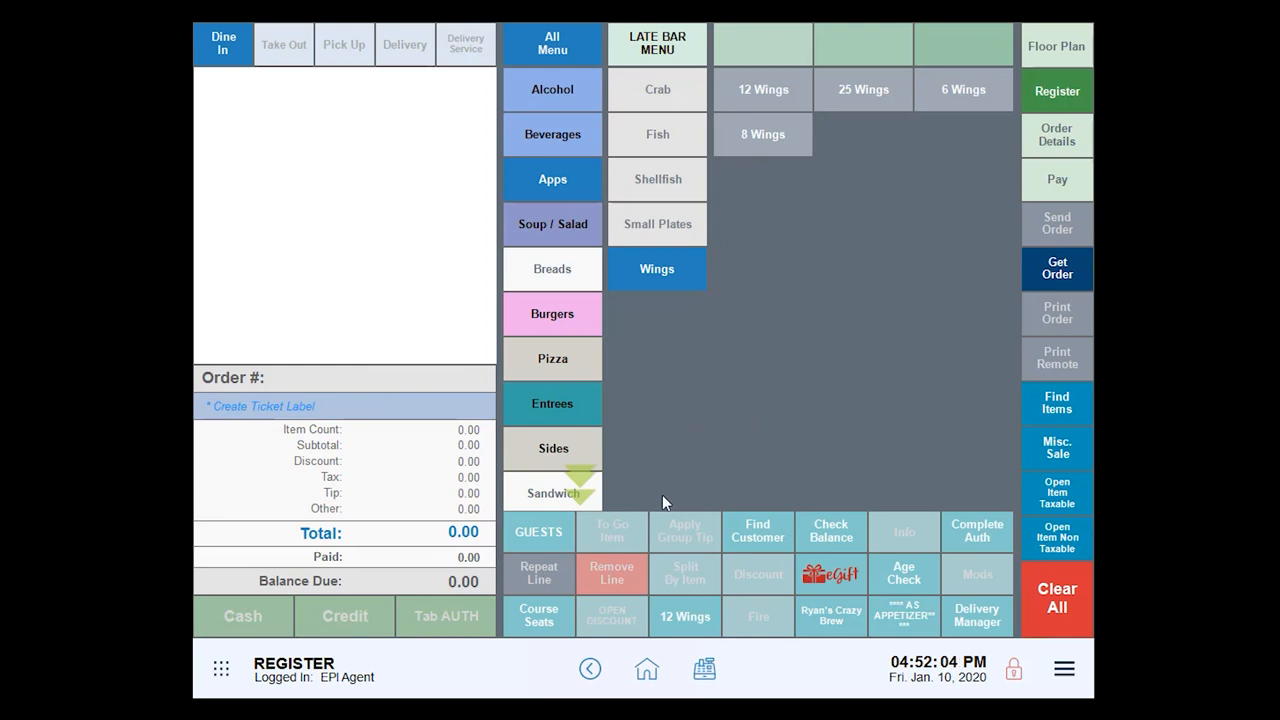
pyautogui.moveTo(524, 236)
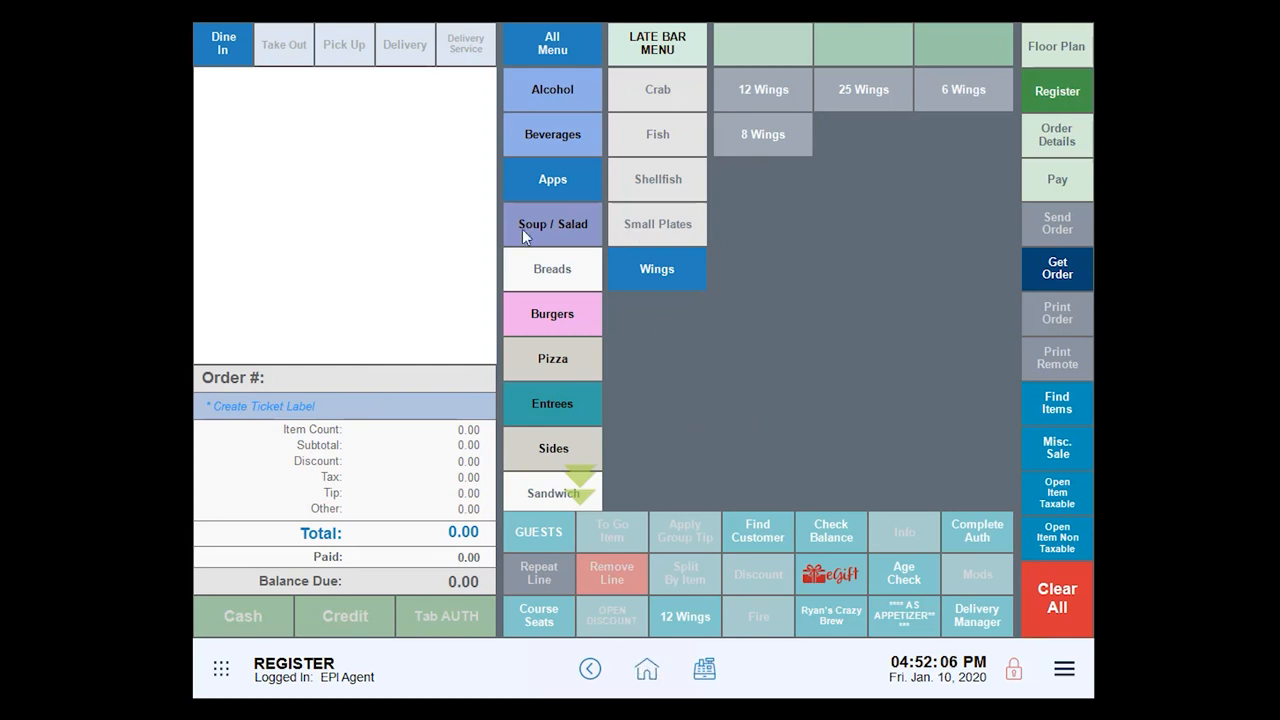
pyautogui.moveTo(688, 206)
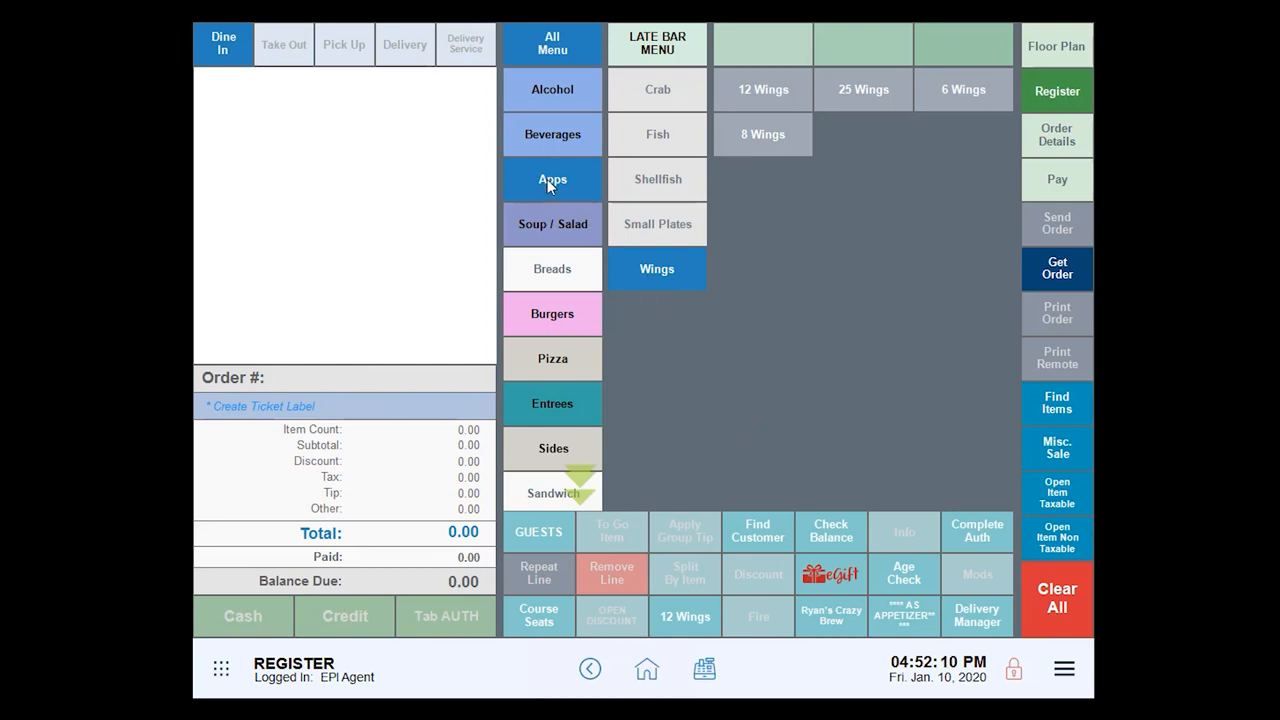
pyautogui.moveTo(750, 180)
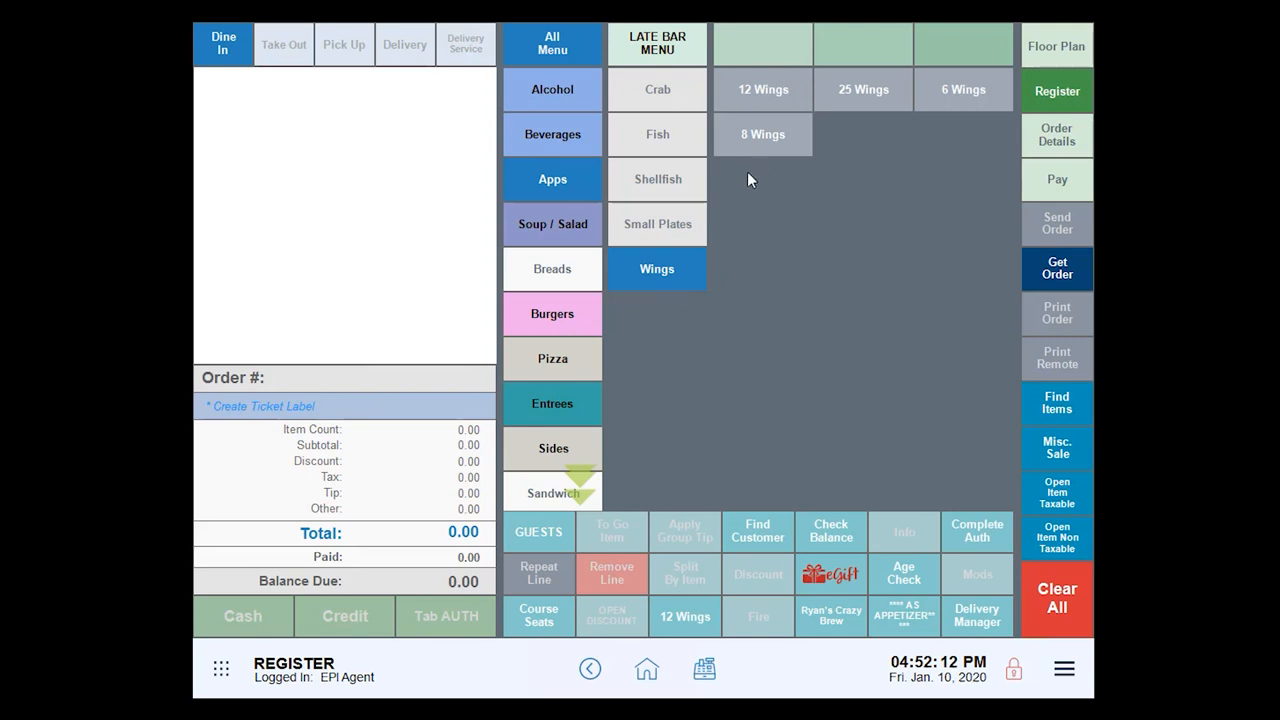
pyautogui.moveTo(764, 132)
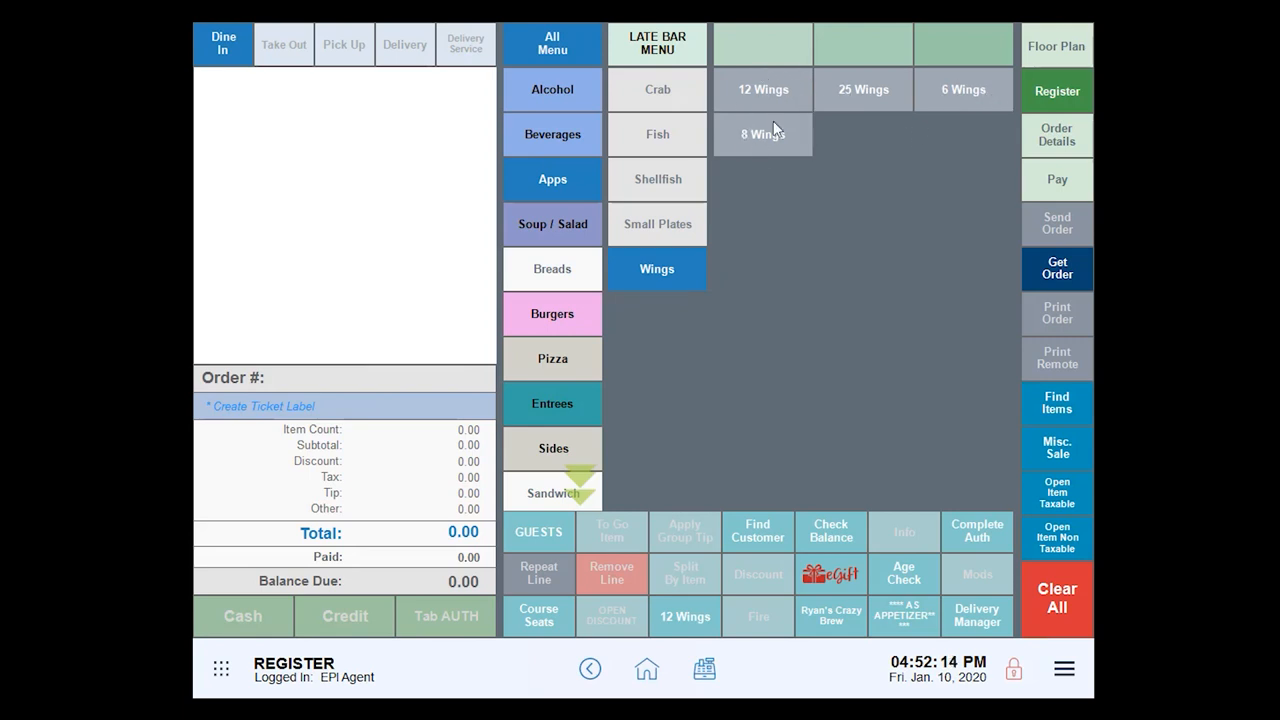
pyautogui.moveTo(672, 404)
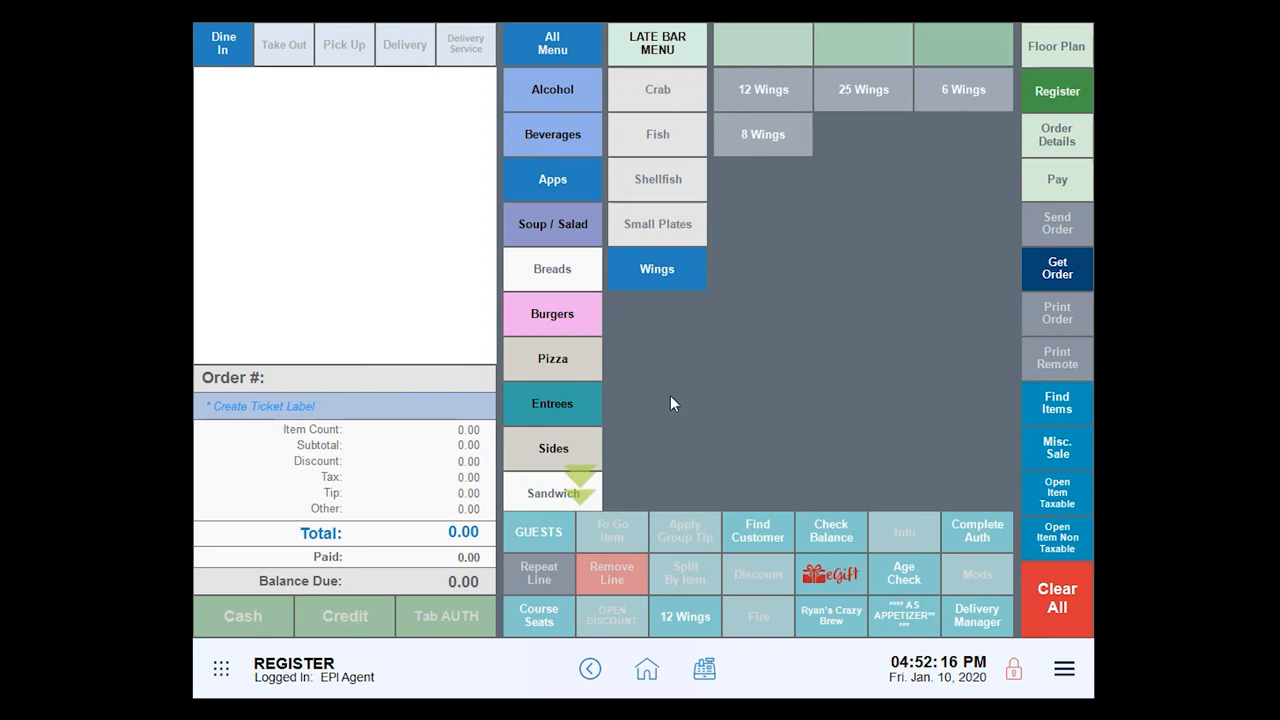
pyautogui.moveTo(648, 690)
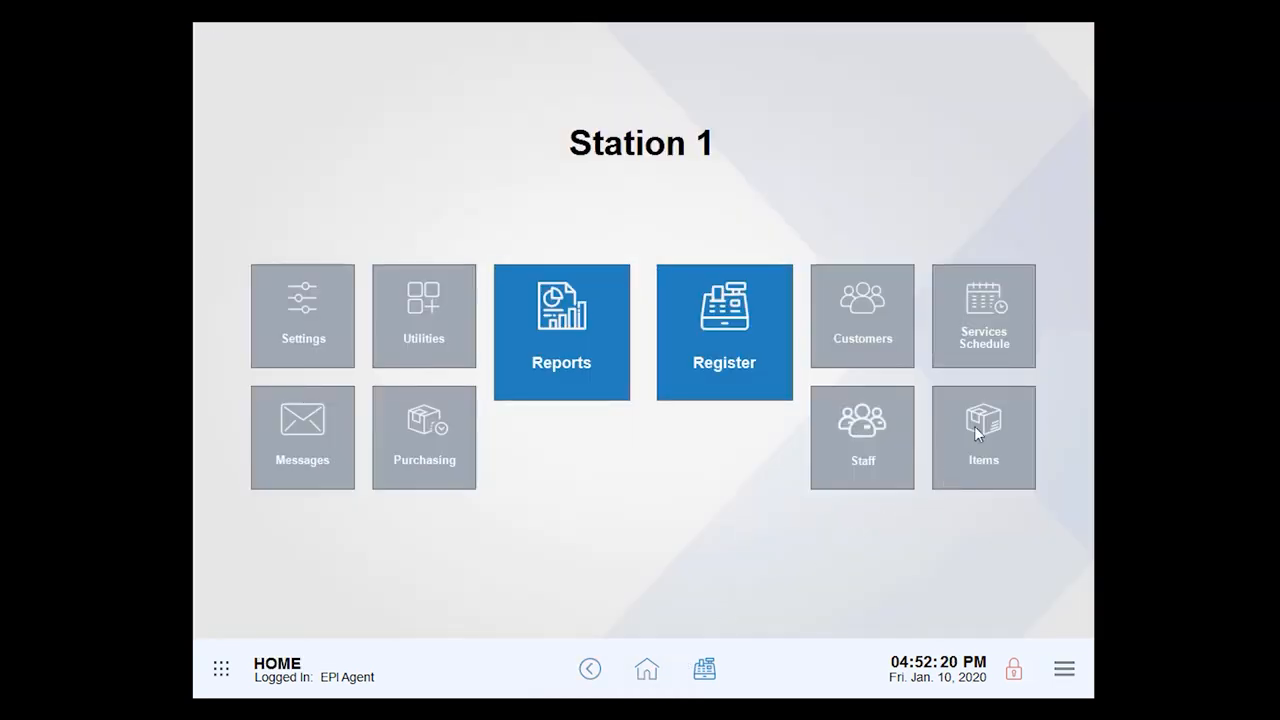
# Step: Bring up the Item Details record for the 6 Wings item from the Items area
pyautogui.click(984, 436)
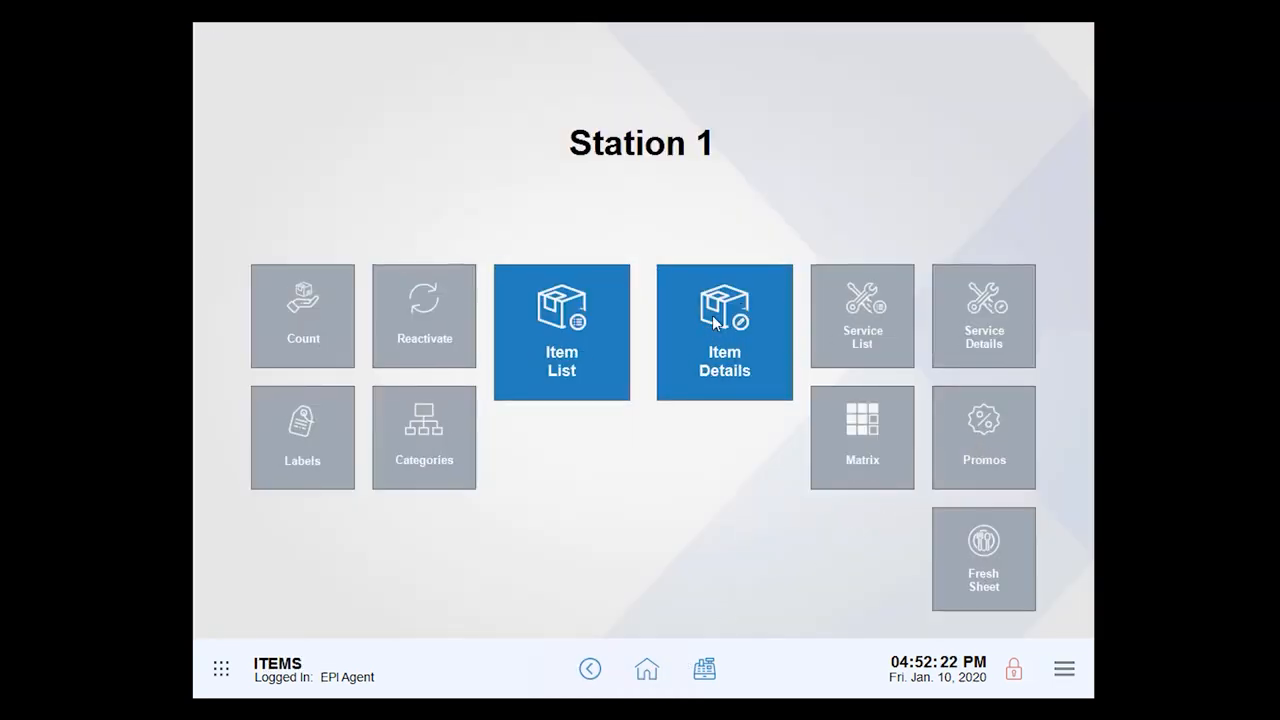
pyautogui.click(724, 332)
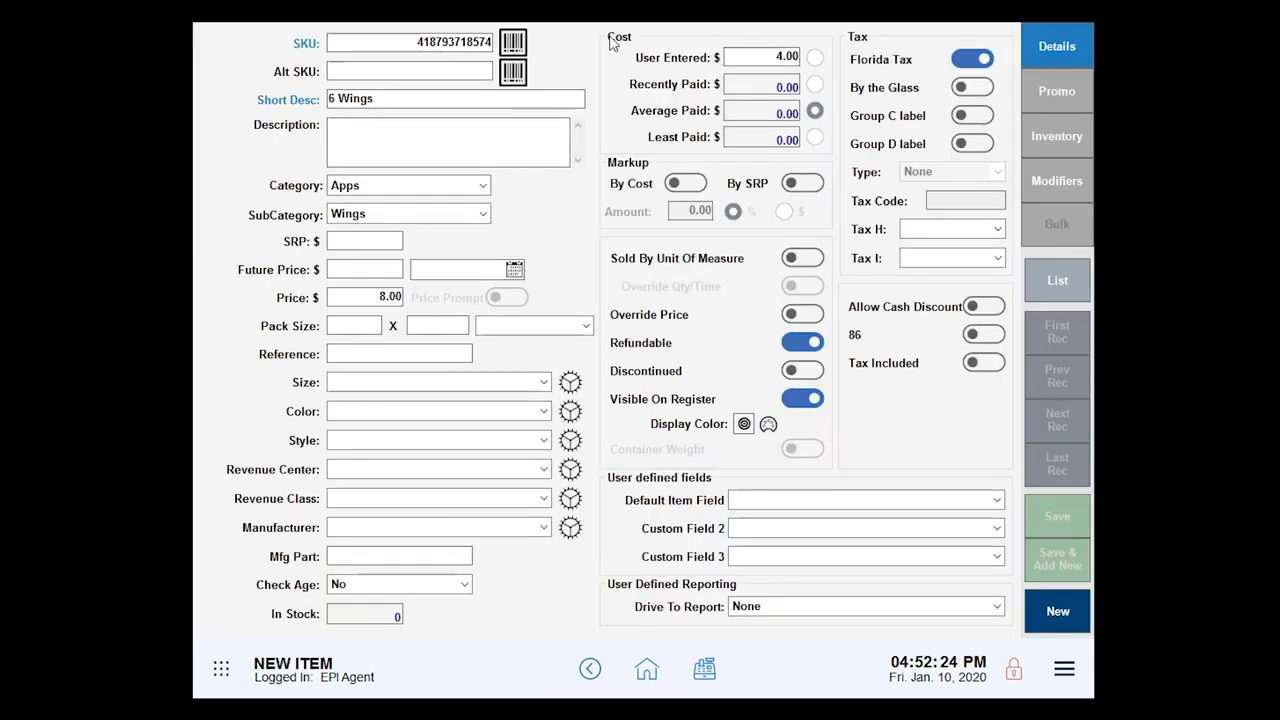
pyautogui.moveTo(564, 168)
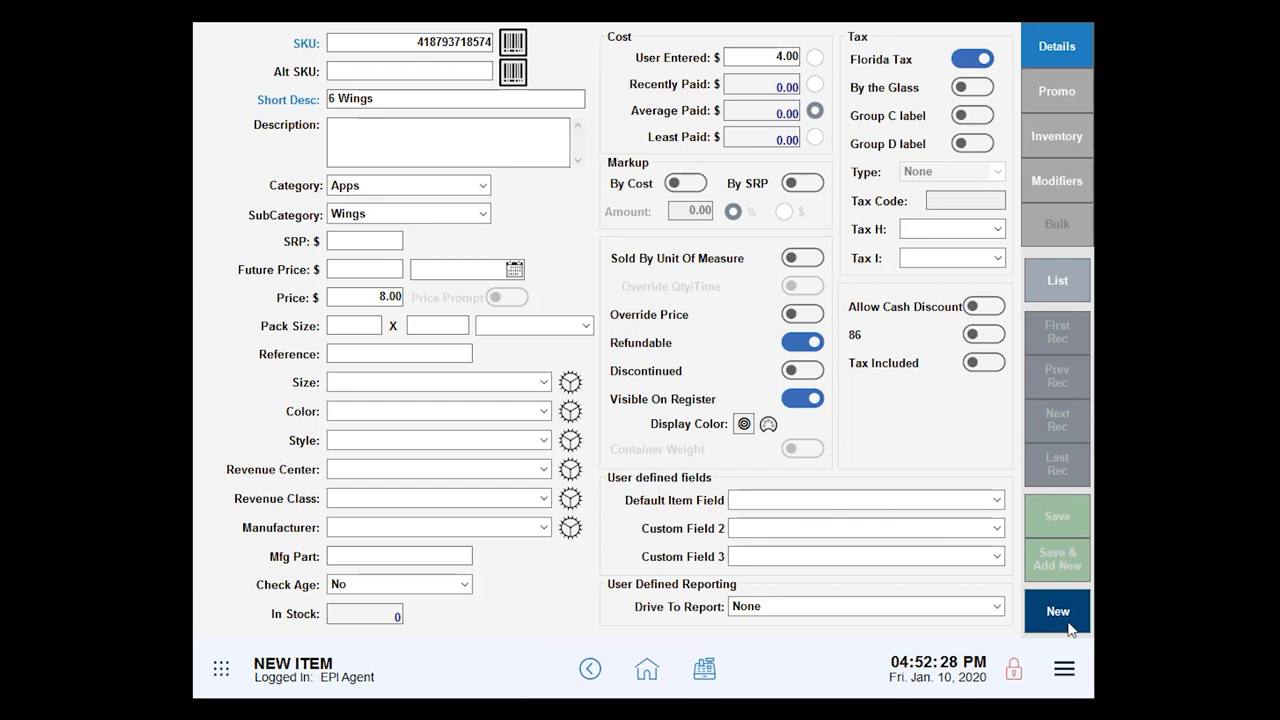
pyautogui.click(1056, 612)
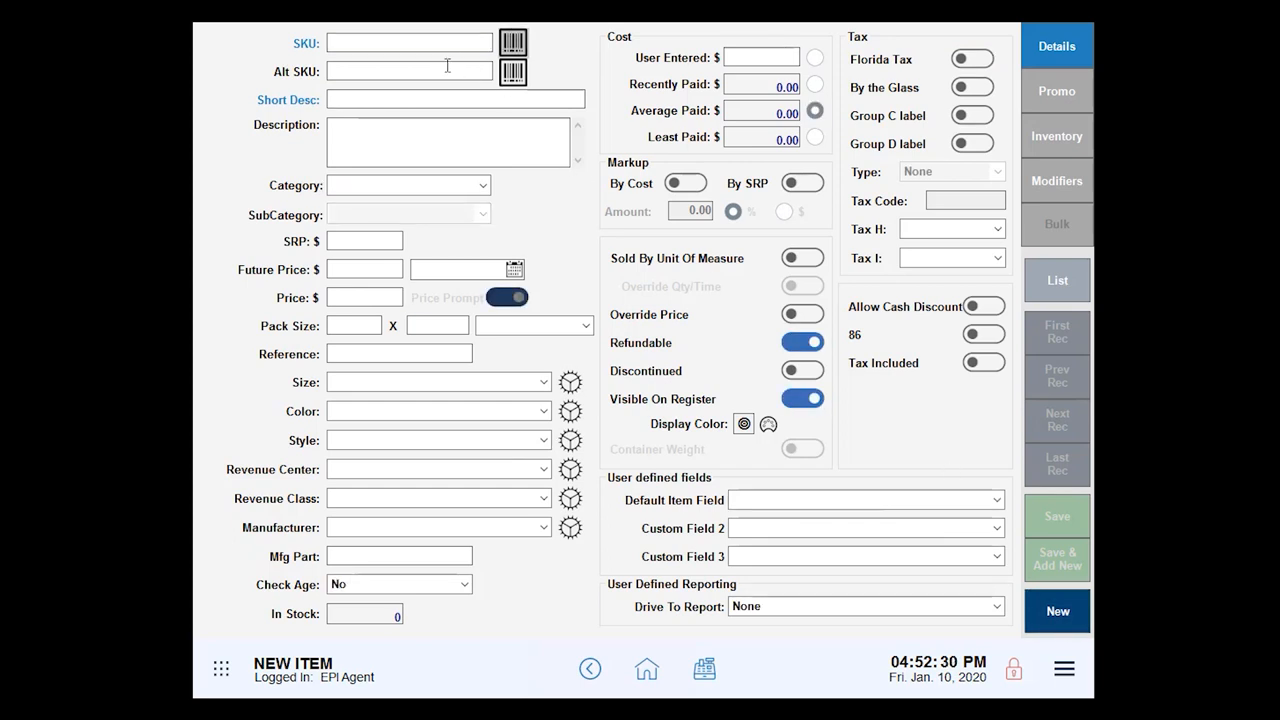
pyautogui.write('444651629904')
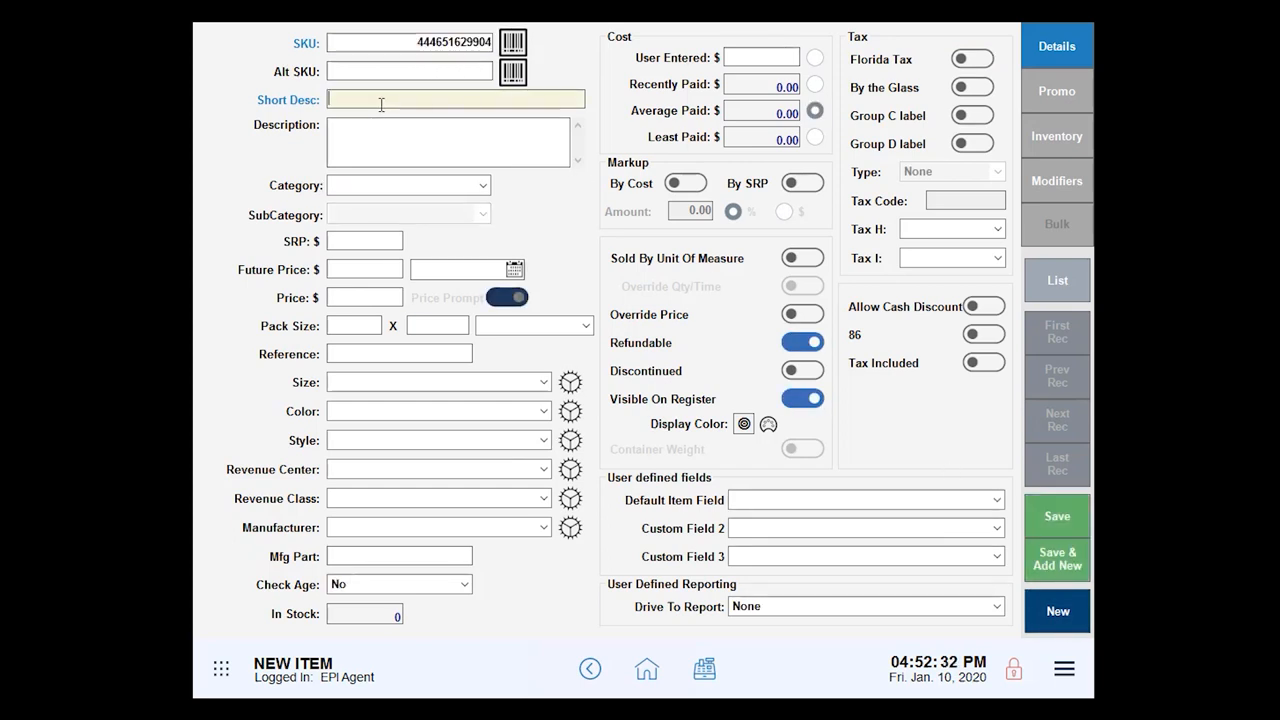
pyautogui.write('4')
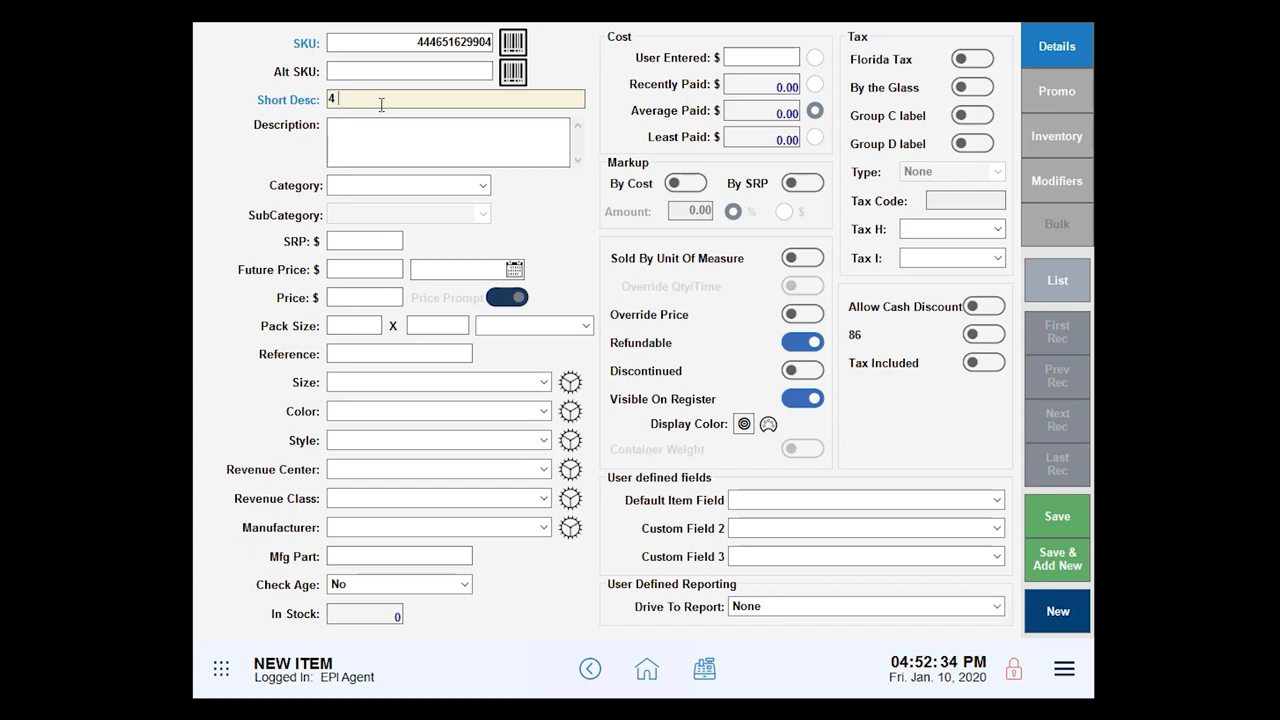
pyautogui.write('Wings')
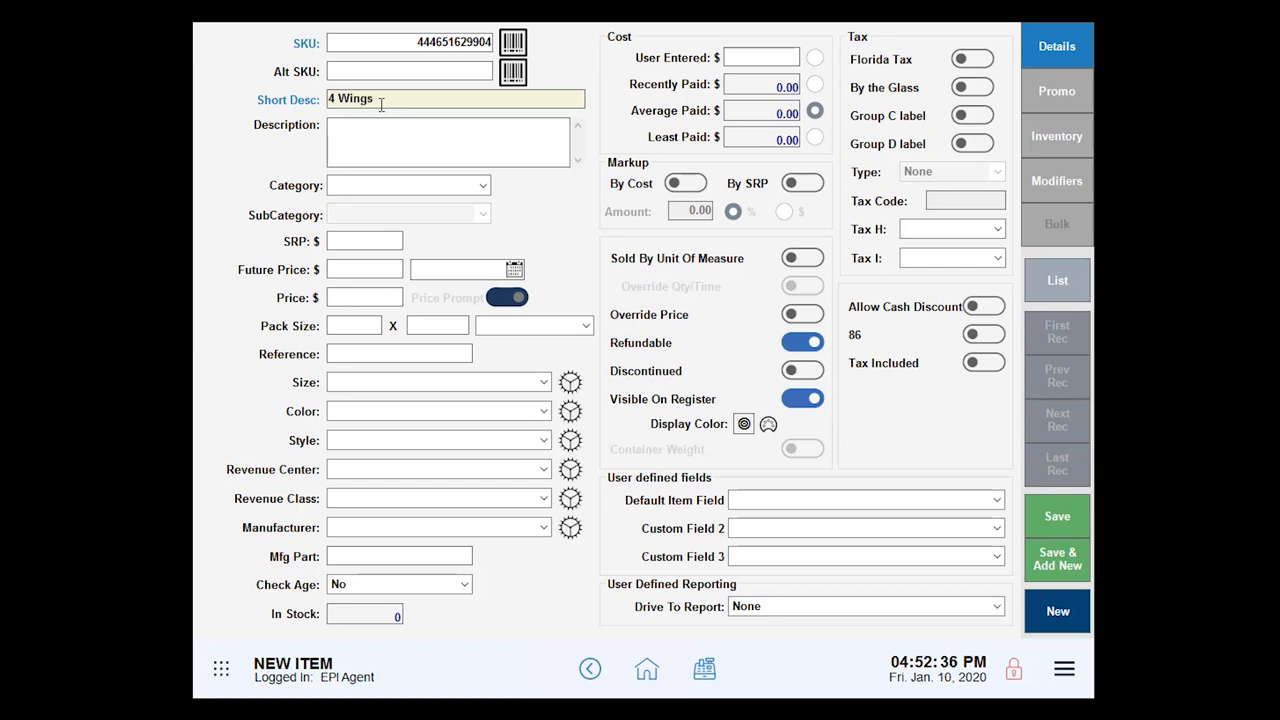
pyautogui.click(484, 184)
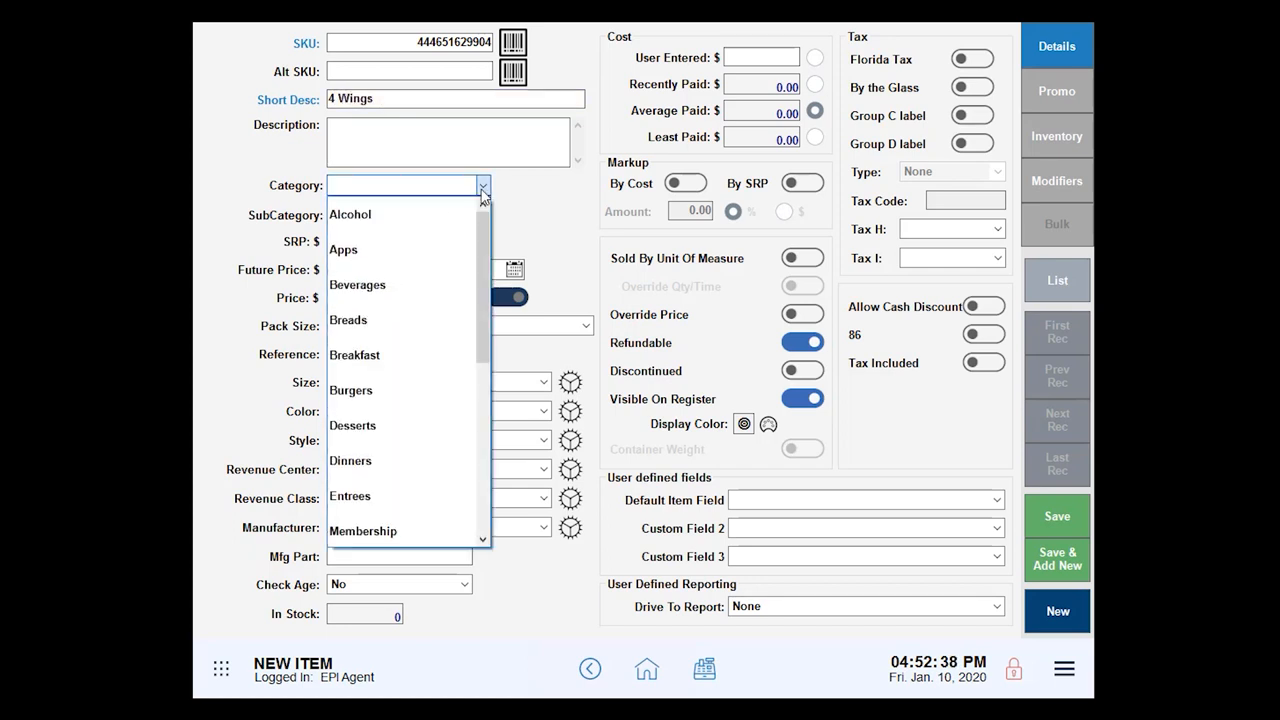
pyautogui.click(344, 248)
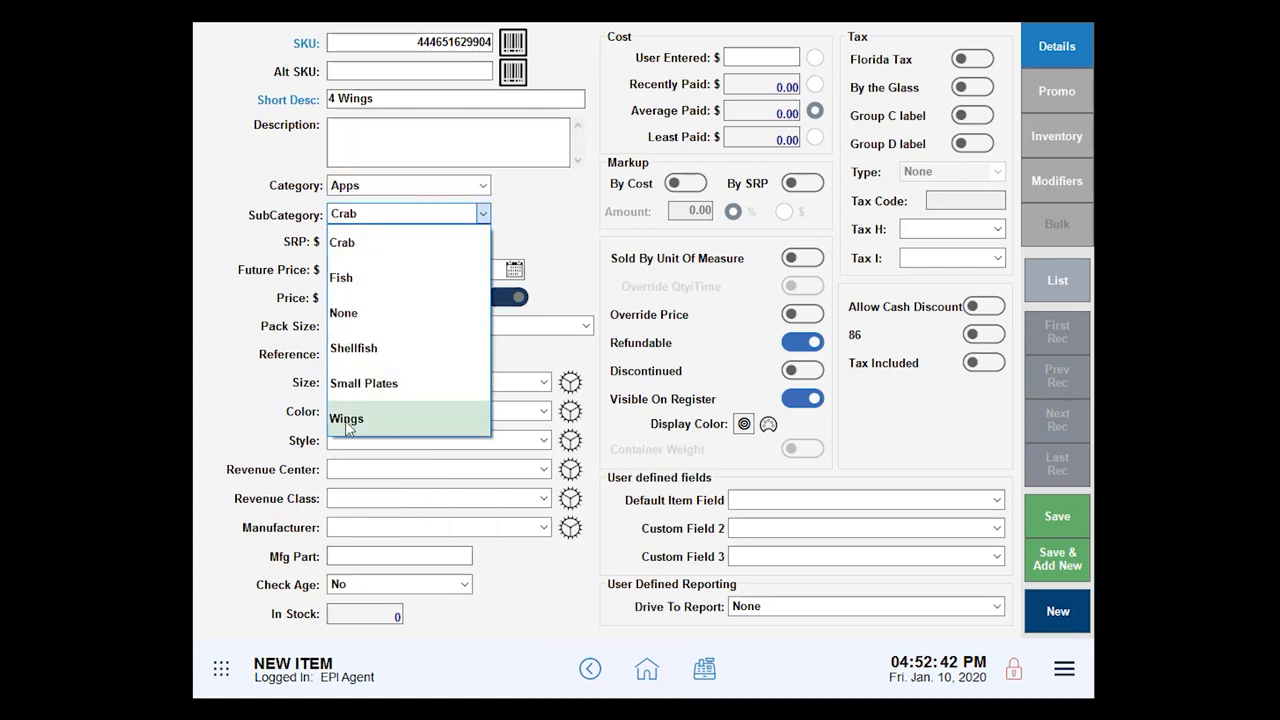
pyautogui.click(346, 418)
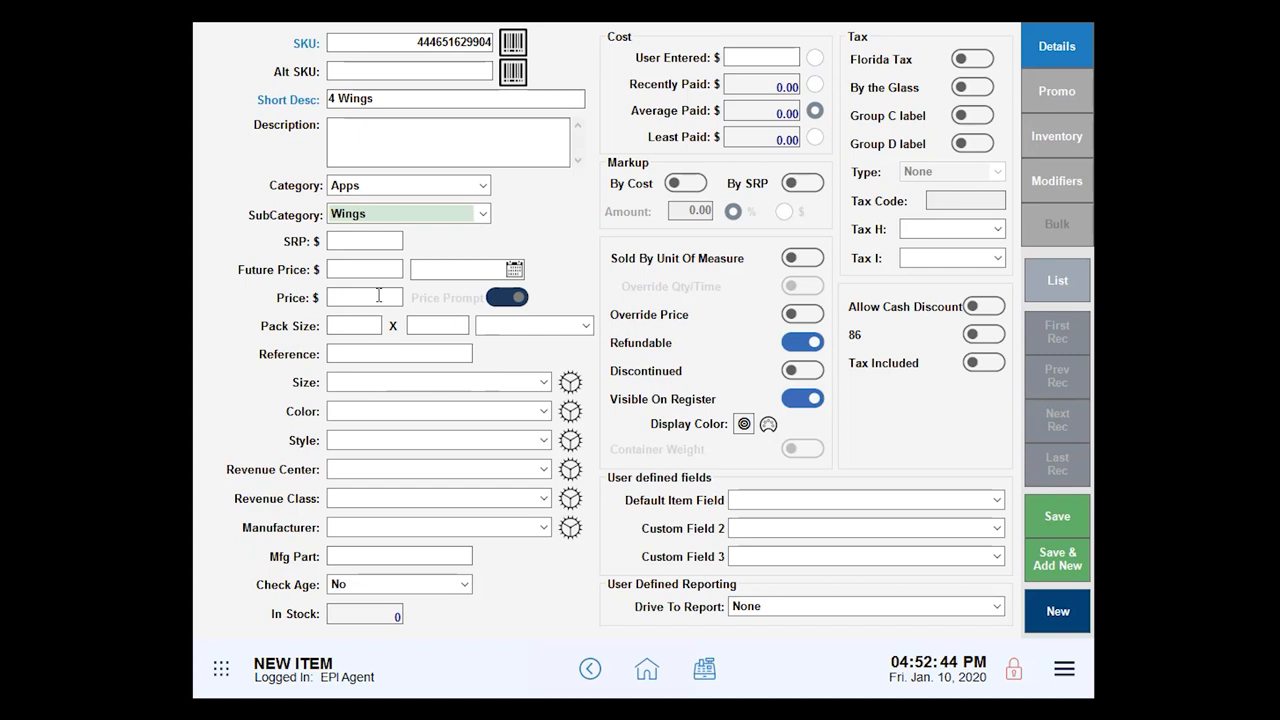
# Step: Price the item at 6.00, enable Florida Tax, give it a red display colour and save it
pyautogui.click(364, 296)
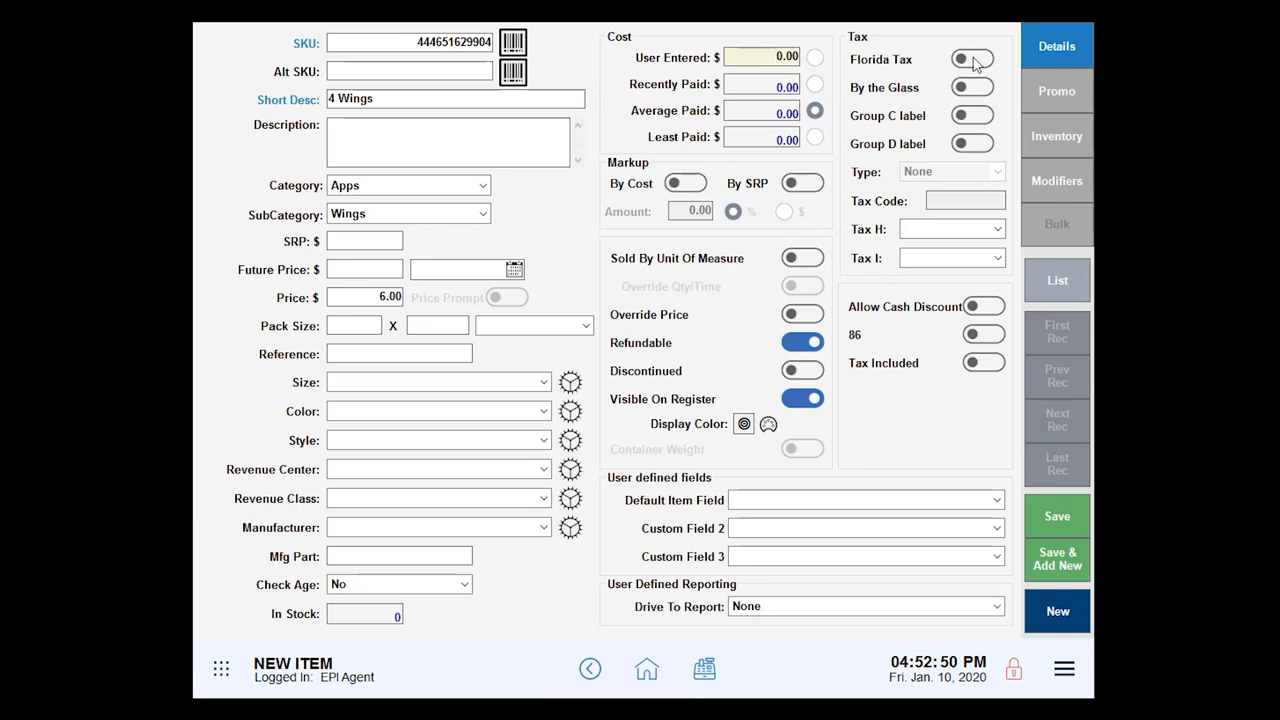
pyautogui.click(972, 58)
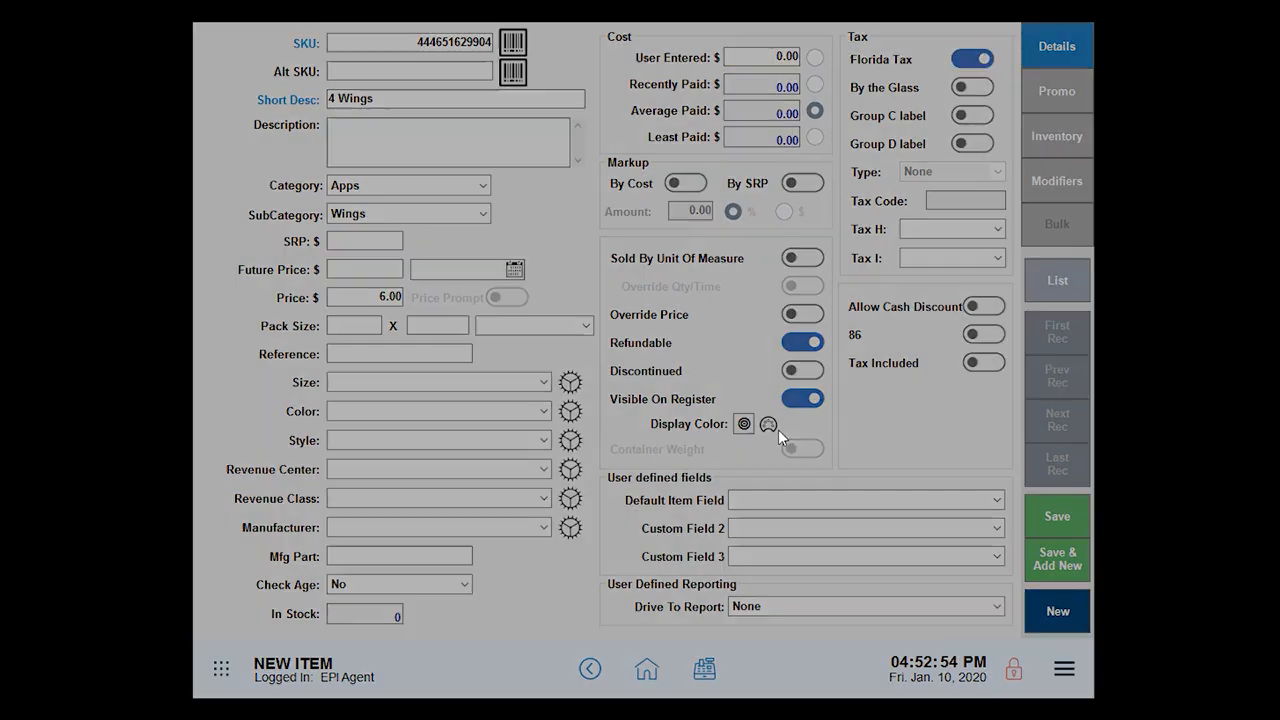
pyautogui.click(768, 424)
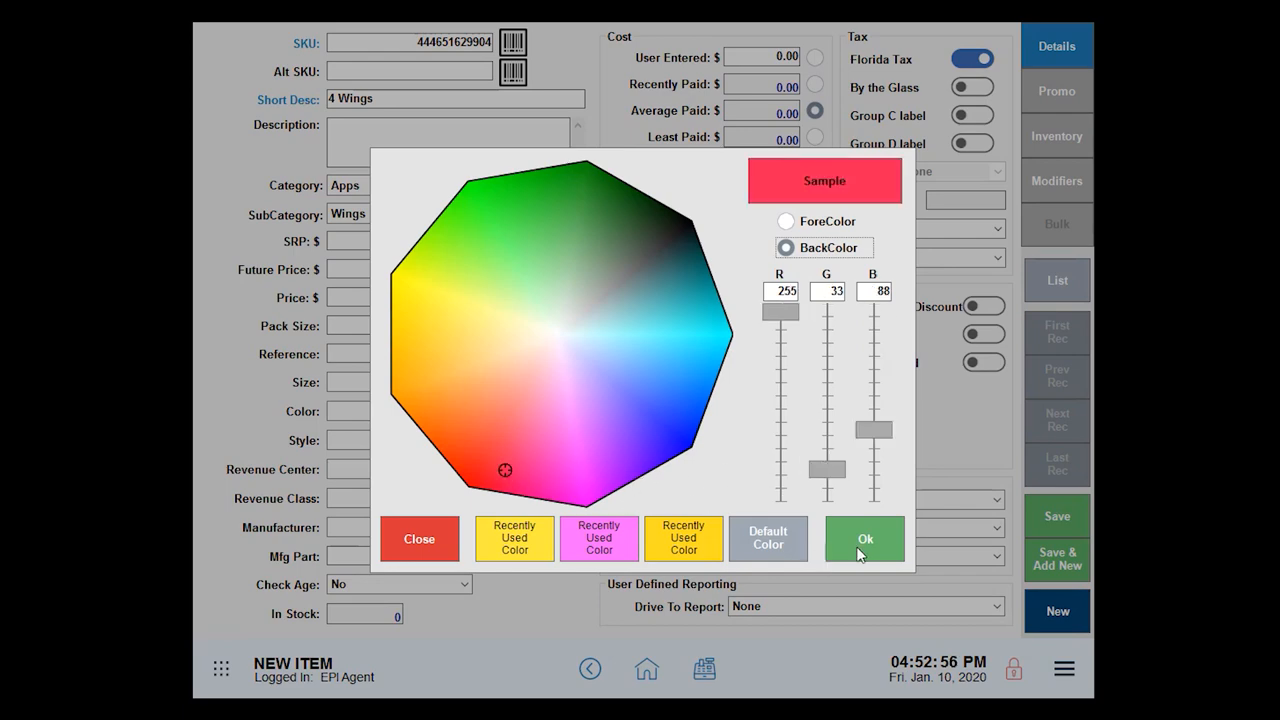
pyautogui.click(864, 540)
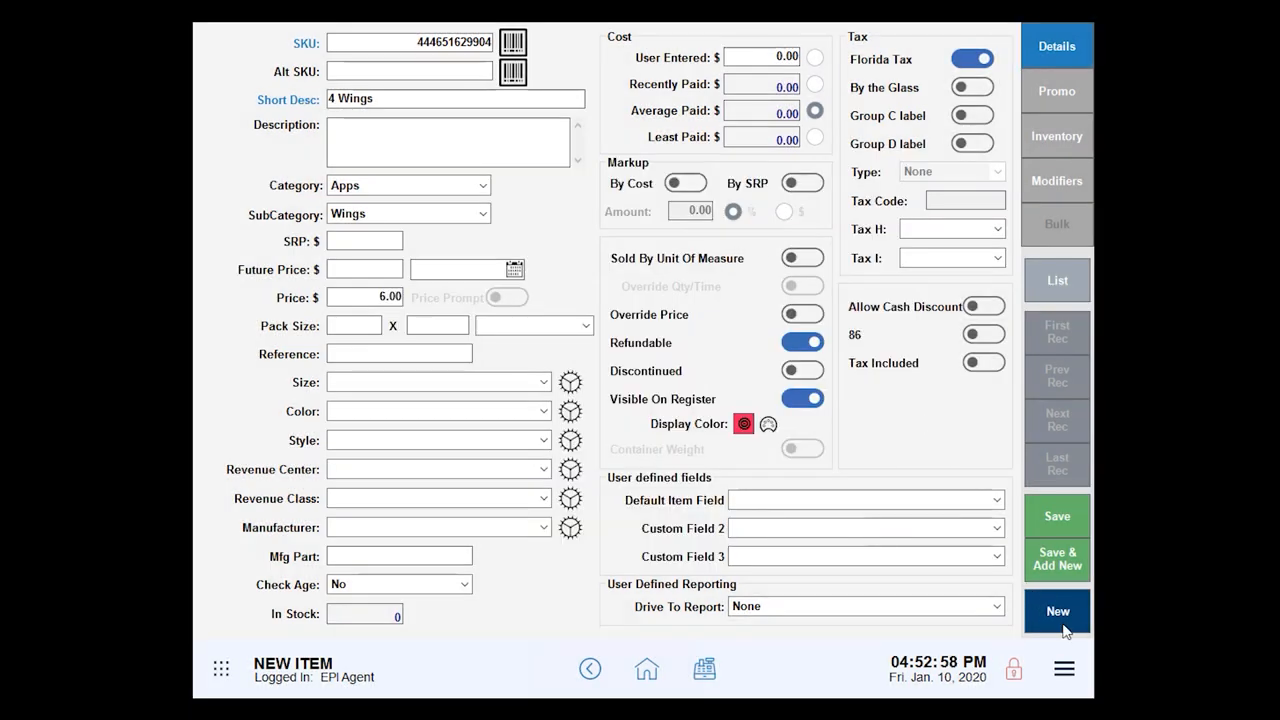
pyautogui.click(1056, 612)
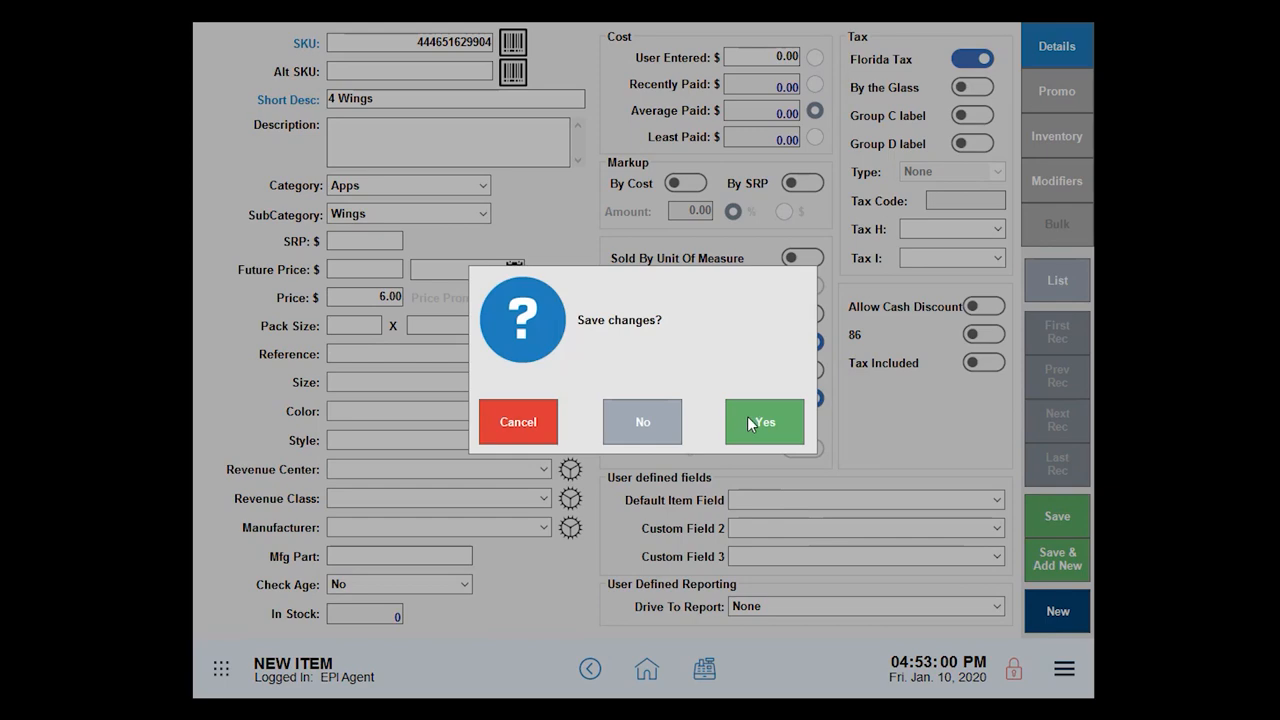
pyautogui.click(764, 420)
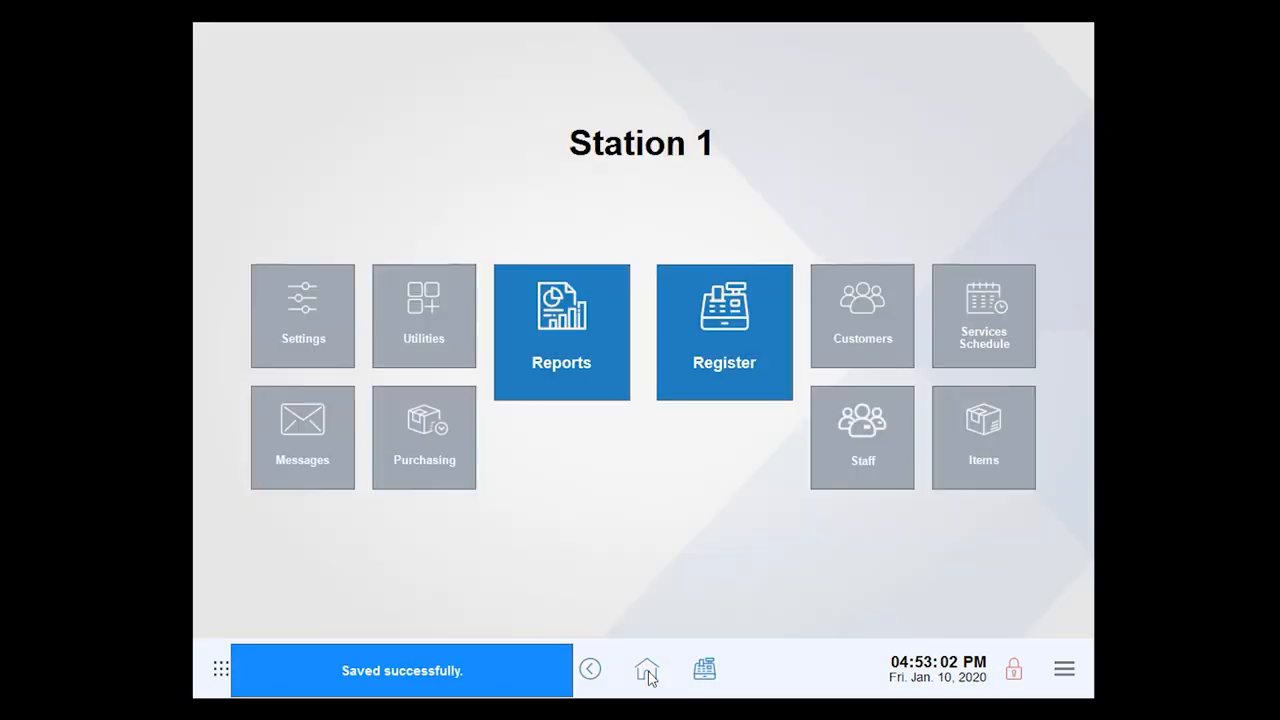
# Step: Bring up the register showing the new 4 Wings button among the wings items
pyautogui.click(724, 332)
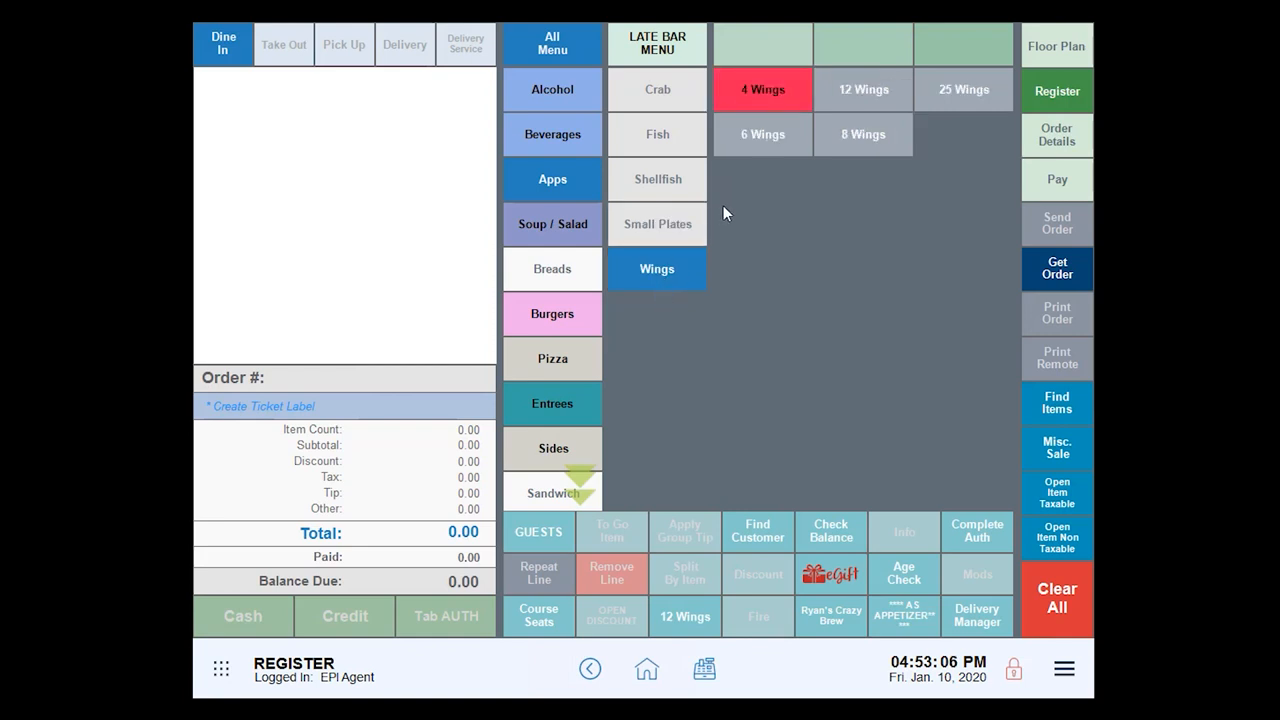
pyautogui.moveTo(728, 396)
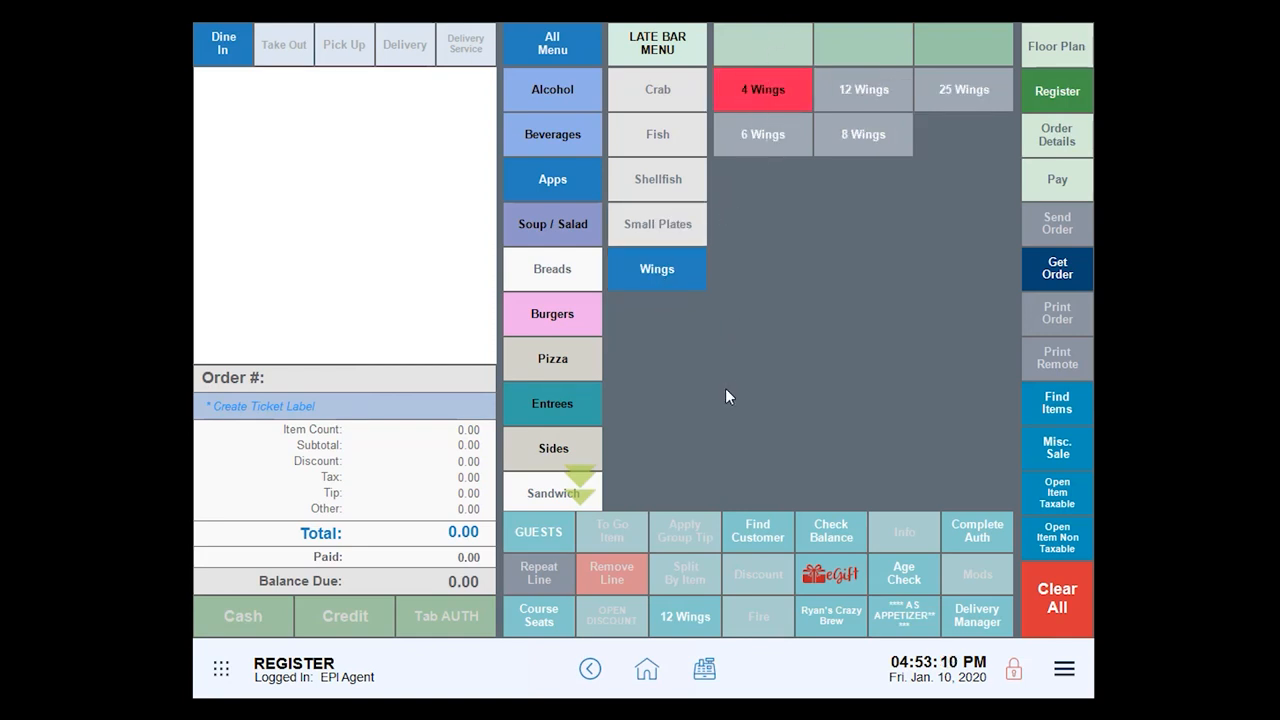
pyautogui.moveTo(716, 220)
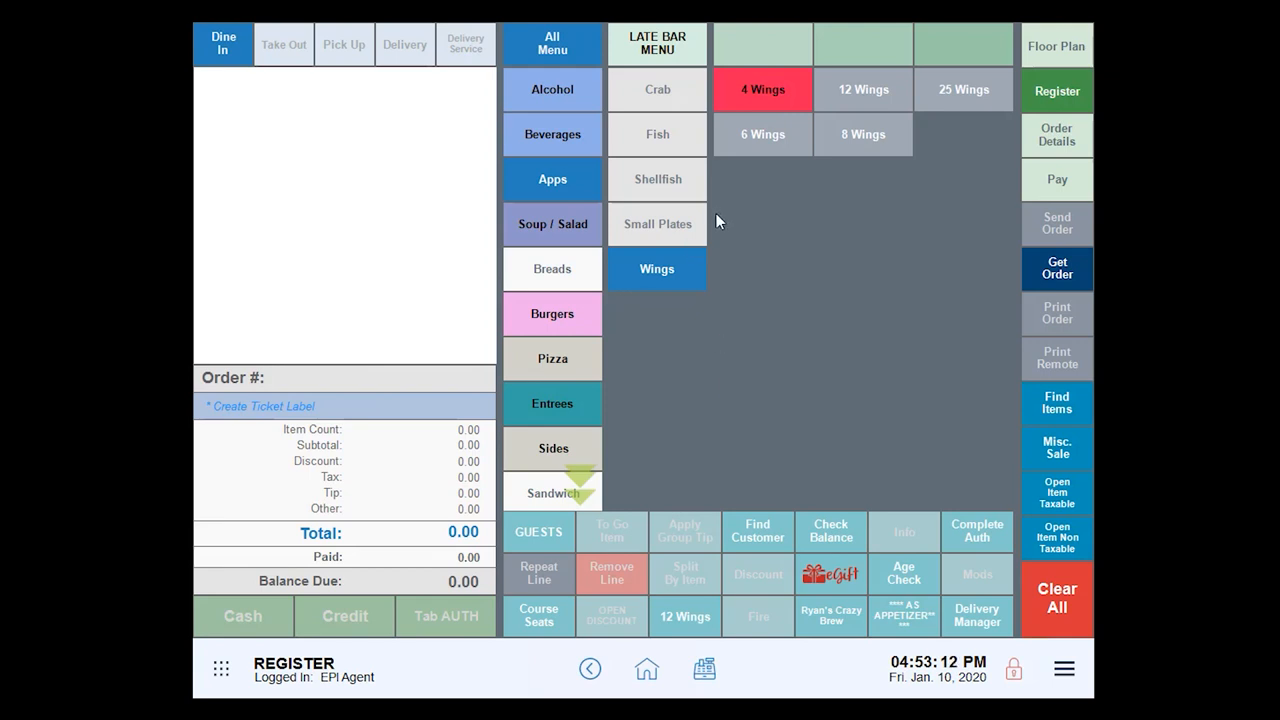
pyautogui.moveTo(716, 324)
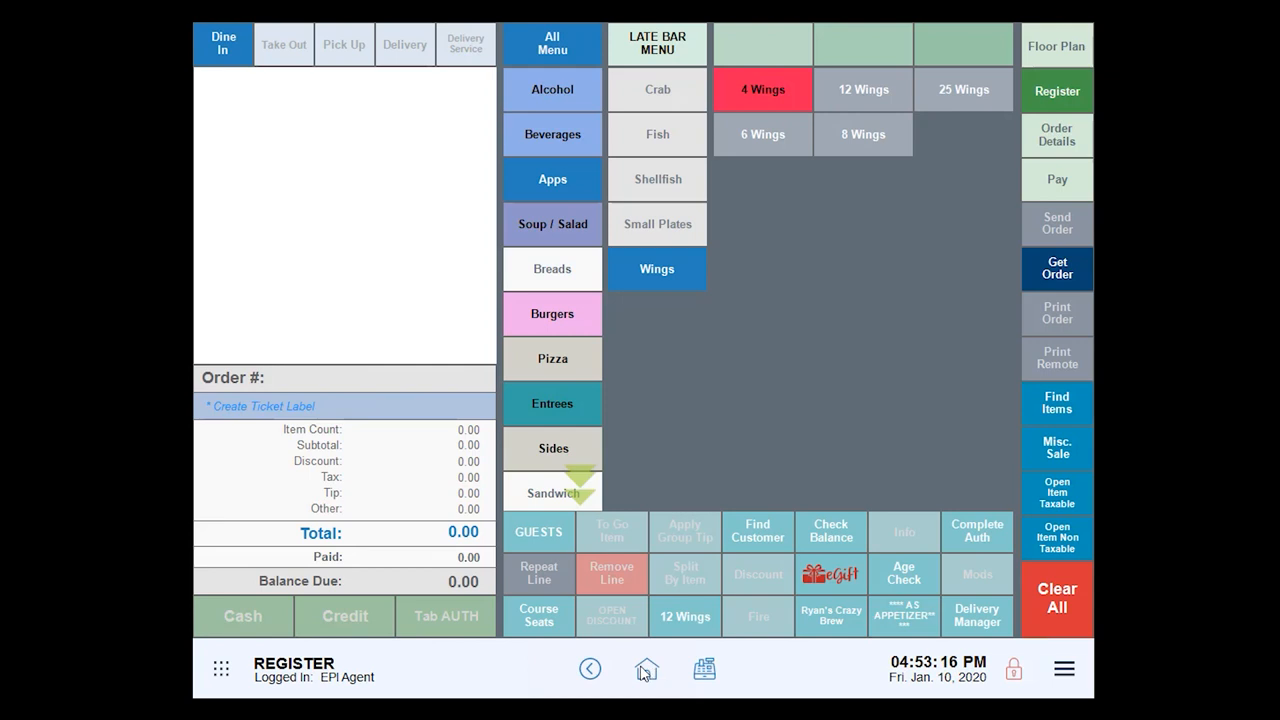
pyautogui.click(646, 668)
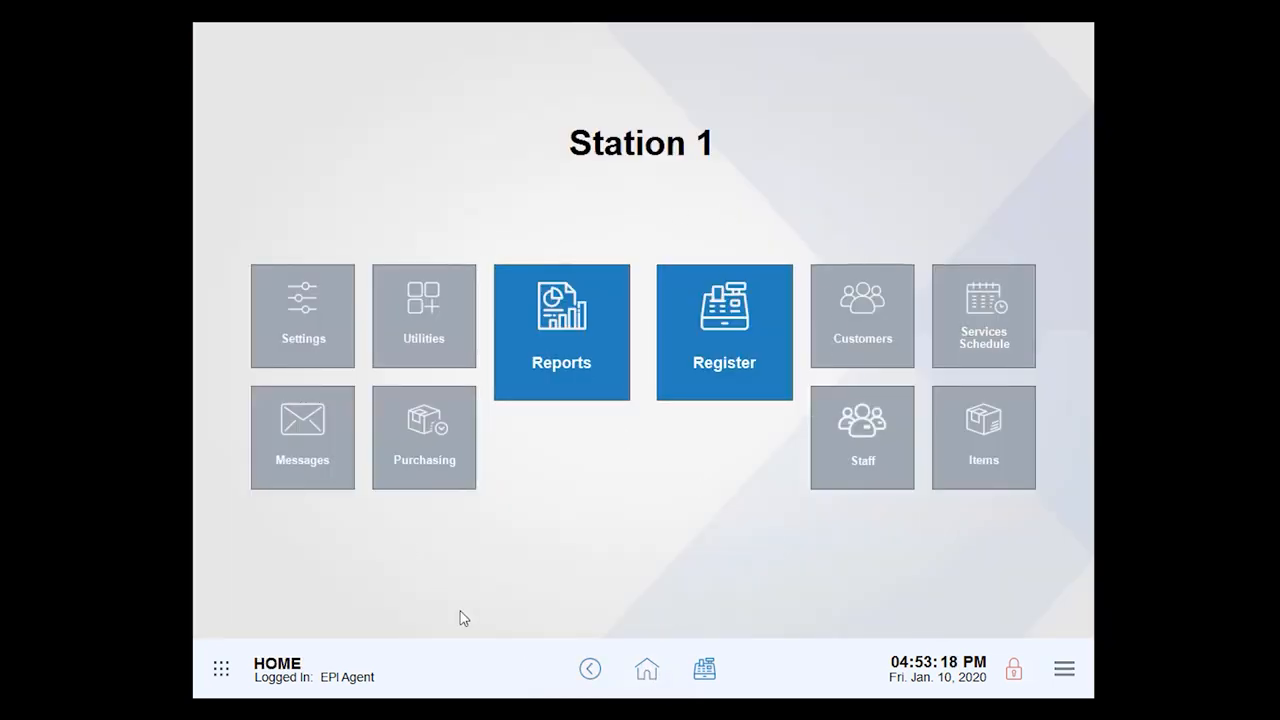
pyautogui.moveTo(476, 606)
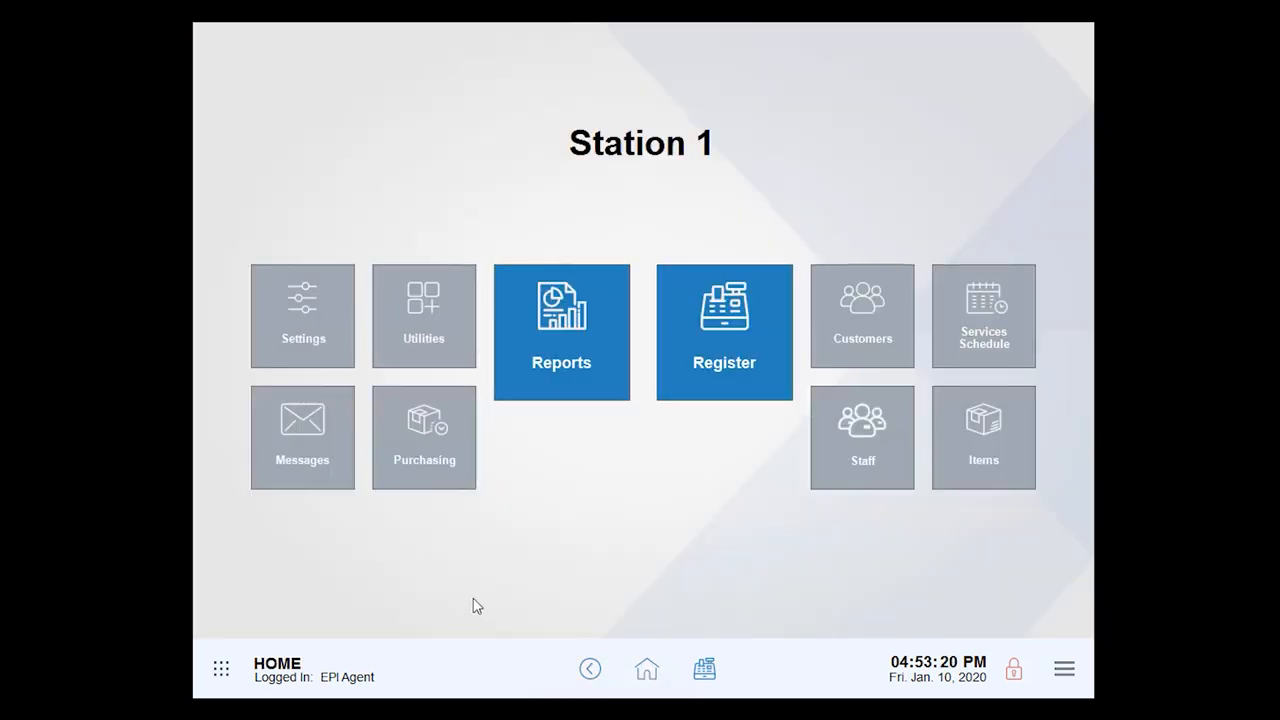
pyautogui.moveTo(1016, 452)
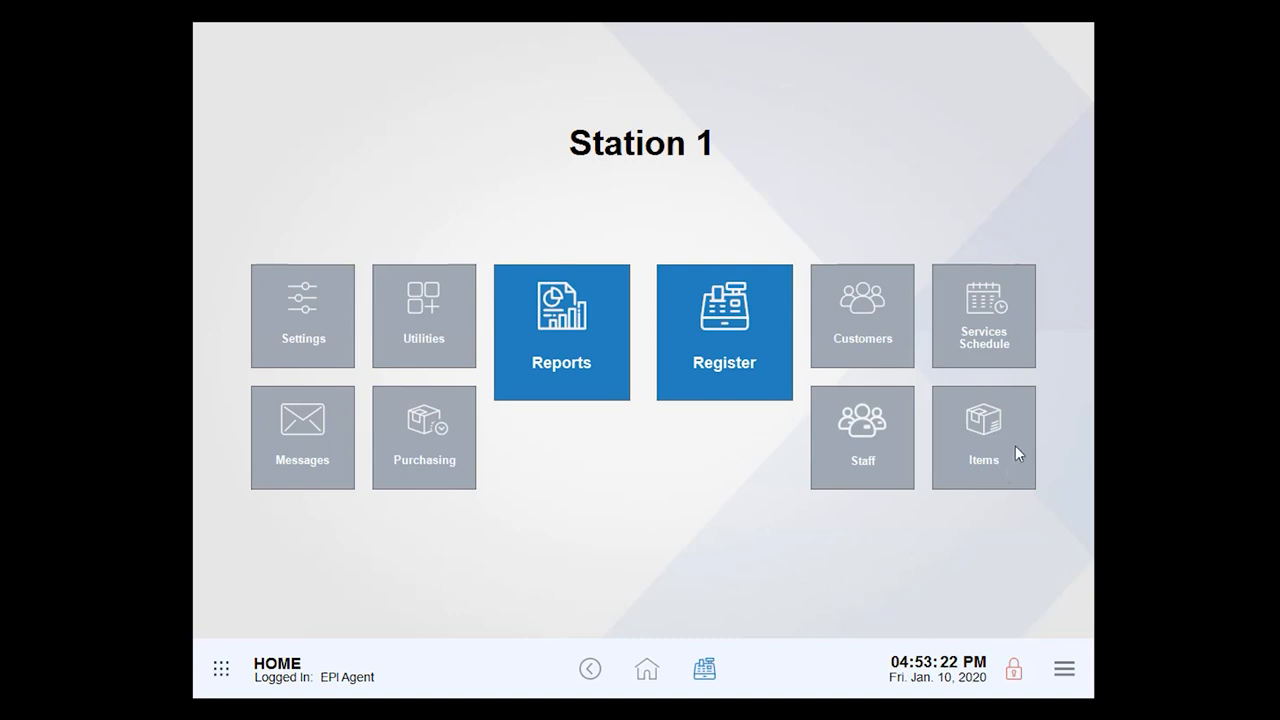
pyautogui.moveTo(968, 472)
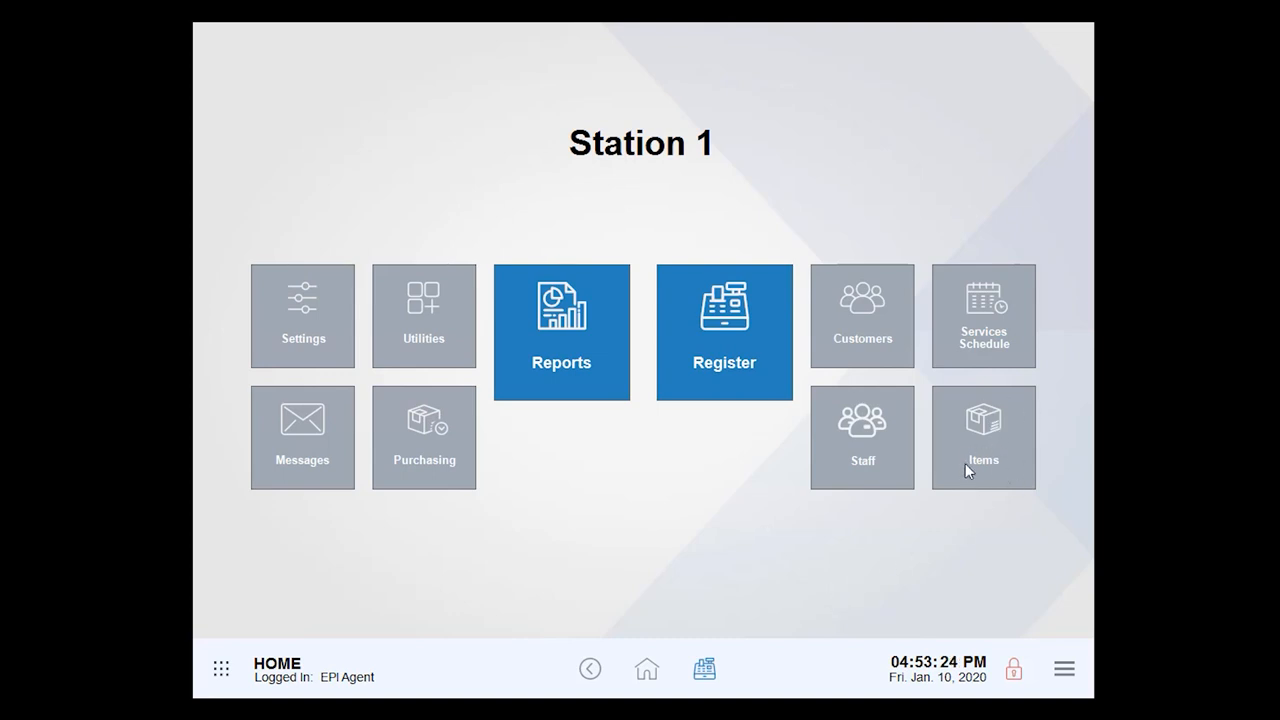
pyautogui.moveTo(872, 304)
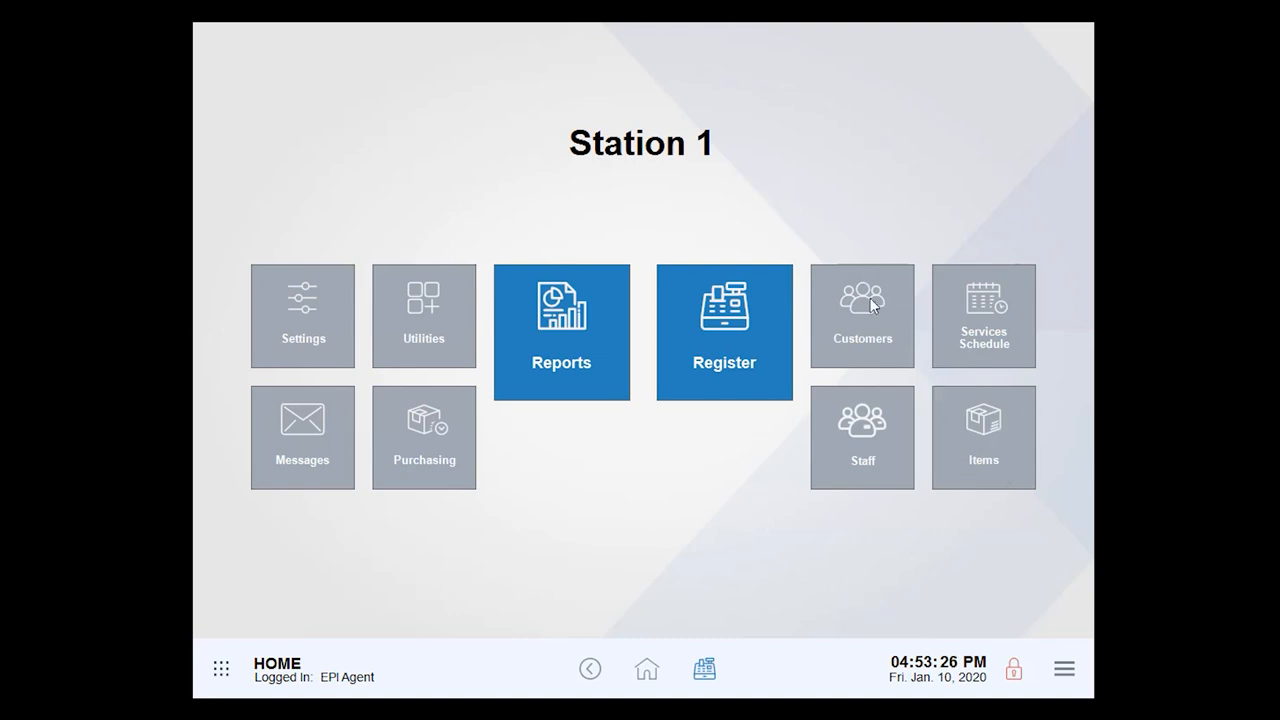
pyautogui.click(862, 316)
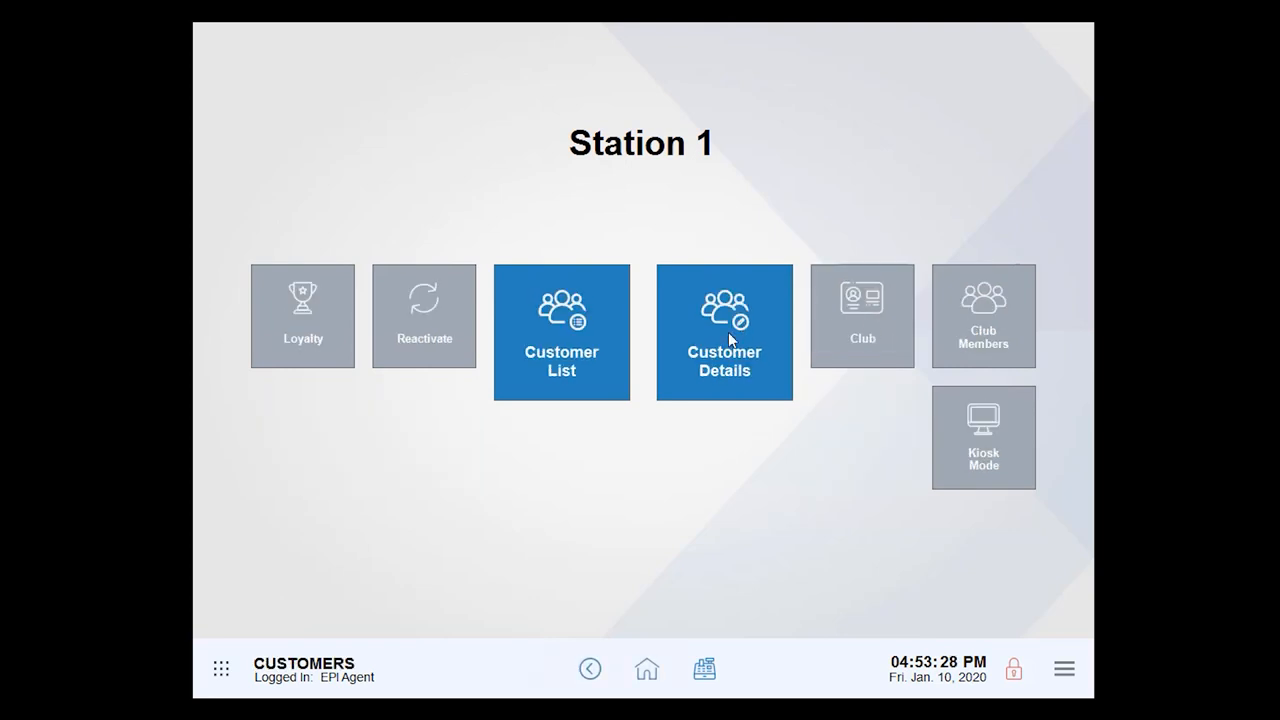
pyautogui.click(724, 332)
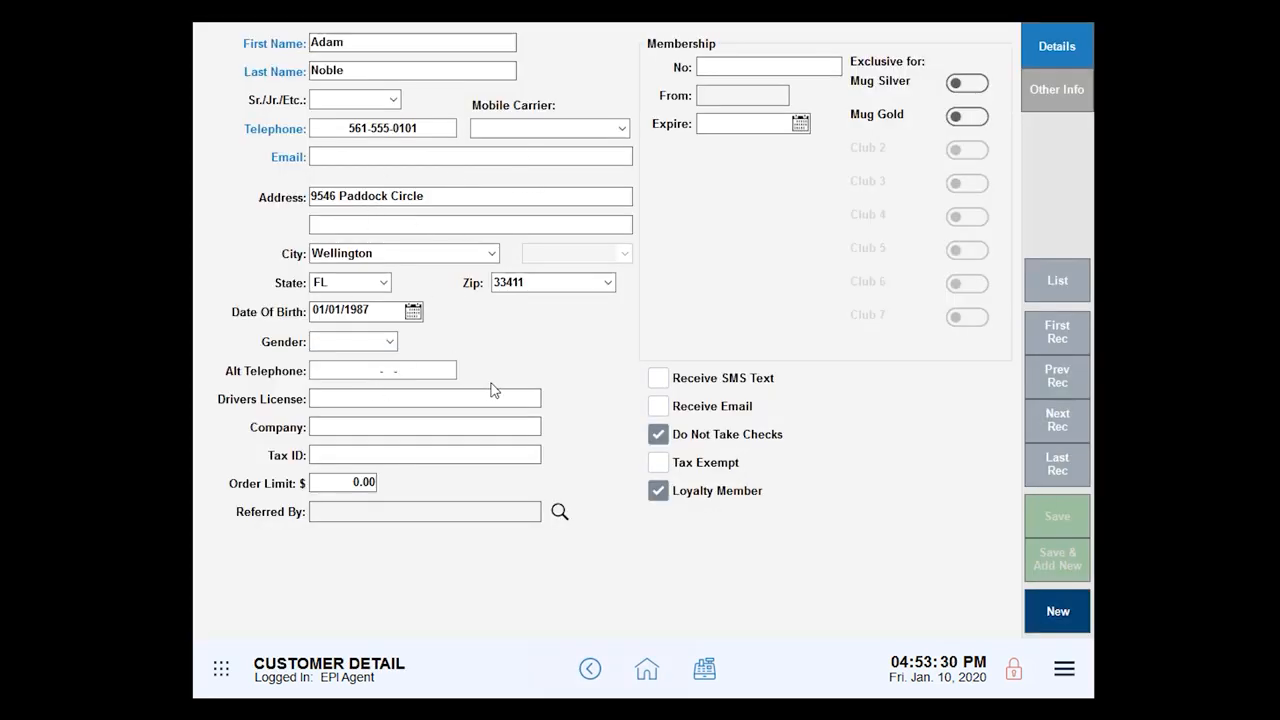
pyautogui.moveTo(918, 388)
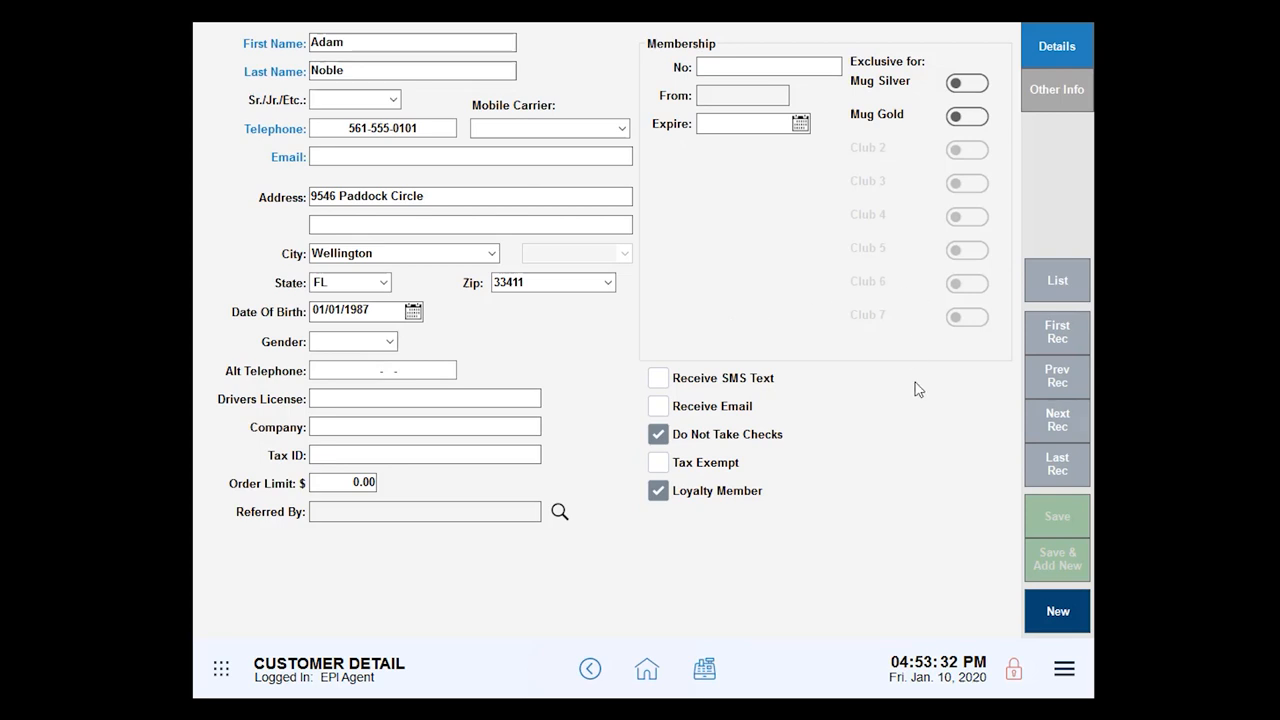
pyautogui.click(648, 668)
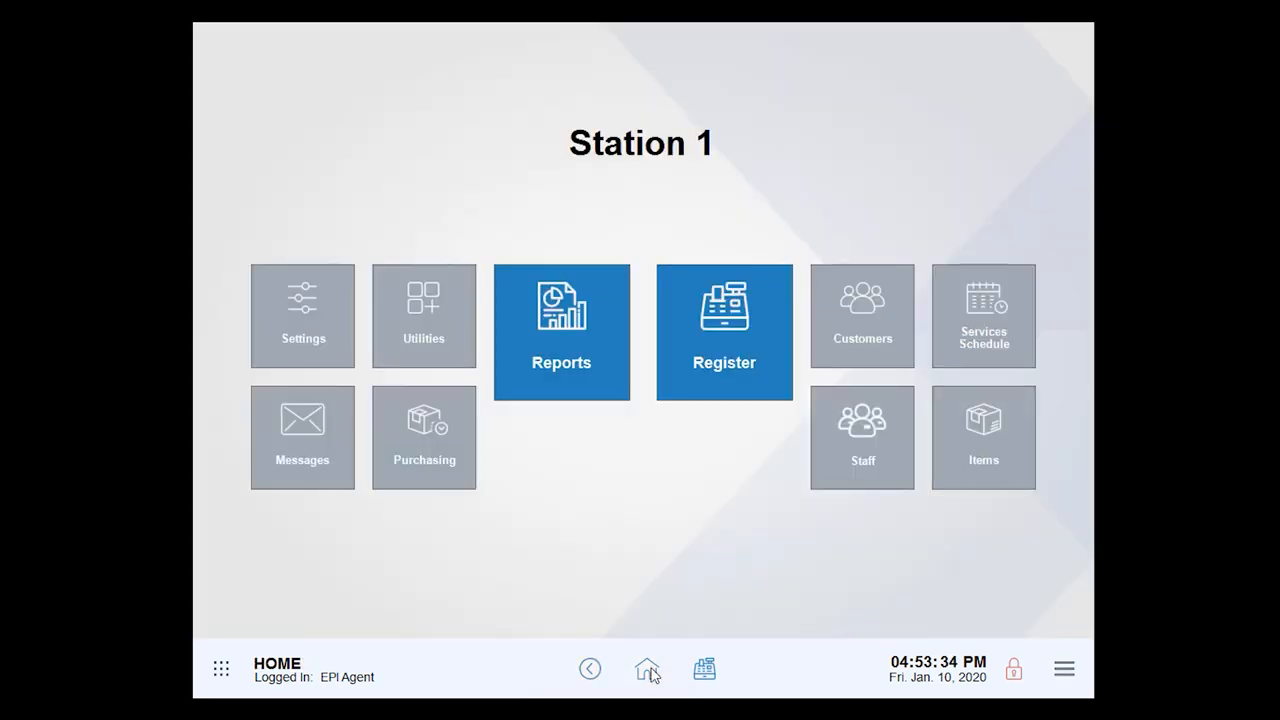
pyautogui.click(724, 332)
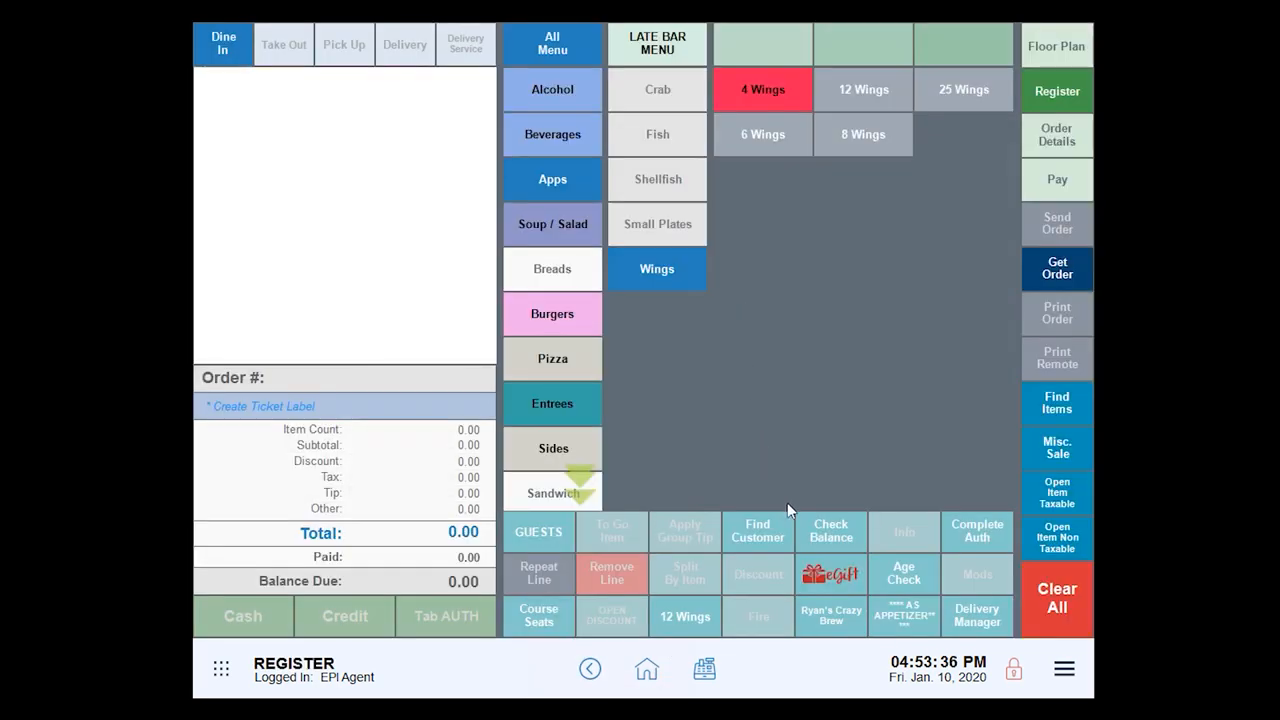
pyautogui.moveTo(764, 590)
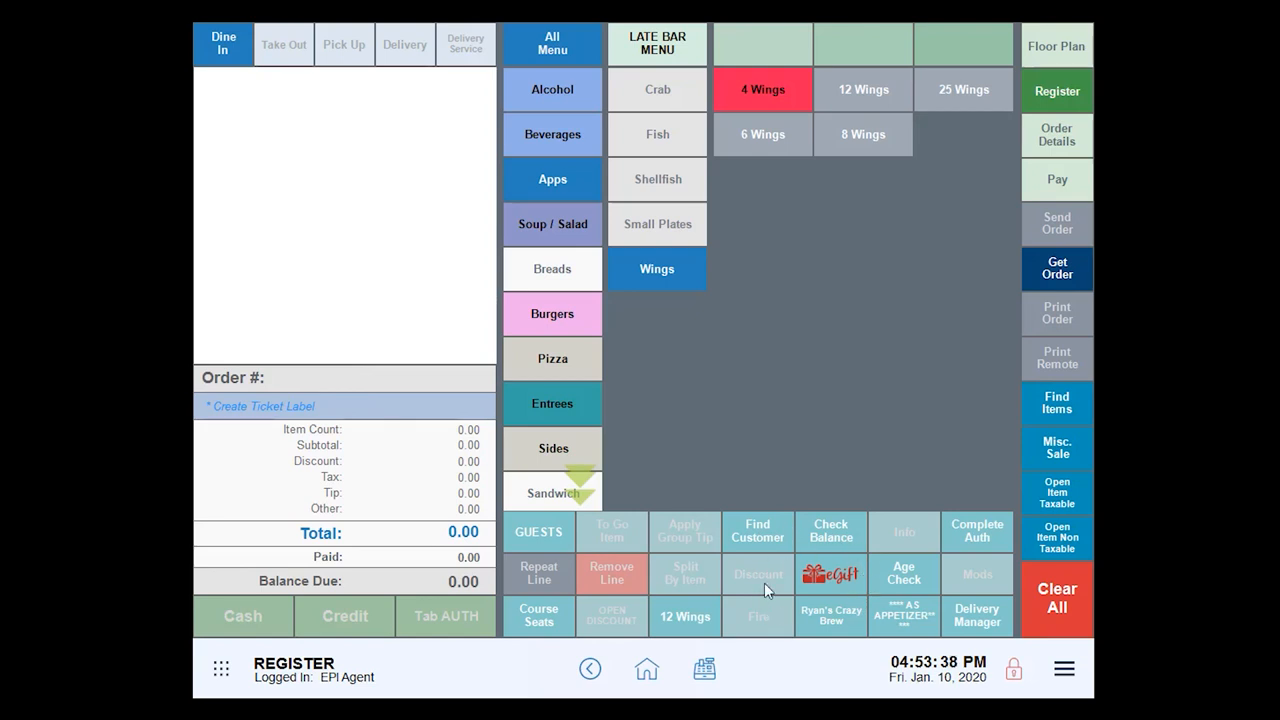
pyautogui.moveTo(840, 610)
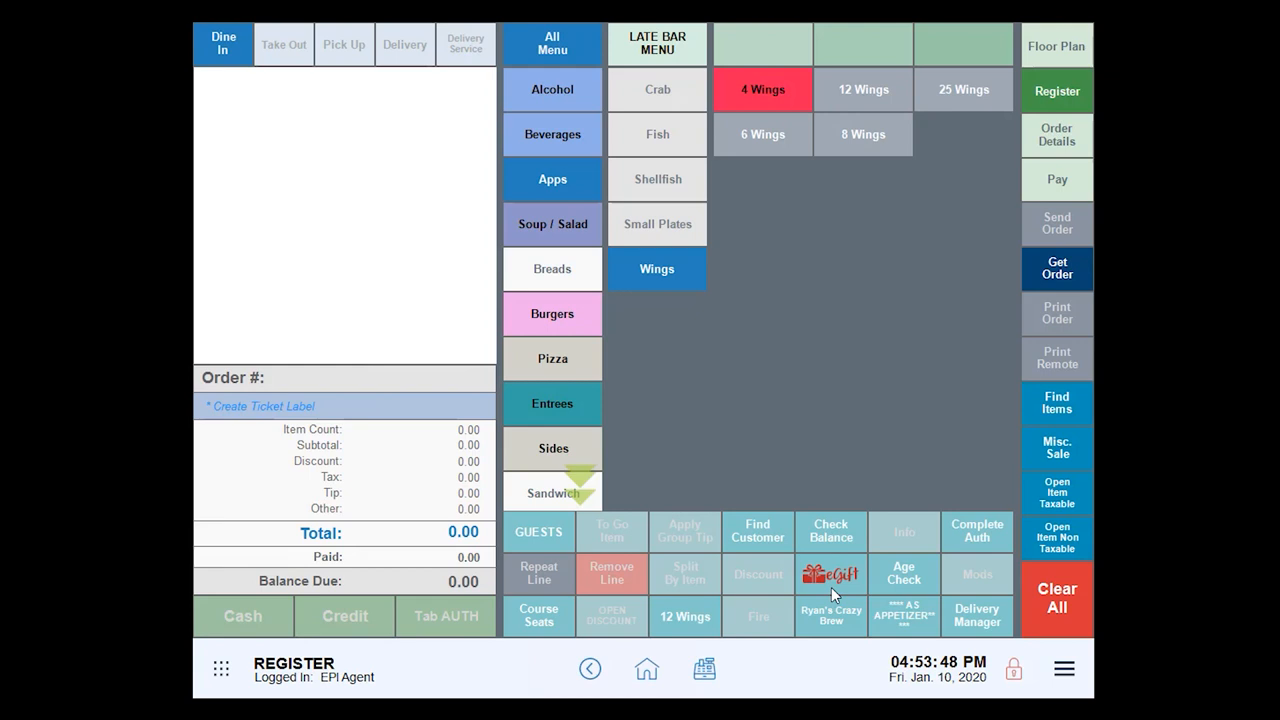
pyautogui.moveTo(852, 588)
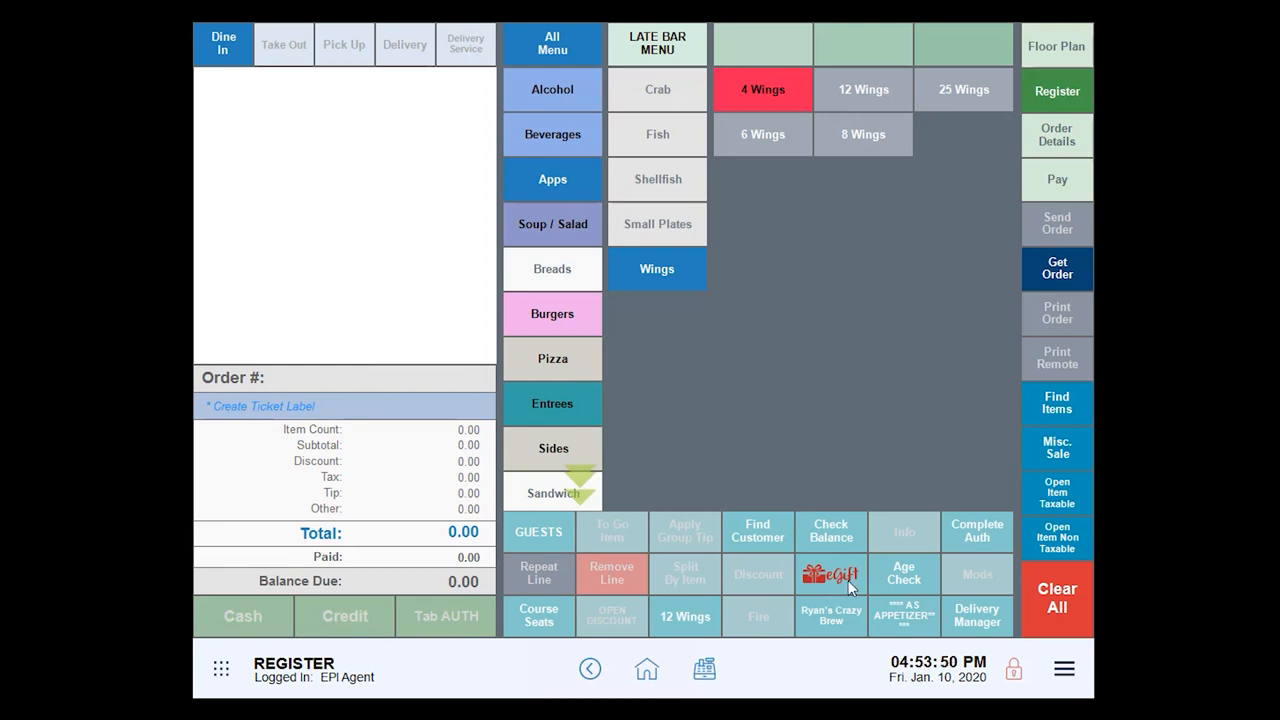
pyautogui.moveTo(876, 656)
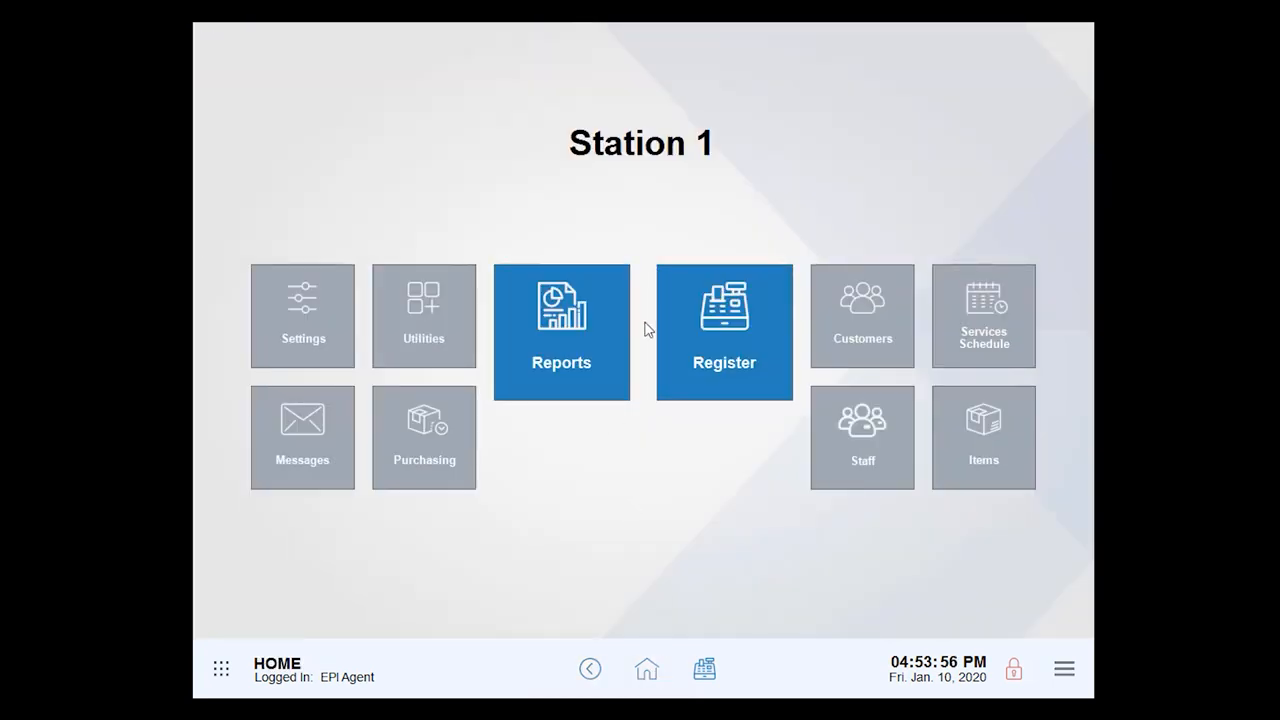
pyautogui.moveTo(560, 340)
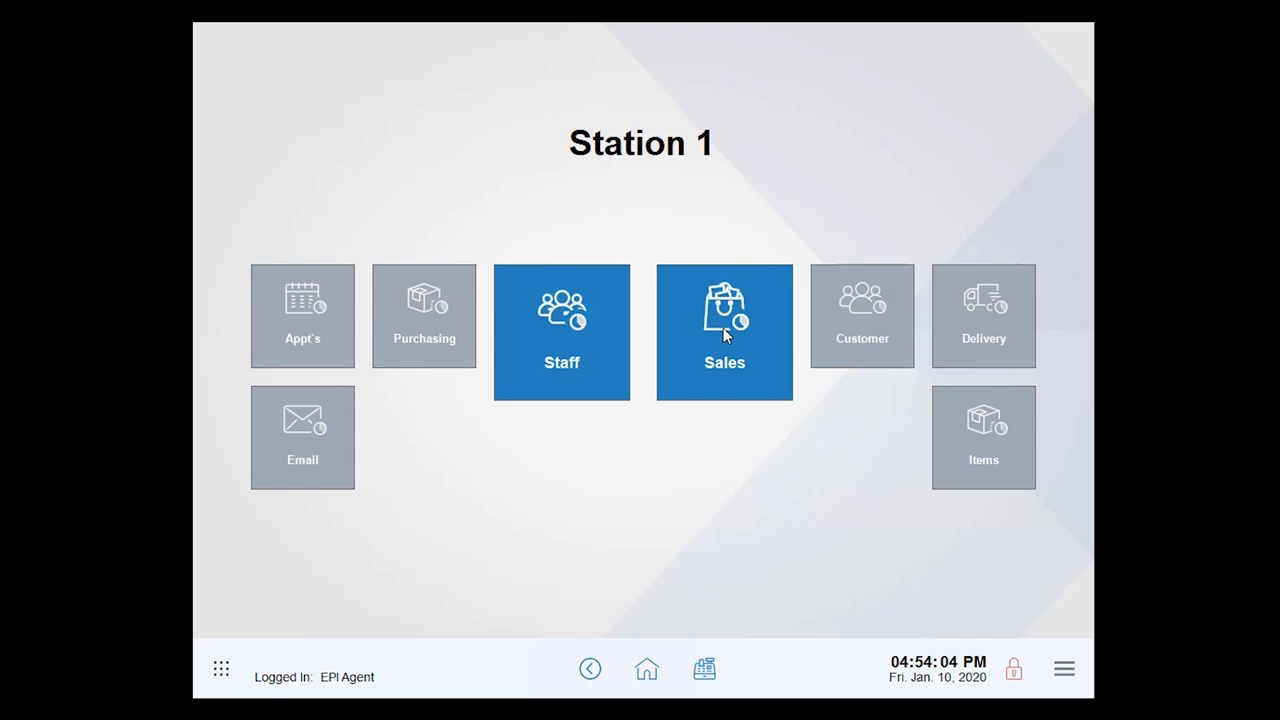
# Step: Generate the Business Overview sales report for 11/24/19–01/08/20
pyautogui.click(724, 332)
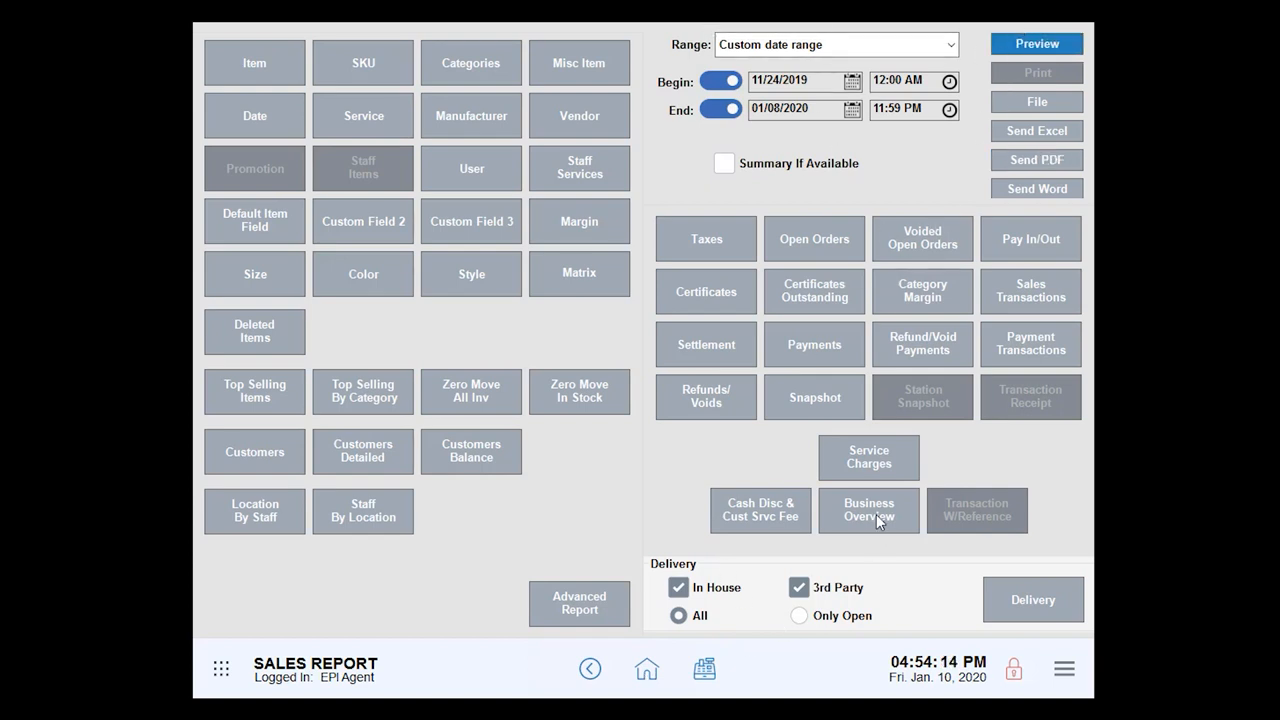
pyautogui.moveTo(578, 456)
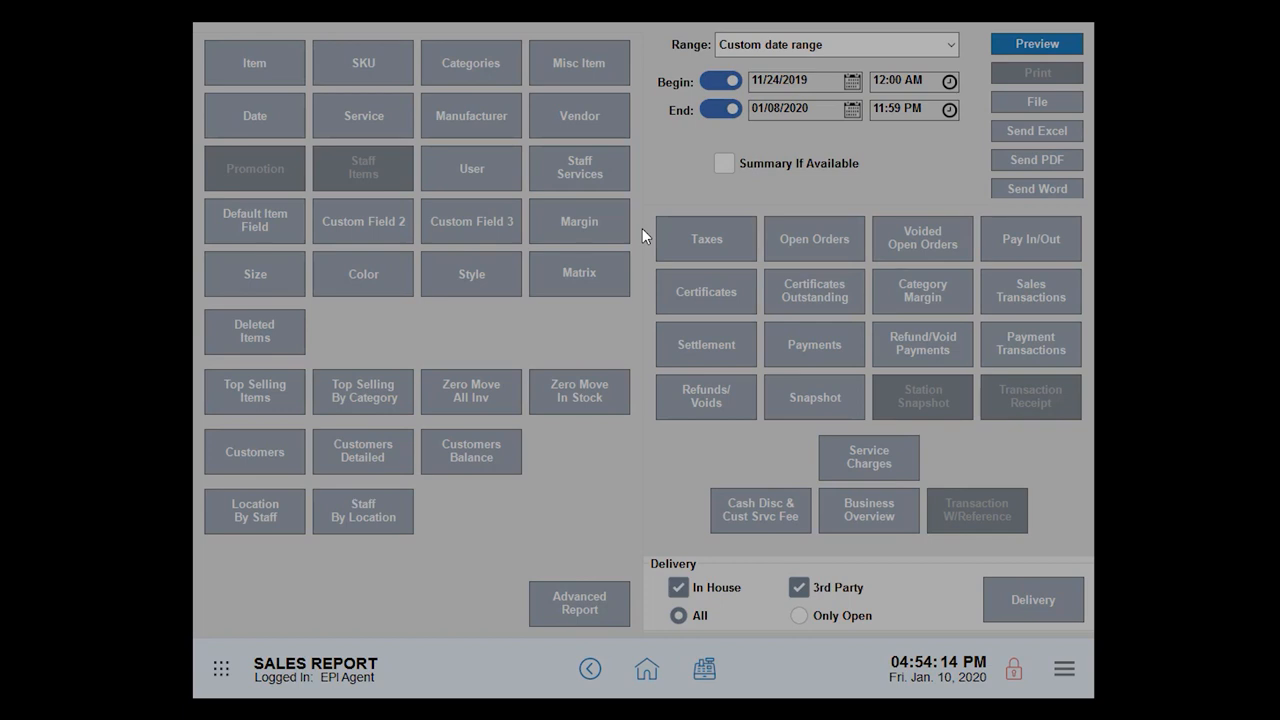
pyautogui.click(868, 510)
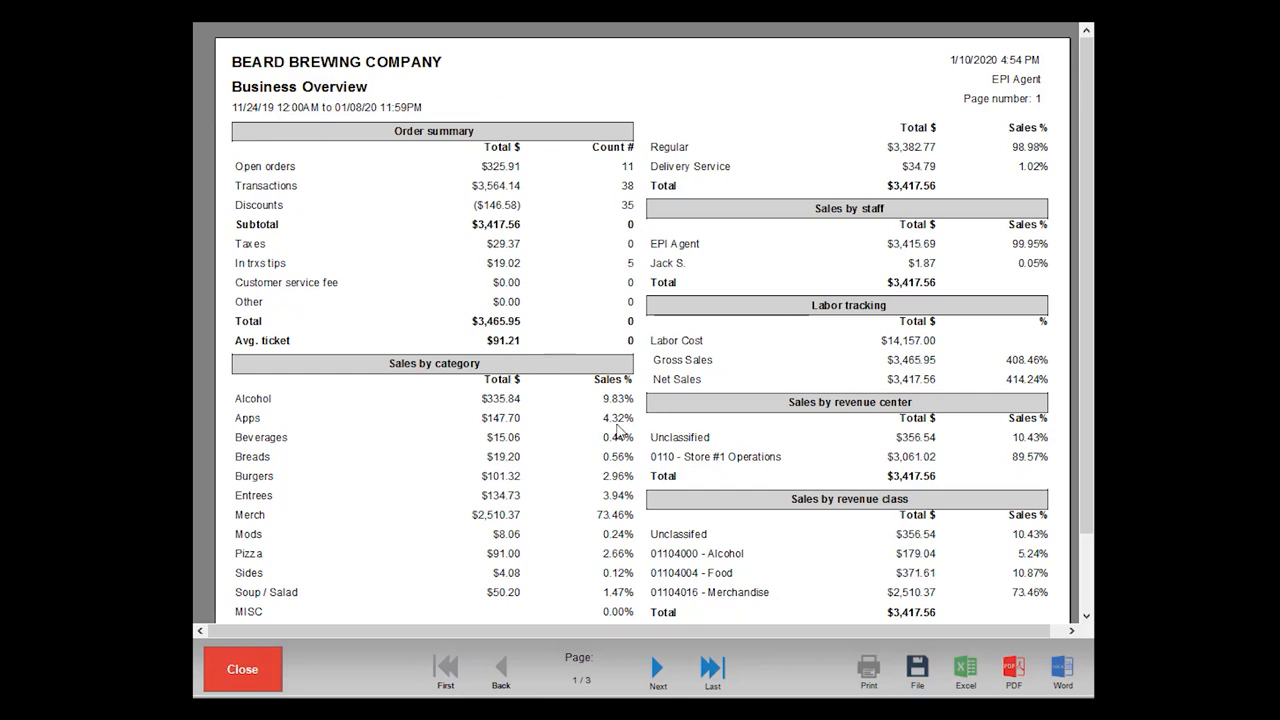
pyautogui.moveTo(732, 436)
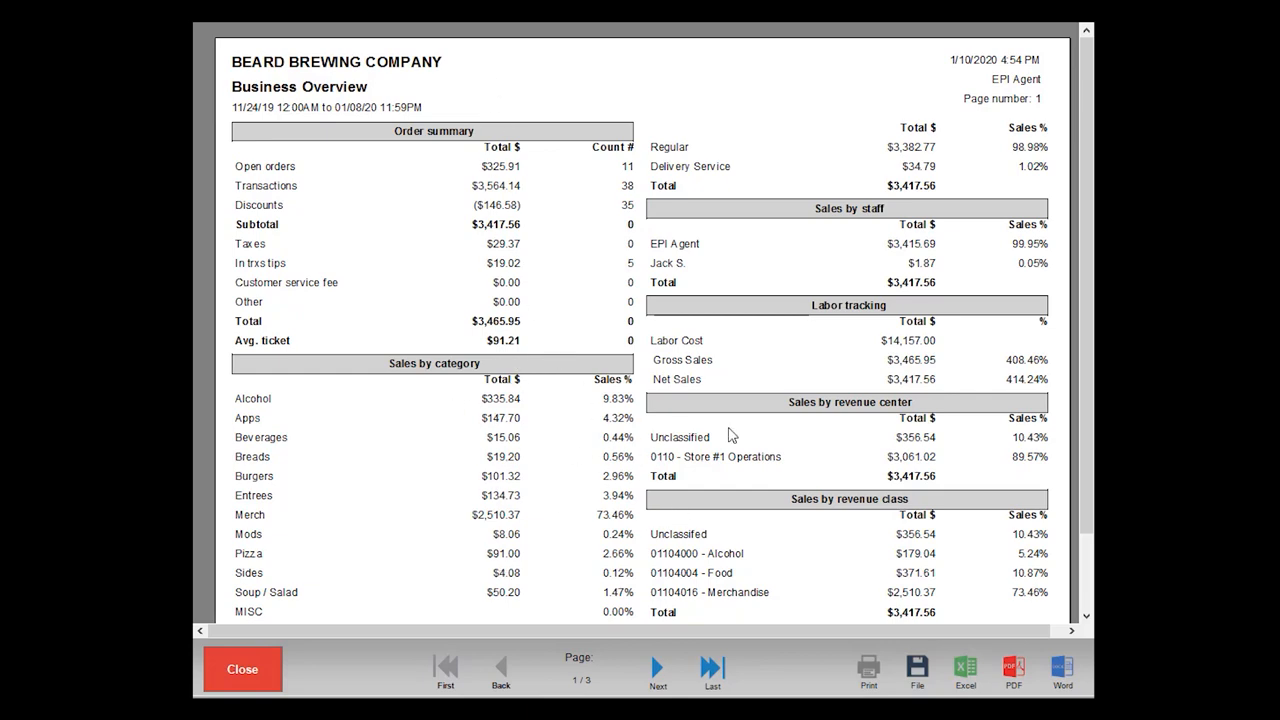
pyautogui.click(656, 668)
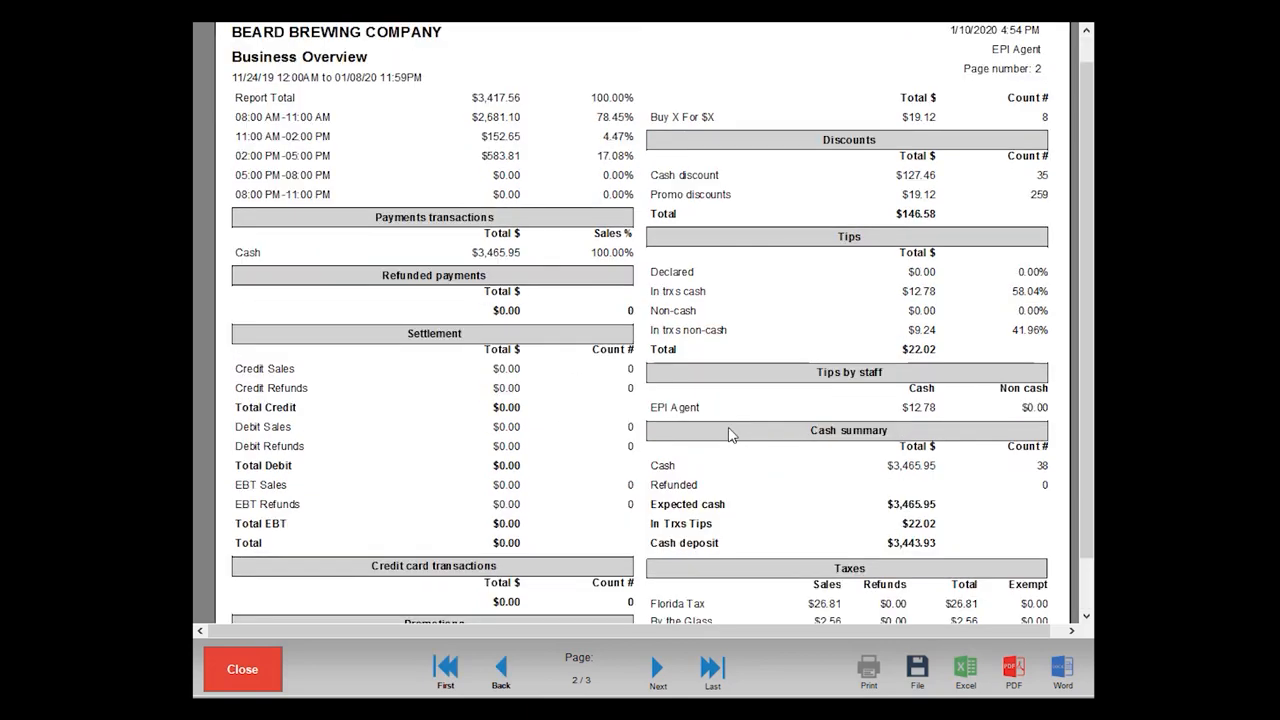
pyautogui.moveTo(784, 336)
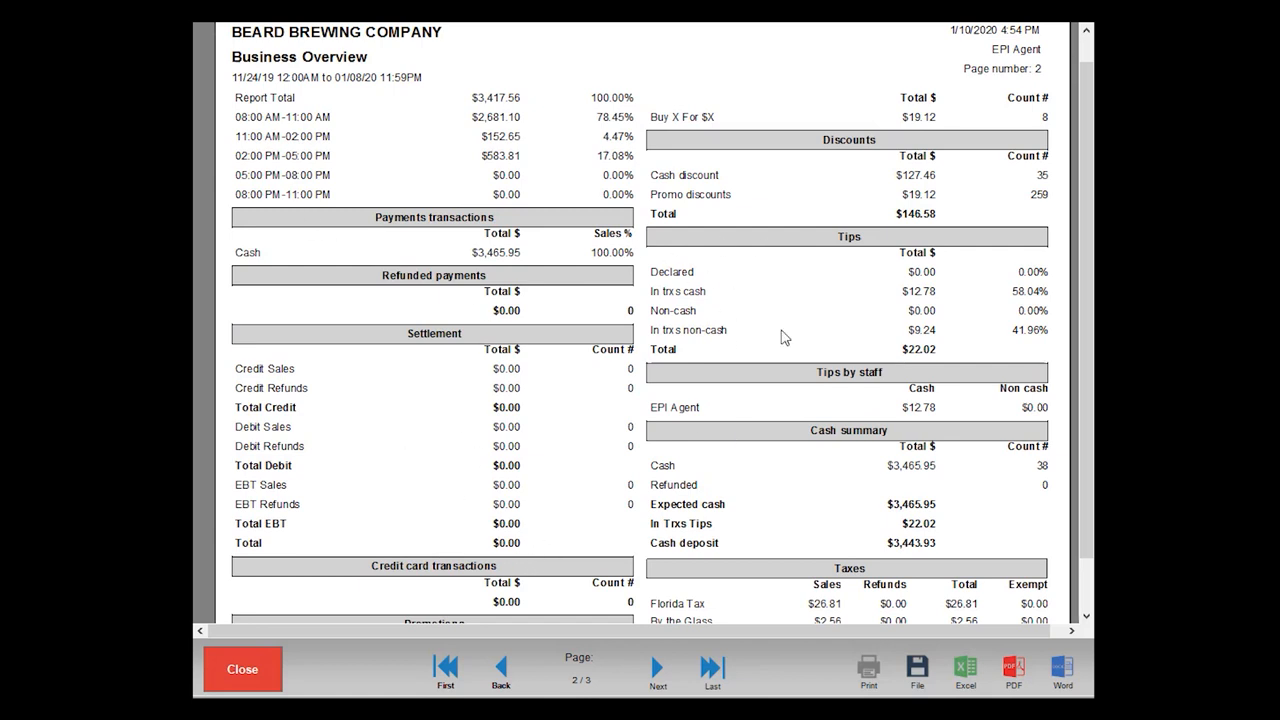
pyautogui.moveTo(784, 496)
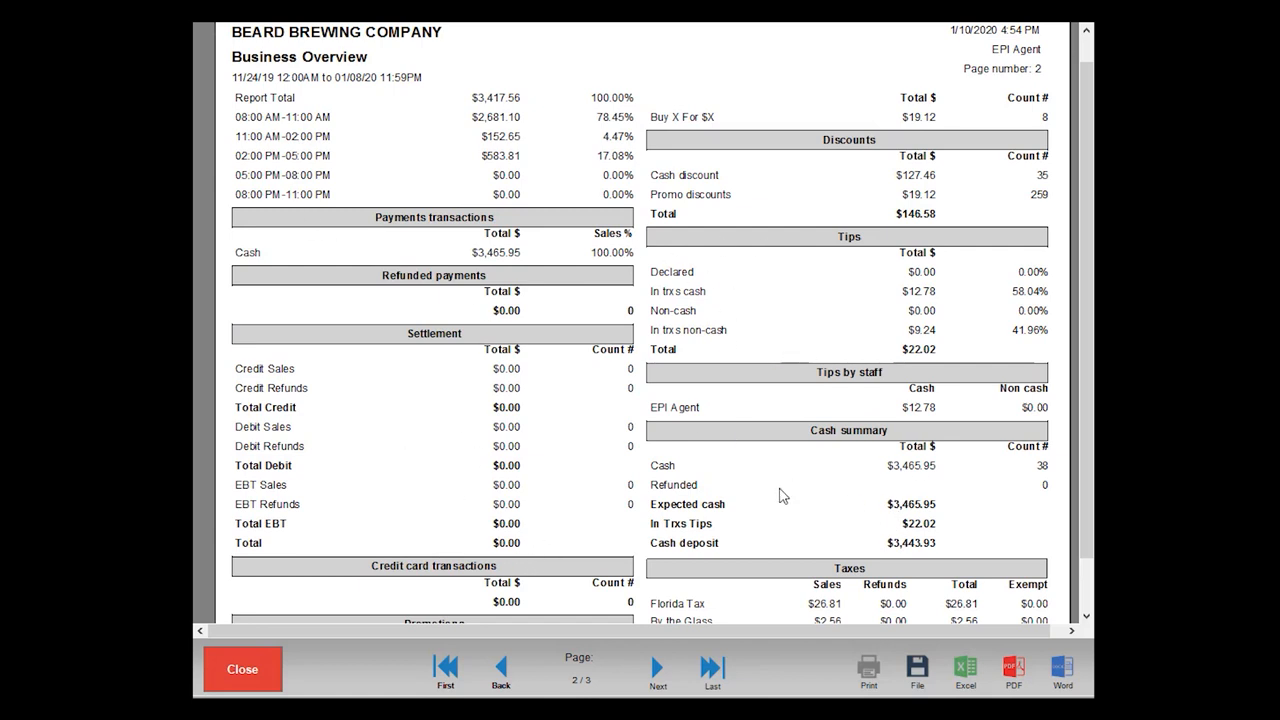
pyautogui.click(500, 664)
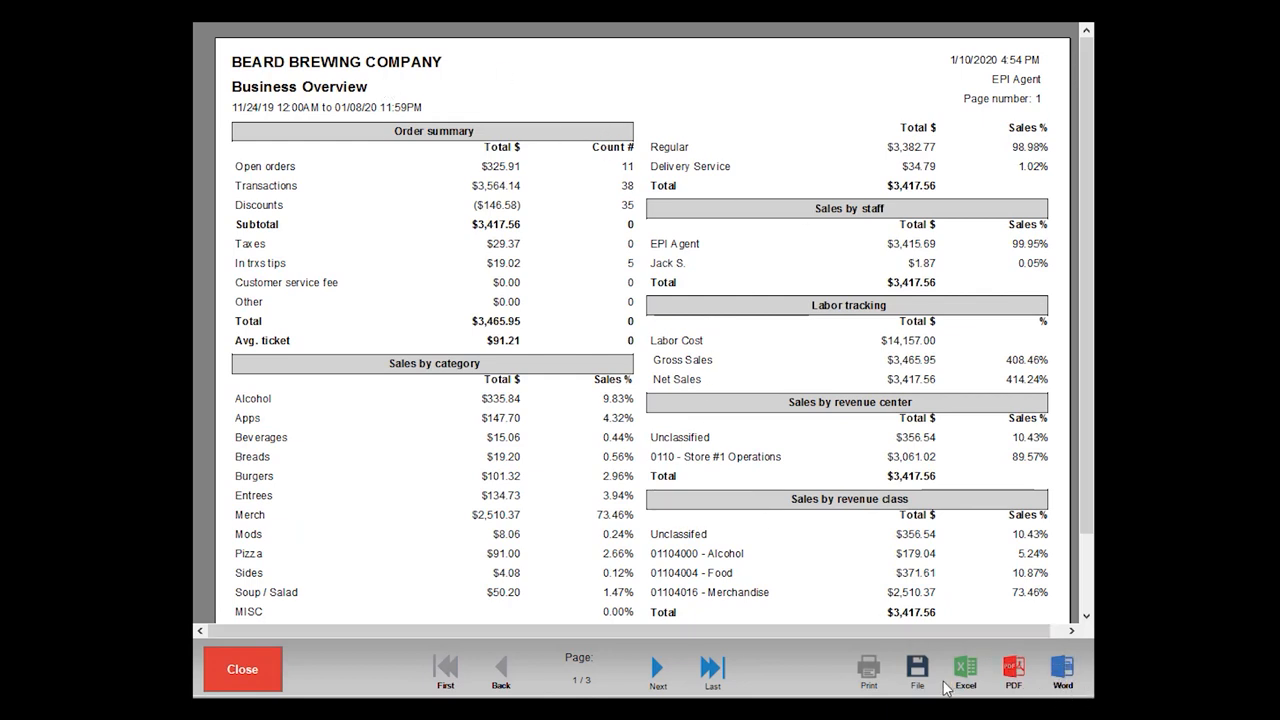
pyautogui.click(242, 668)
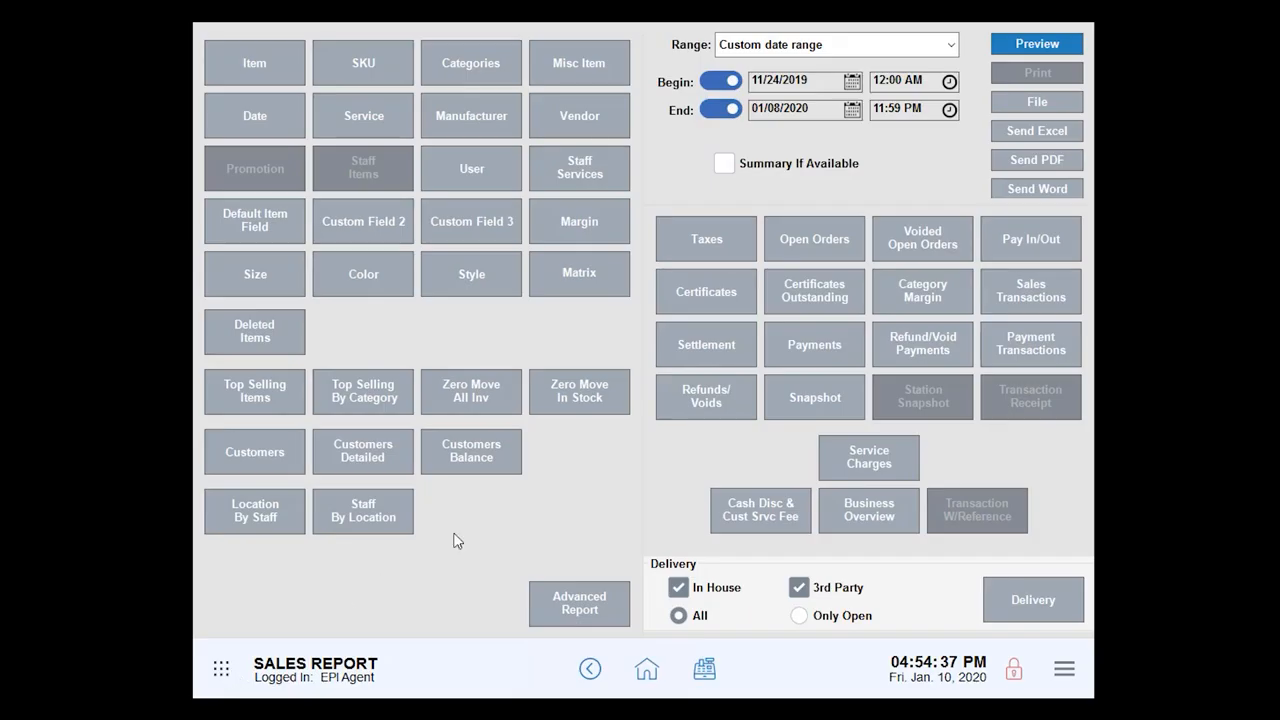
pyautogui.moveTo(1052, 156)
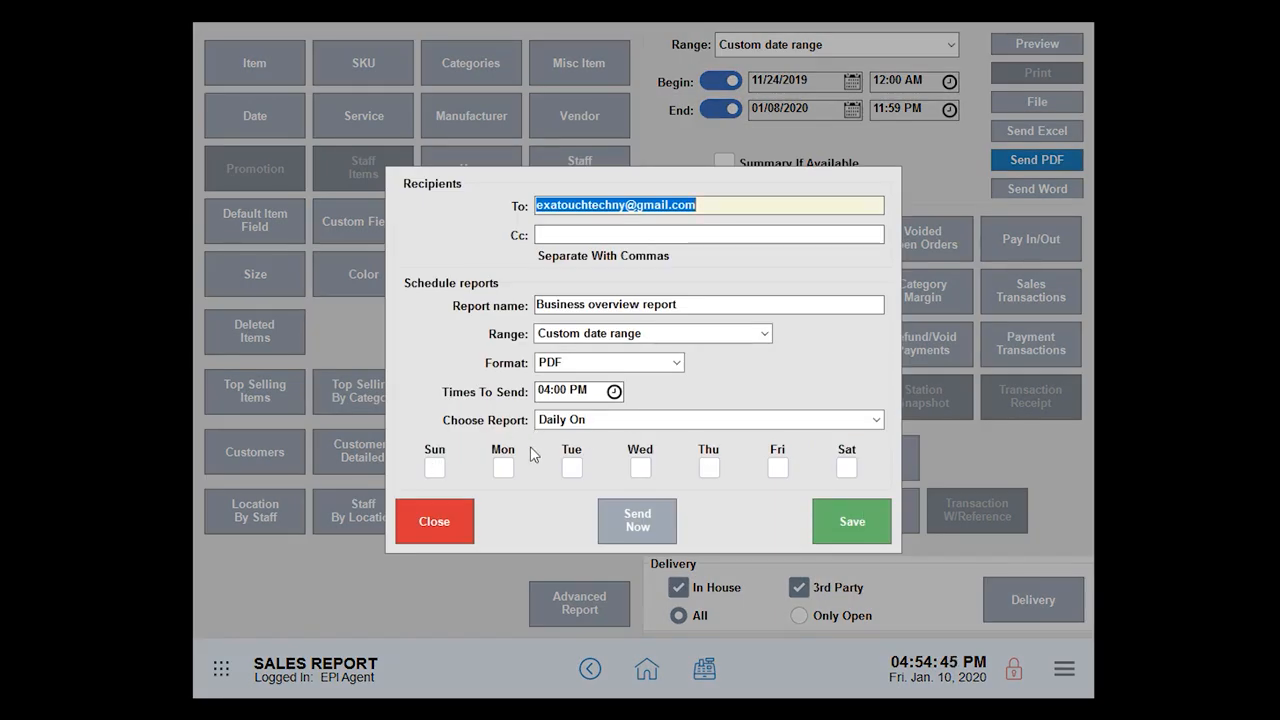
pyautogui.moveTo(840, 472)
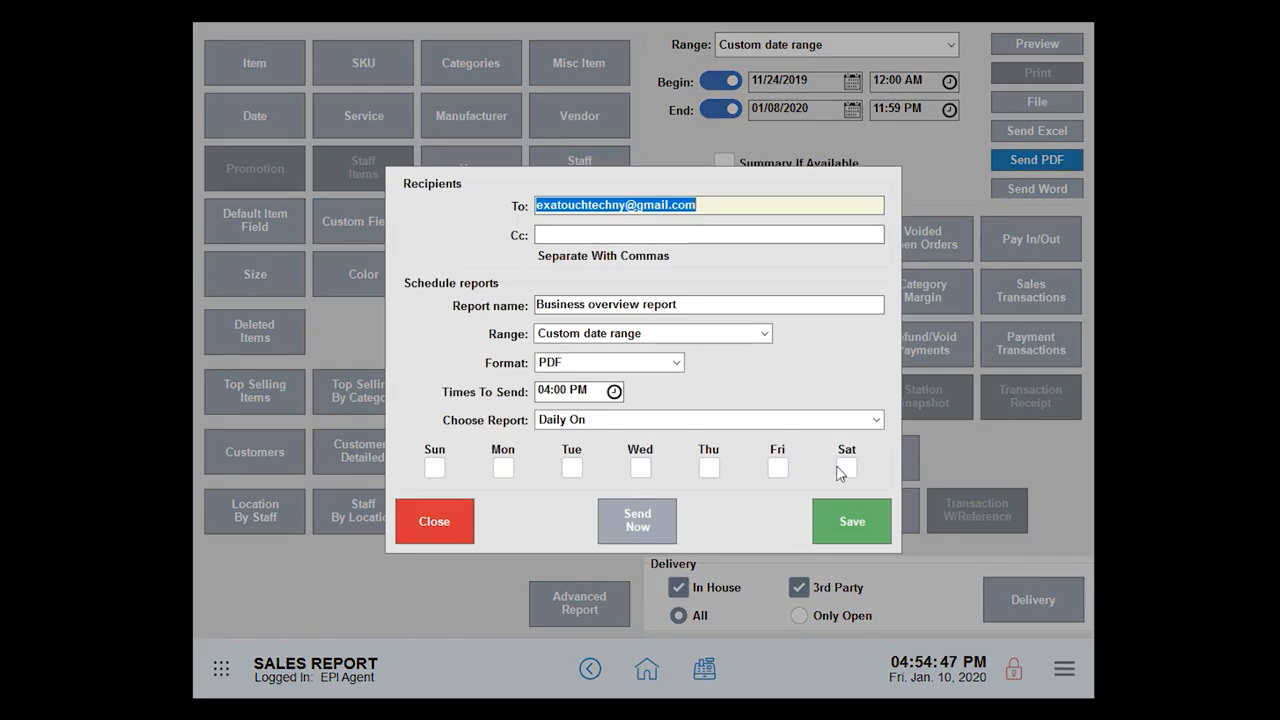
pyautogui.moveTo(810, 344)
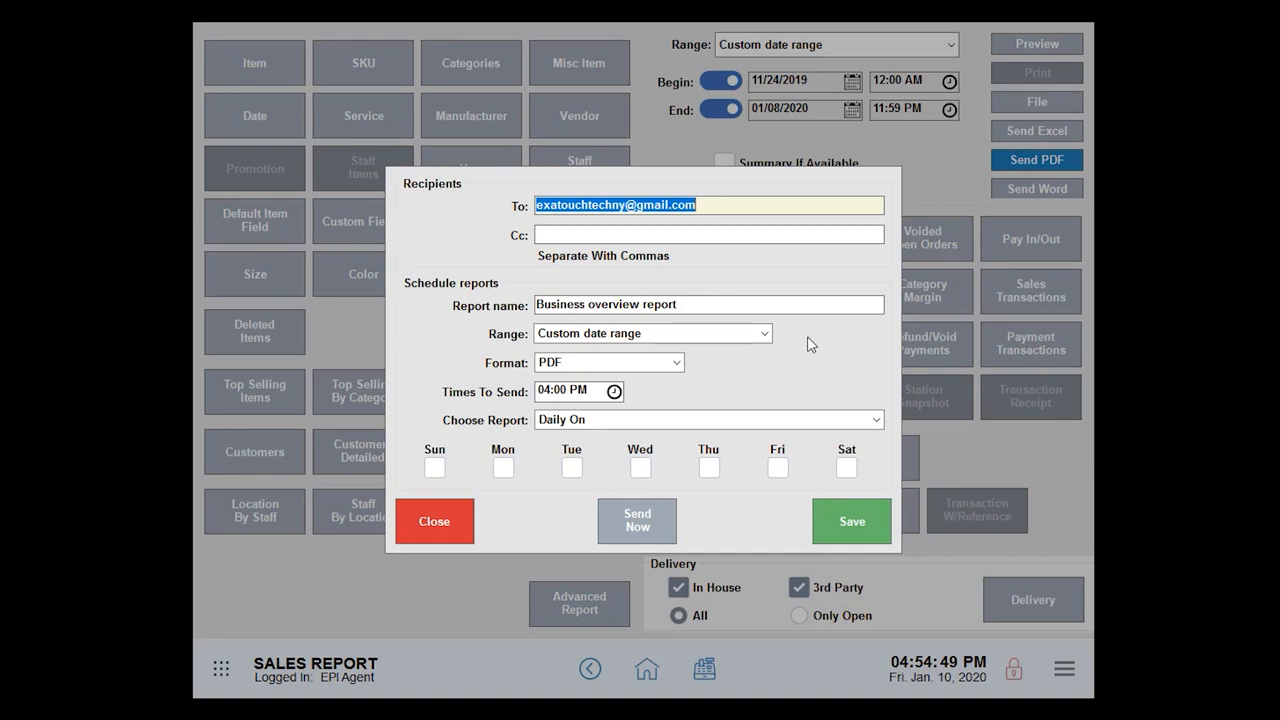
# Step: Review the Cc field of the emailed PDF schedule form, close it unsaved and return home
pyautogui.click(708, 234)
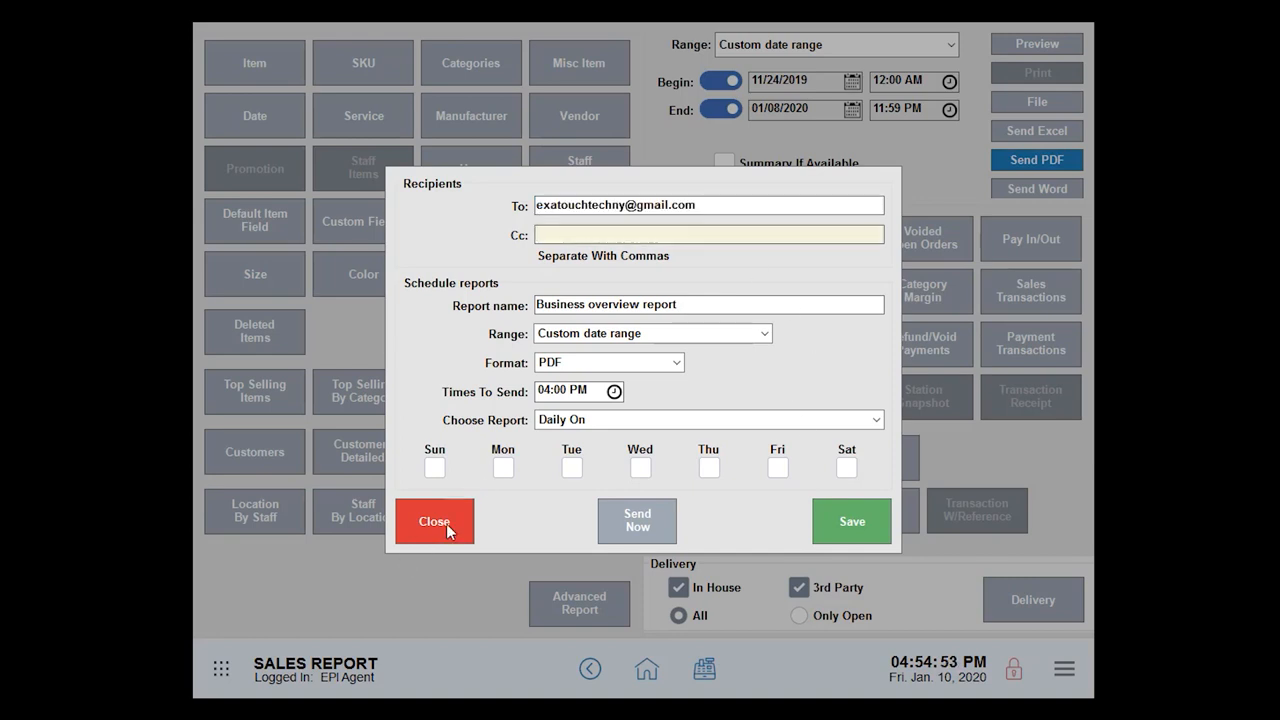
pyautogui.click(434, 520)
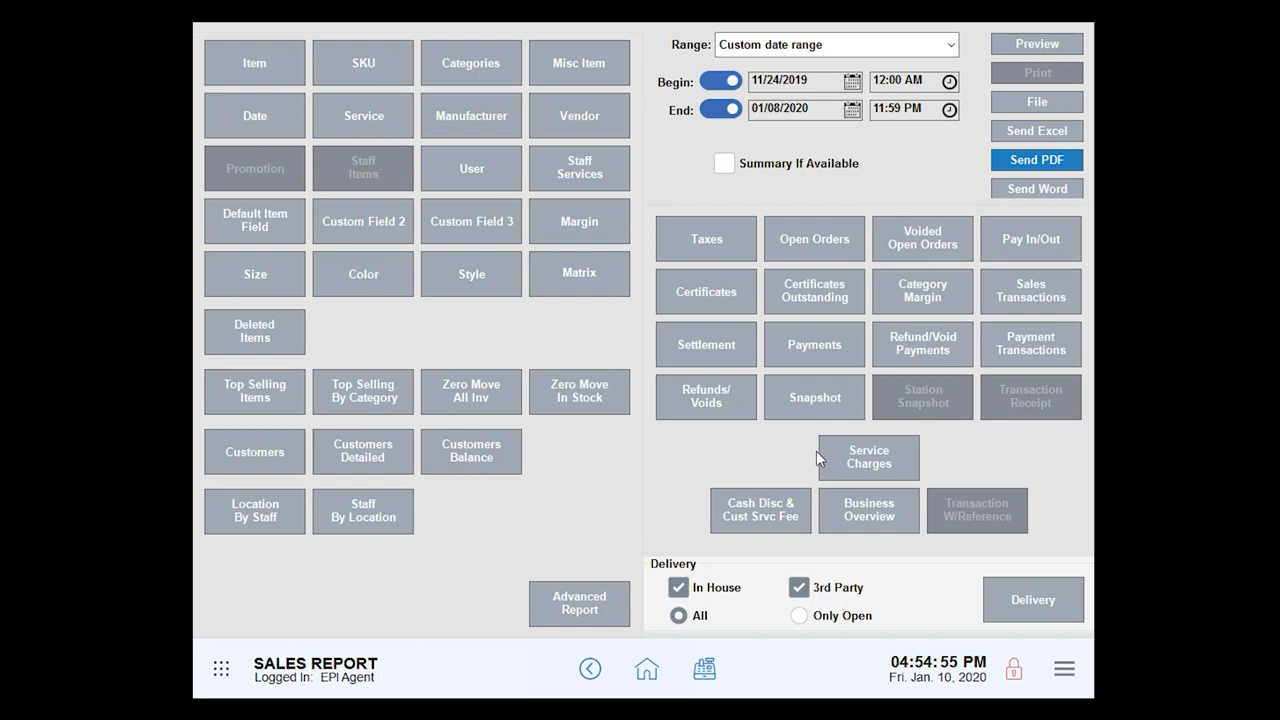
pyautogui.moveTo(728, 310)
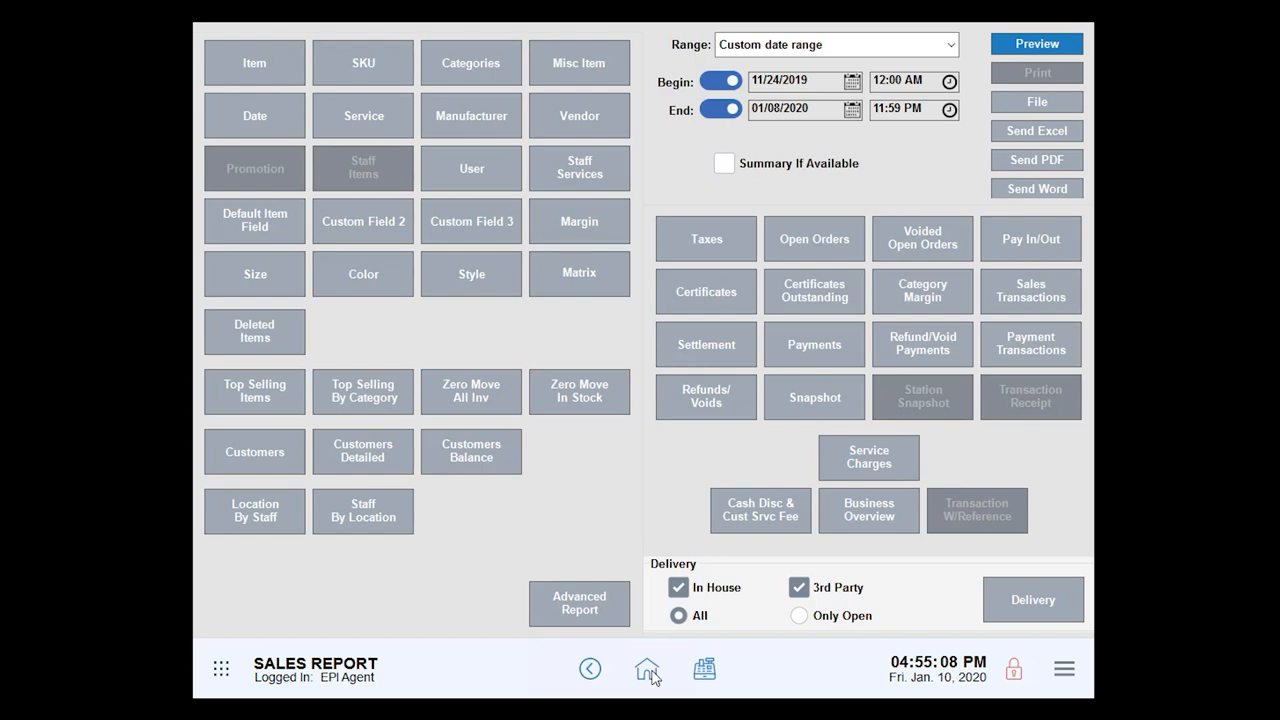
pyautogui.click(646, 668)
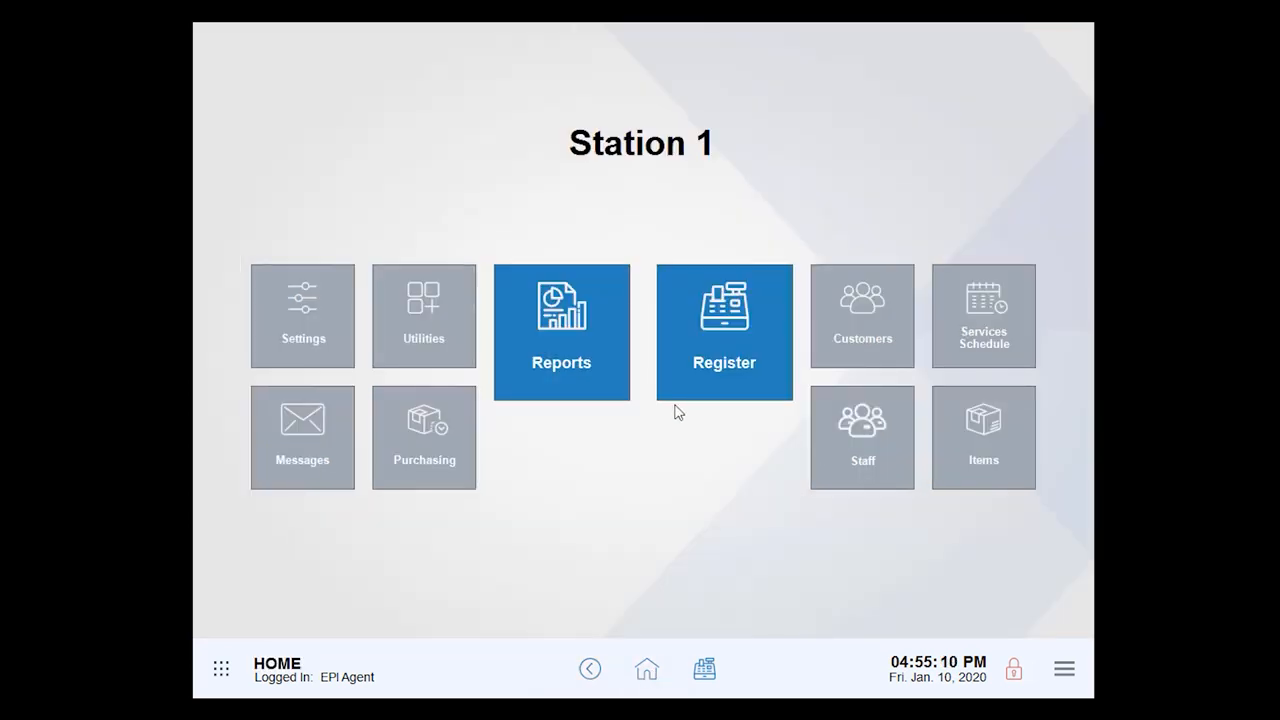
# Step: Navigate through the report categories to the purchasing reports
pyautogui.click(424, 436)
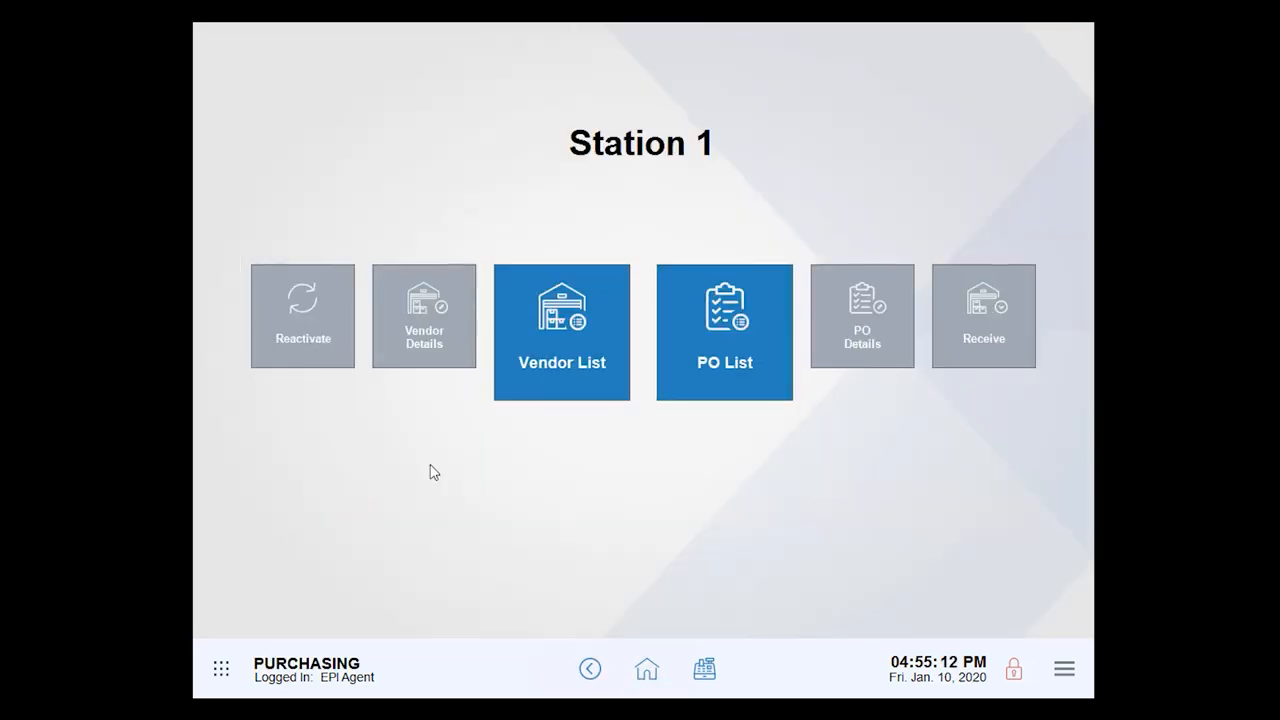
pyautogui.moveTo(936, 390)
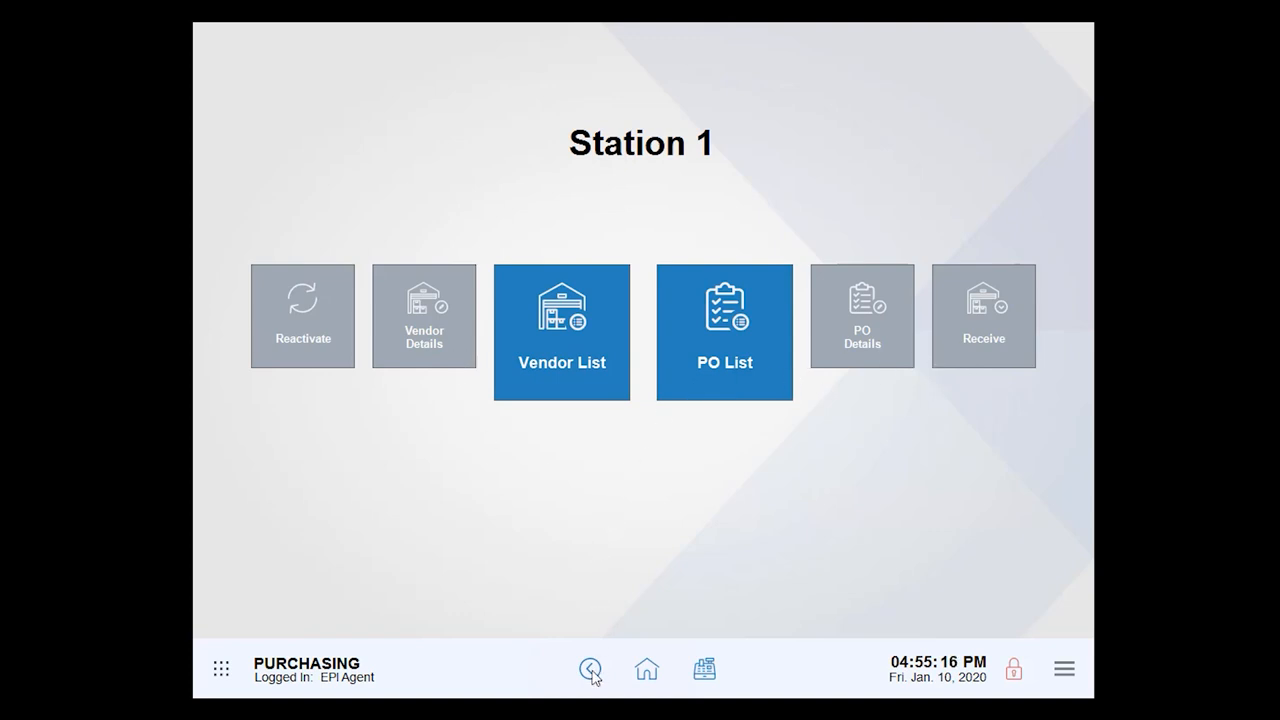
pyautogui.click(588, 668)
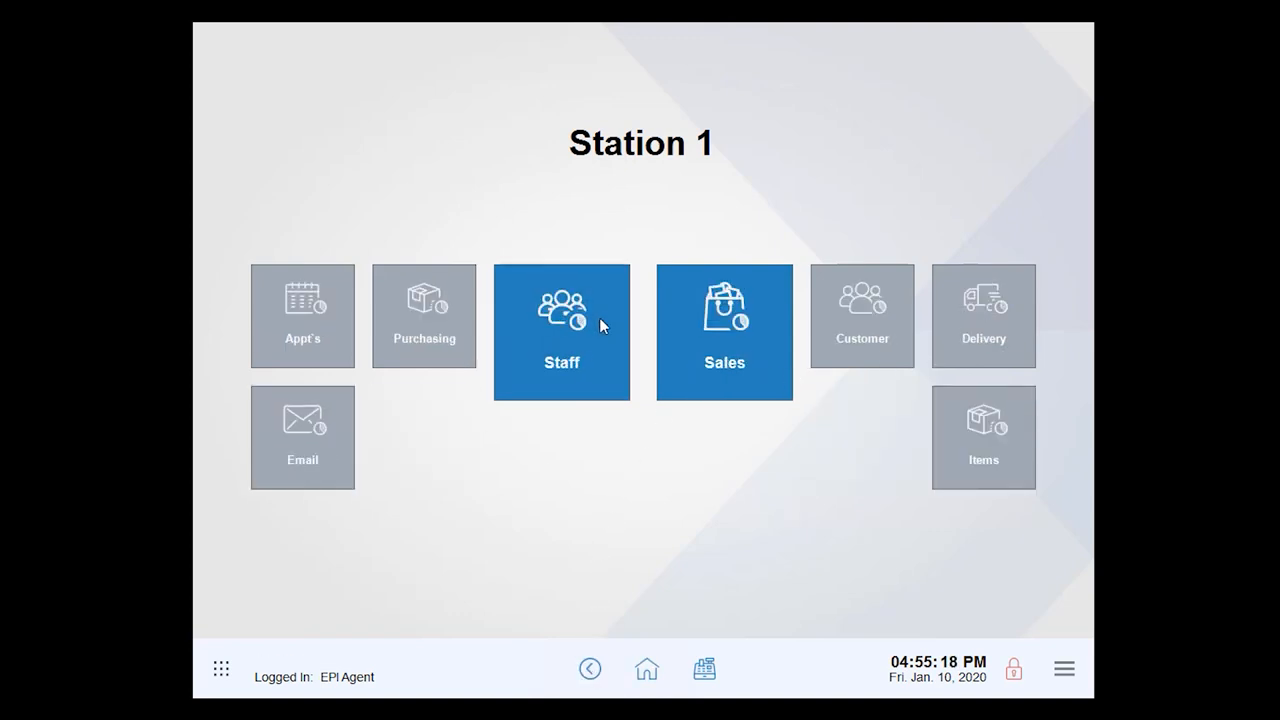
pyautogui.moveTo(404, 330)
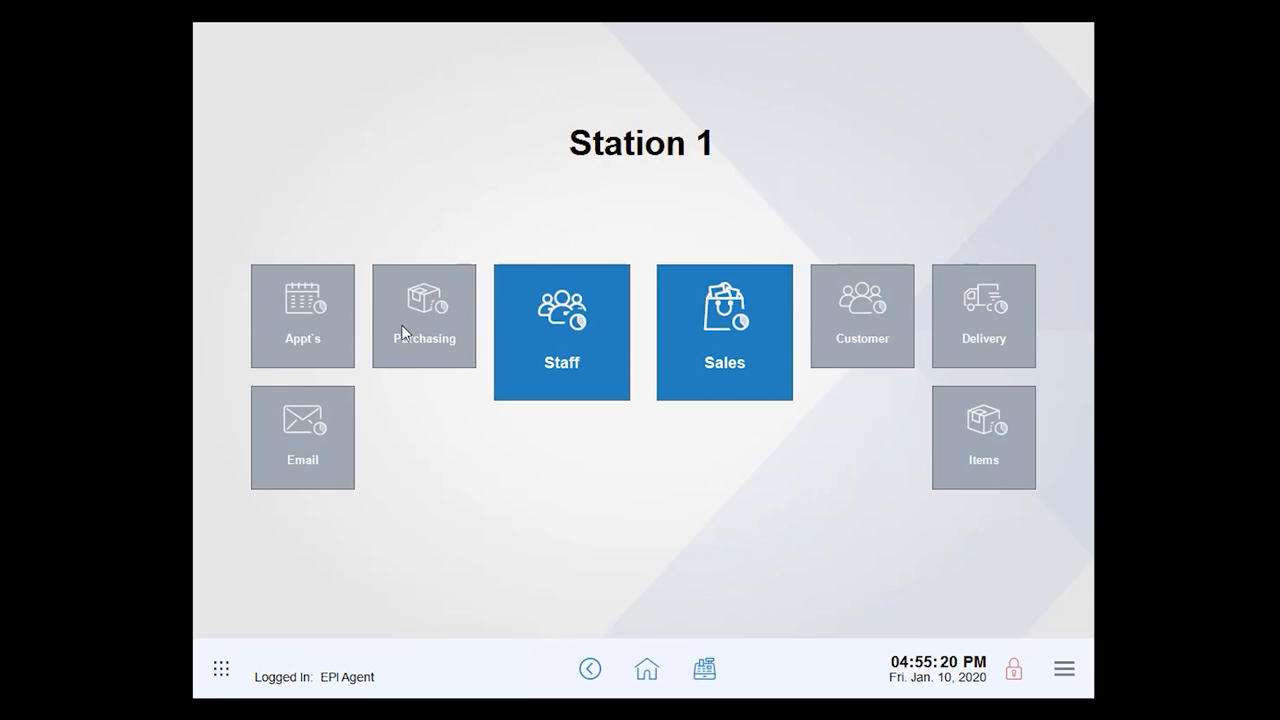
pyautogui.click(424, 316)
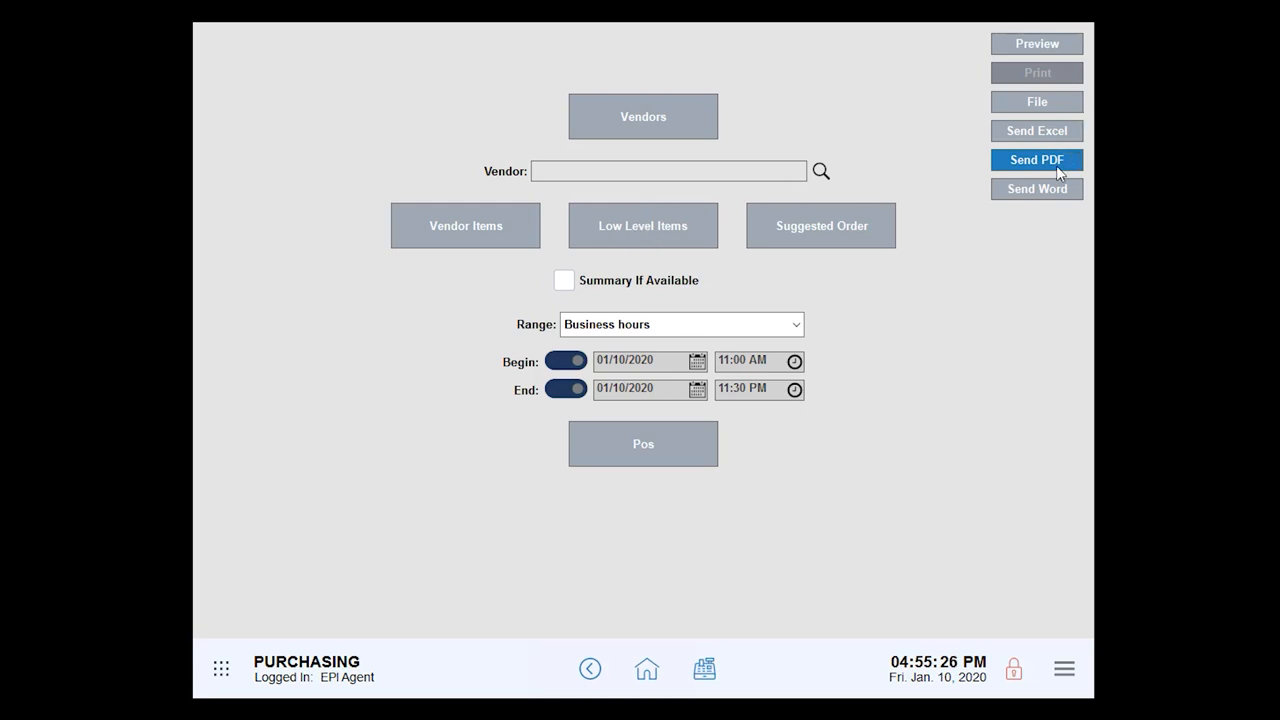
# Step: Review the Send PDF email schedule for the purchasing report, close it and return to the home screen
pyautogui.click(1036, 160)
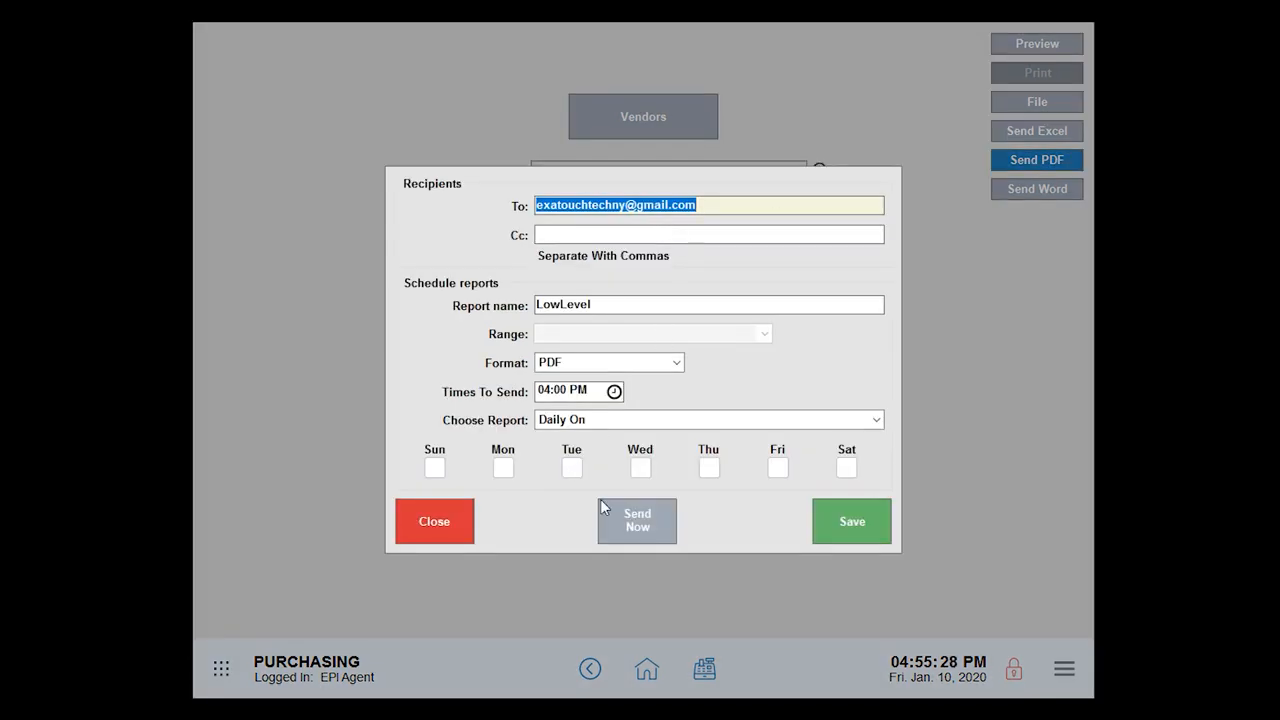
pyautogui.click(434, 520)
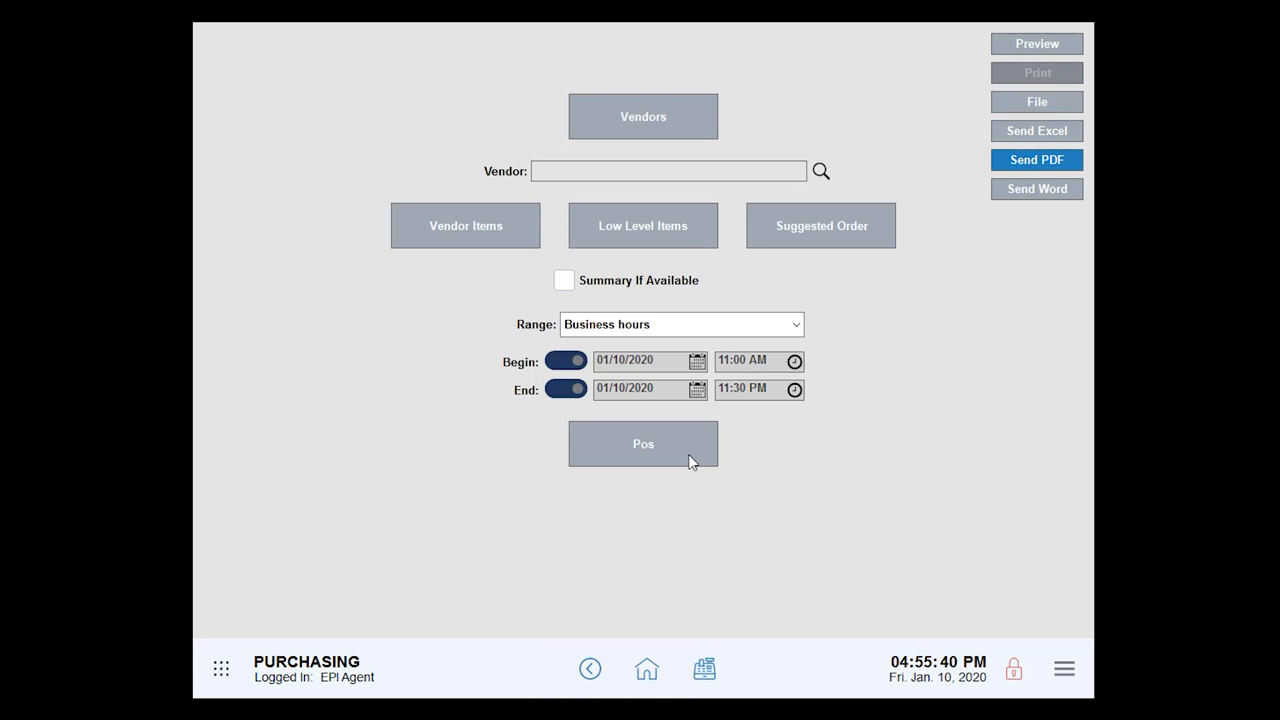
pyautogui.moveTo(646, 670)
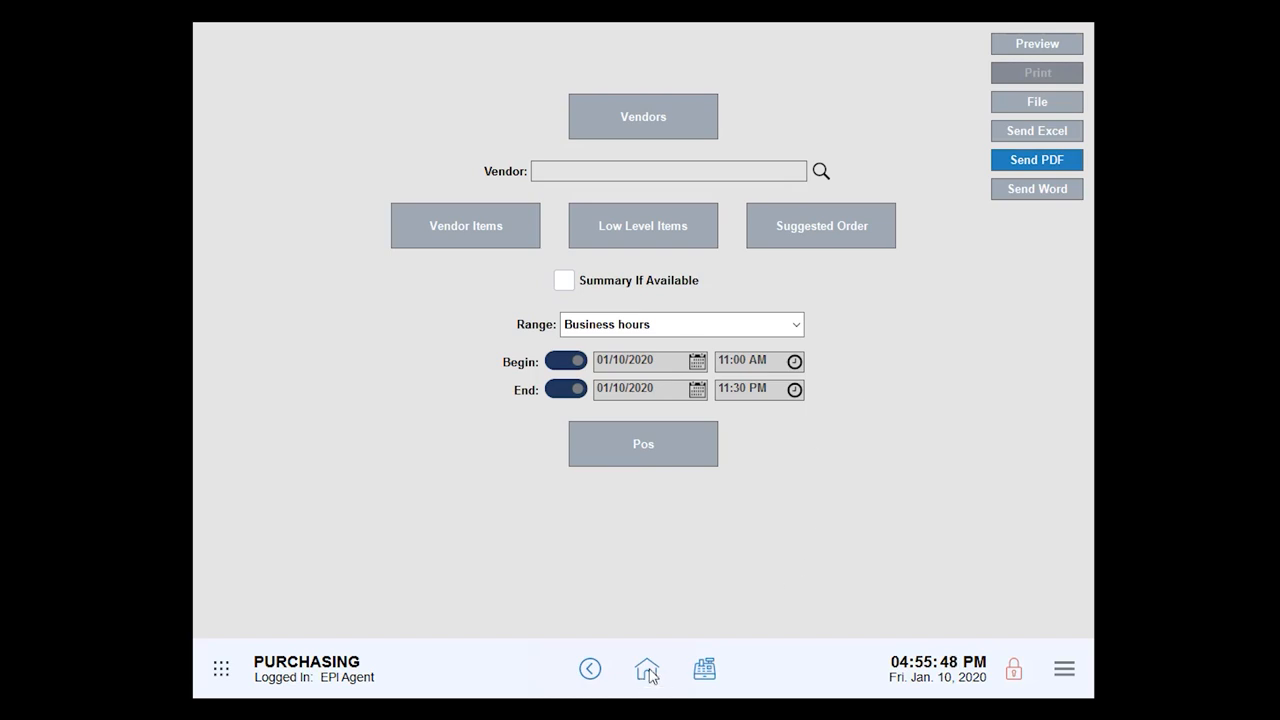
pyautogui.click(646, 668)
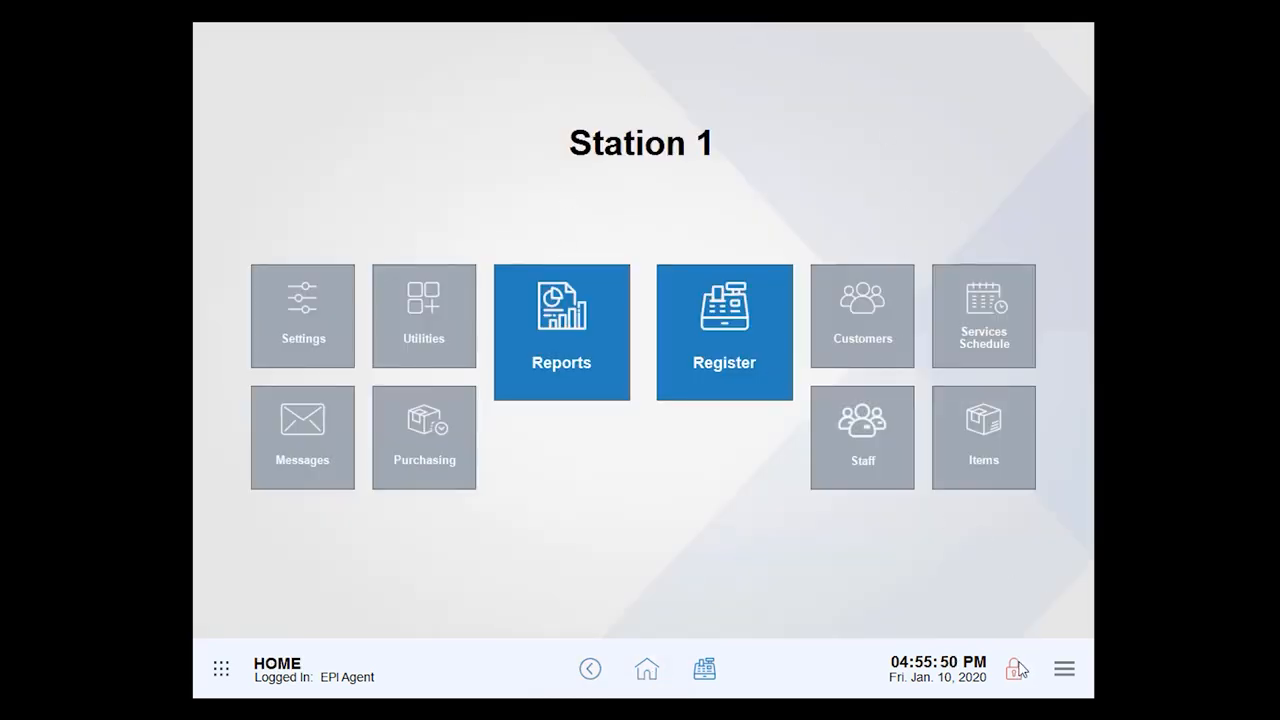
pyautogui.click(1016, 668)
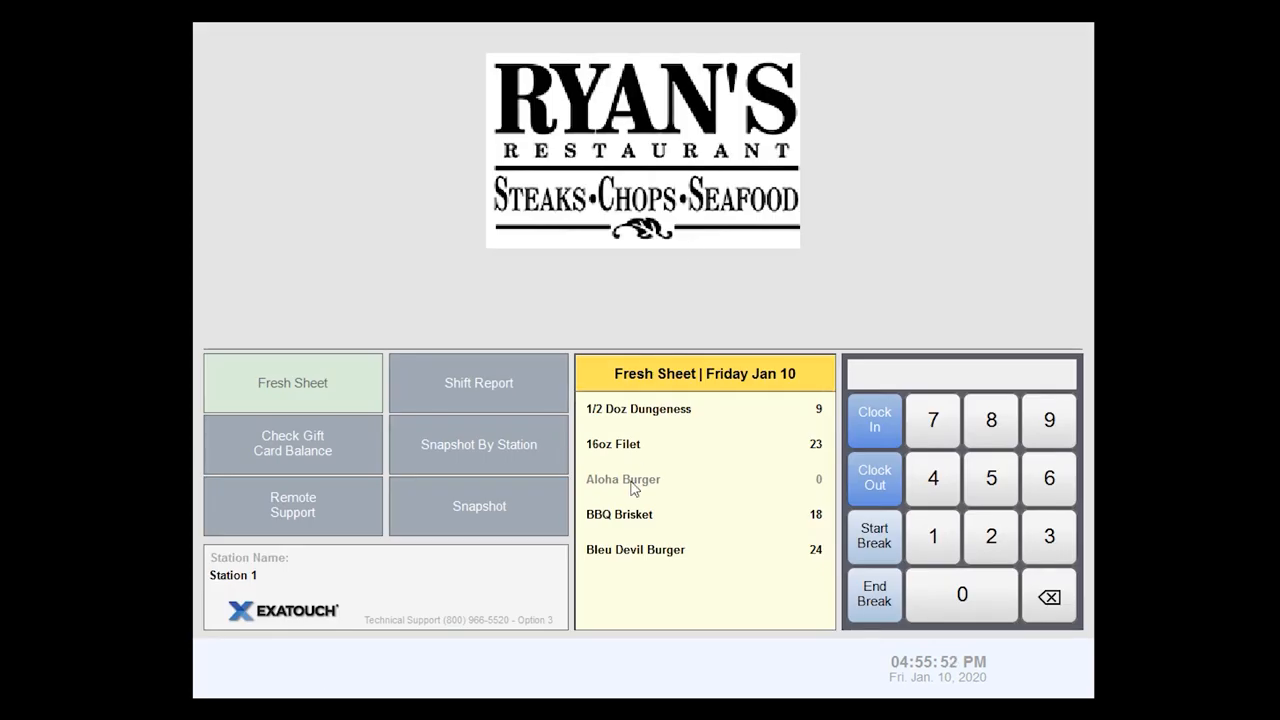
pyautogui.moveTo(578, 298)
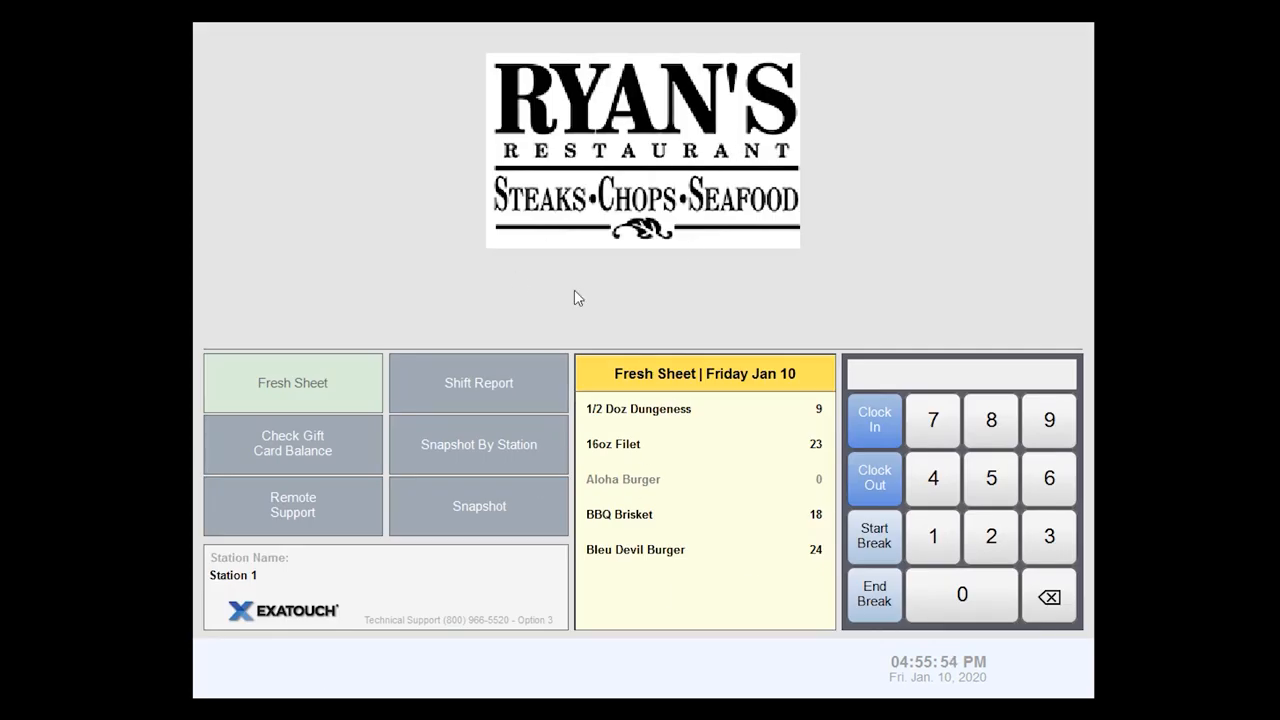
pyautogui.moveTo(680, 420)
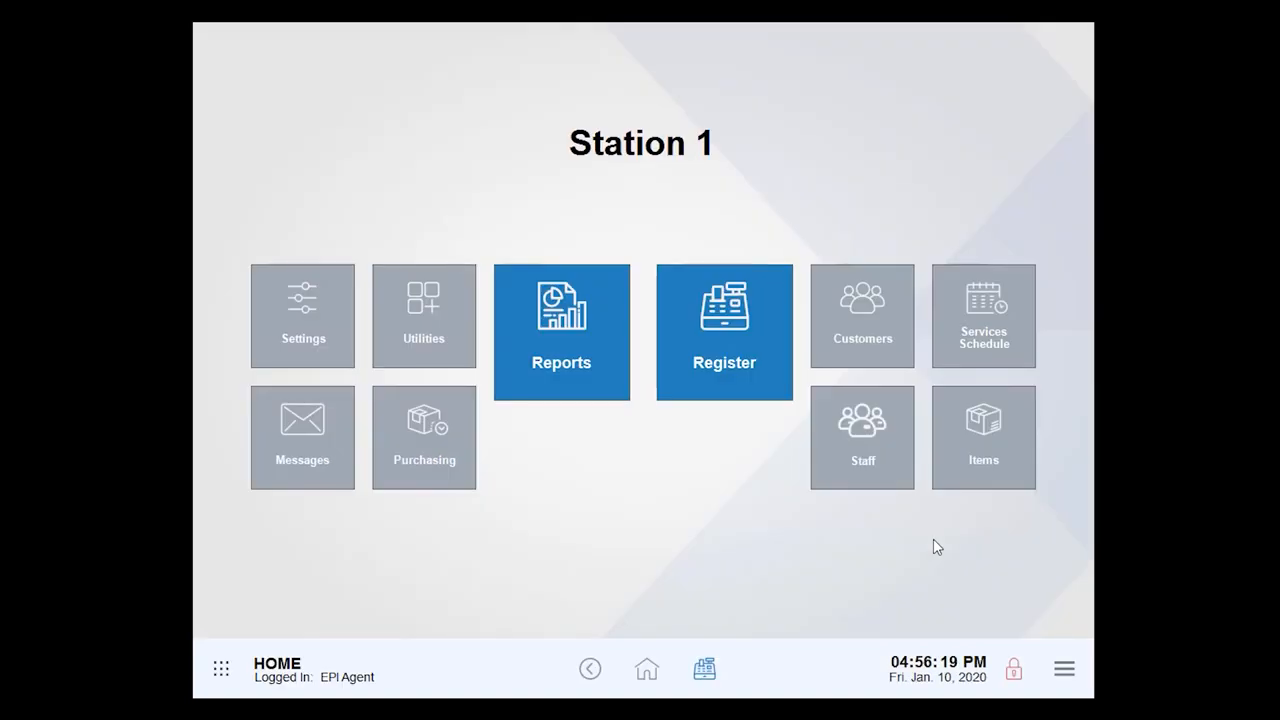
pyautogui.click(724, 332)
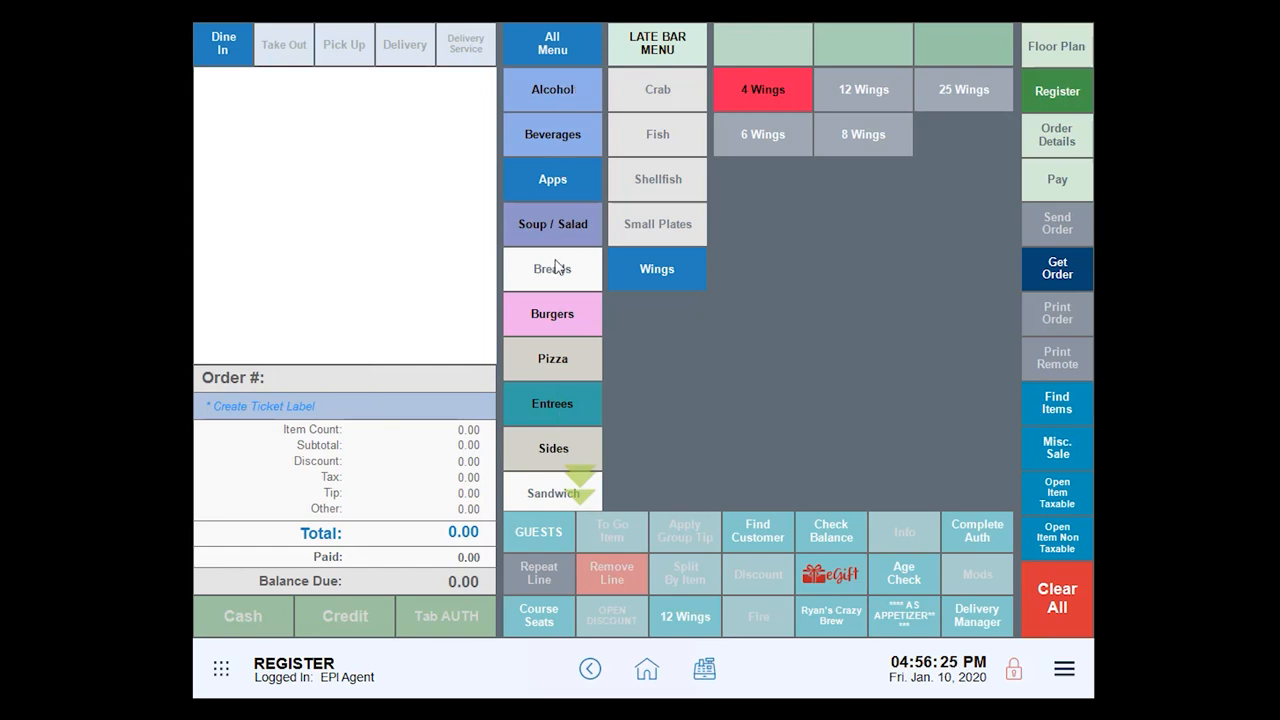
# Step: Add an Aloha Burger made 1/4 lb, rare, no side, on wheat, then begin a ticket label
pyautogui.click(552, 312)
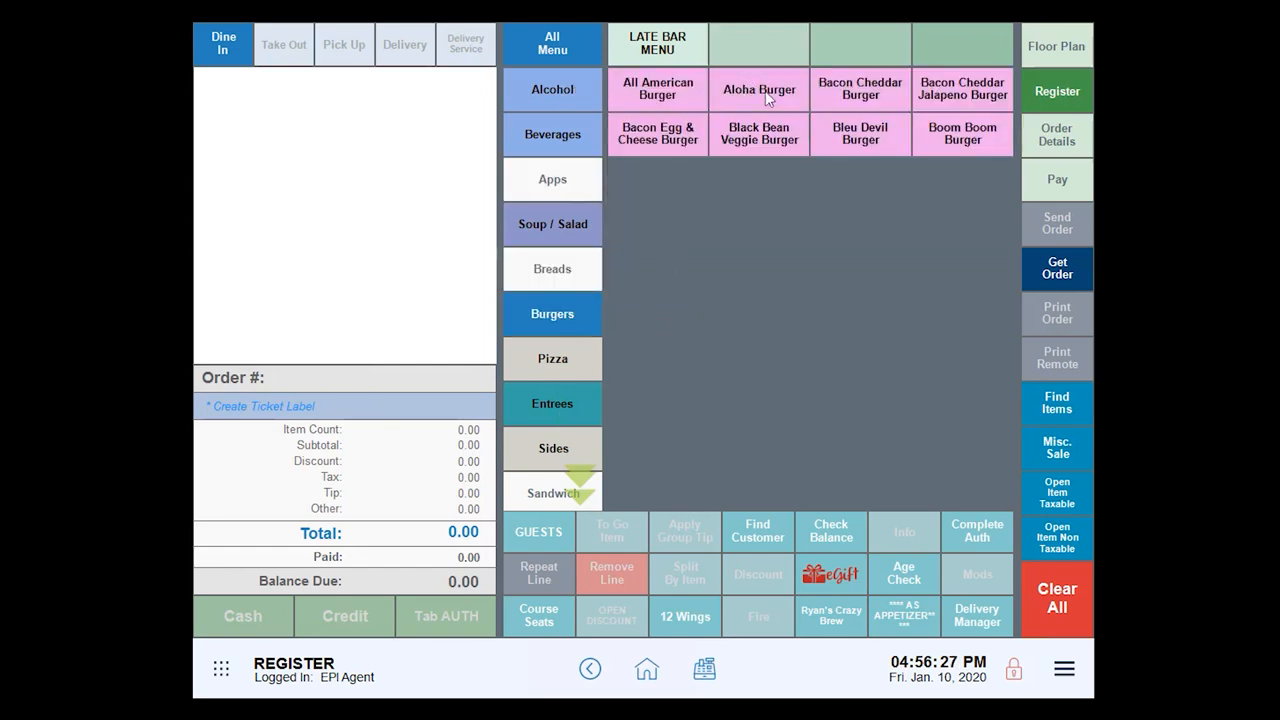
pyautogui.click(758, 88)
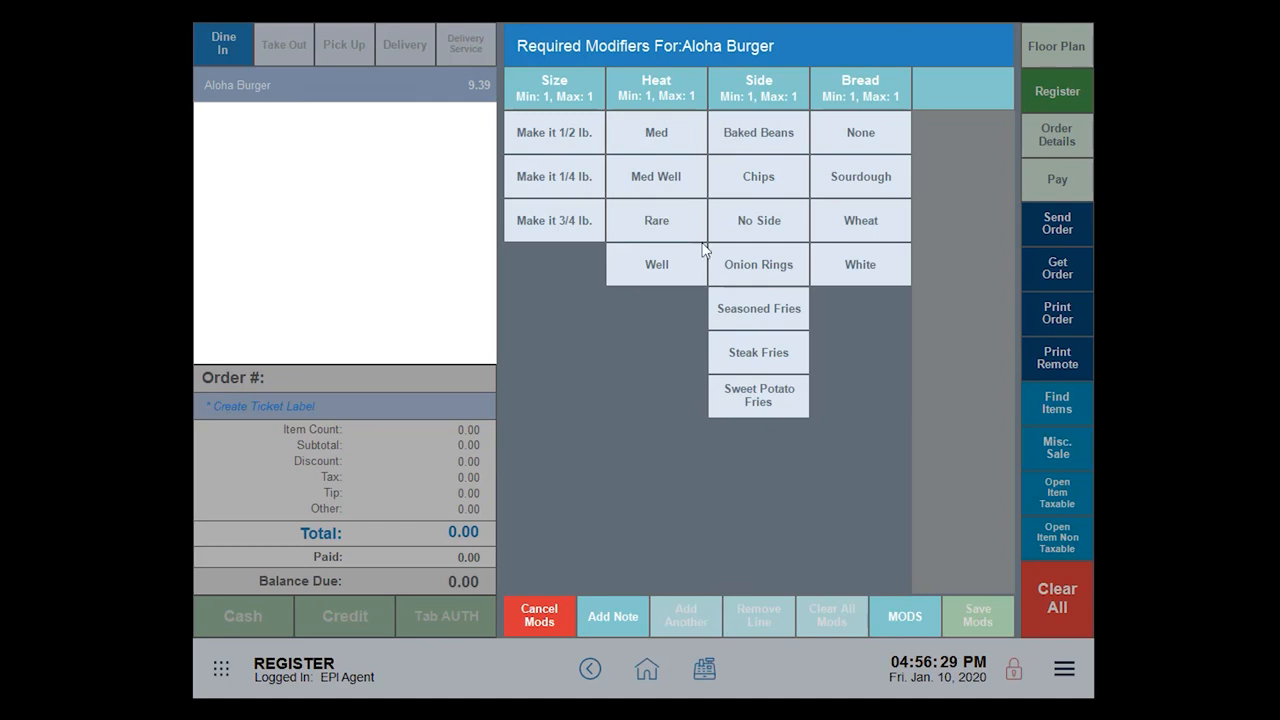
pyautogui.moveTo(744, 320)
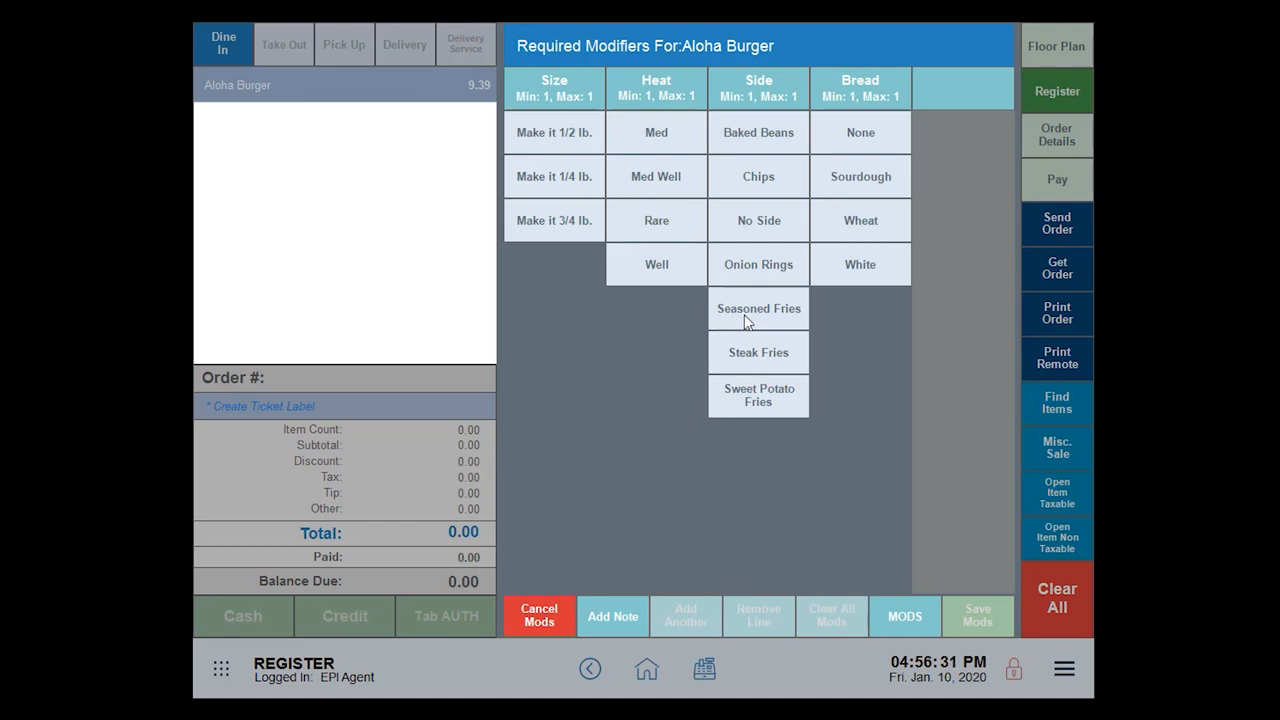
pyautogui.moveTo(668, 148)
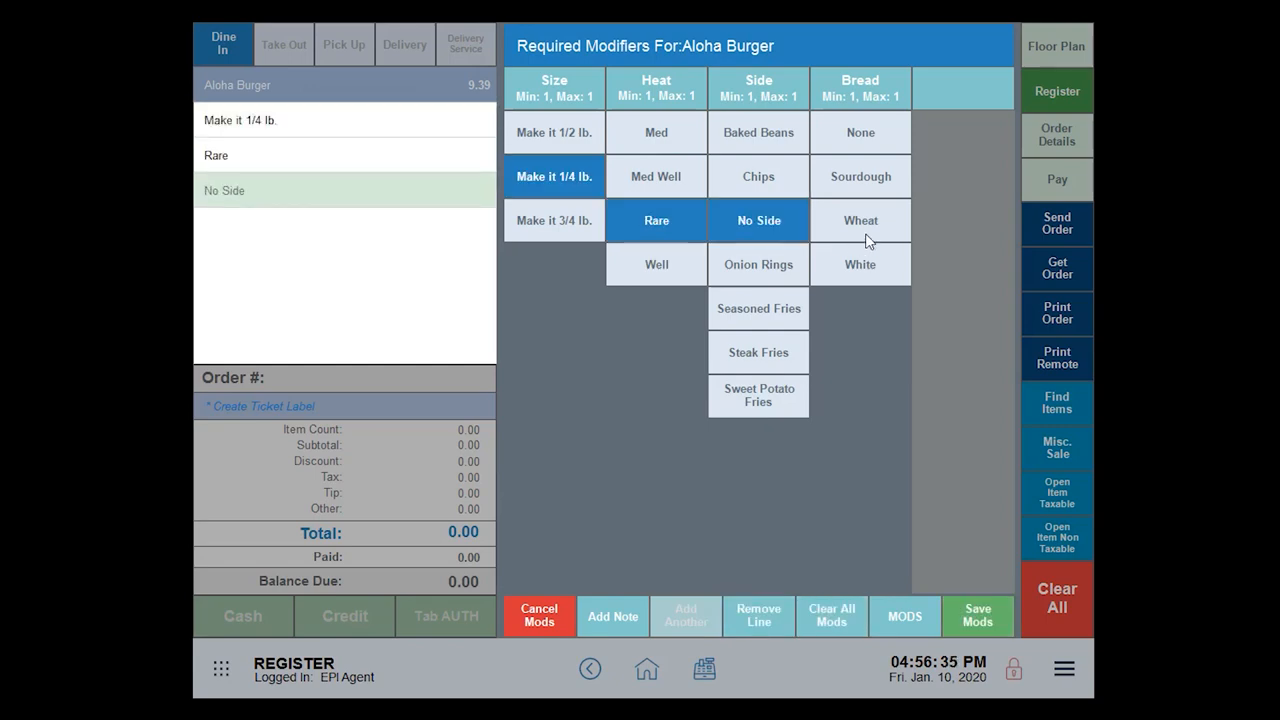
pyautogui.click(976, 616)
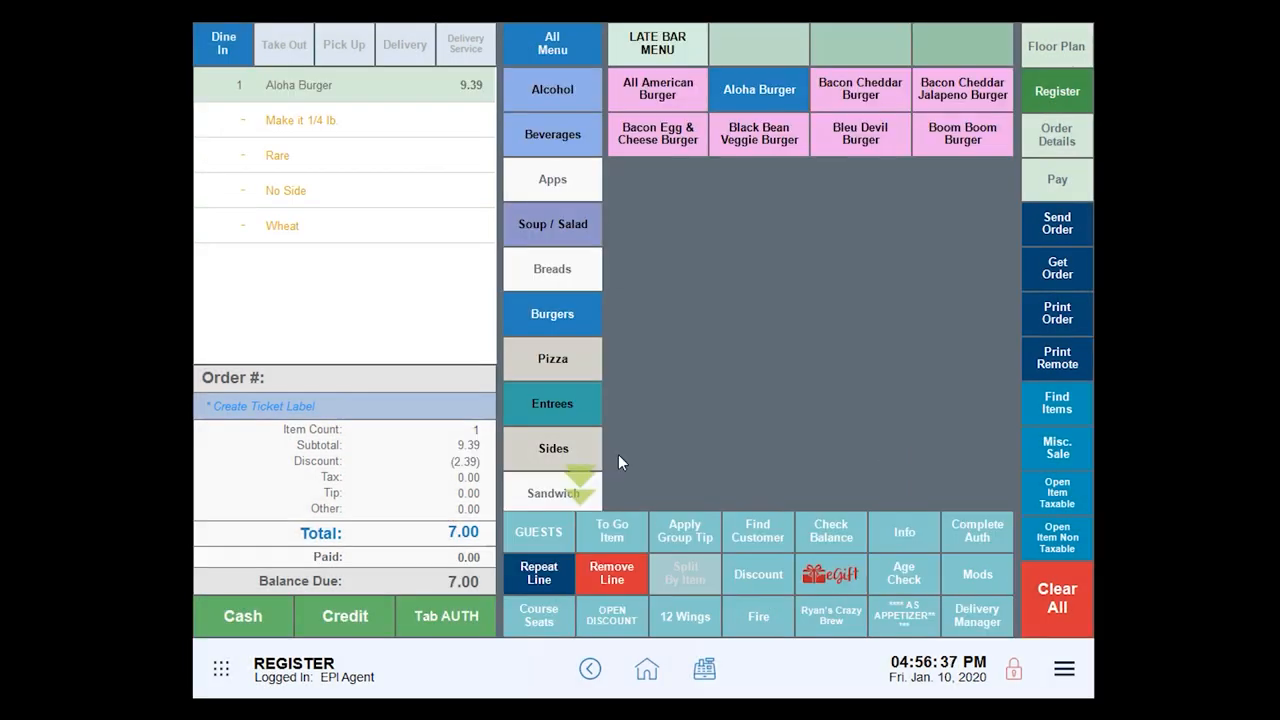
pyautogui.click(264, 406)
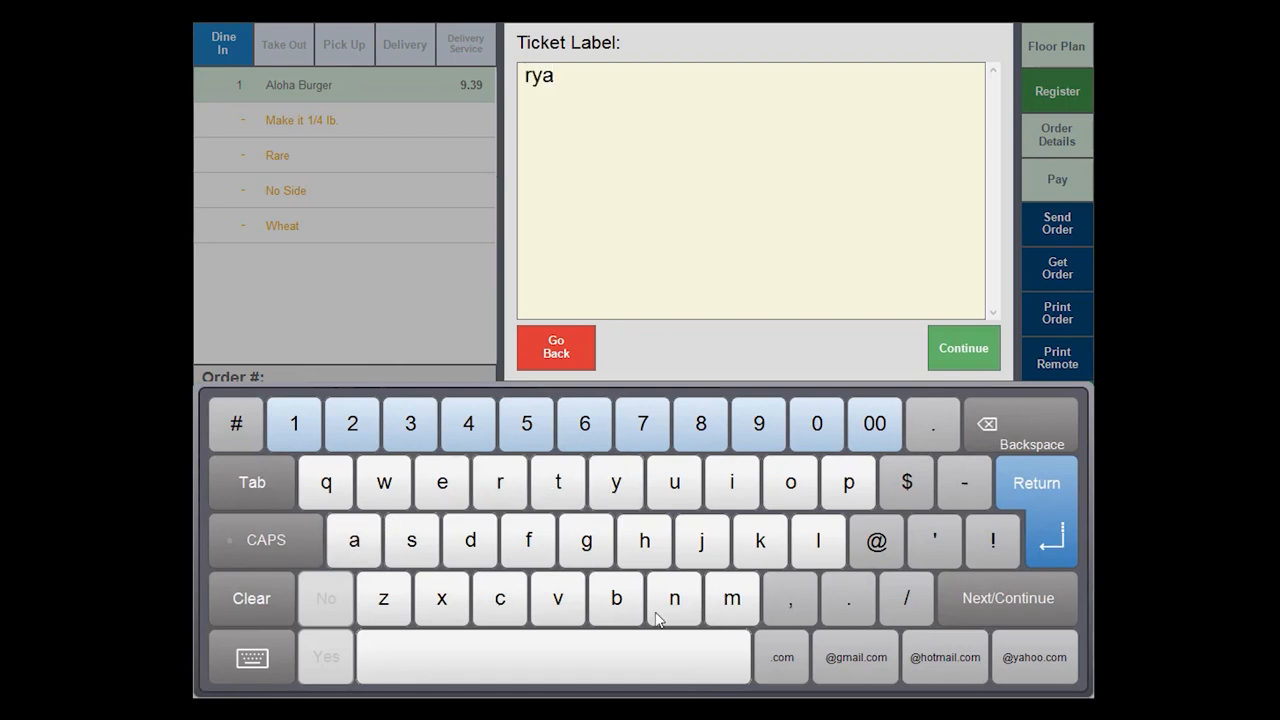
# Step: Label the ticket 'ryan' and pay the $6.72 balance in cash as order #4258
pyautogui.click(674, 598)
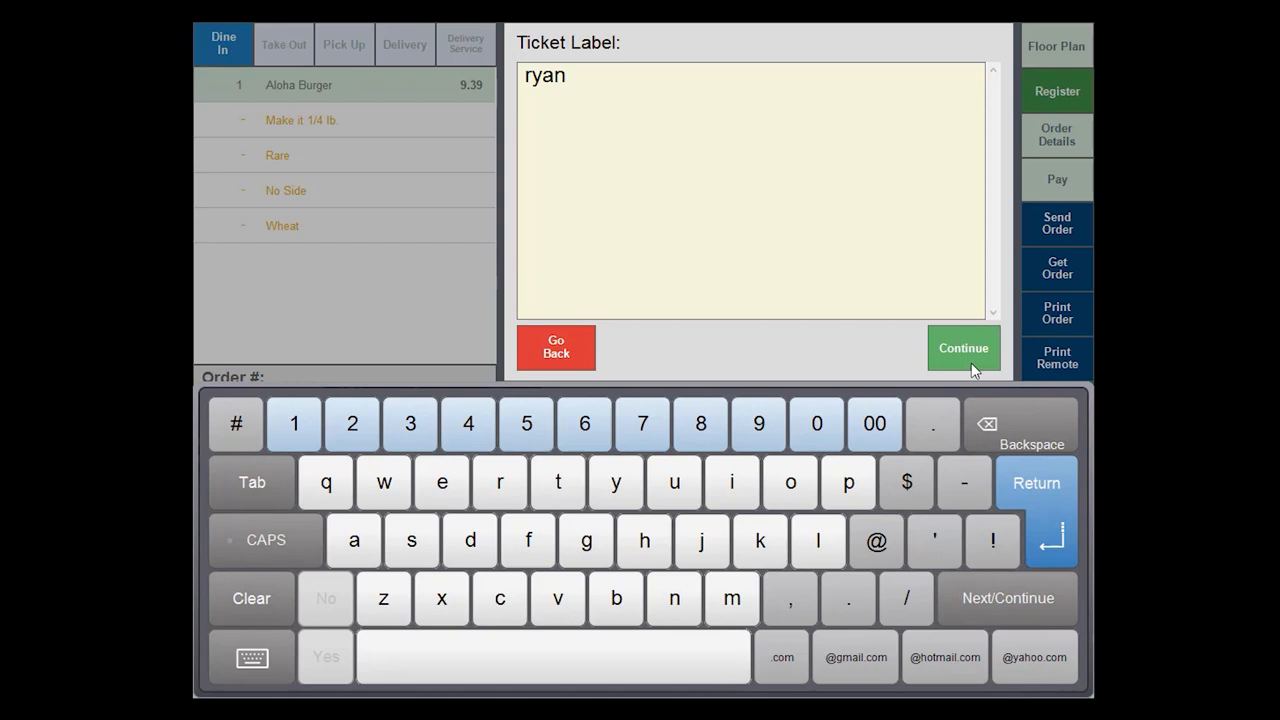
pyautogui.click(964, 348)
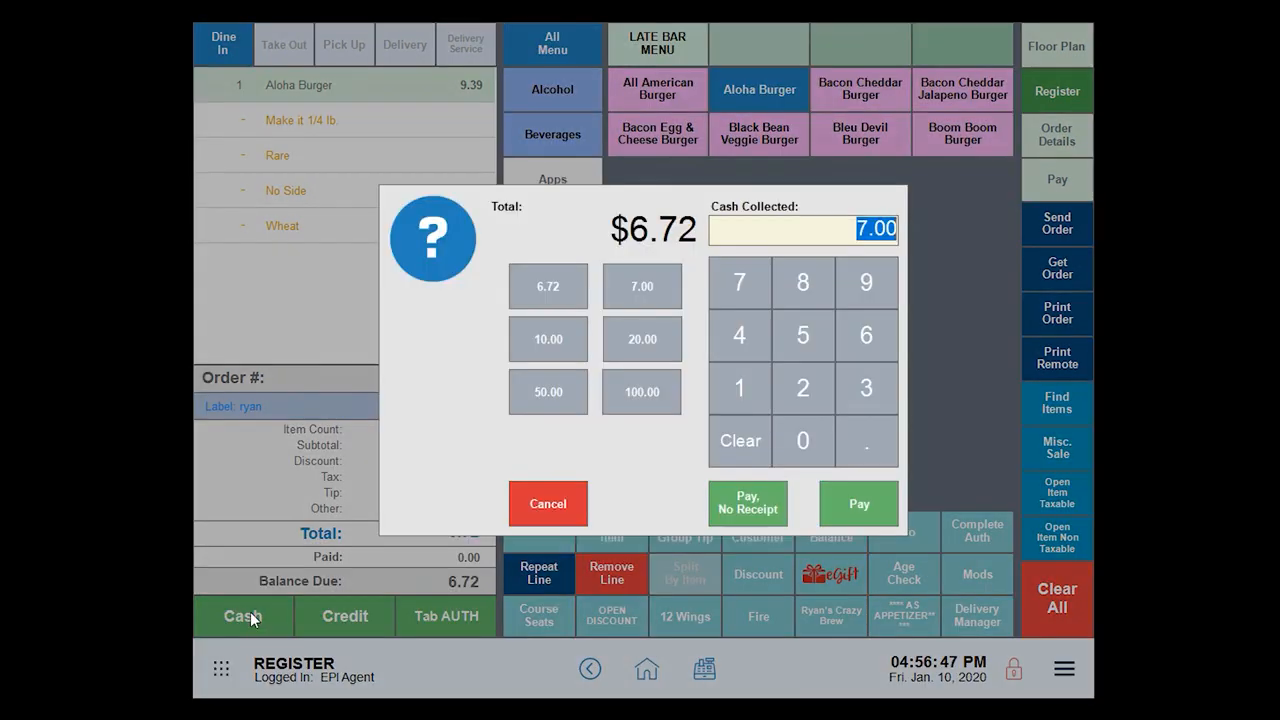
pyautogui.moveTo(838, 514)
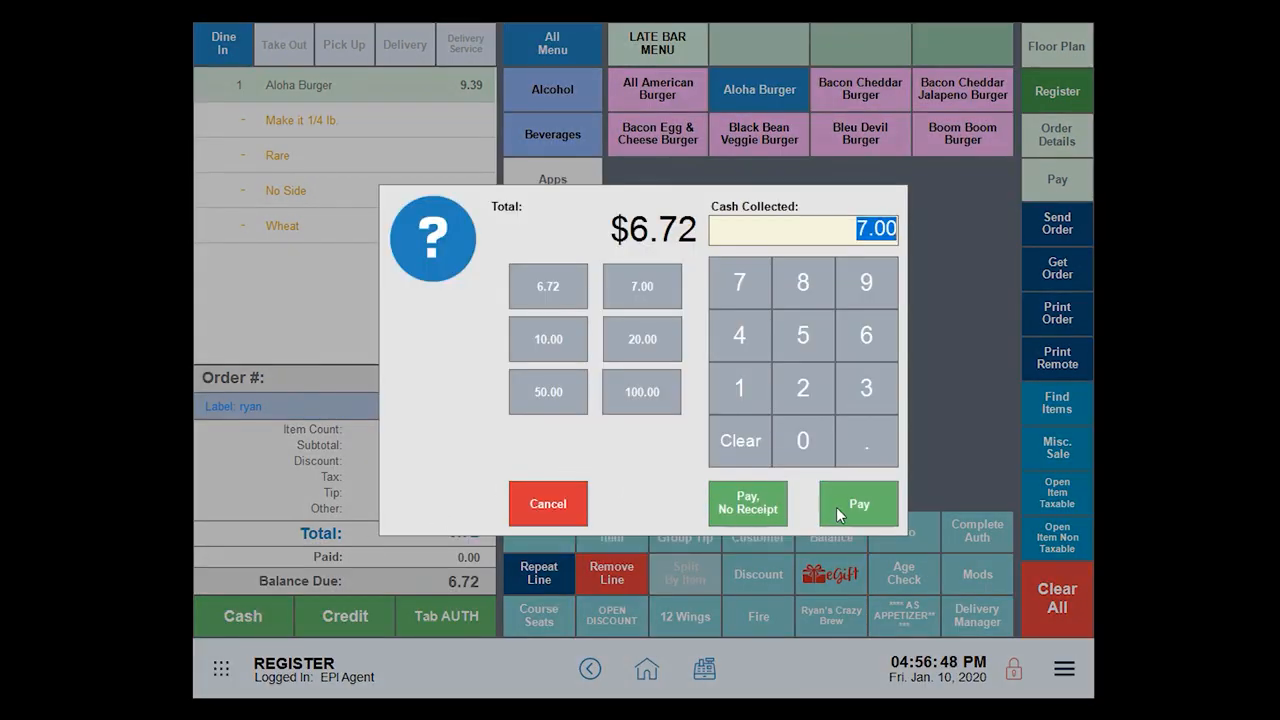
pyautogui.click(858, 504)
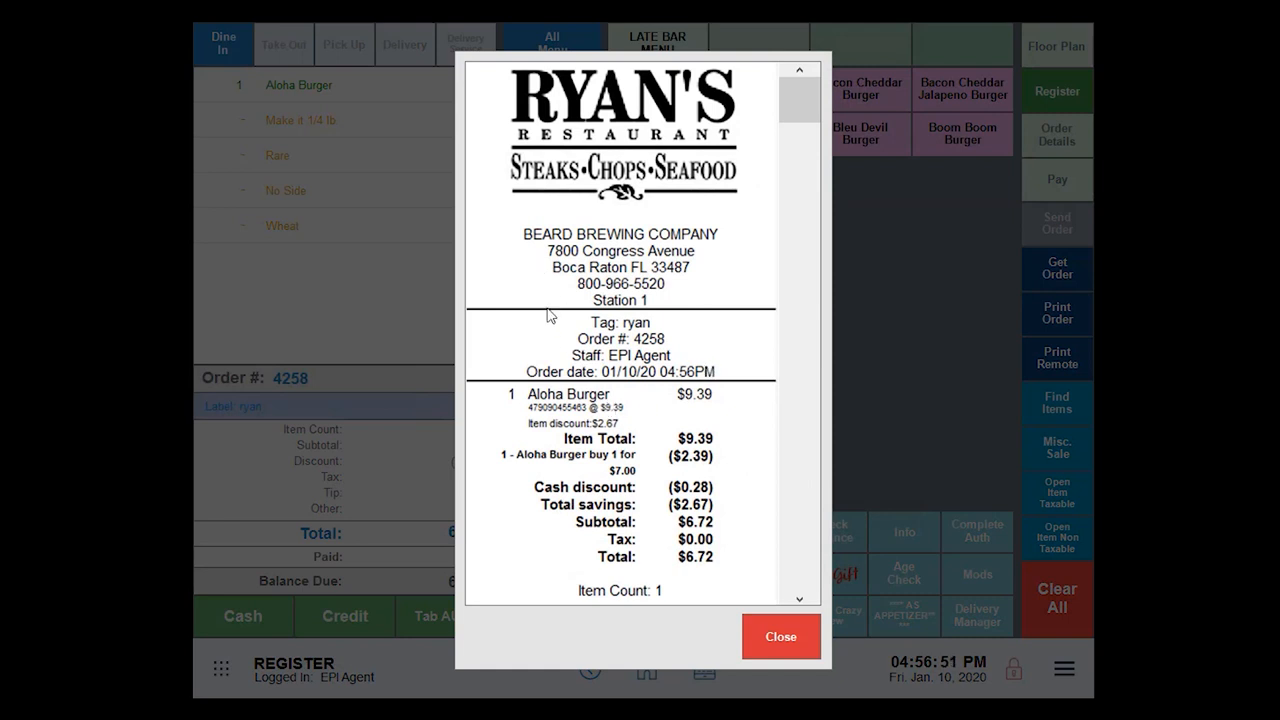
pyautogui.moveTo(664, 308)
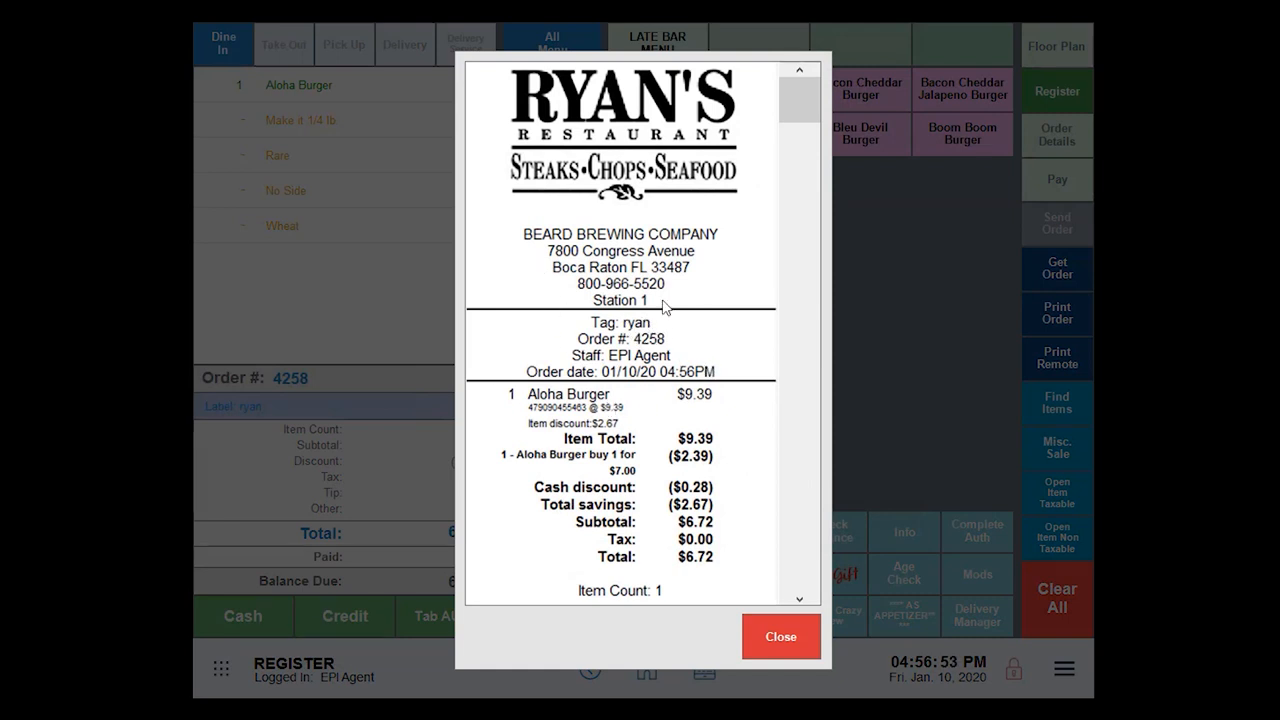
pyautogui.moveTo(778, 22)
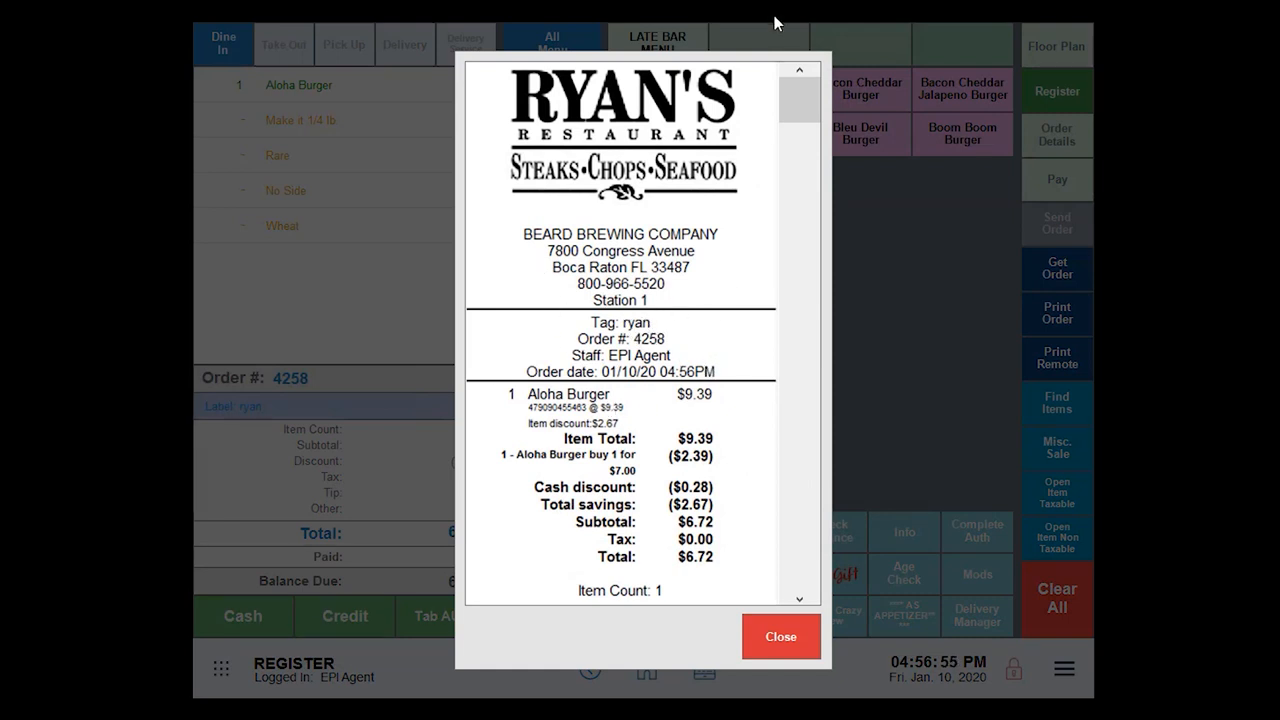
pyautogui.moveTo(782, 636)
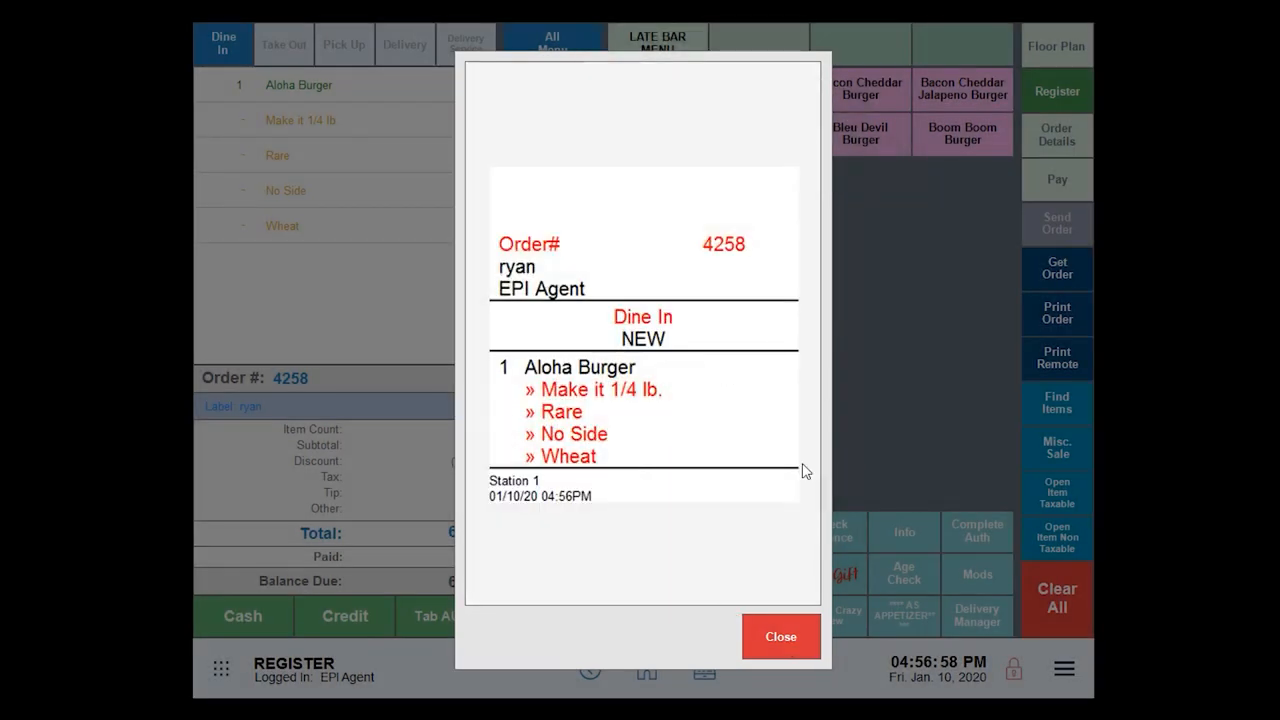
# Step: Close the receipt and dismiss the $0.28 change-due notice, returning to the Station 1 home screen
pyautogui.click(780, 636)
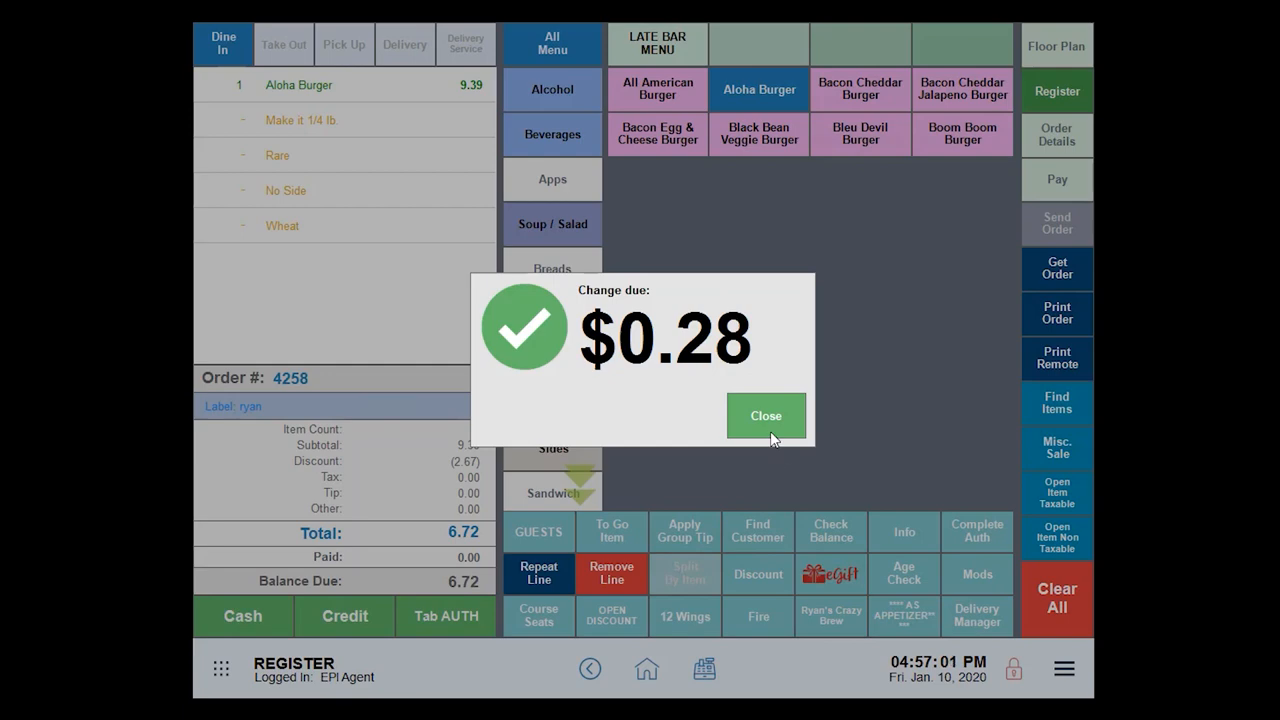
pyautogui.click(766, 414)
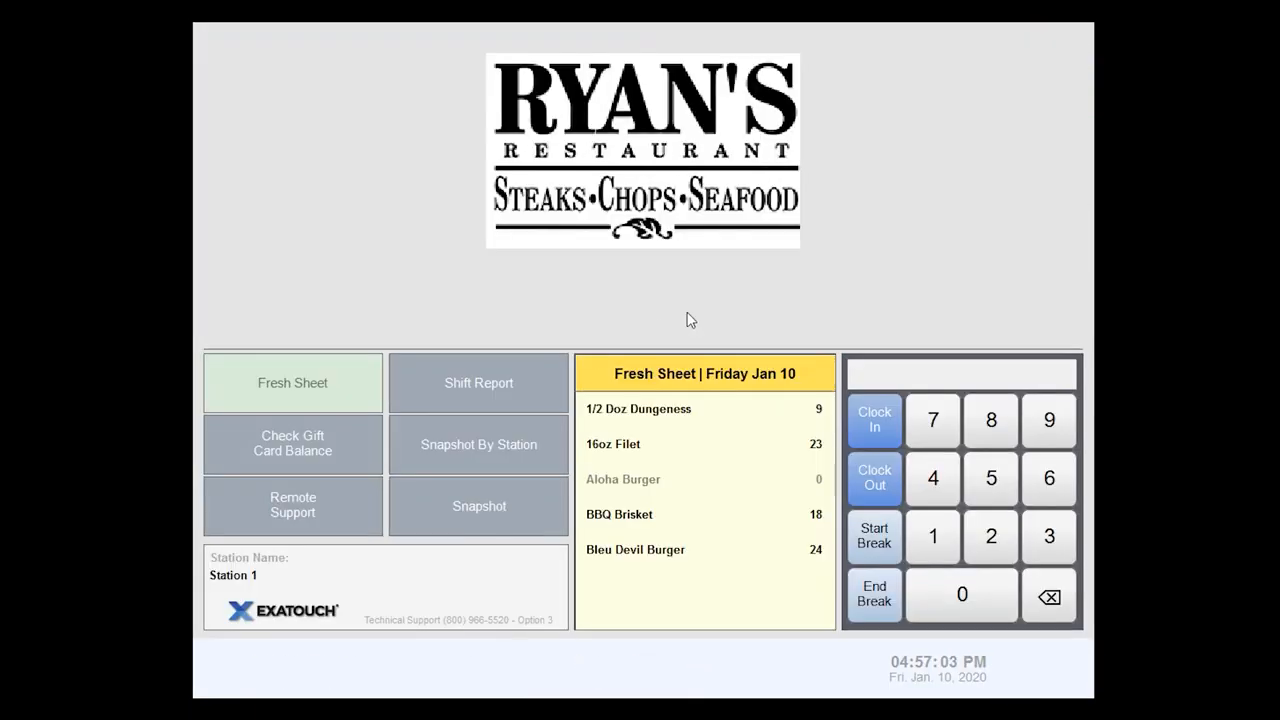
pyautogui.moveTo(758, 238)
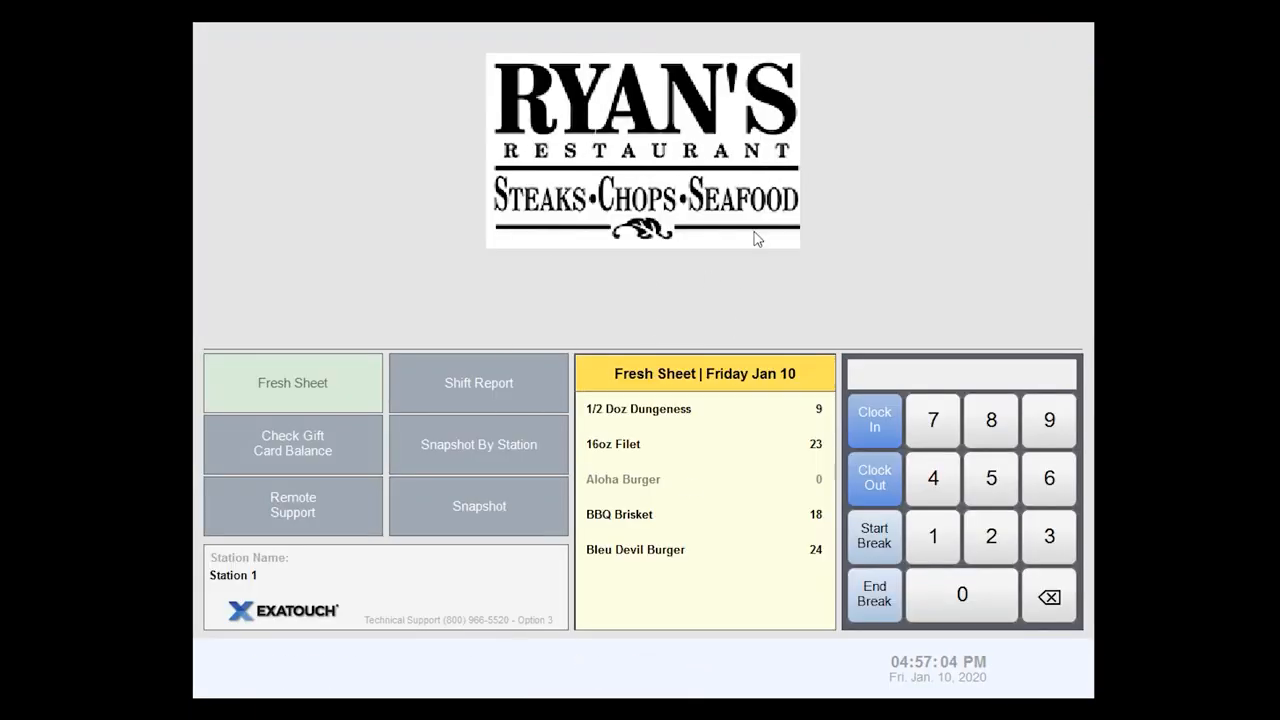